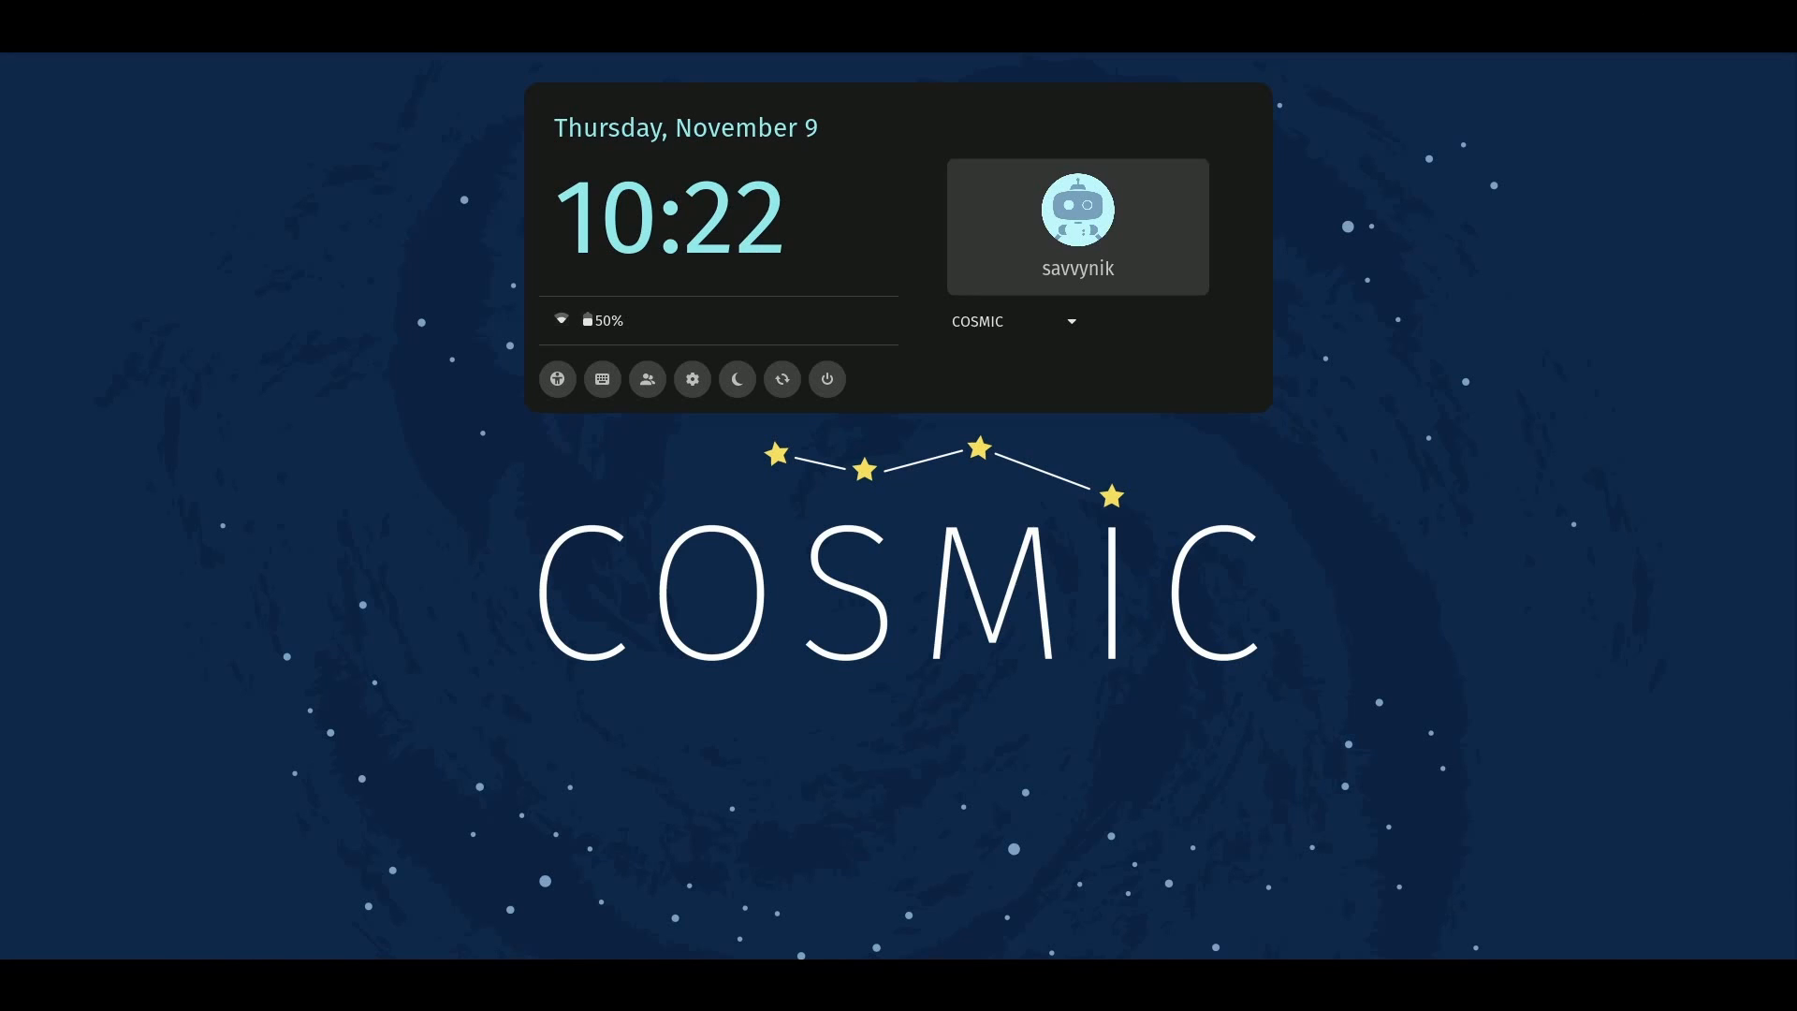
Select the user account tile so its password entry appears on the login panel
click(1075, 225)
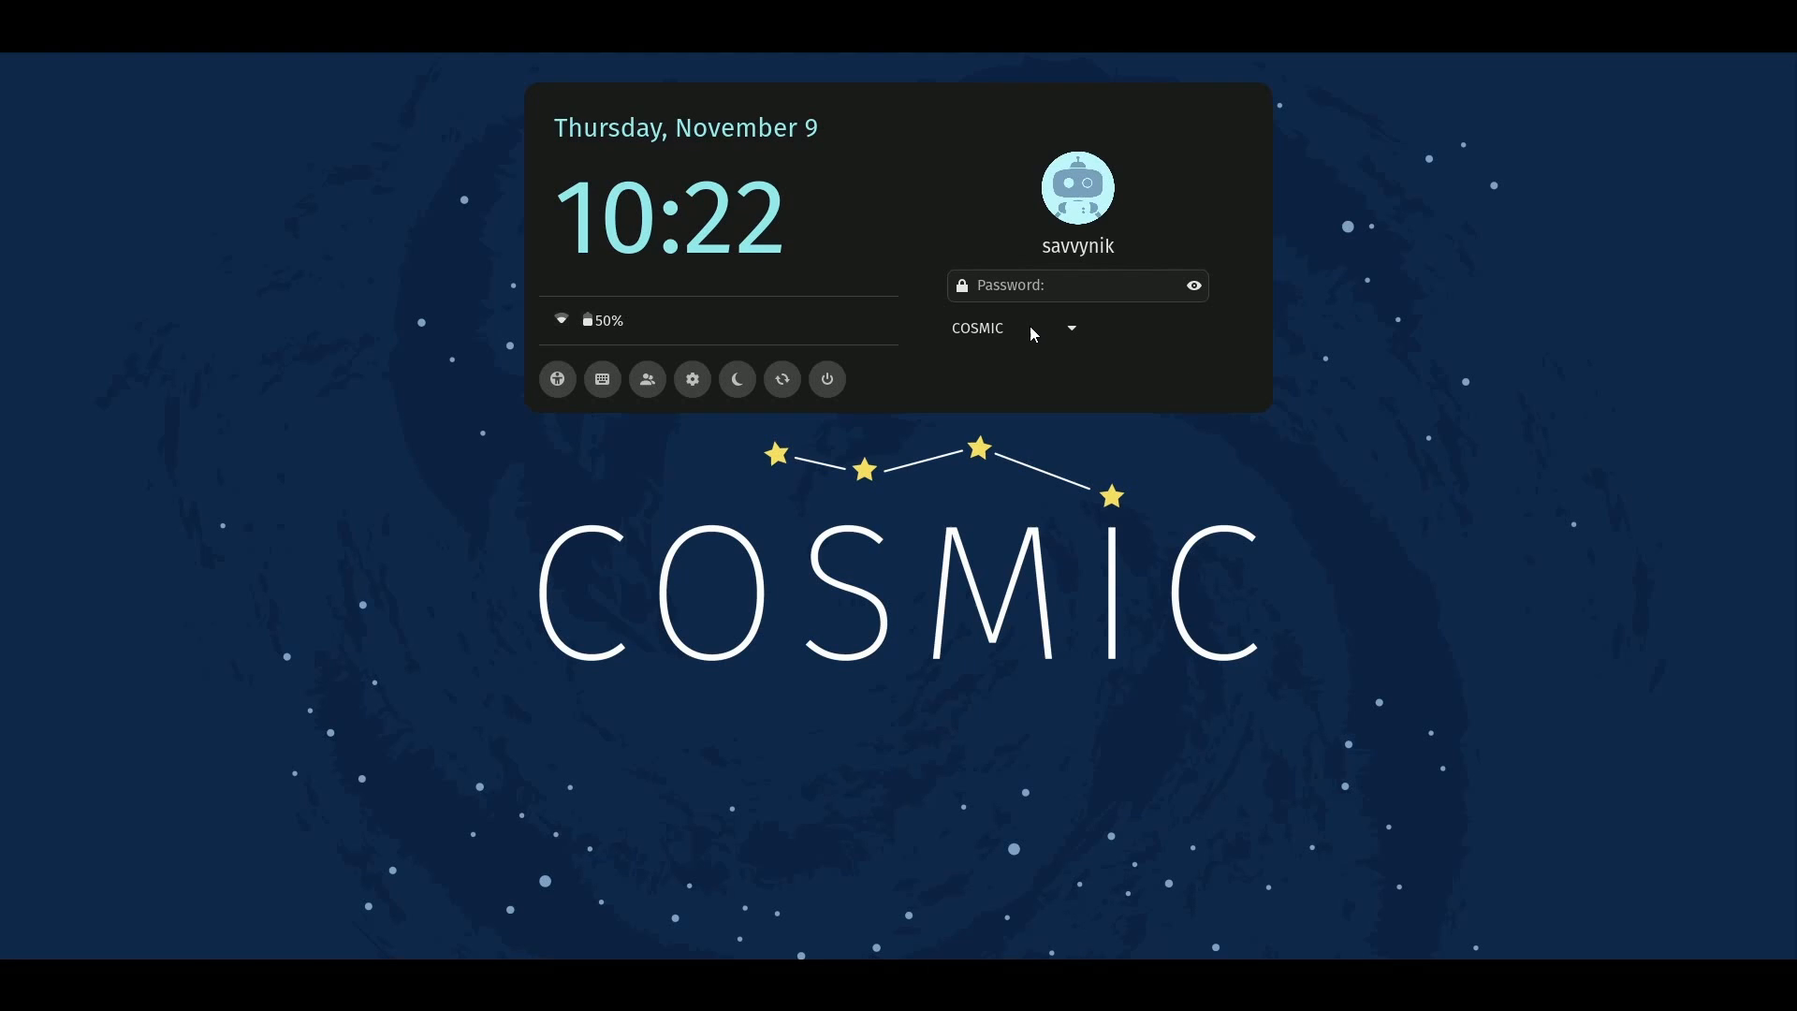
mouse_move(1107, 369)
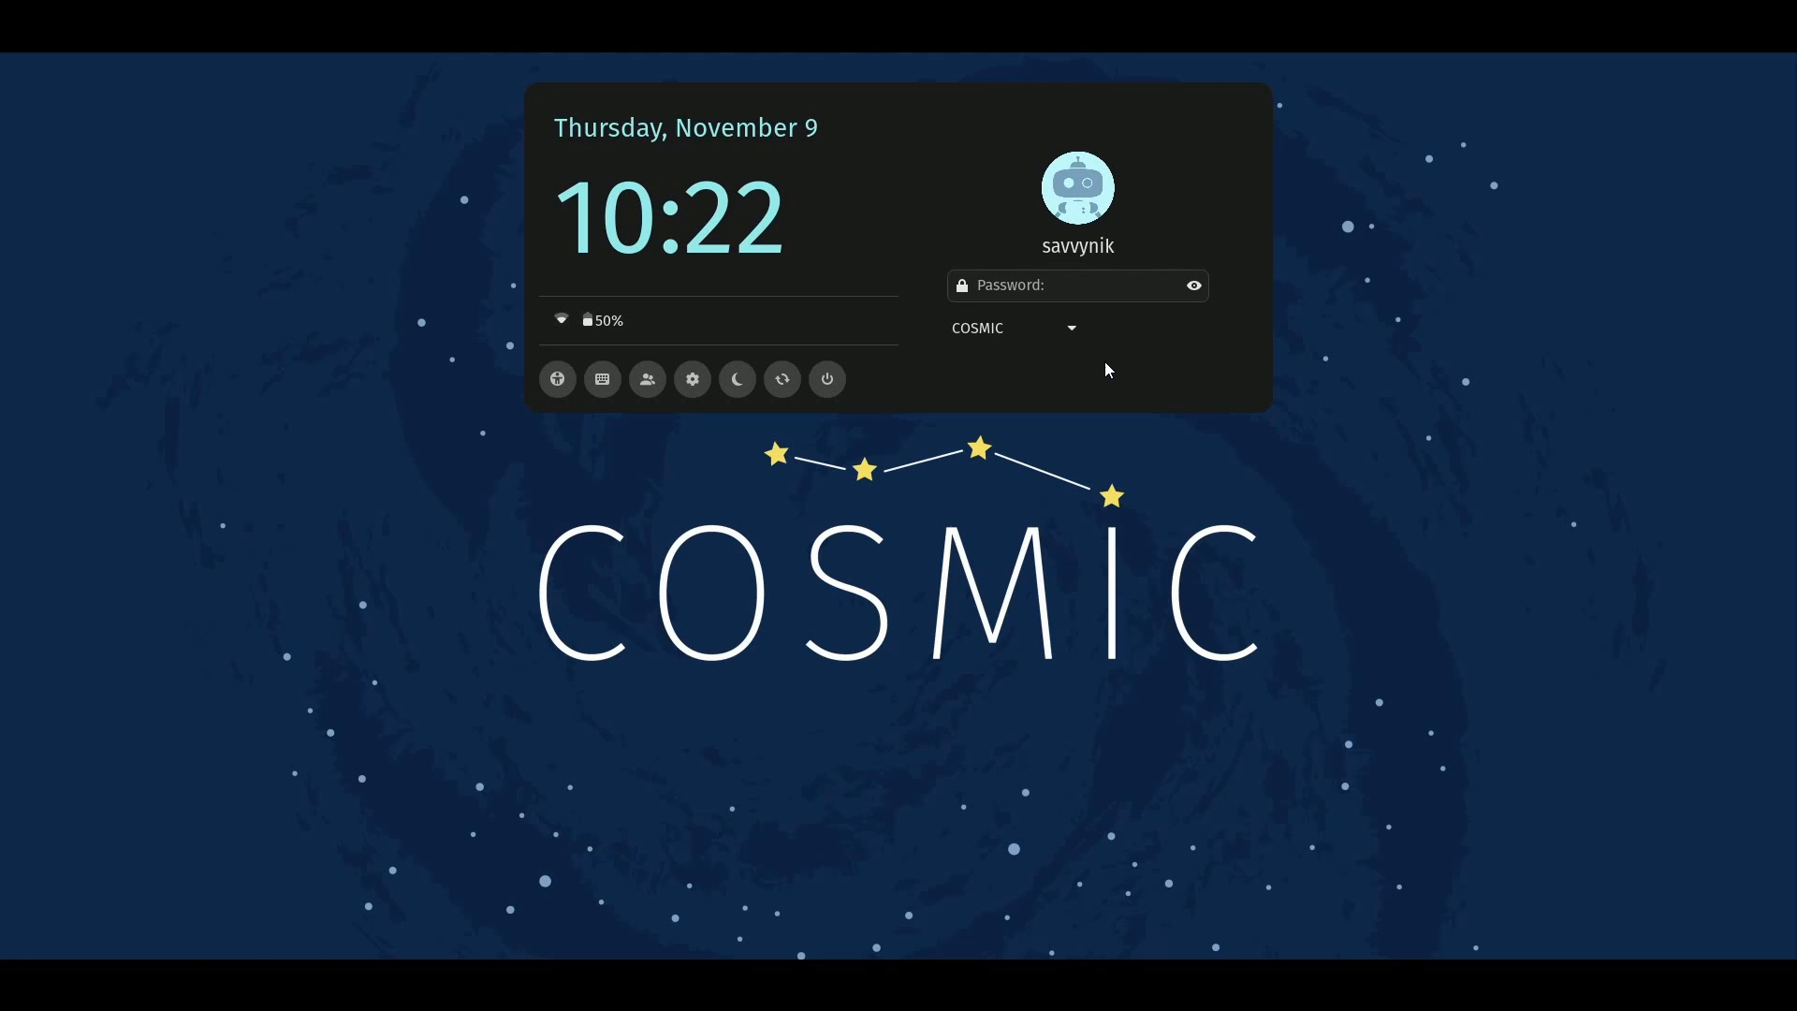
mouse_move(1030, 284)
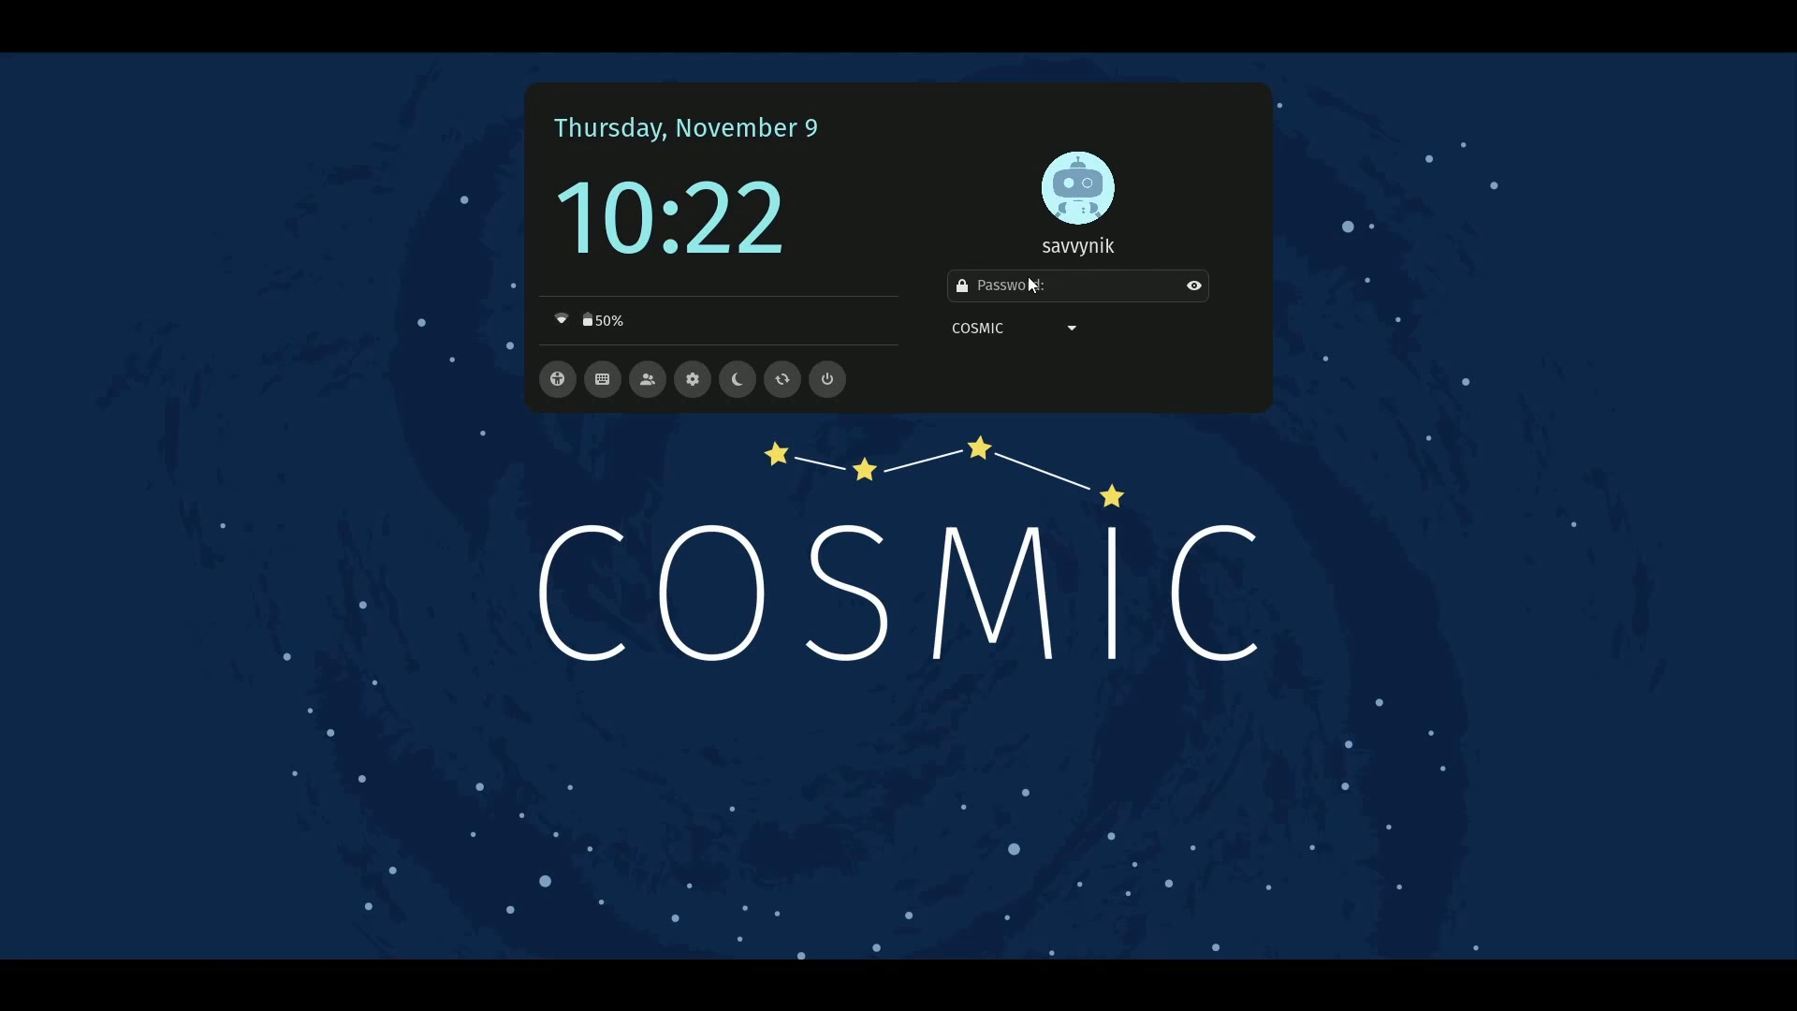
mouse_move(861, 208)
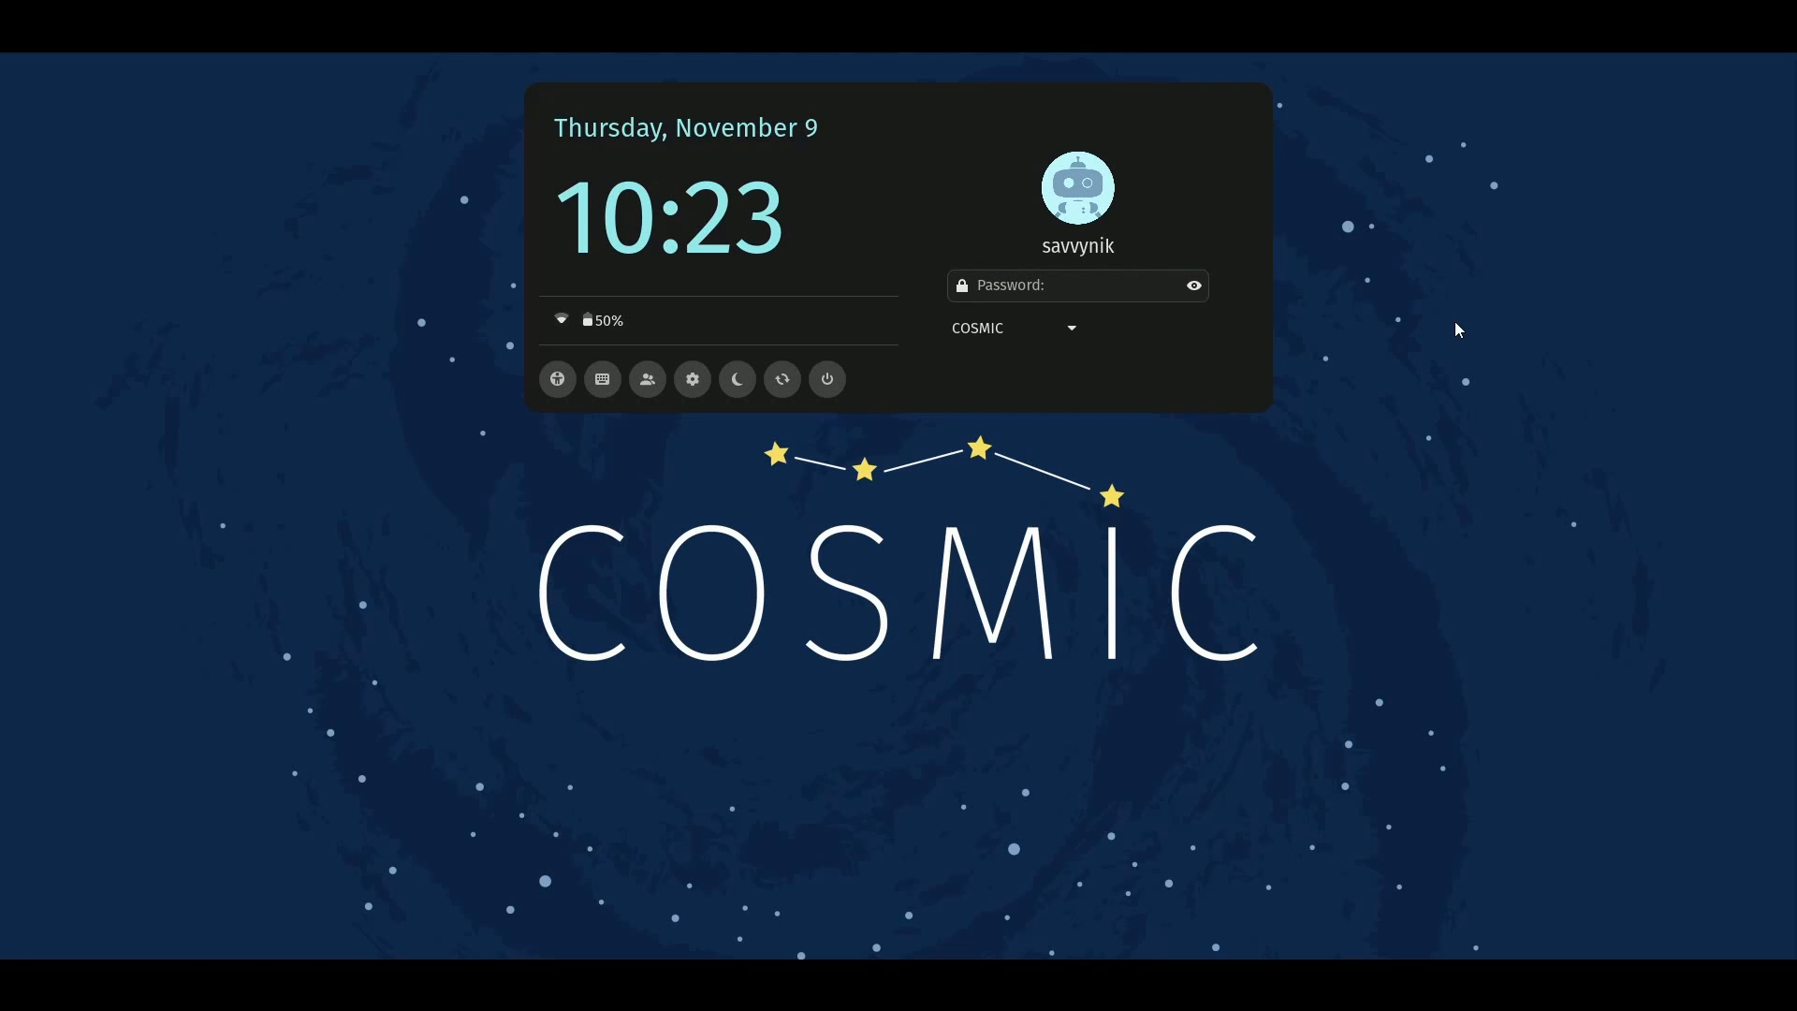
mouse_move(1140, 331)
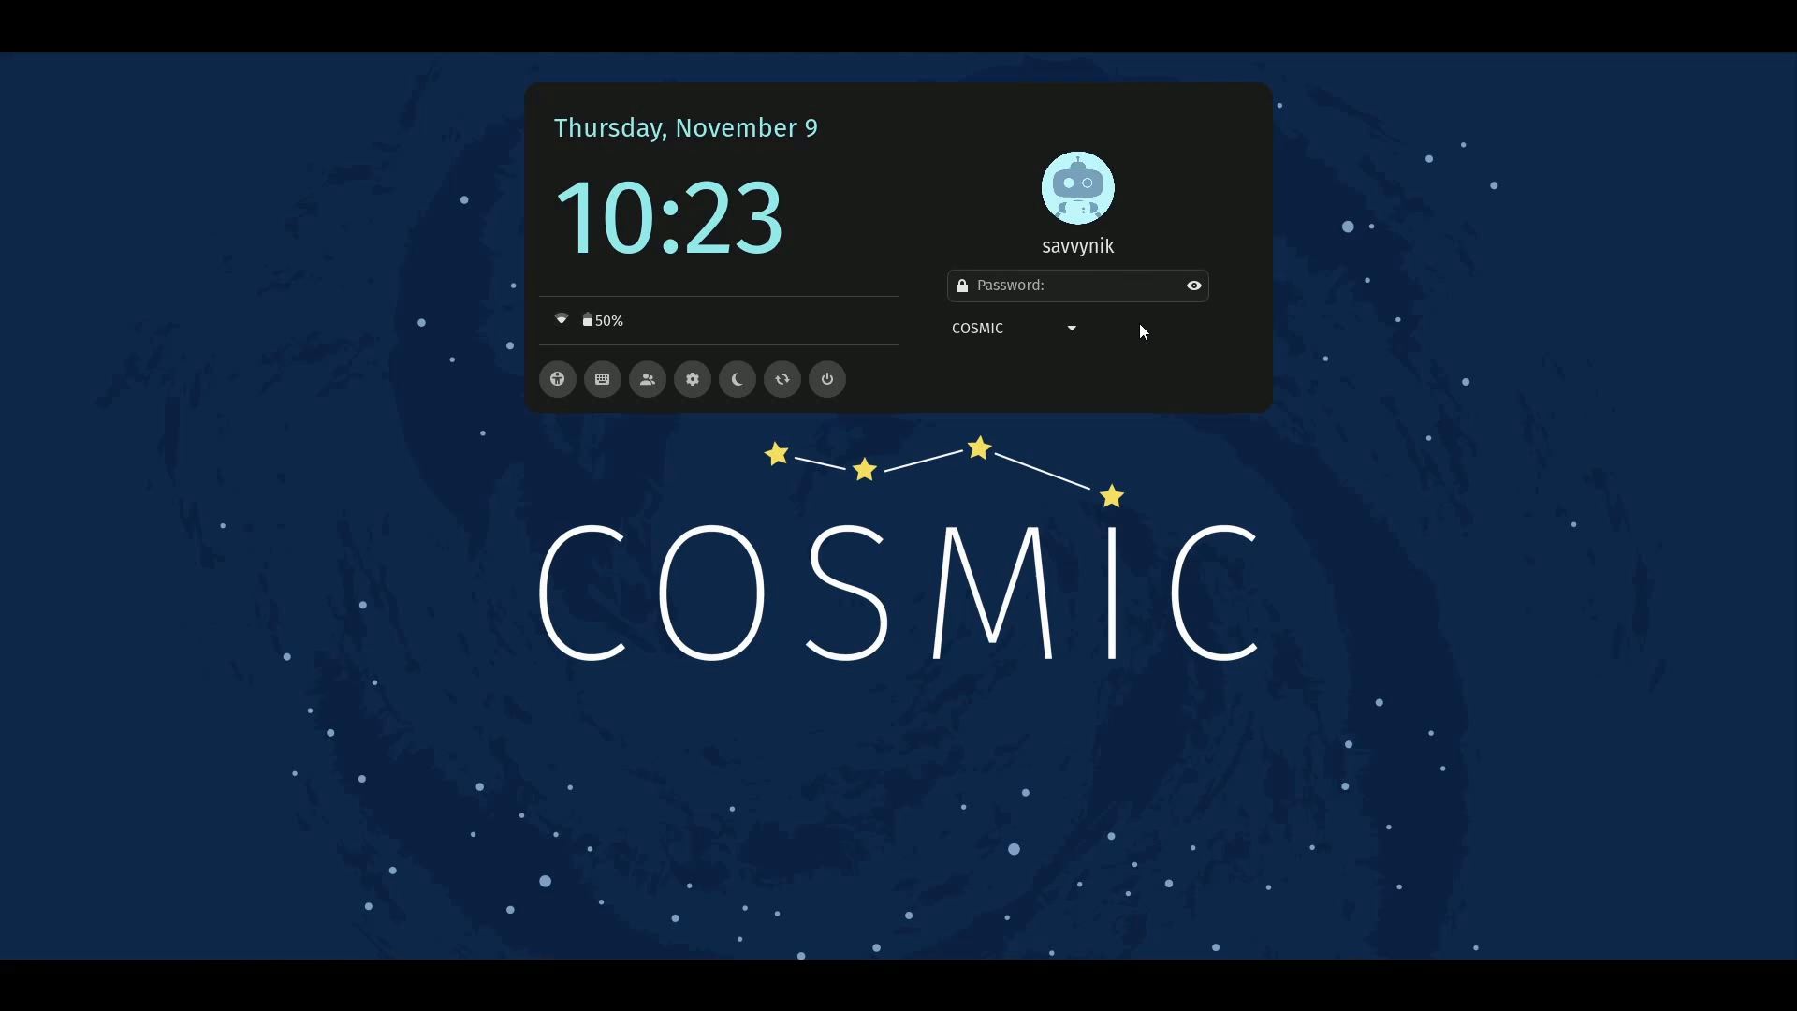
mouse_move(1128, 335)
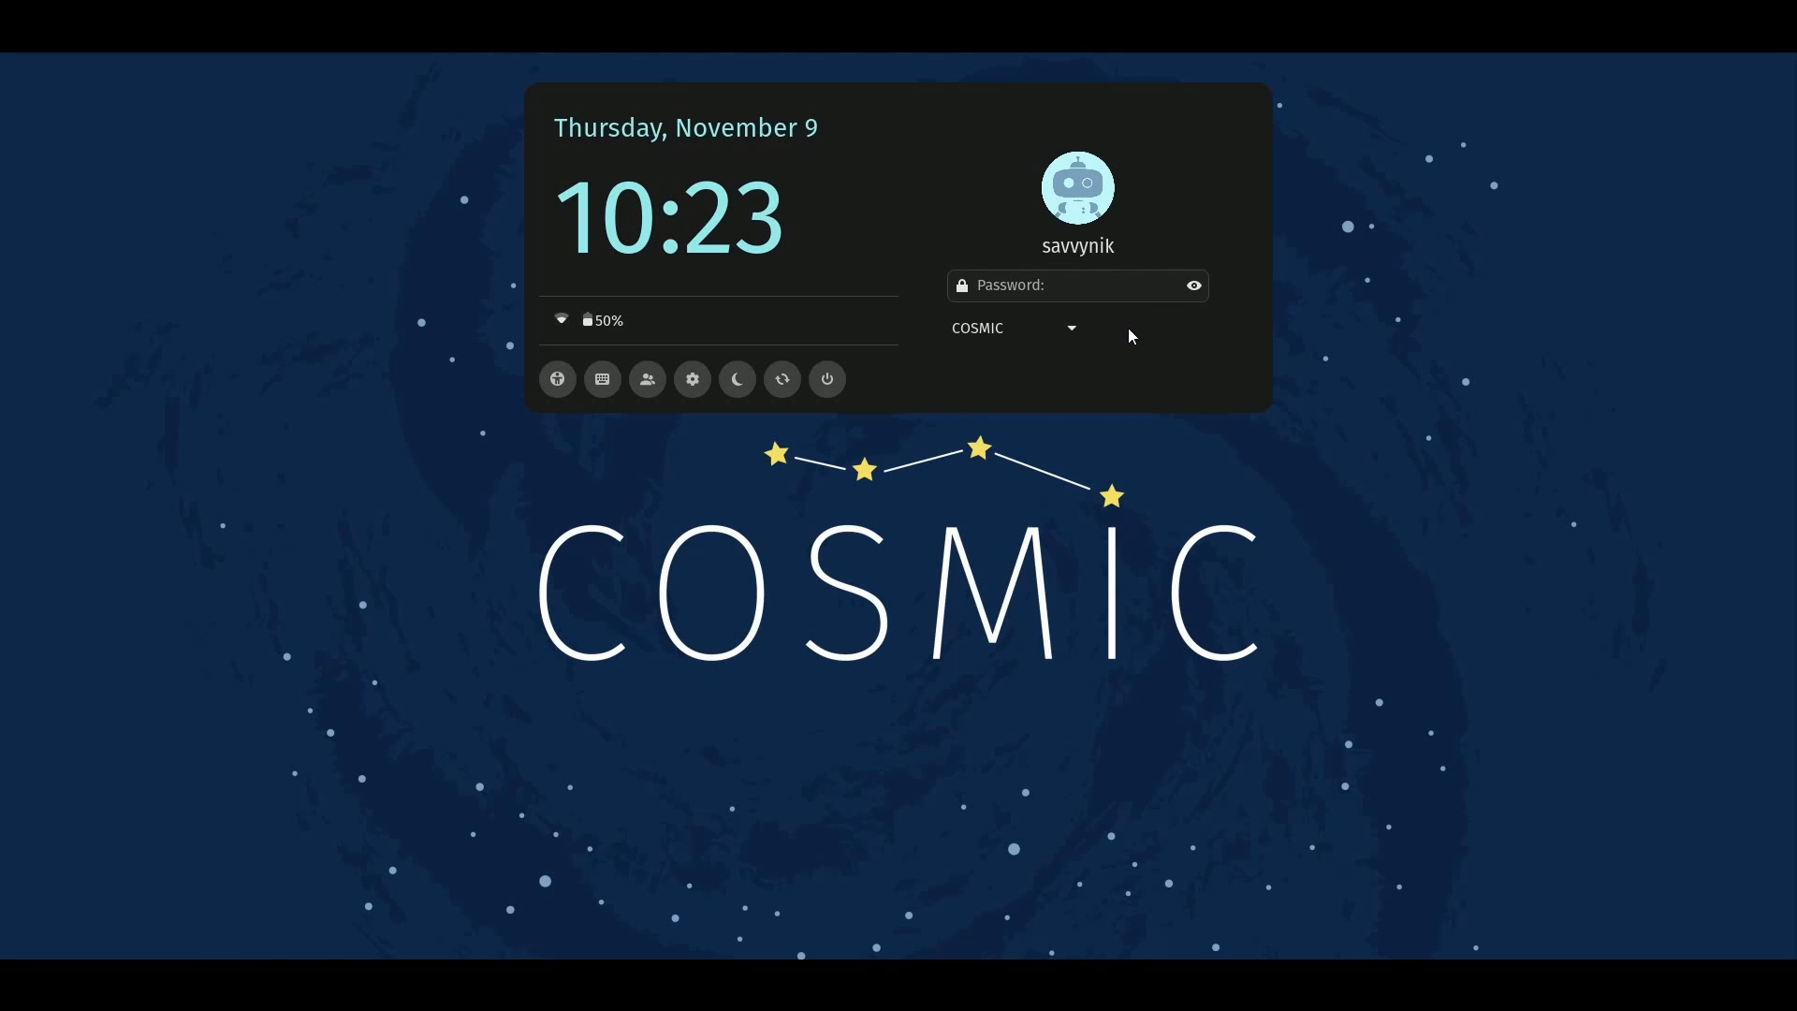
mouse_move(1121, 326)
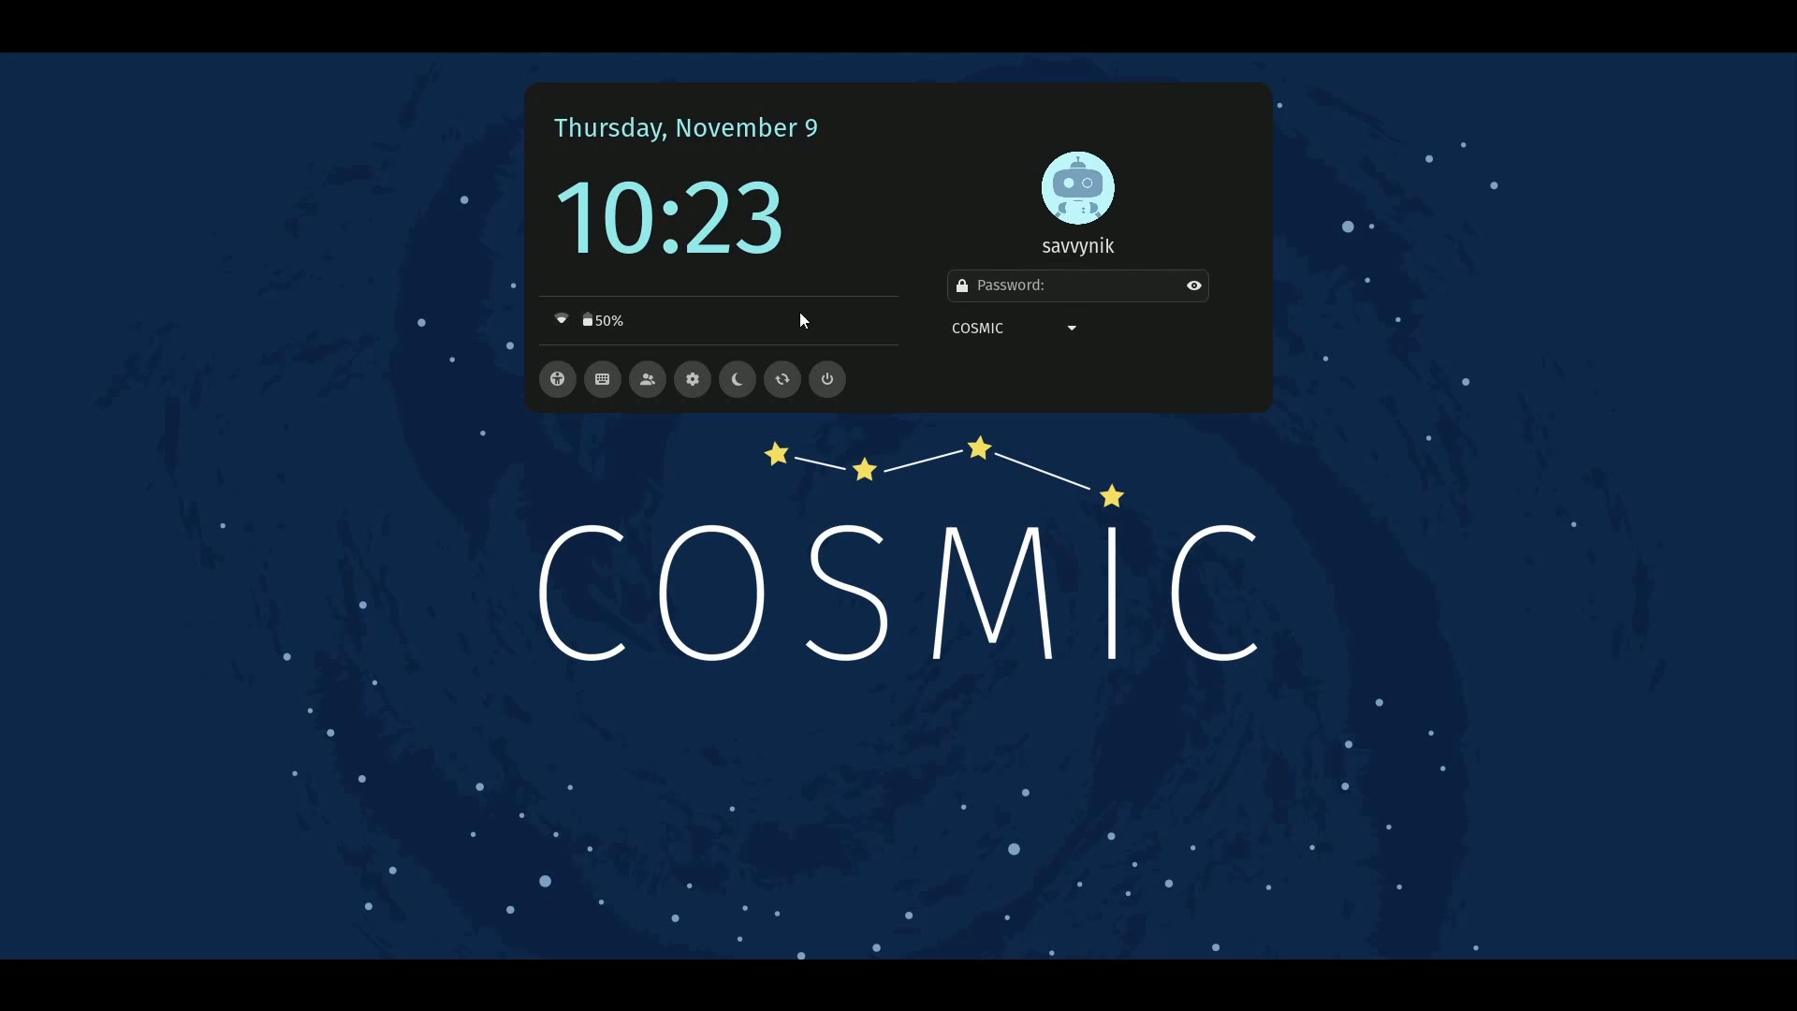
mouse_move(947, 408)
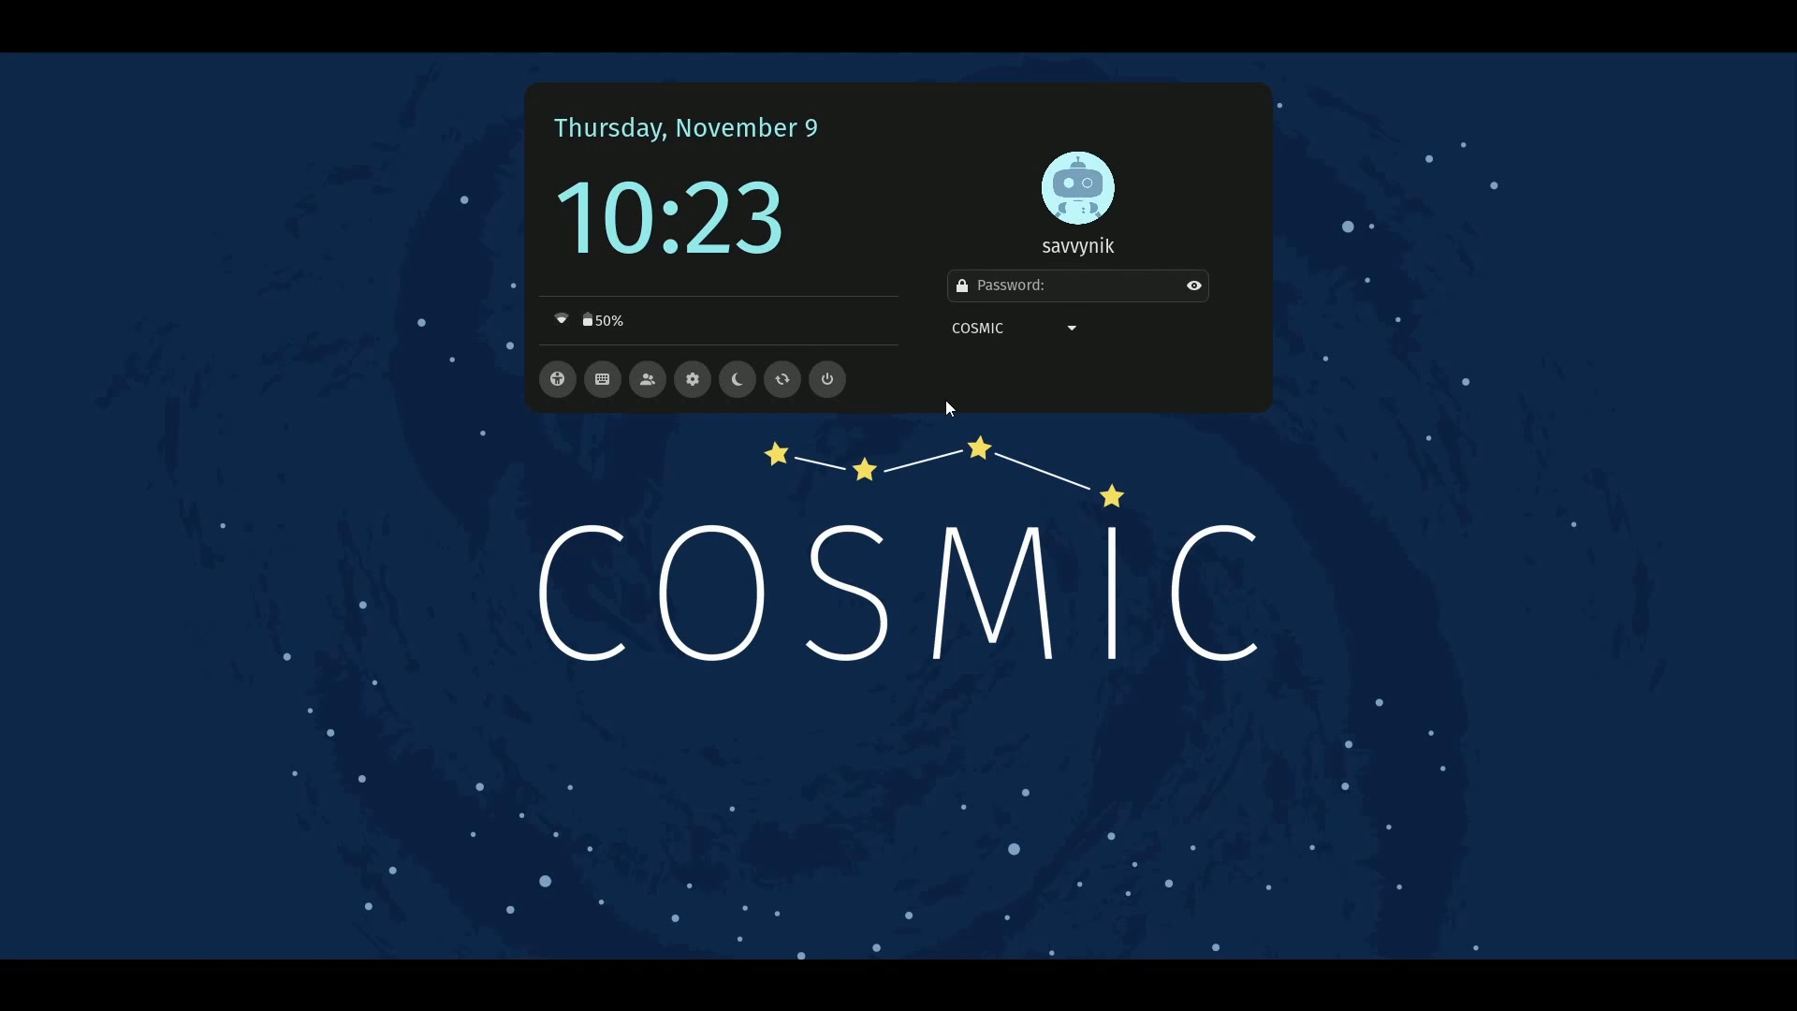
mouse_move(968, 404)
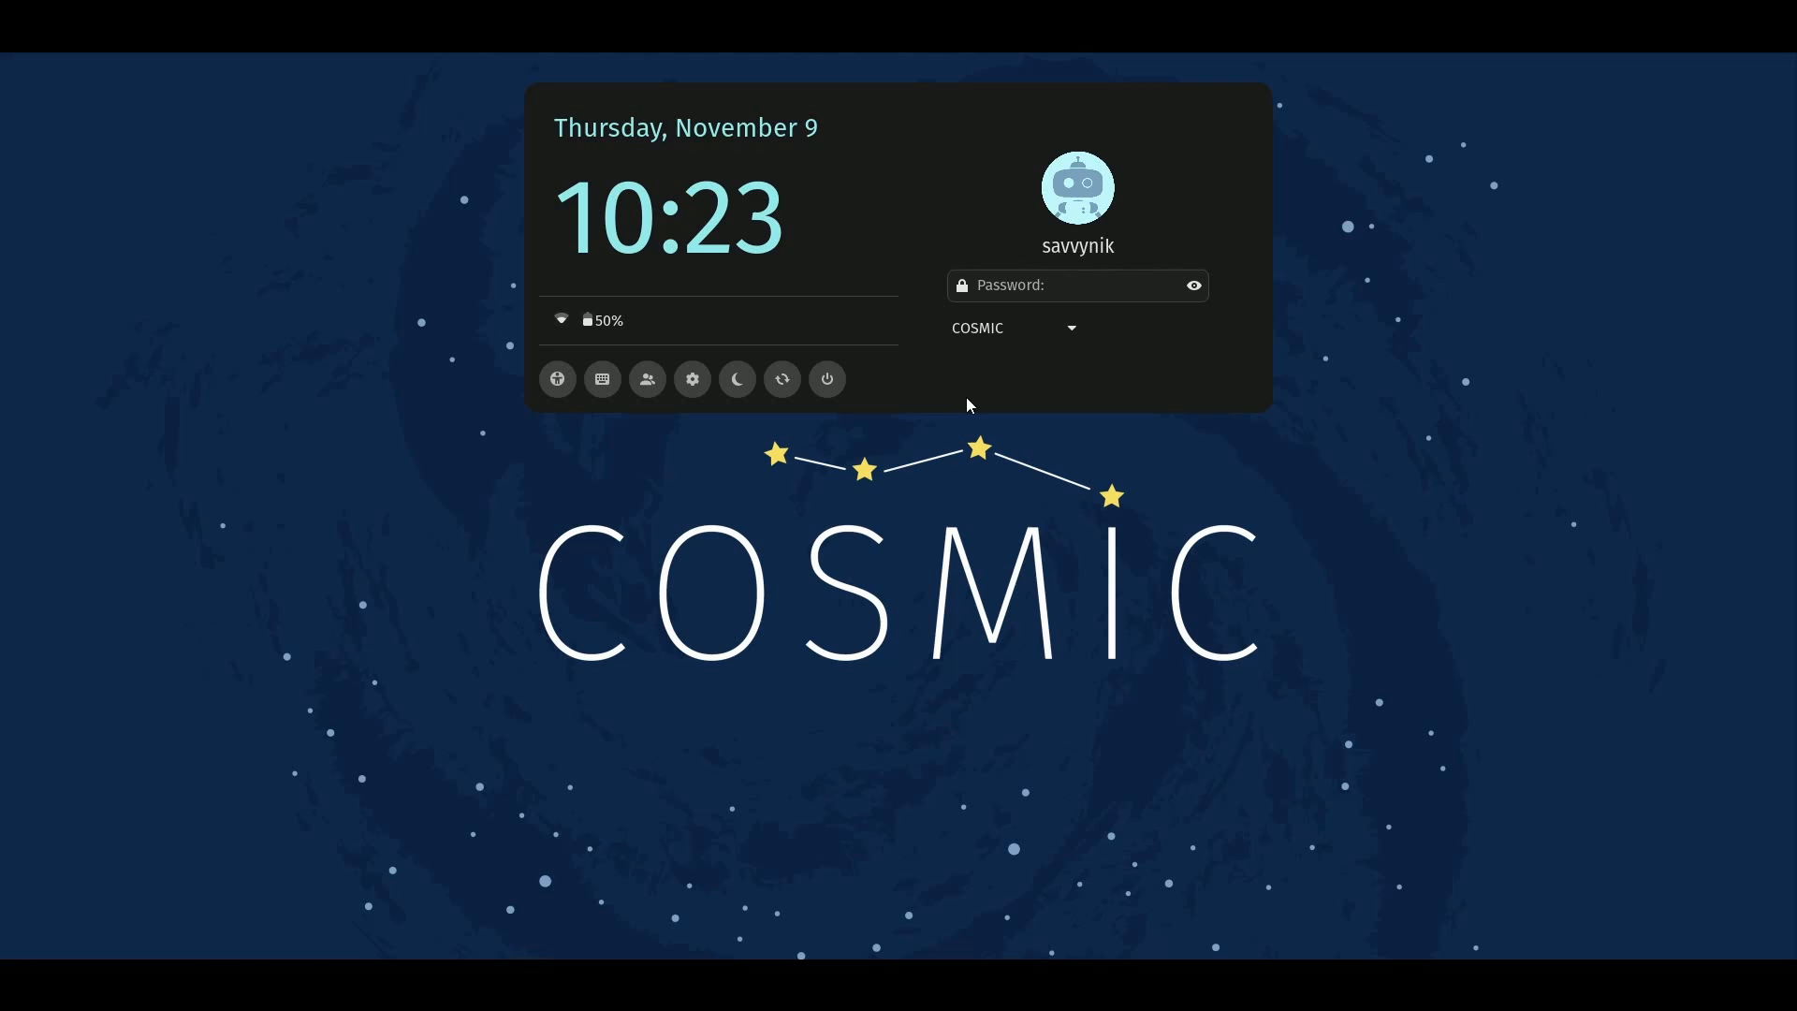
mouse_move(1203, 206)
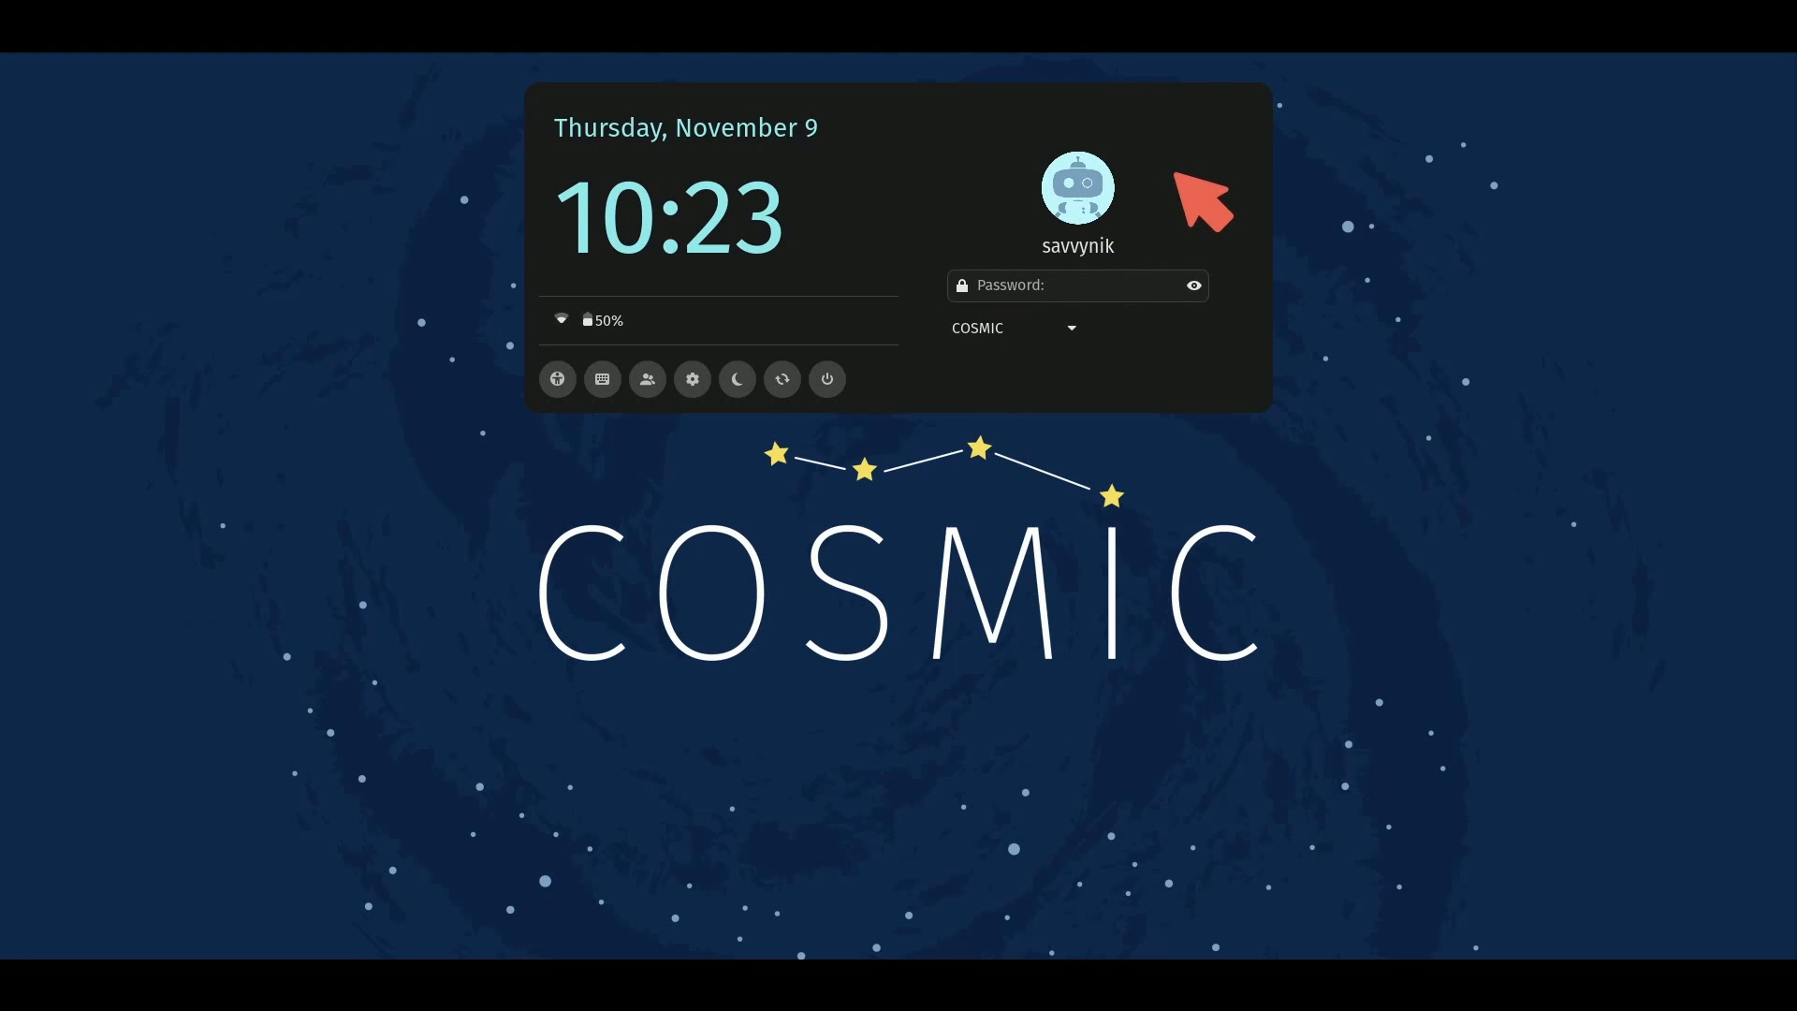
mouse_move(1209, 241)
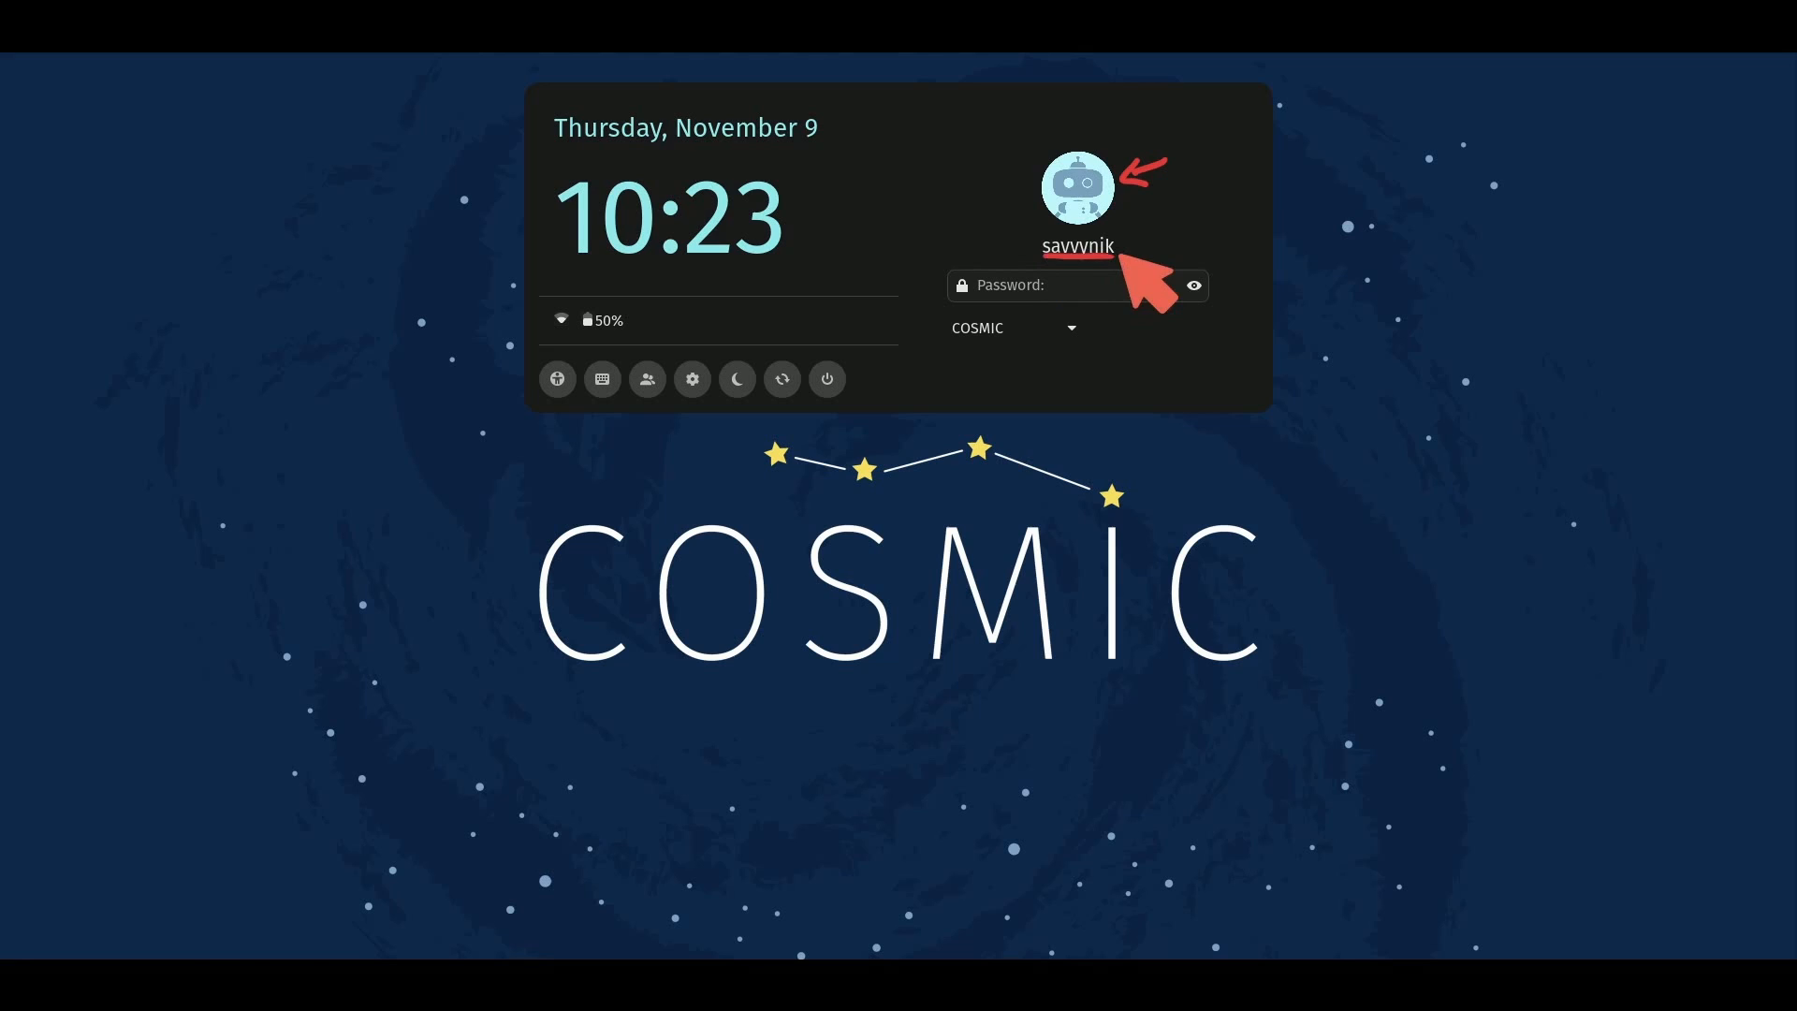
mouse_move(1248, 303)
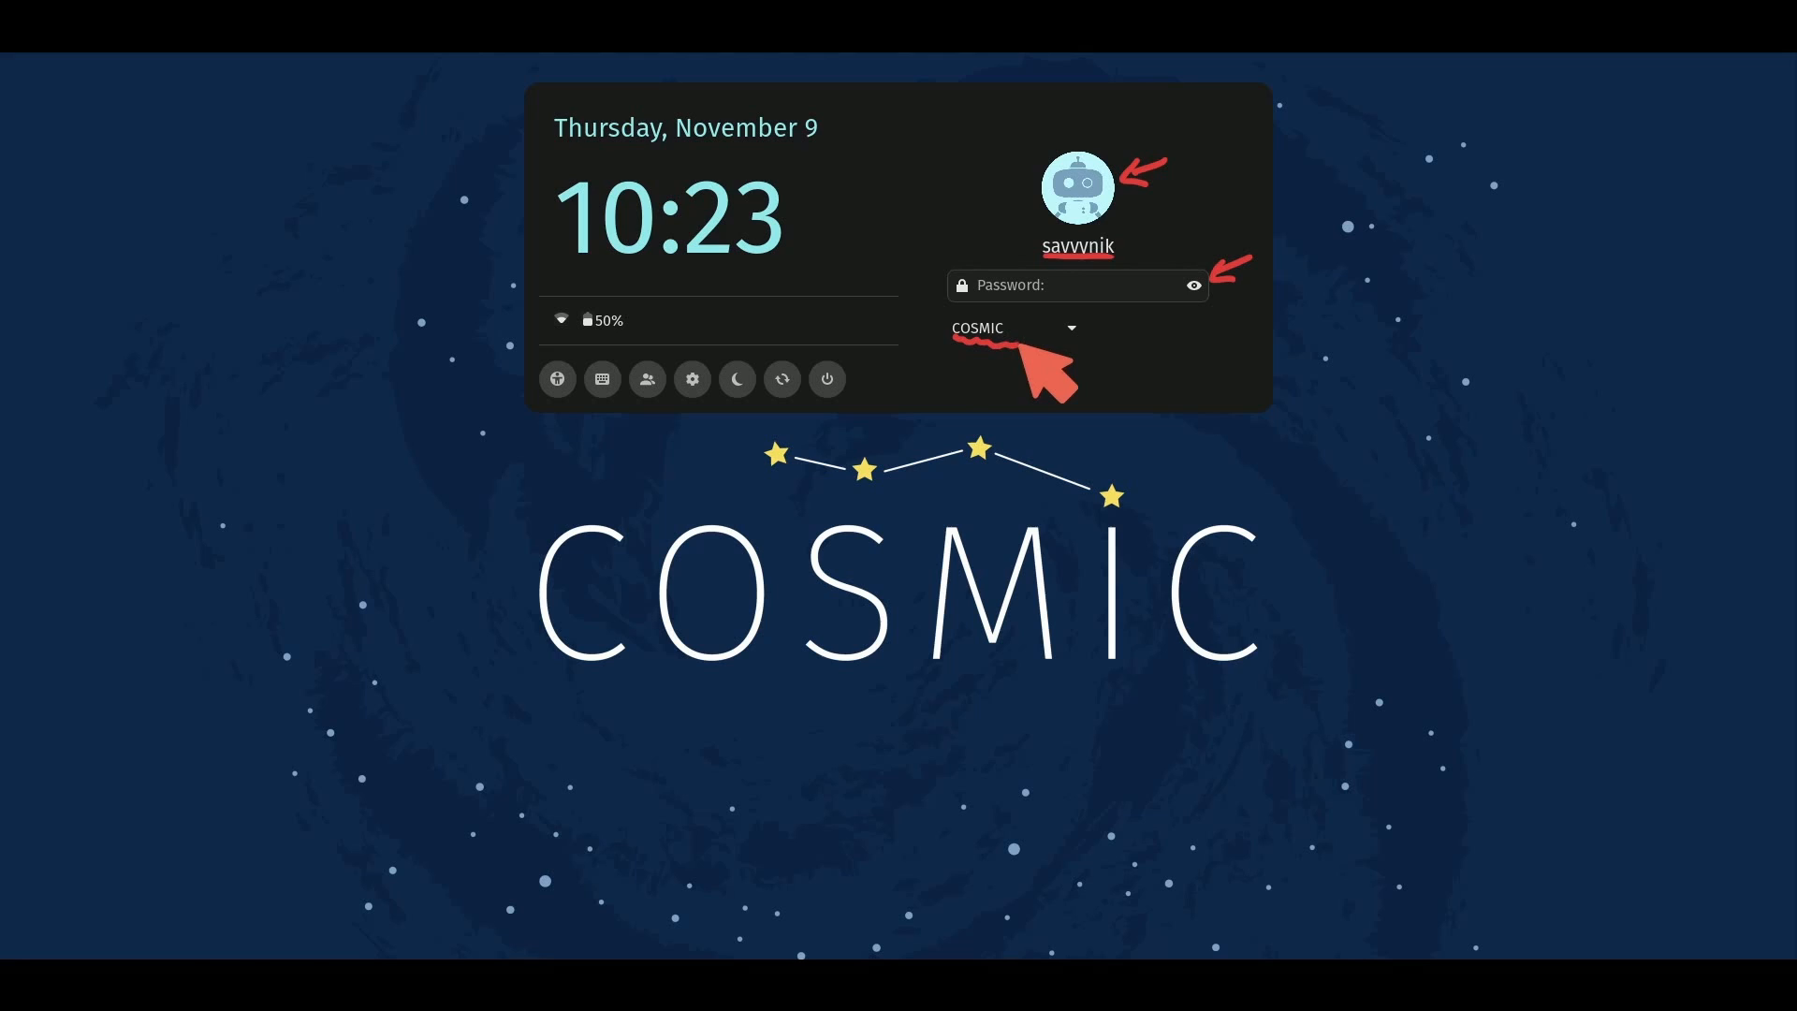
mouse_move(1346, 384)
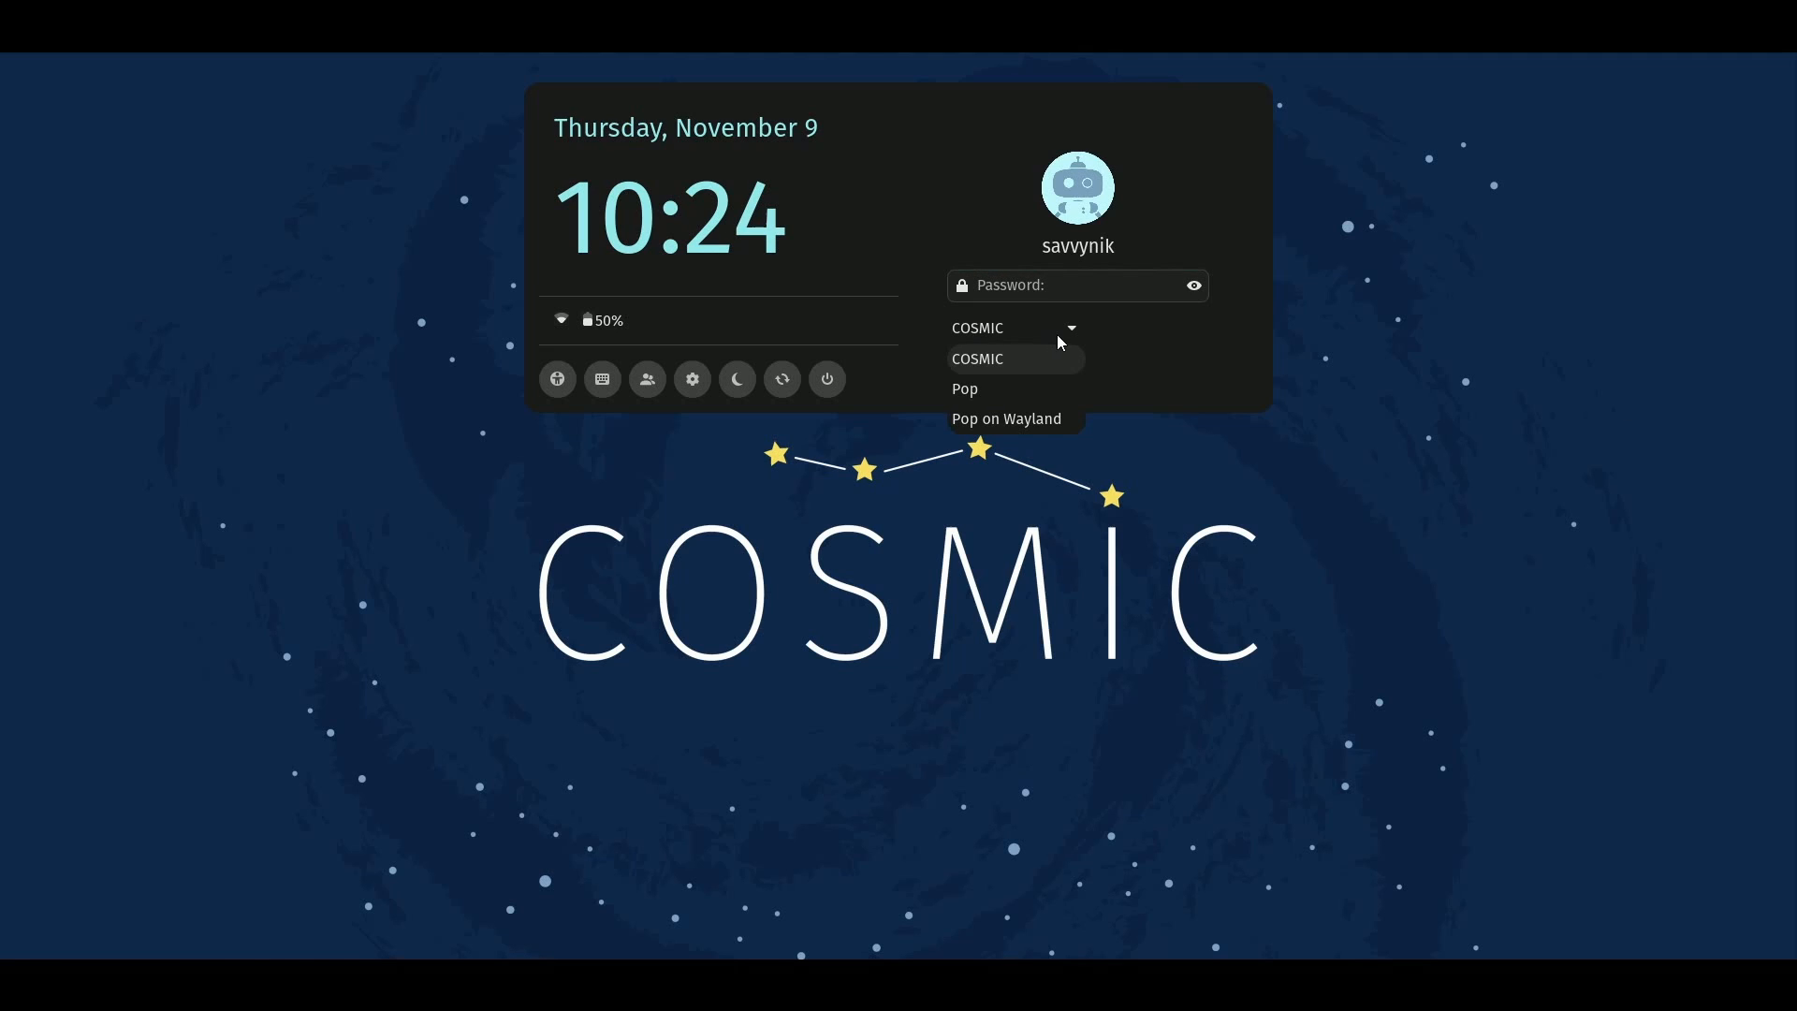
mouse_move(1024, 389)
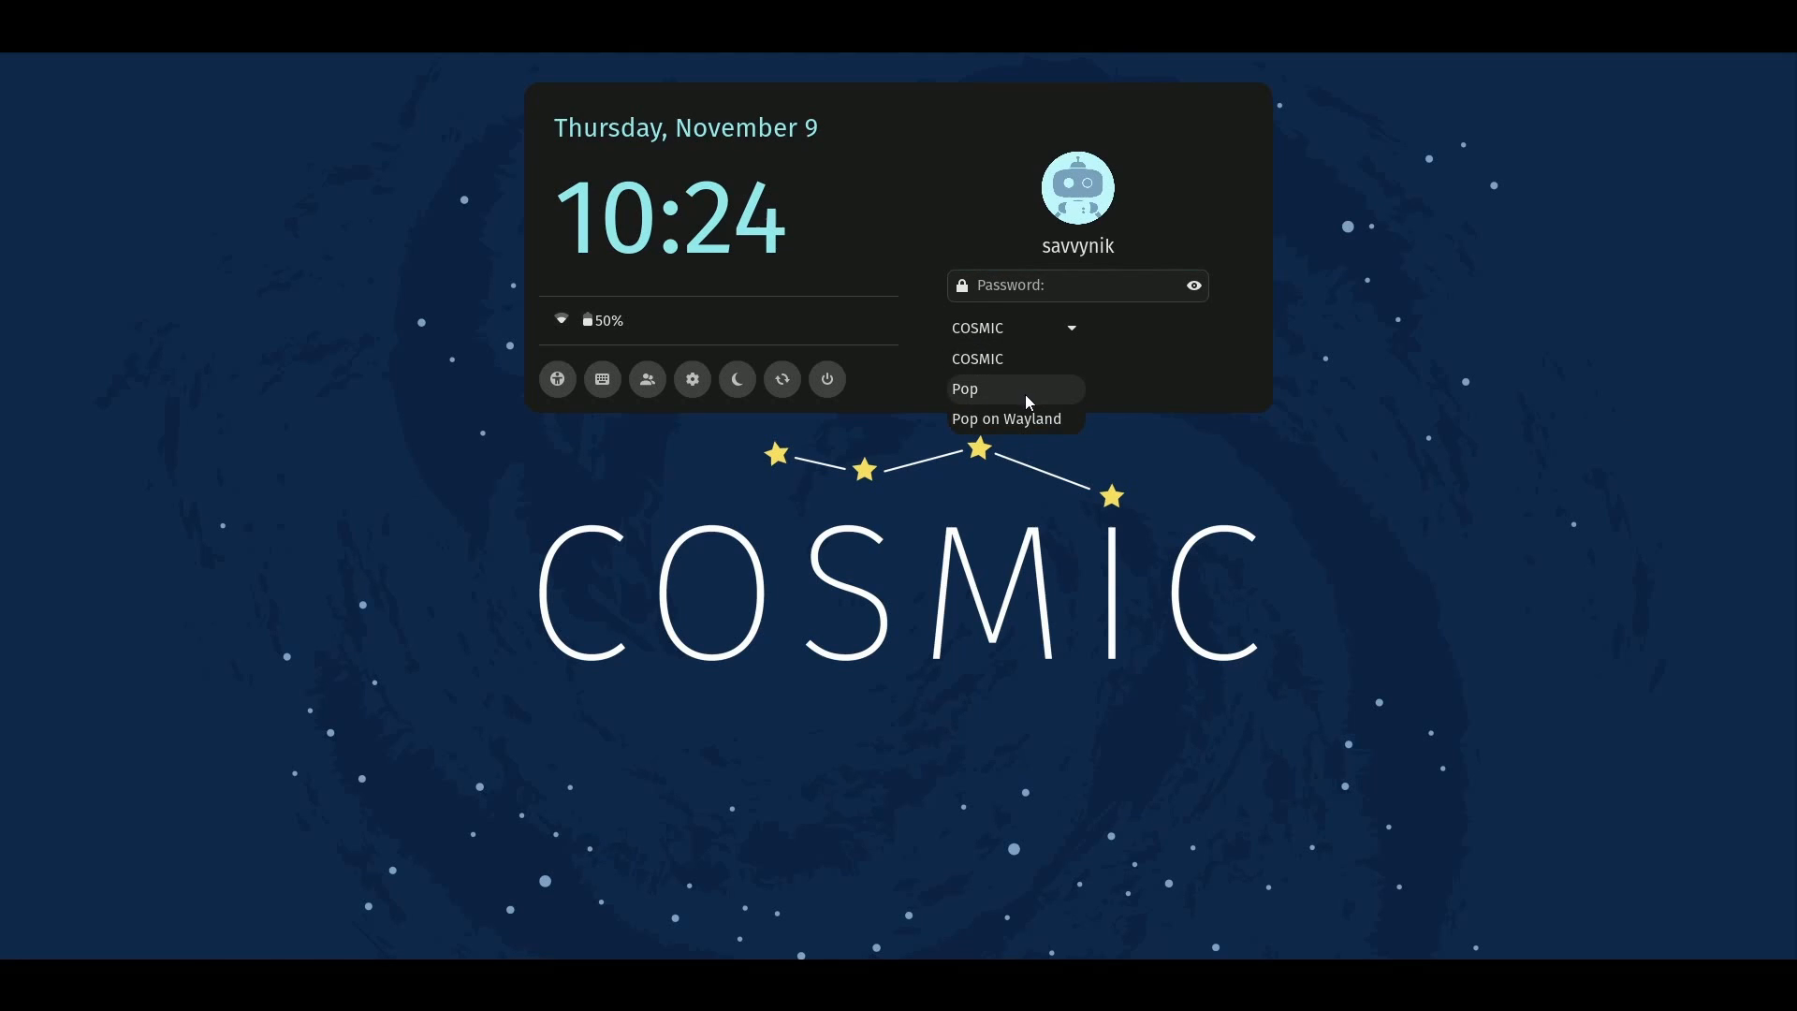
mouse_move(1032, 360)
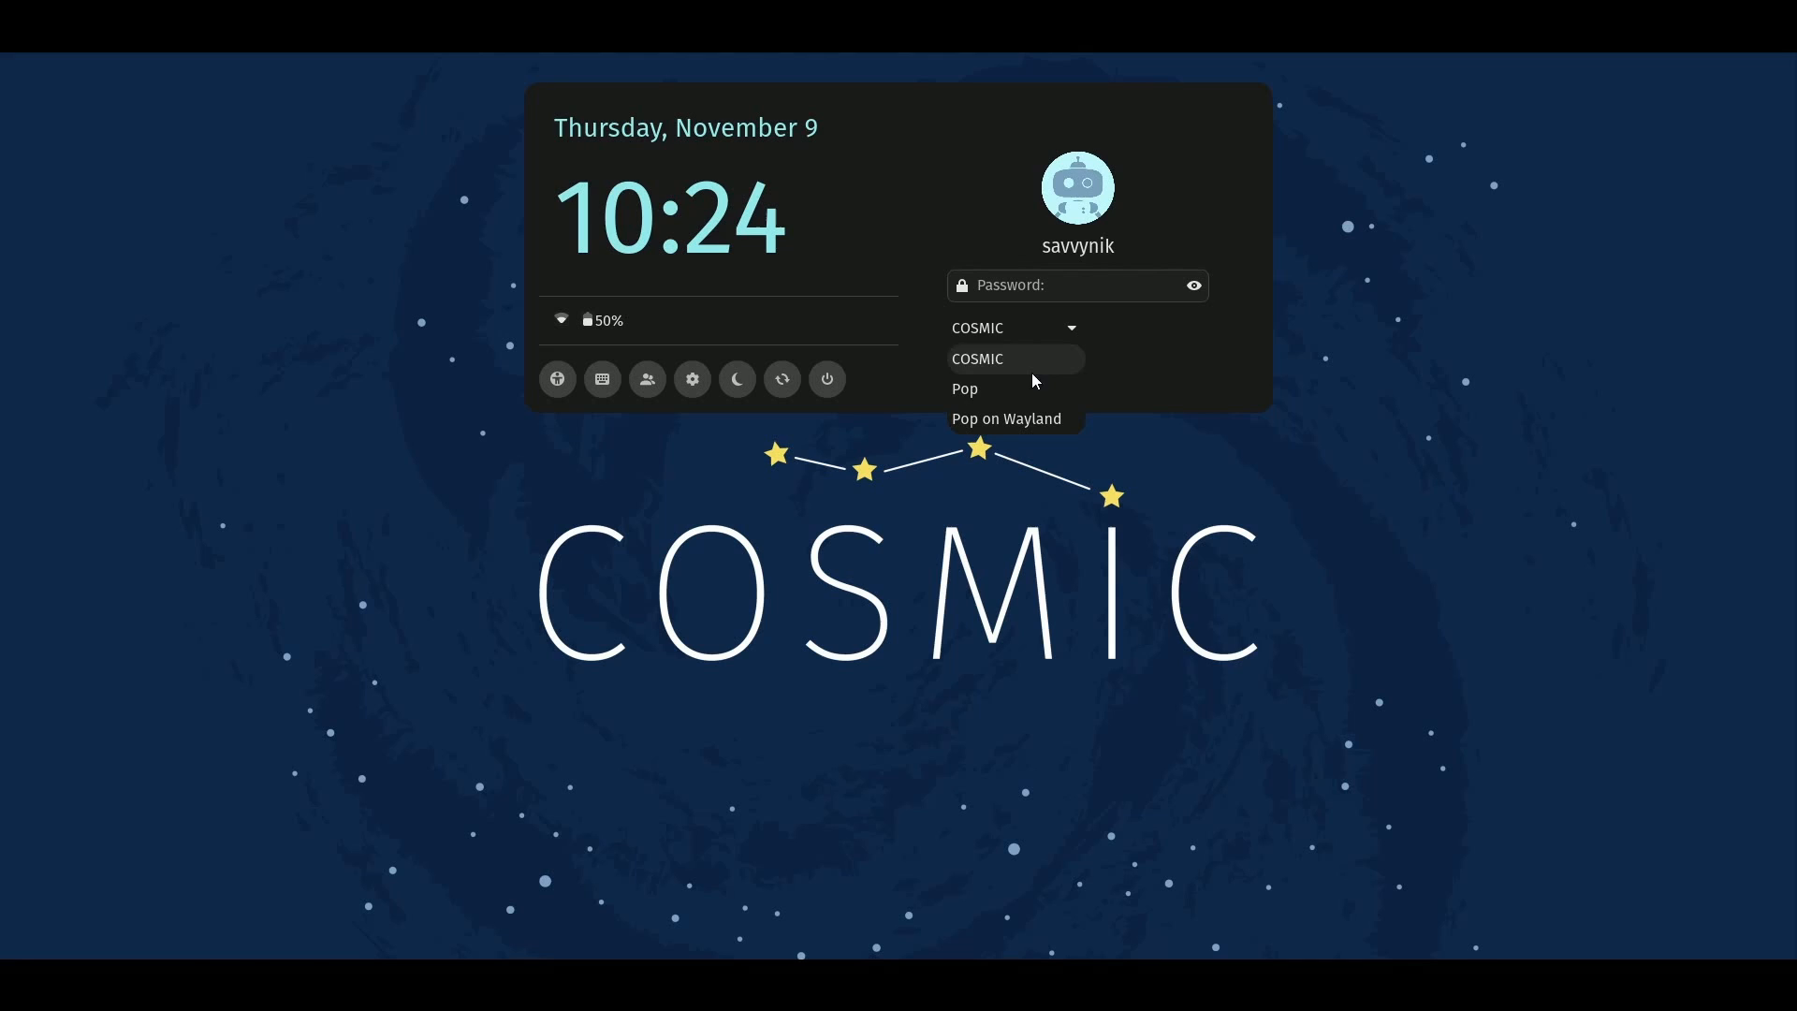
mouse_move(1024, 418)
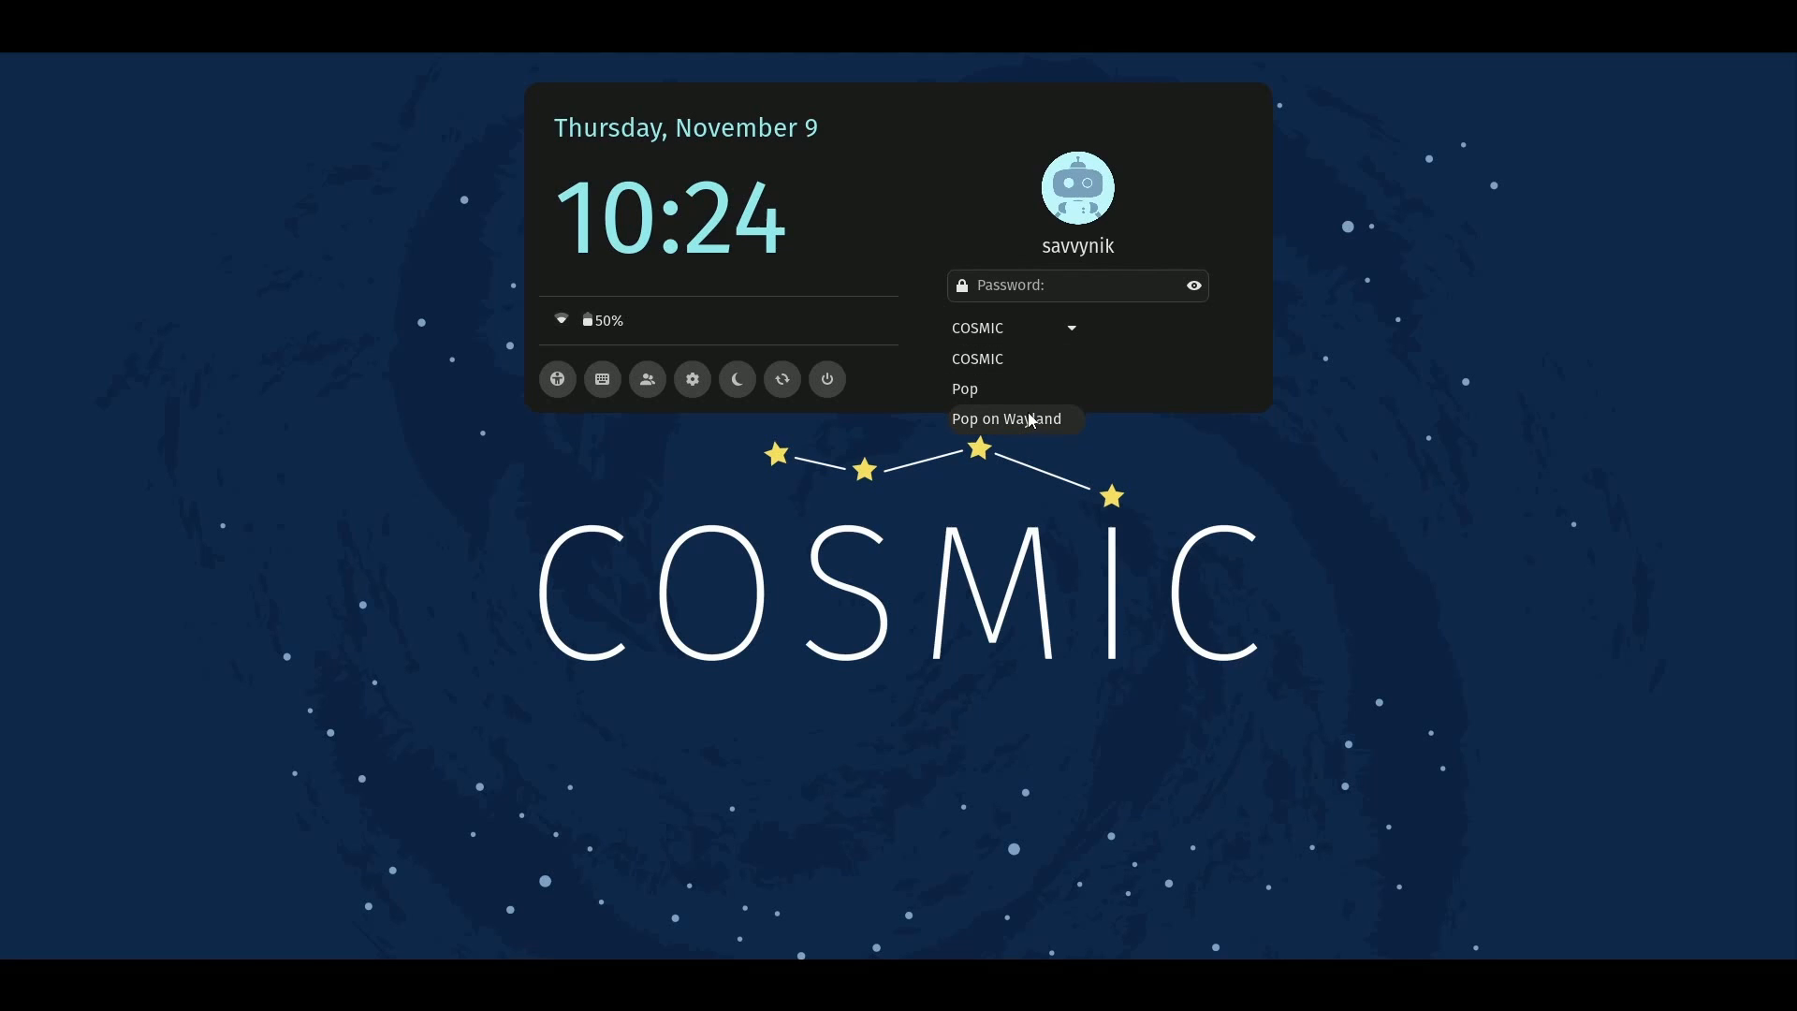
mouse_move(1015, 359)
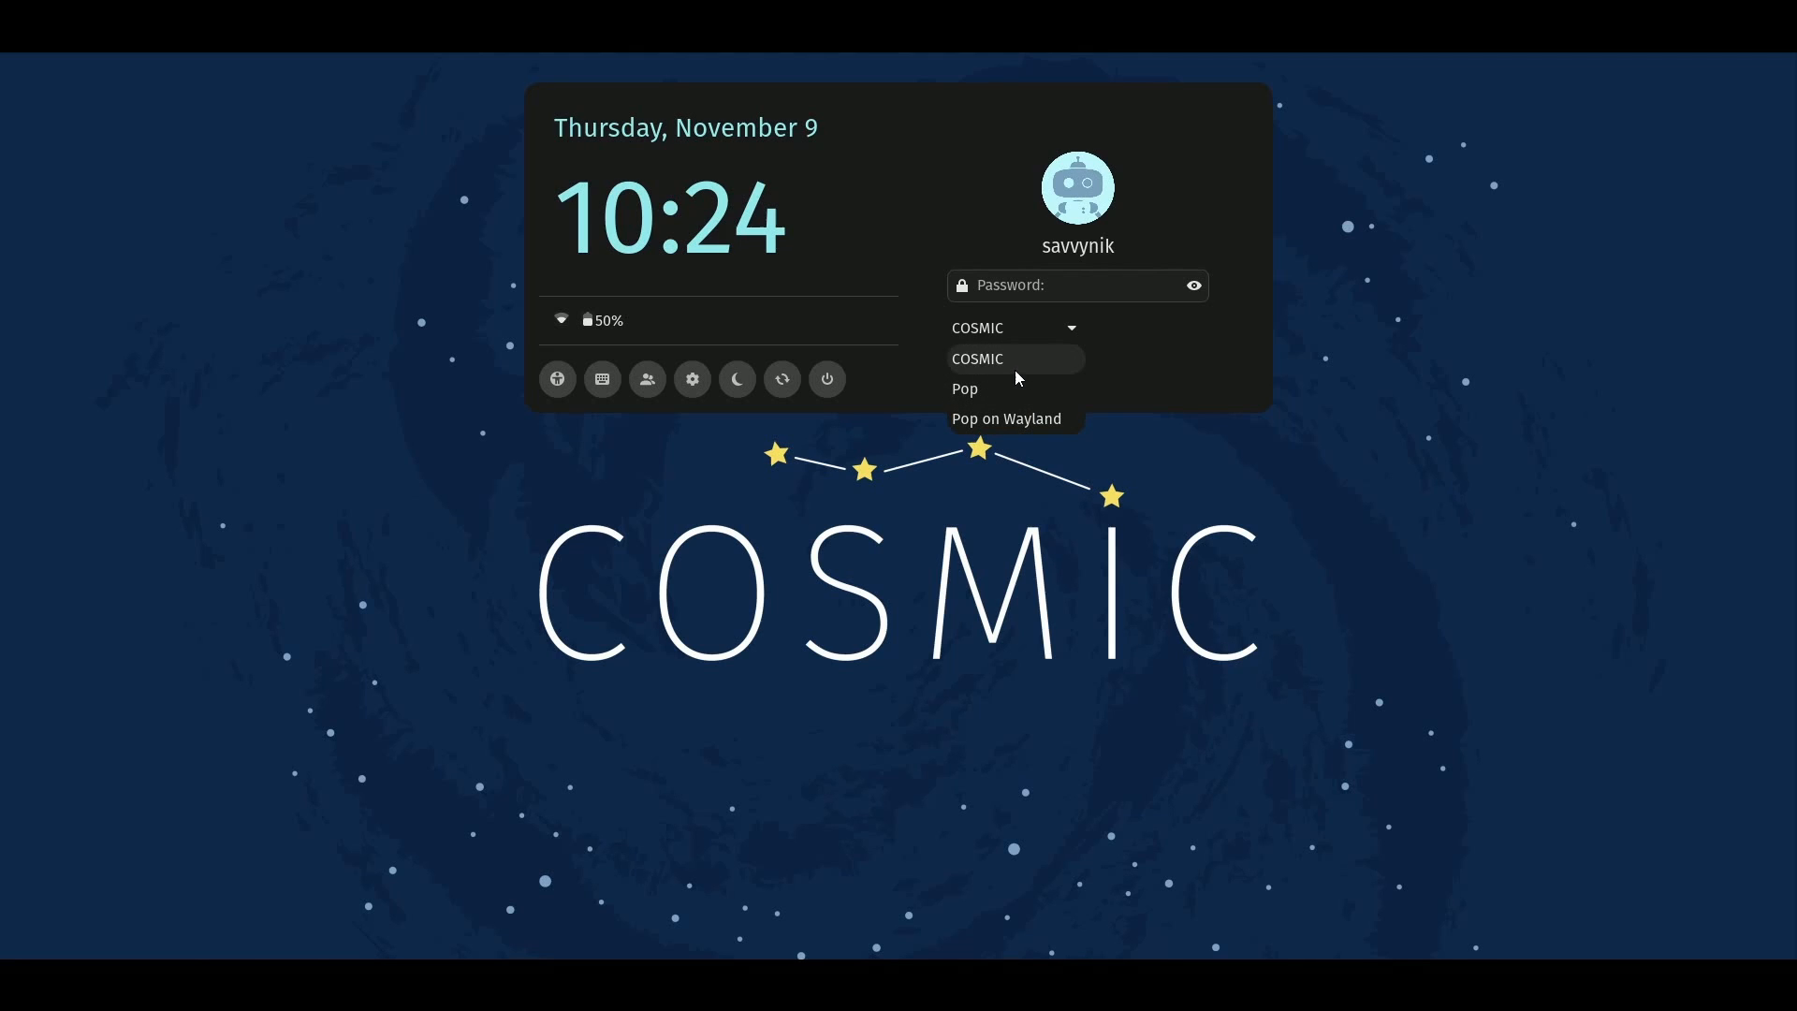
mouse_move(1043, 417)
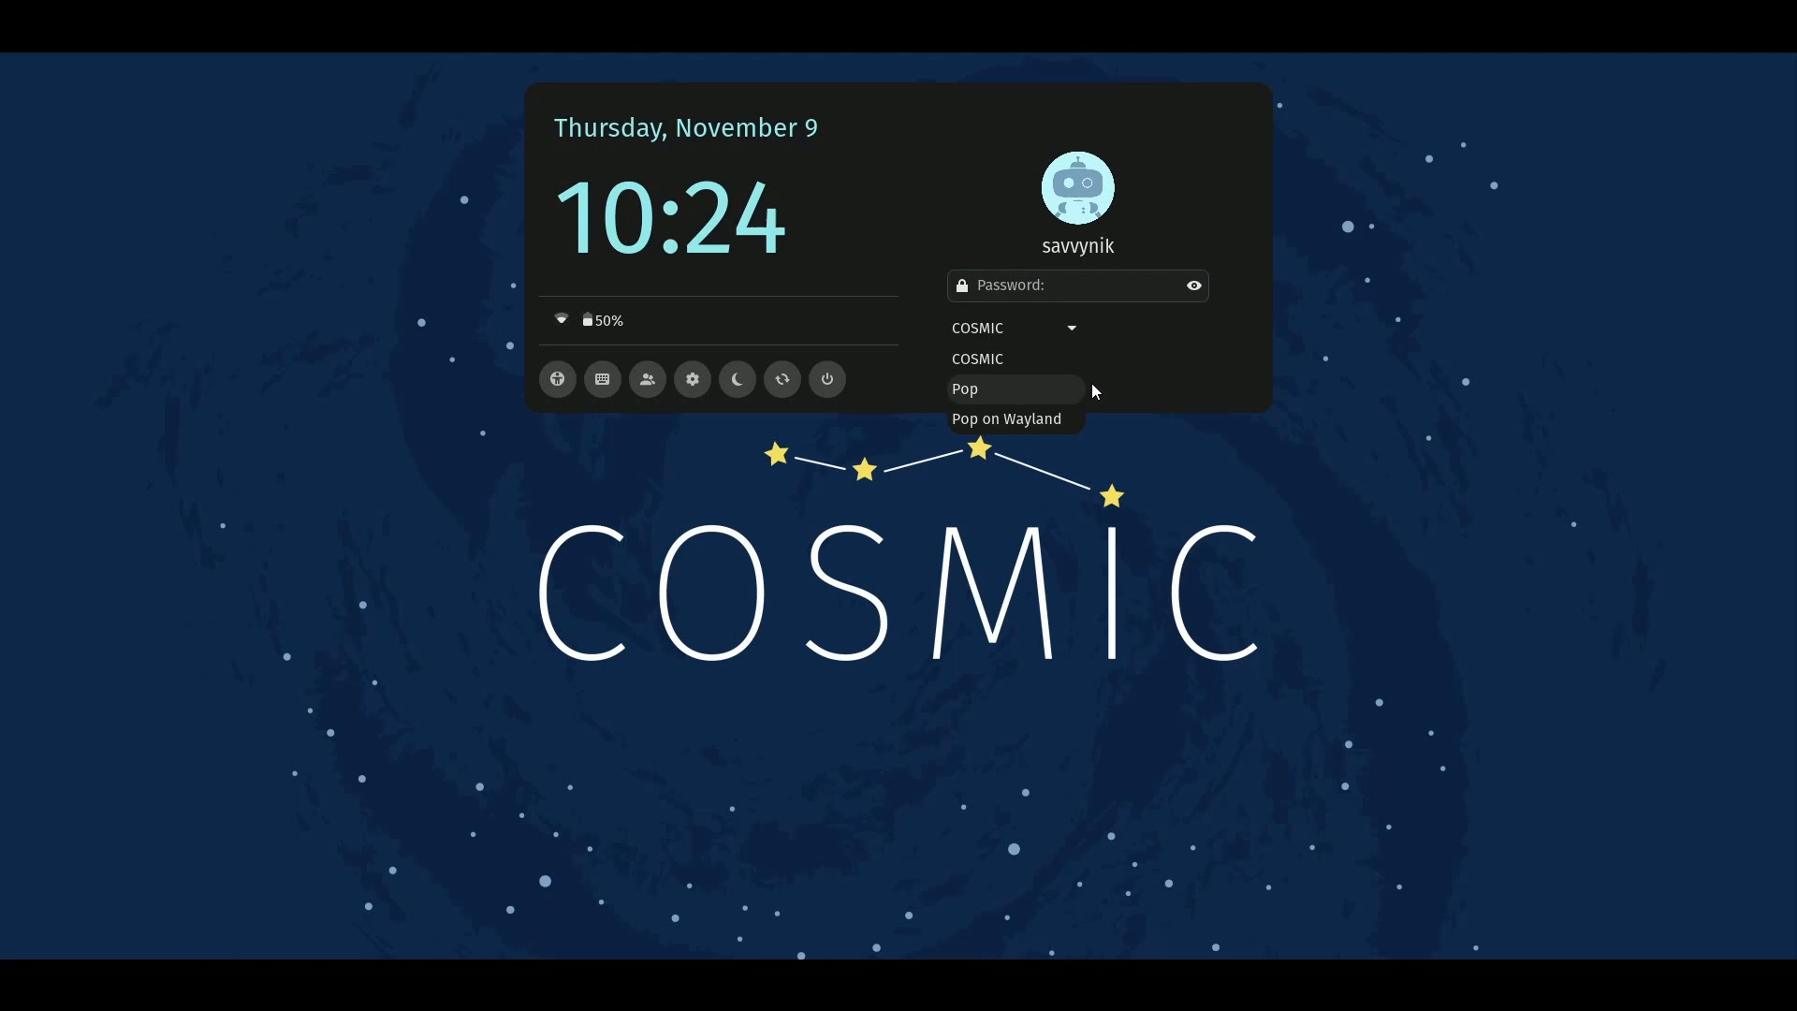
mouse_move(1012, 418)
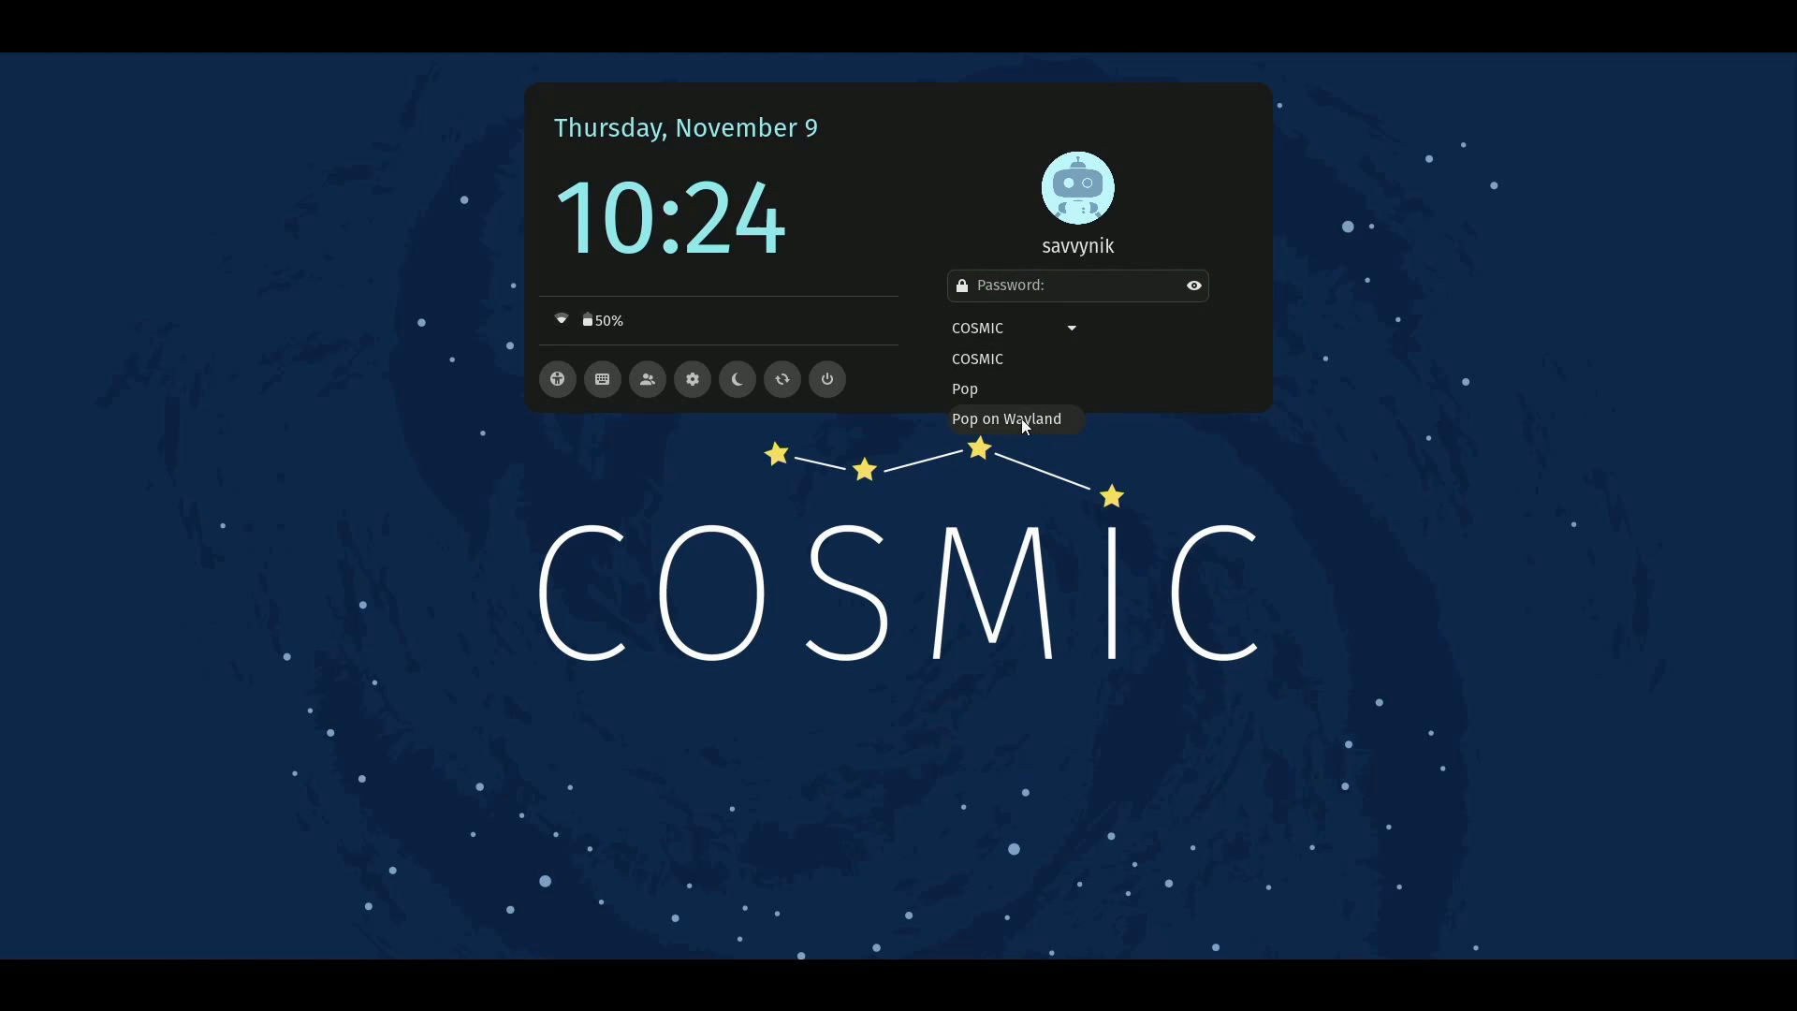
mouse_move(994, 359)
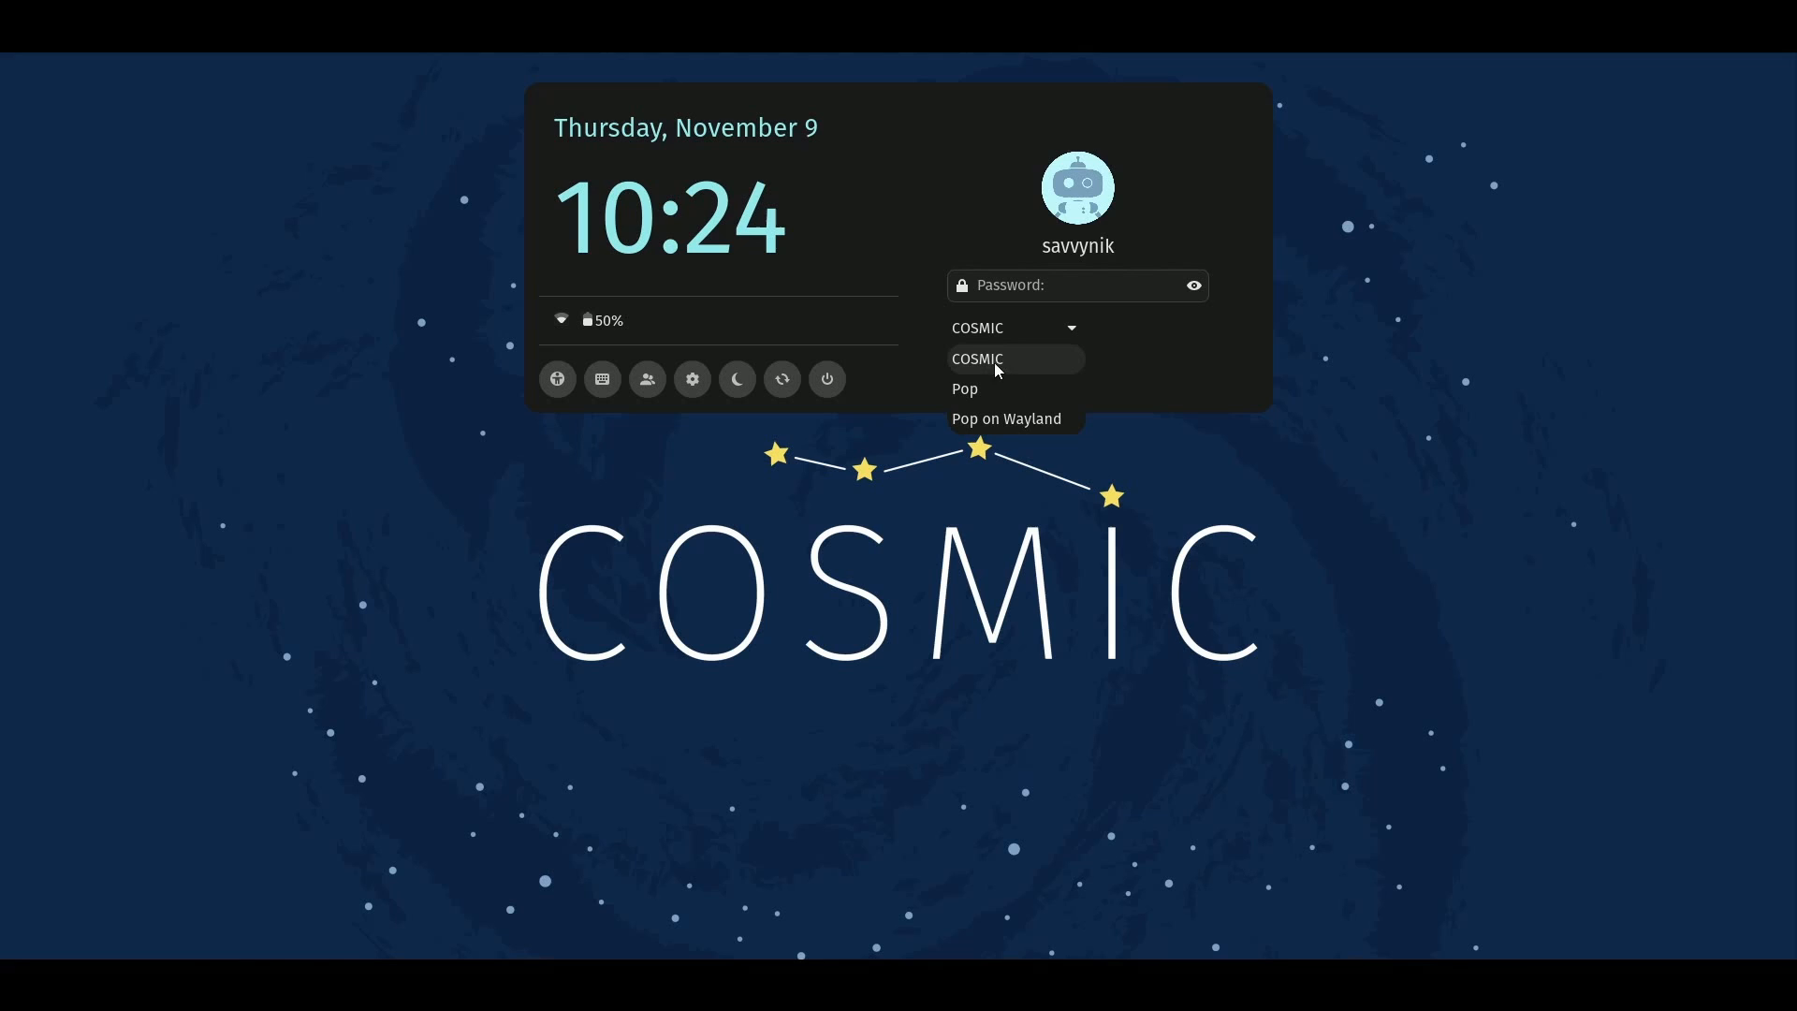
click(977, 360)
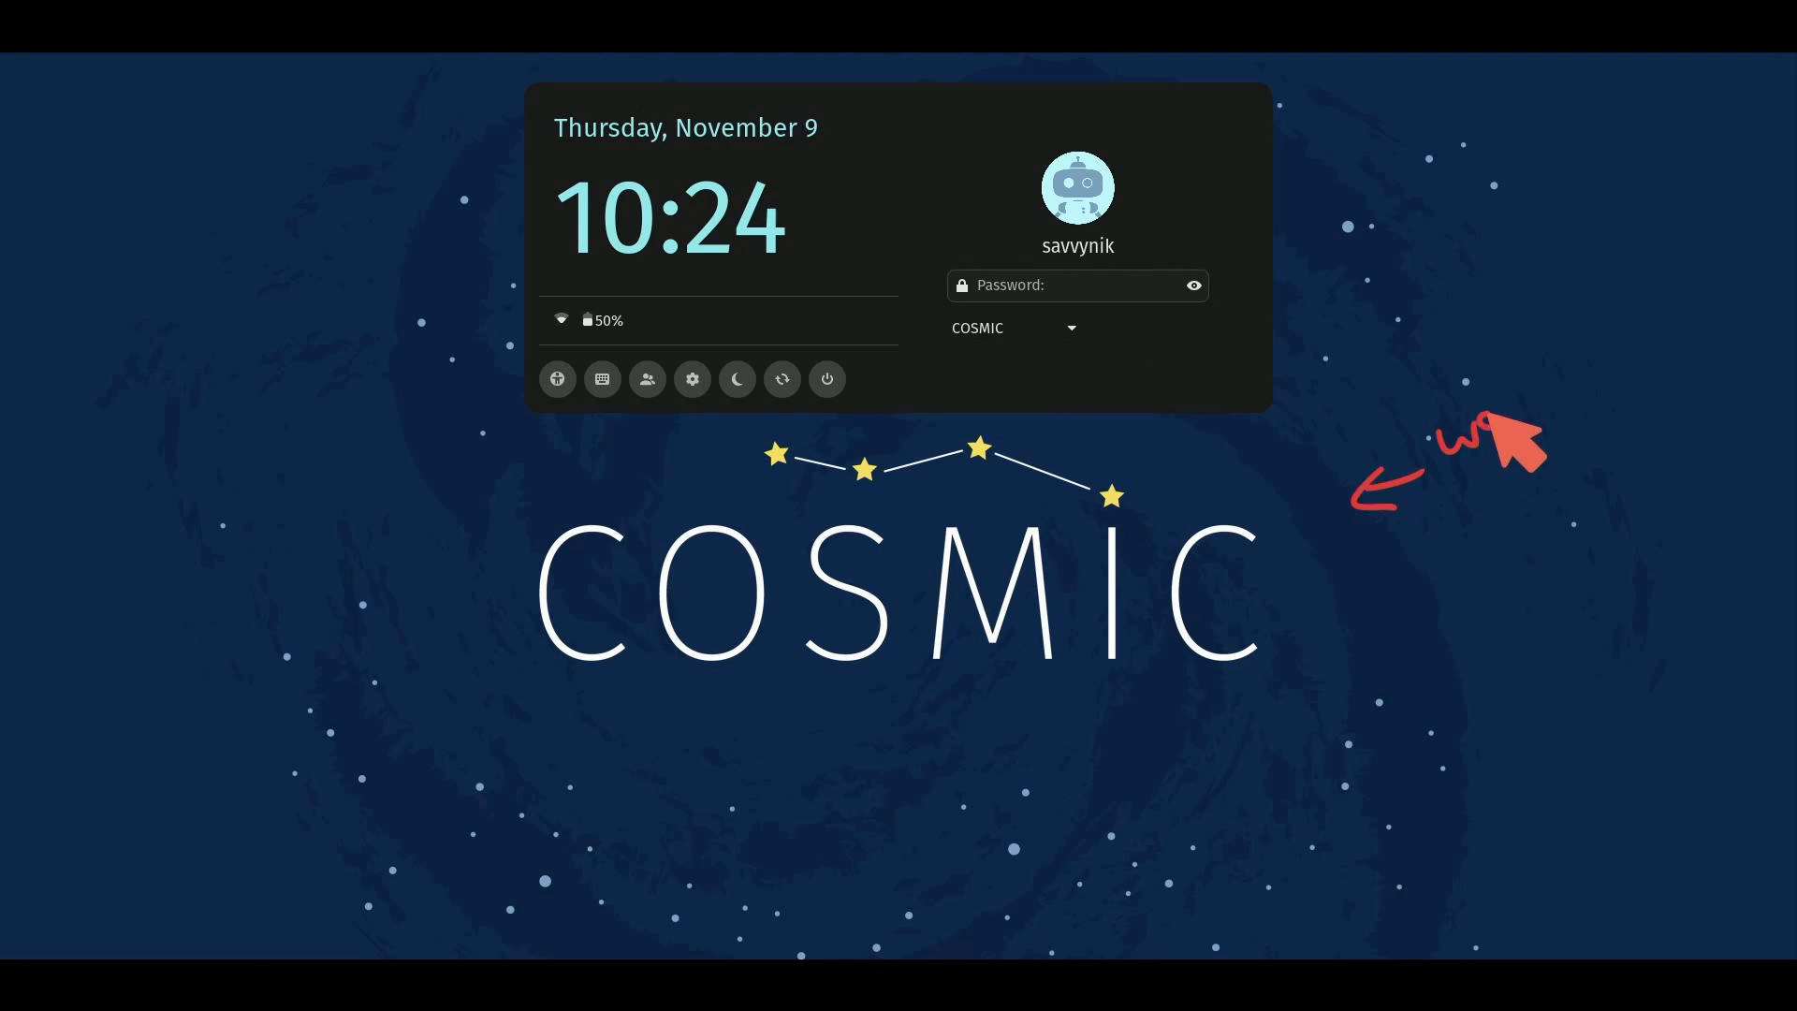
mouse_move(1645, 401)
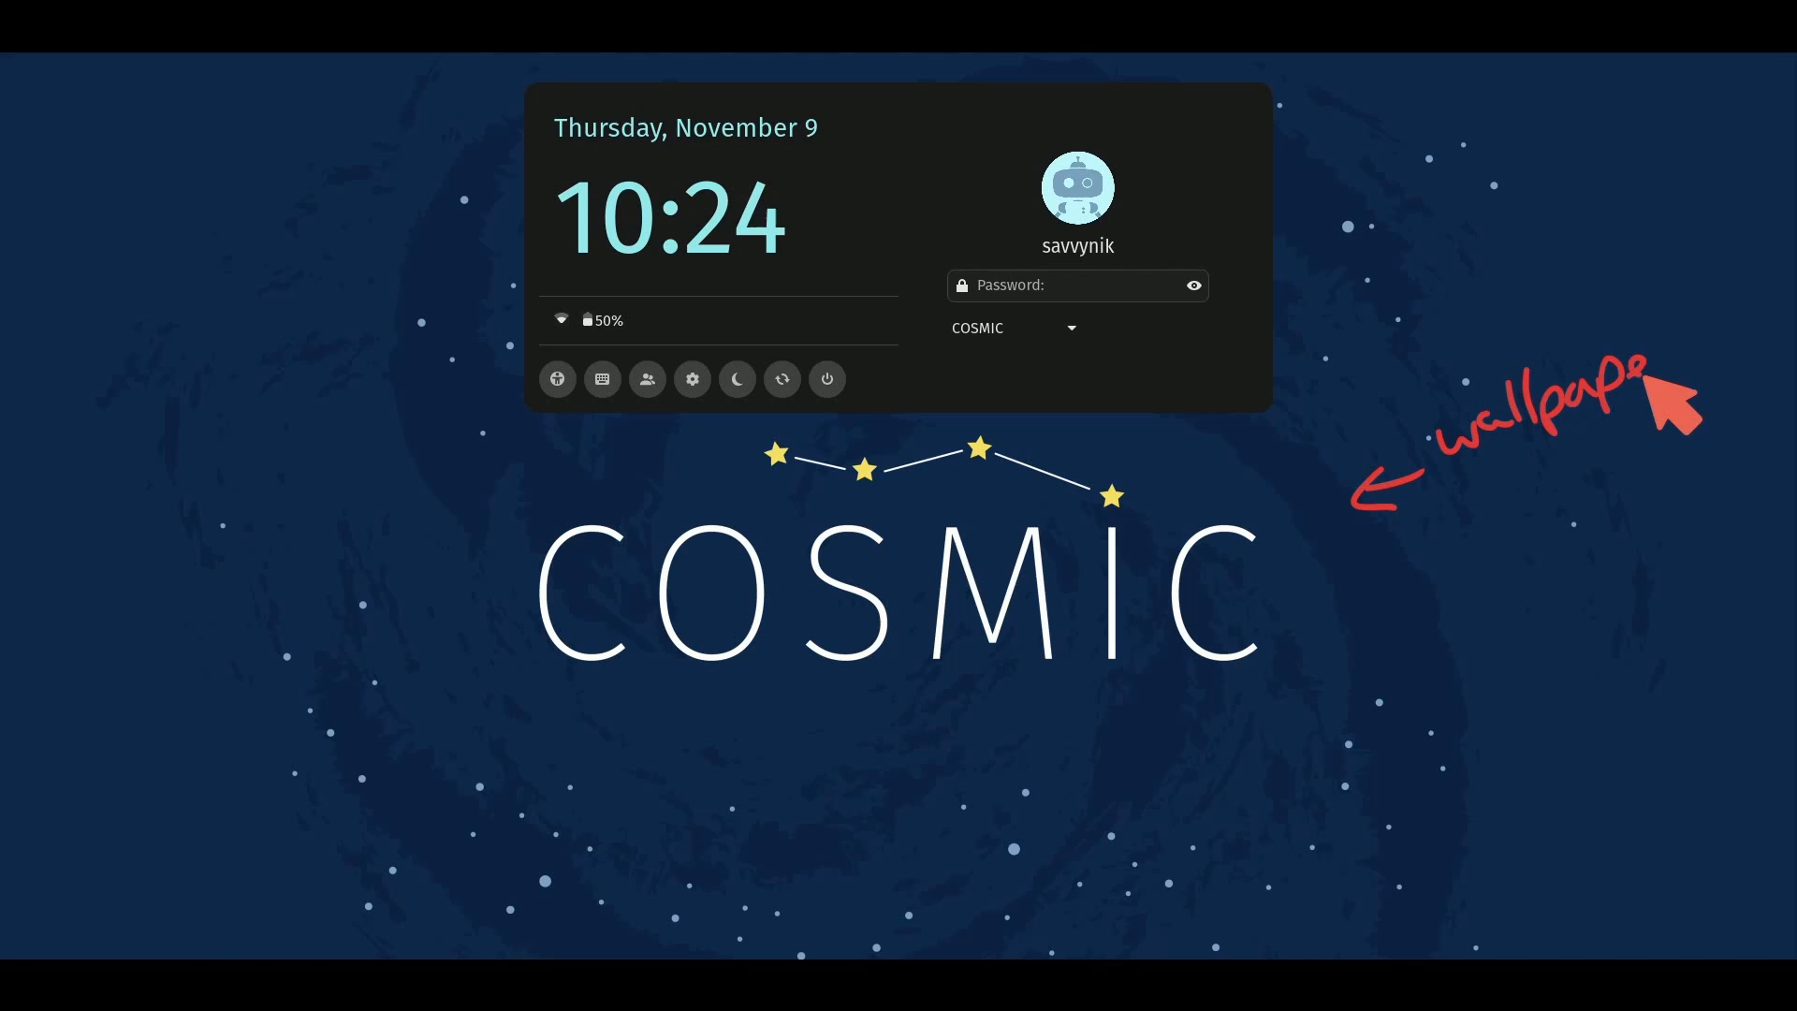
mouse_move(902, 584)
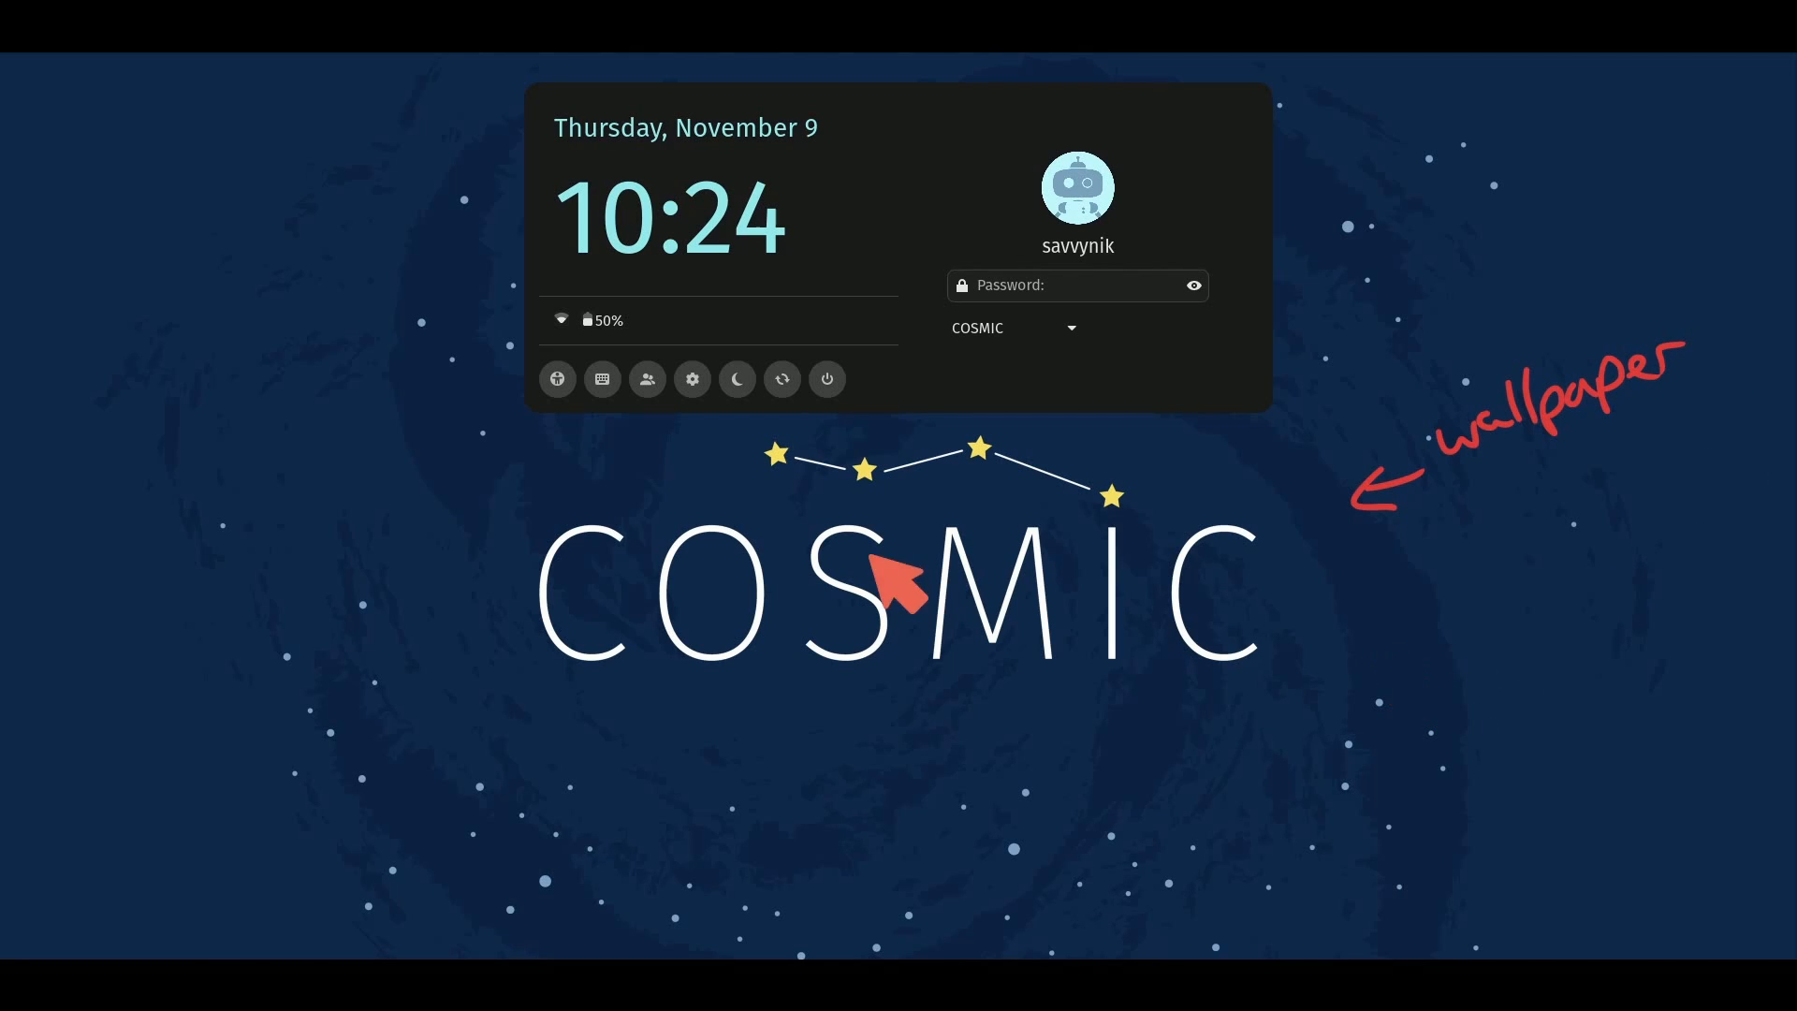
mouse_move(827, 743)
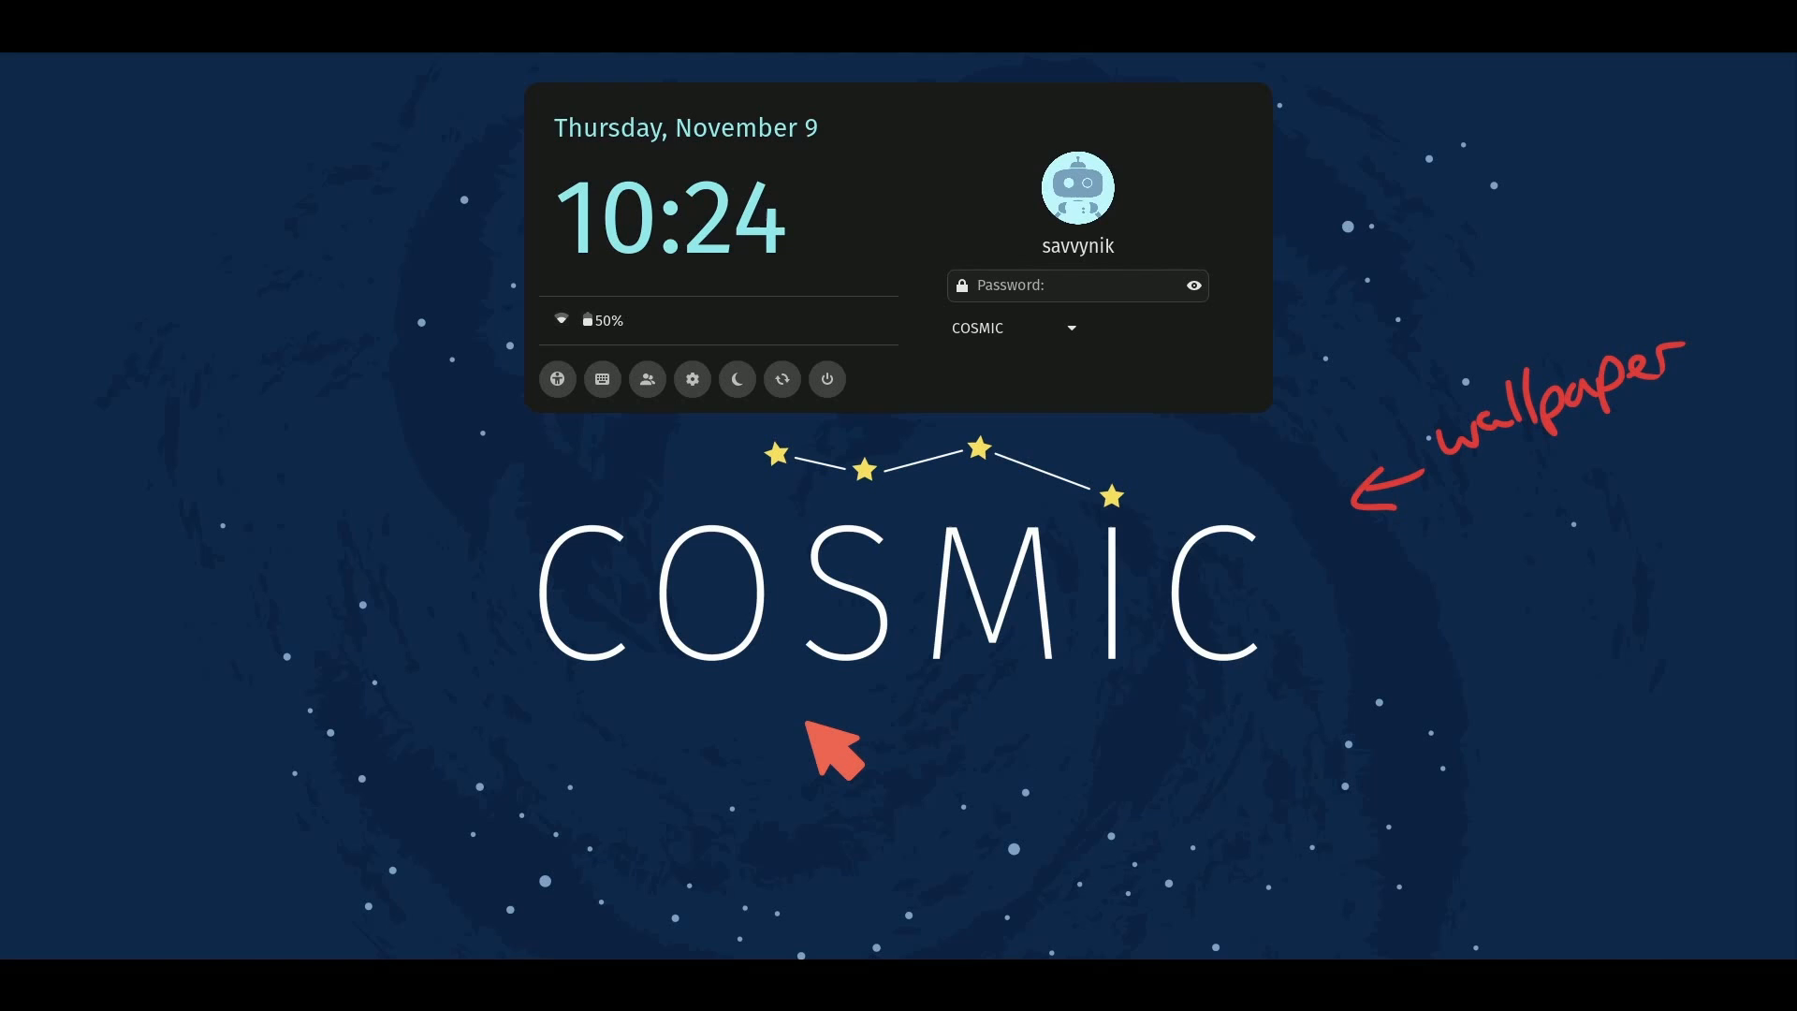
mouse_move(824, 631)
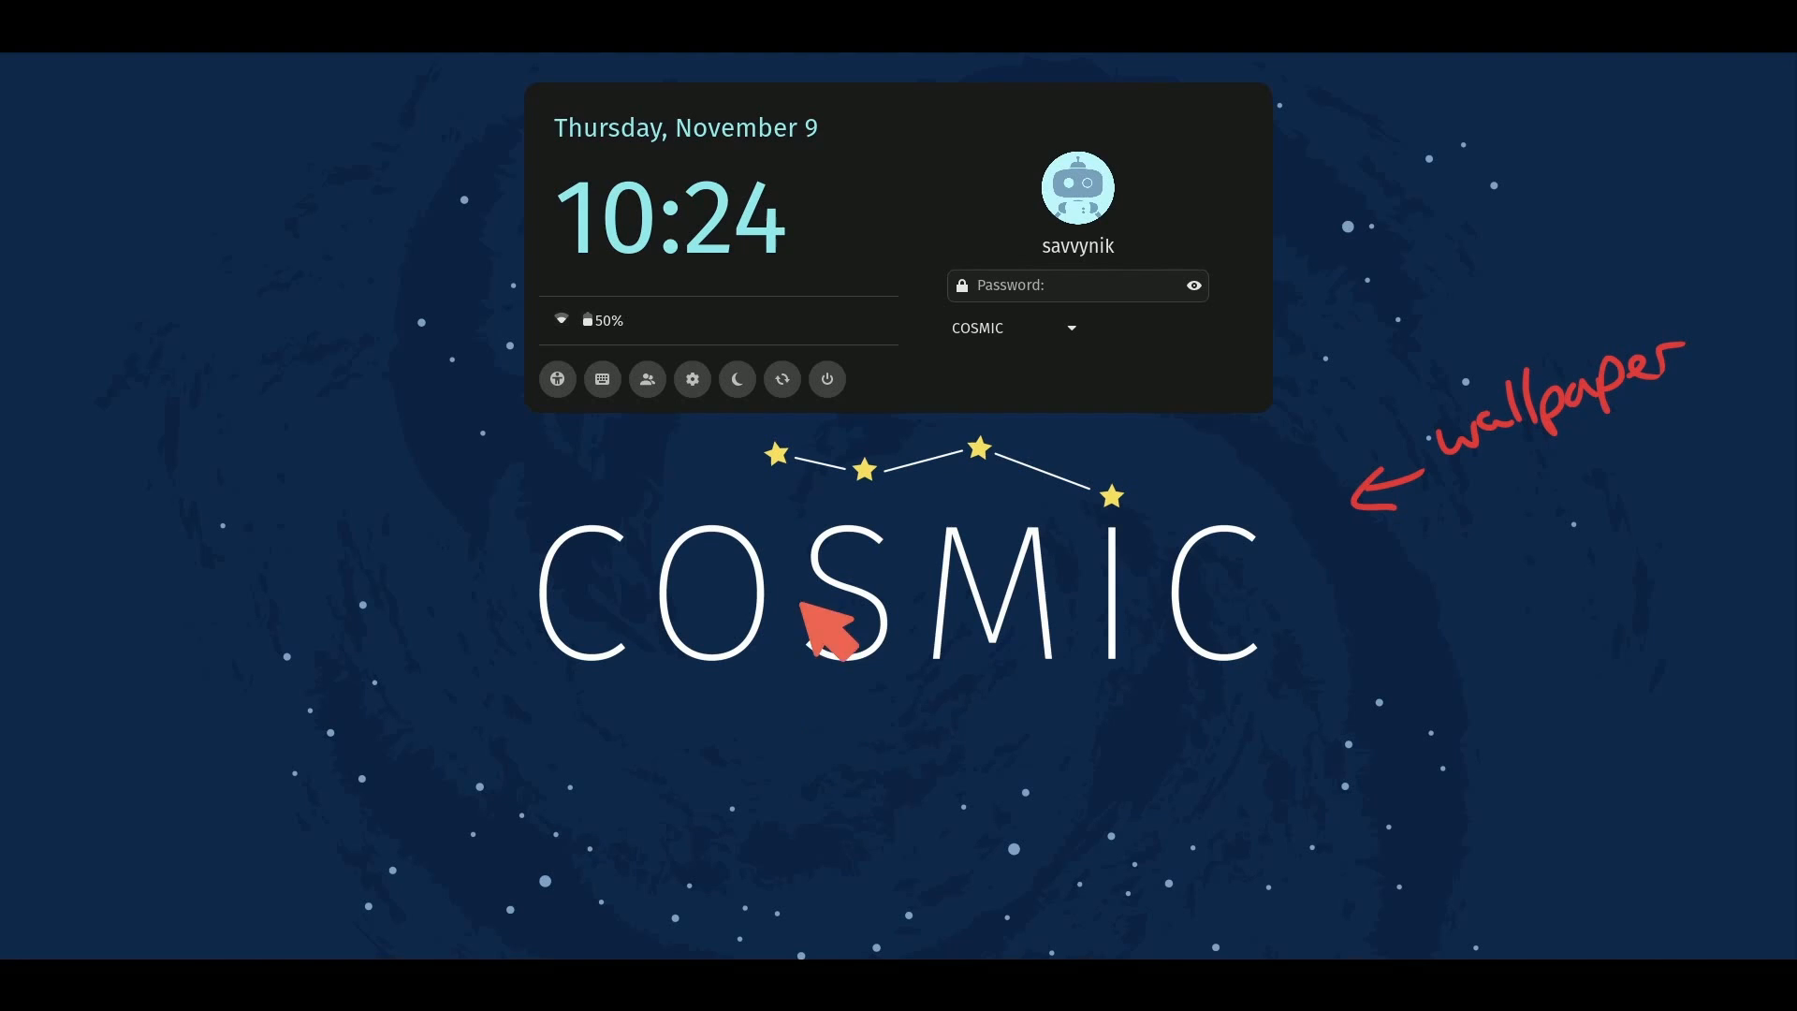
mouse_move(1477, 692)
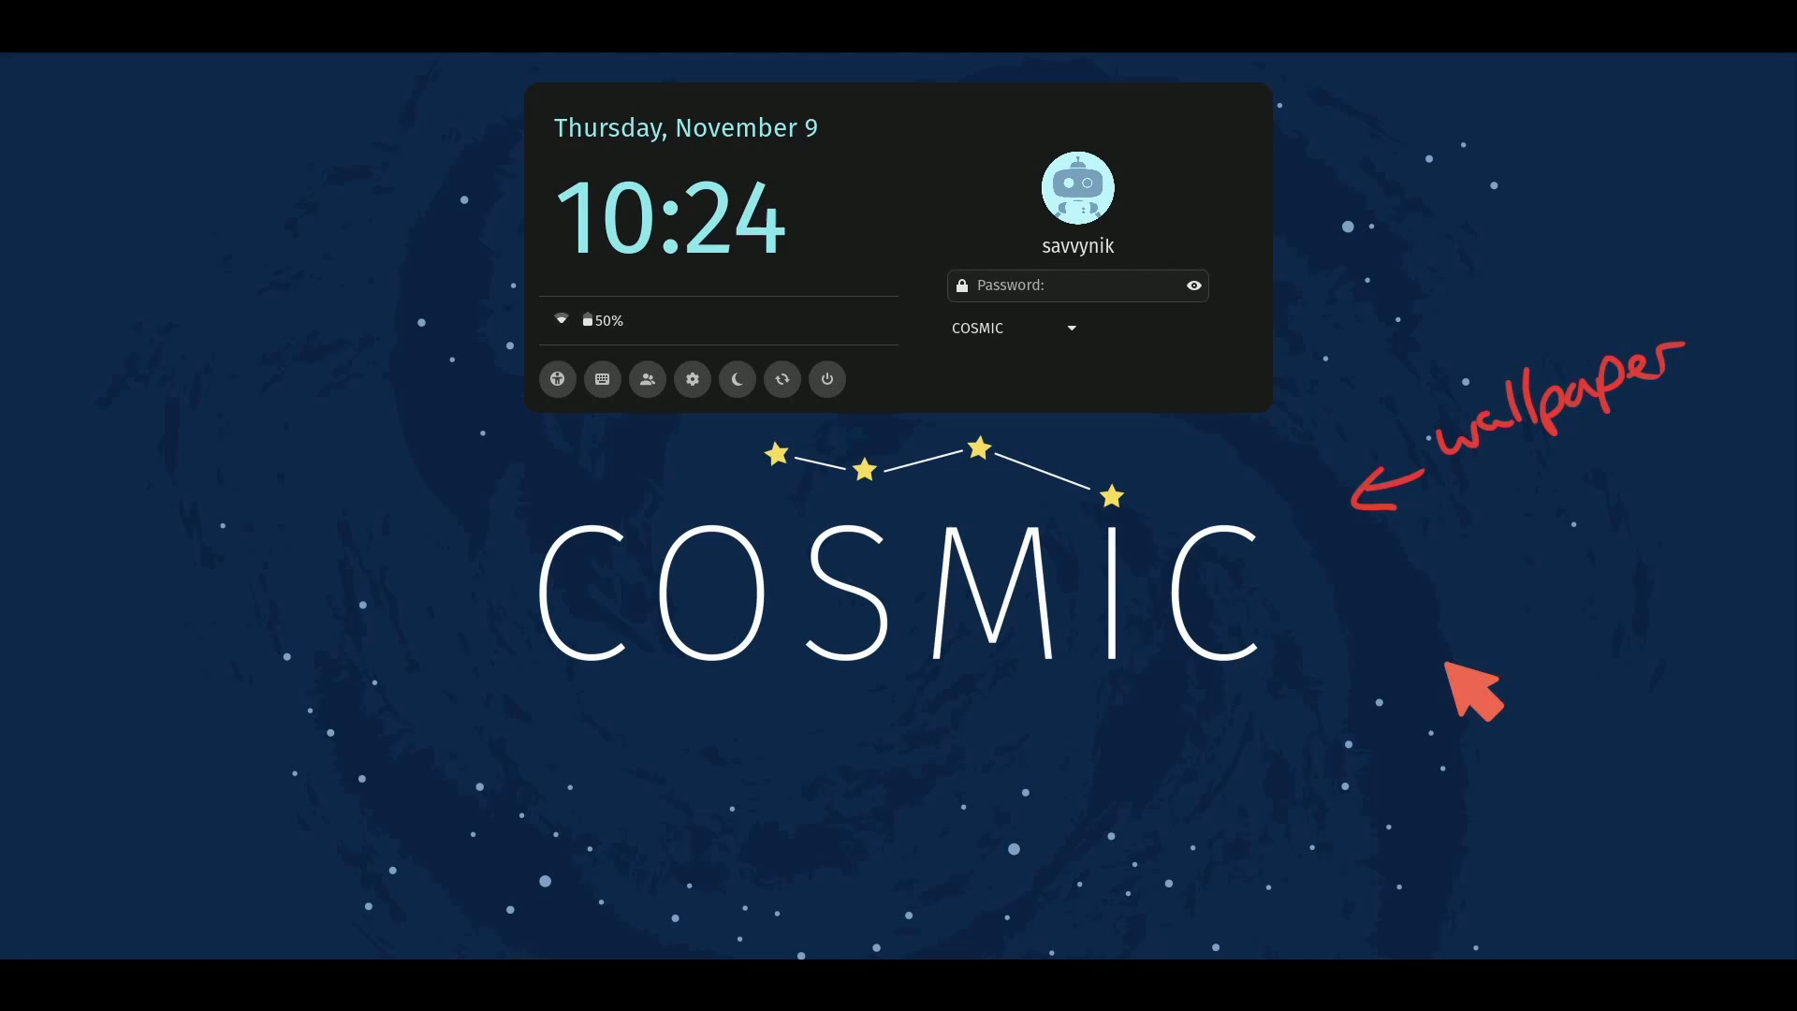
mouse_move(887, 384)
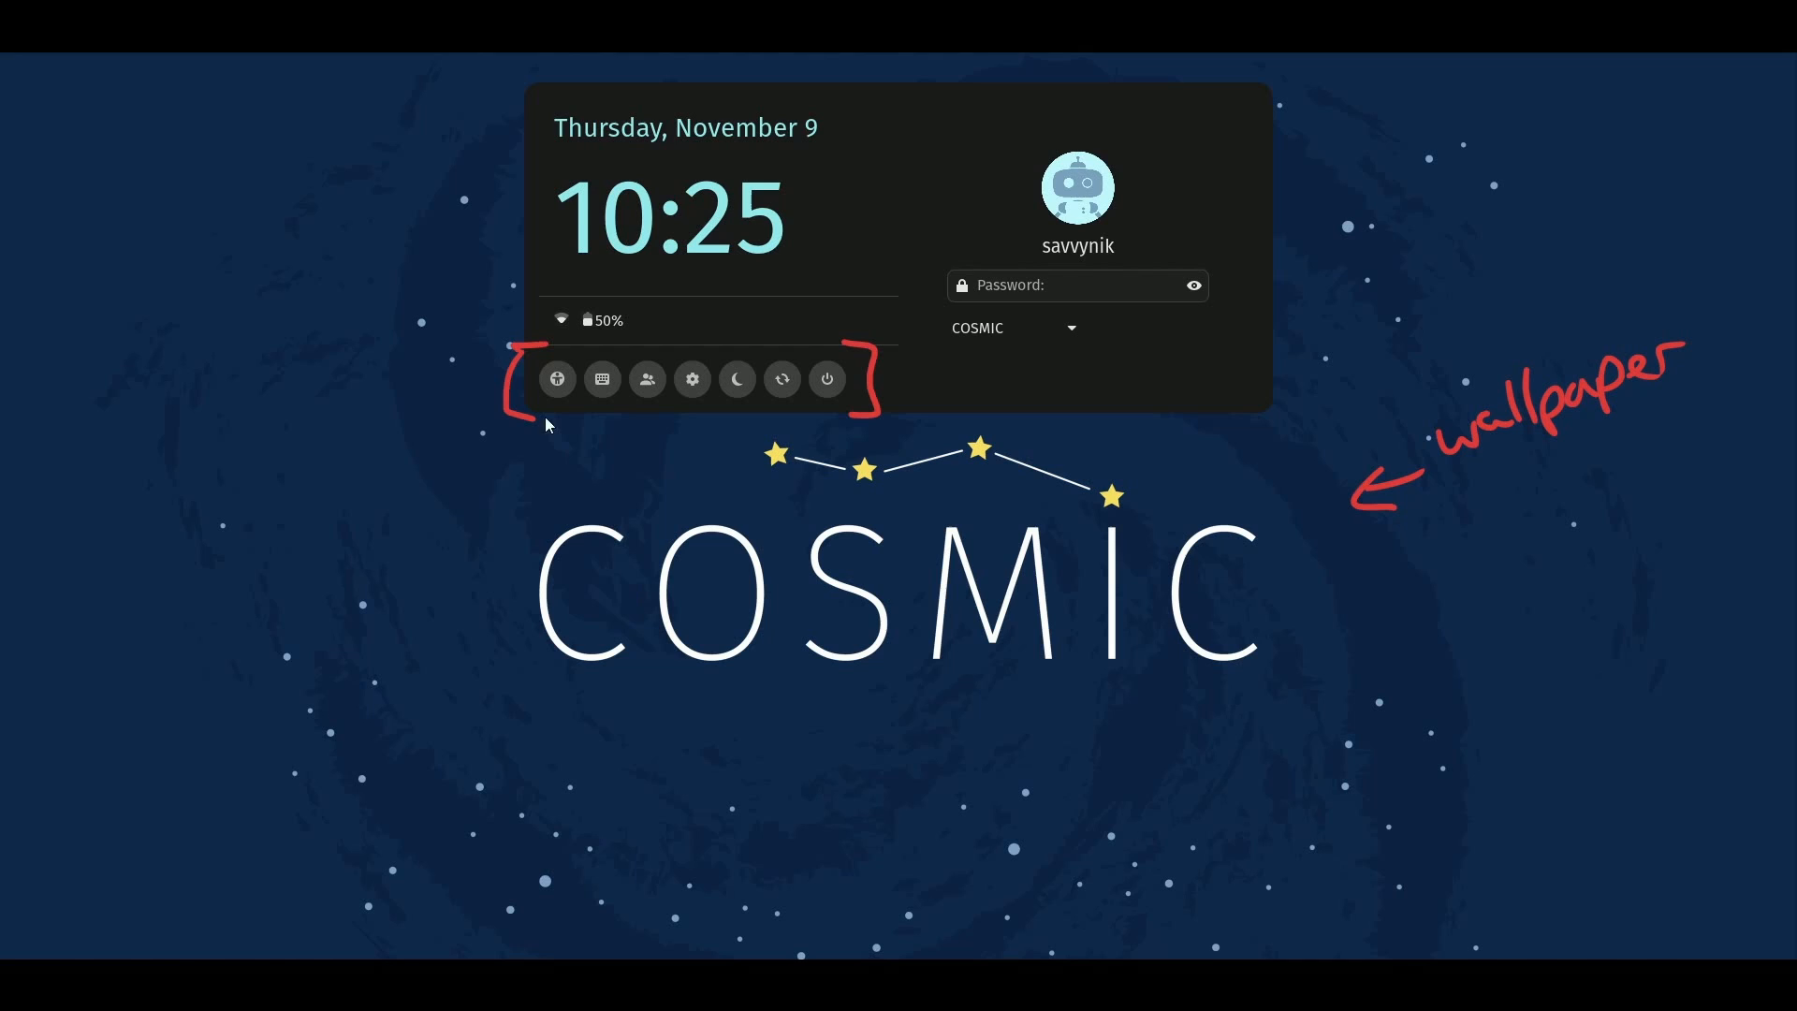
mouse_move(646, 380)
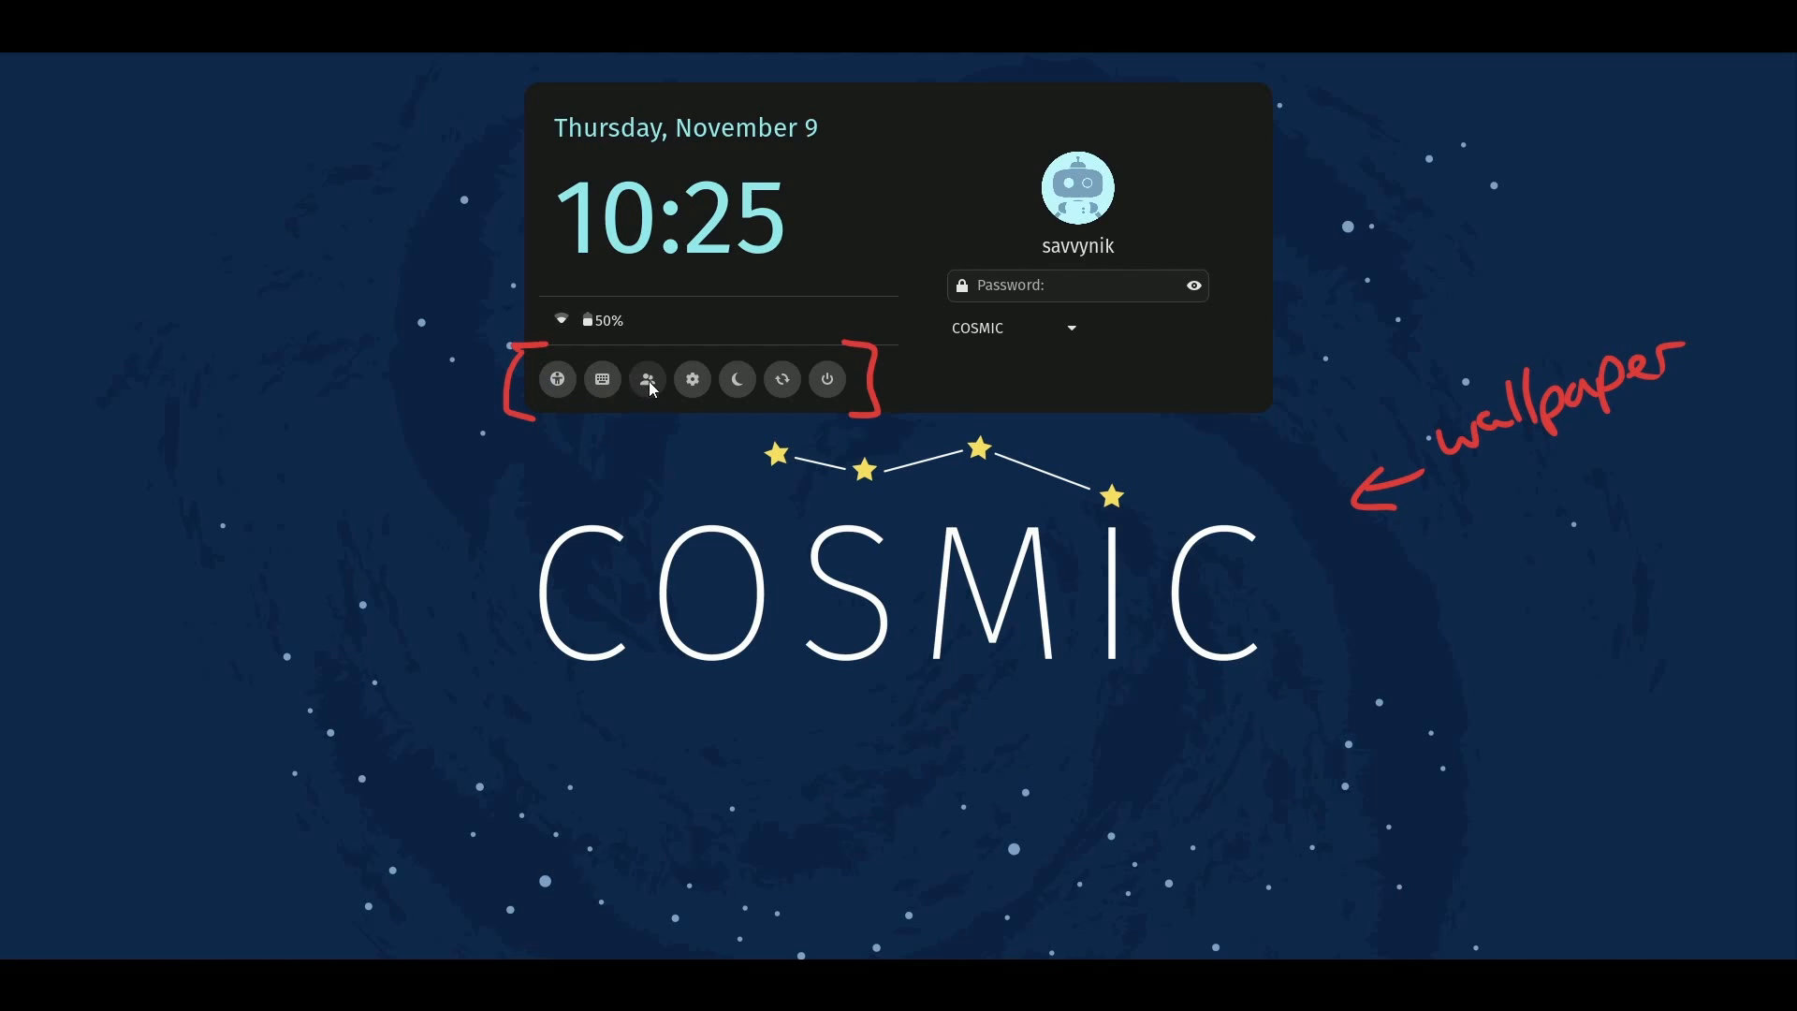
mouse_move(826, 380)
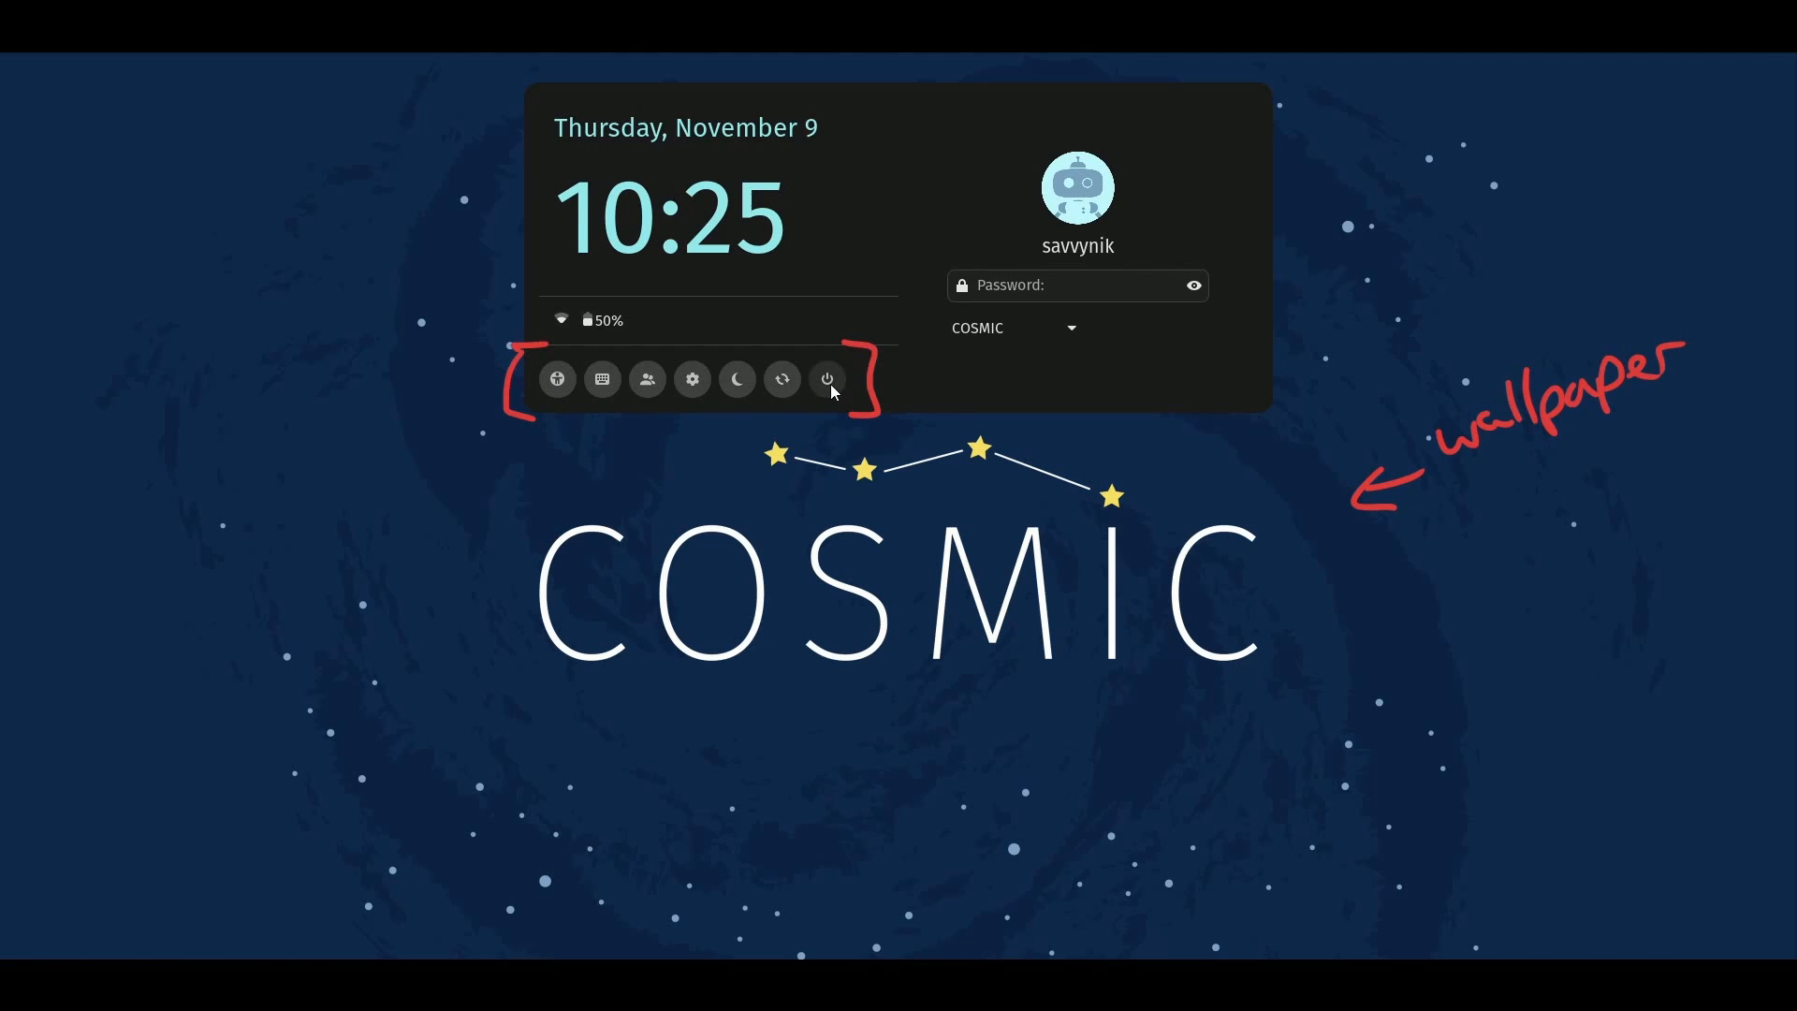
mouse_move(745, 524)
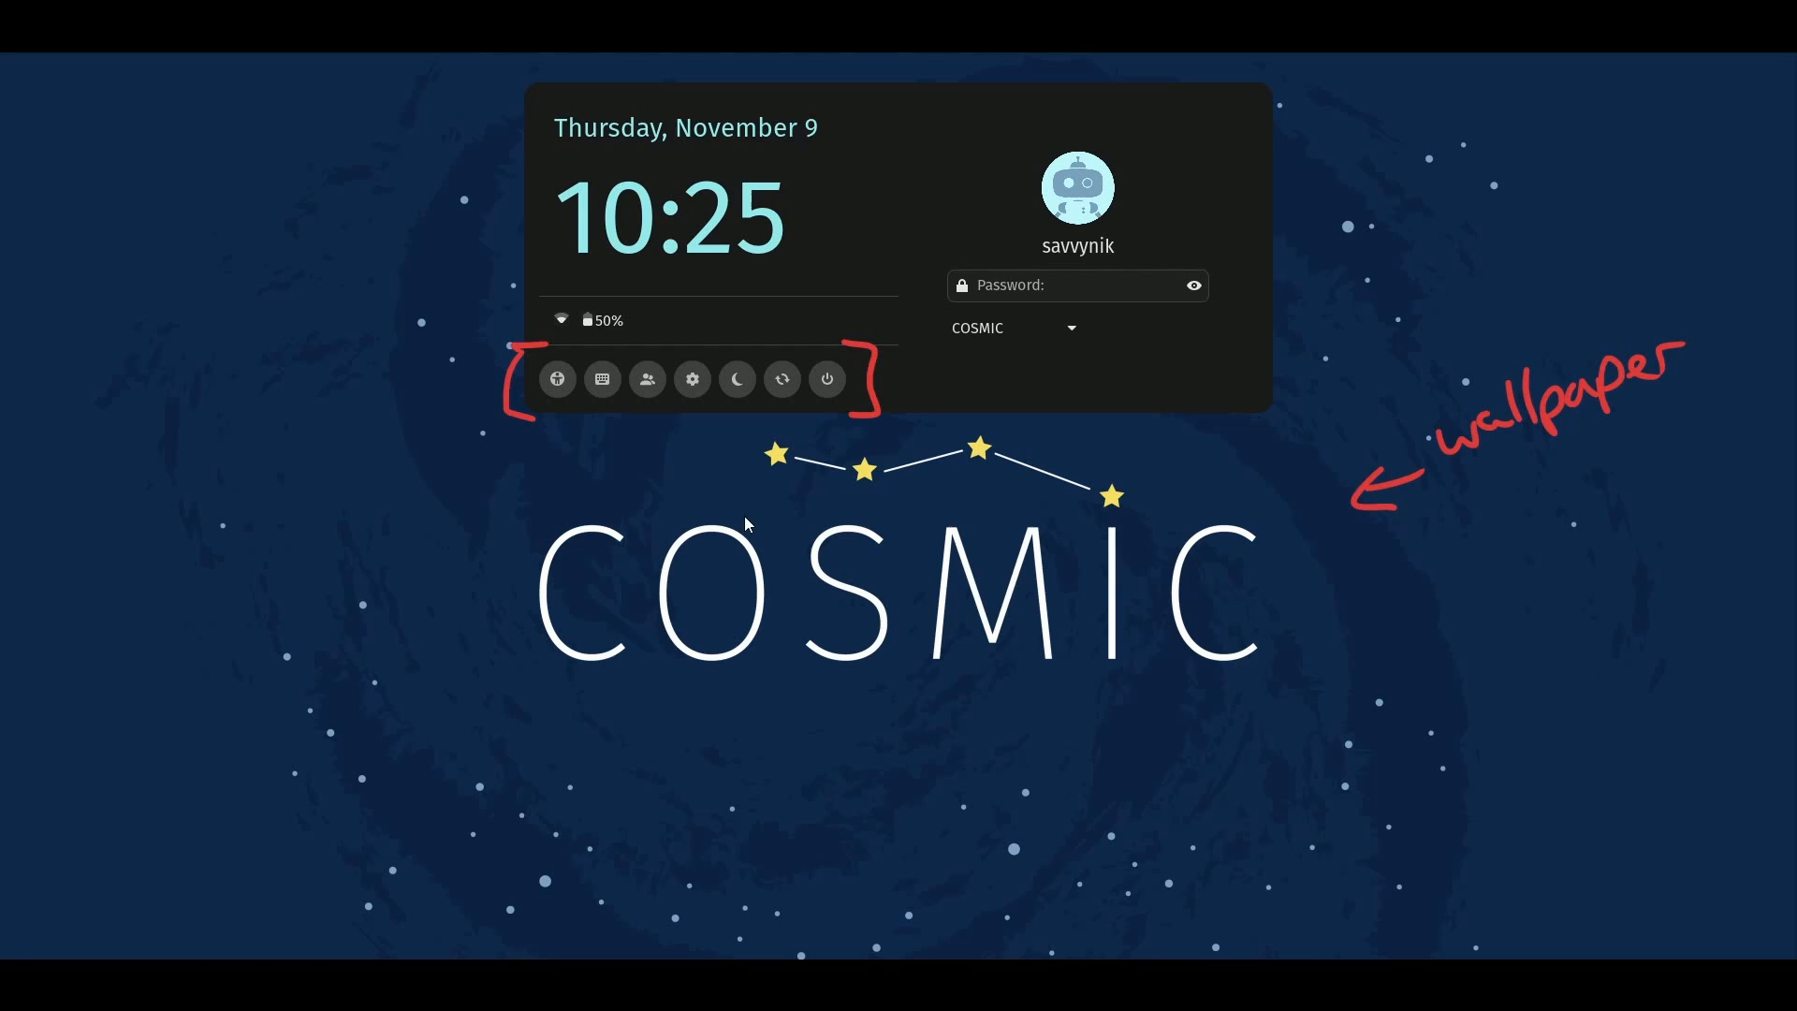
mouse_move(1123, 589)
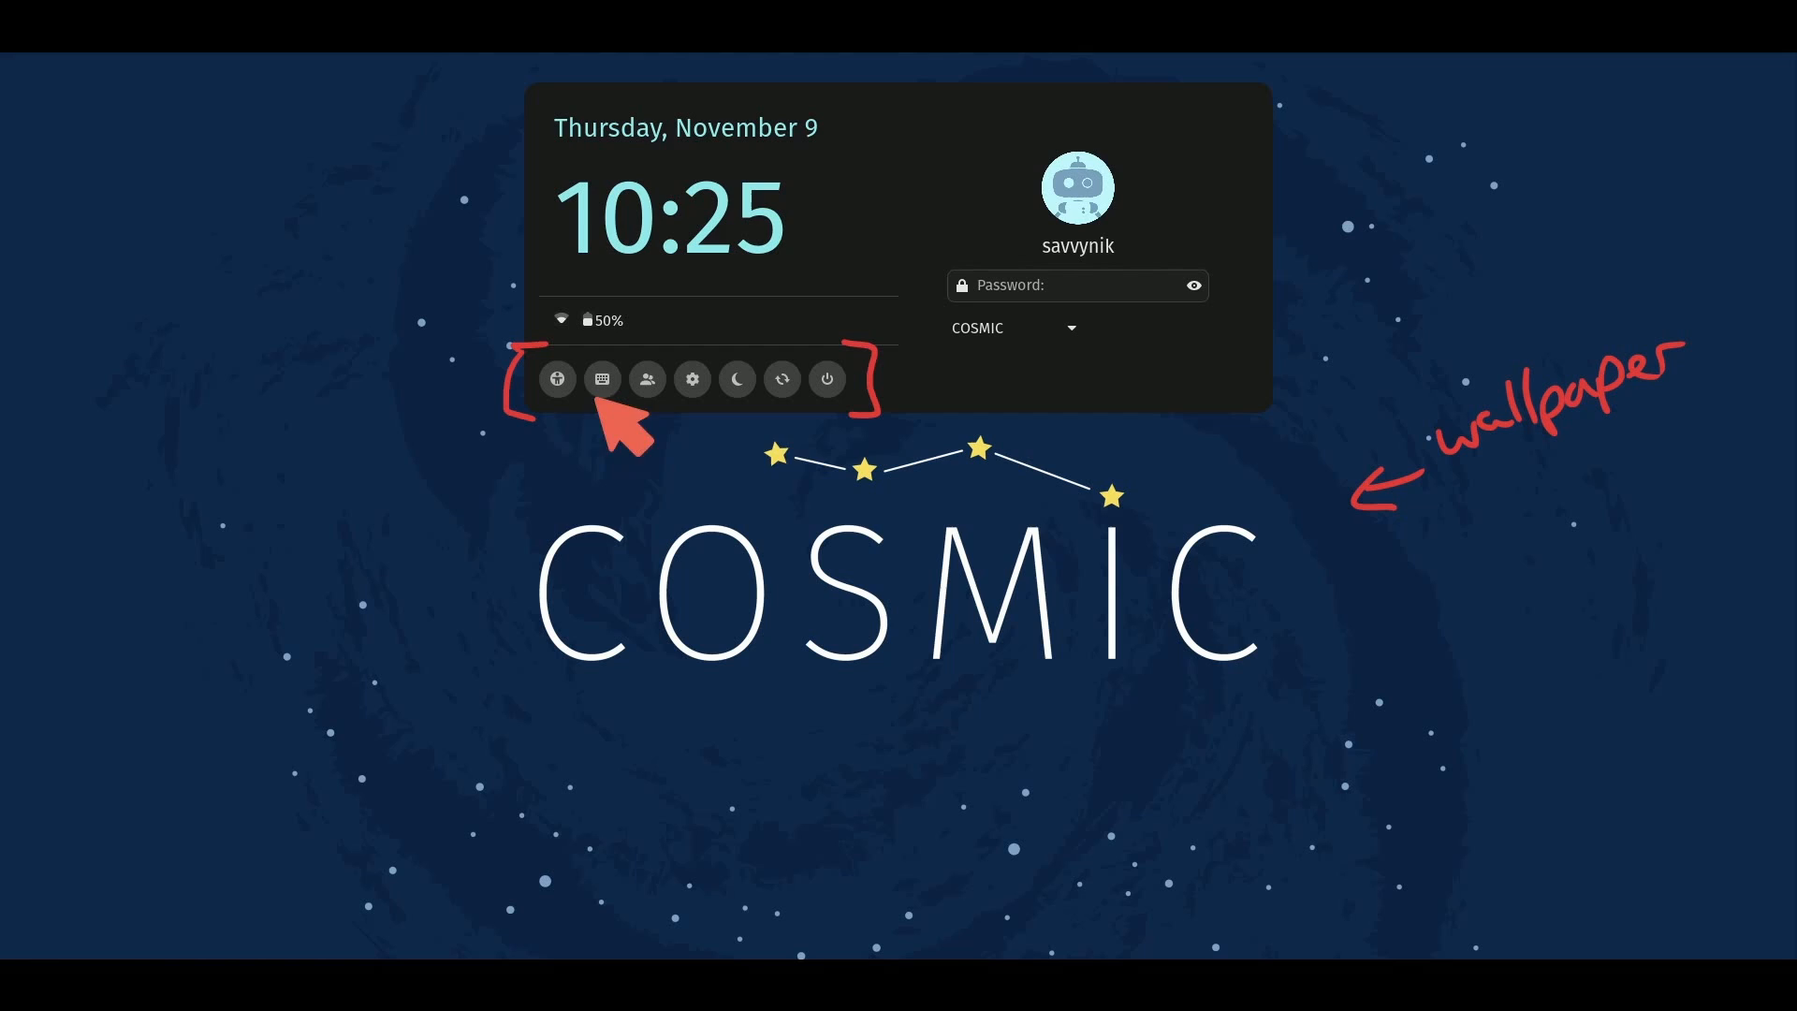
mouse_move(590, 432)
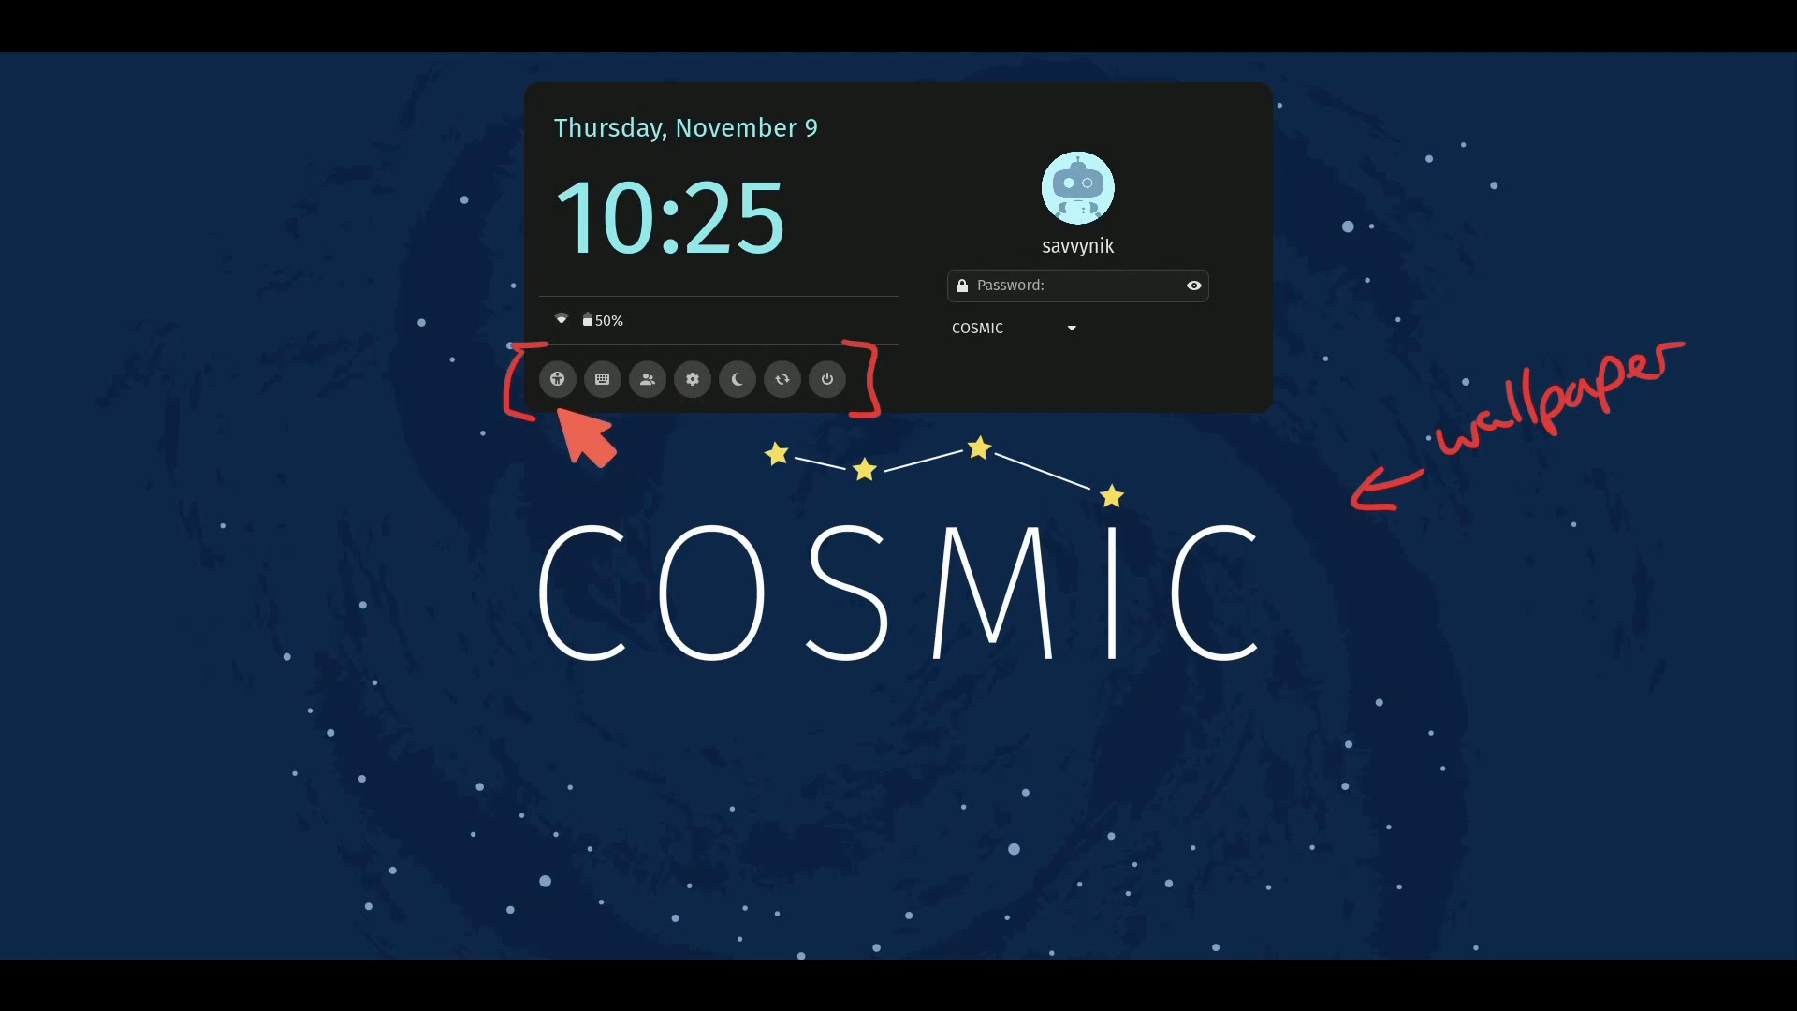
mouse_move(90, 211)
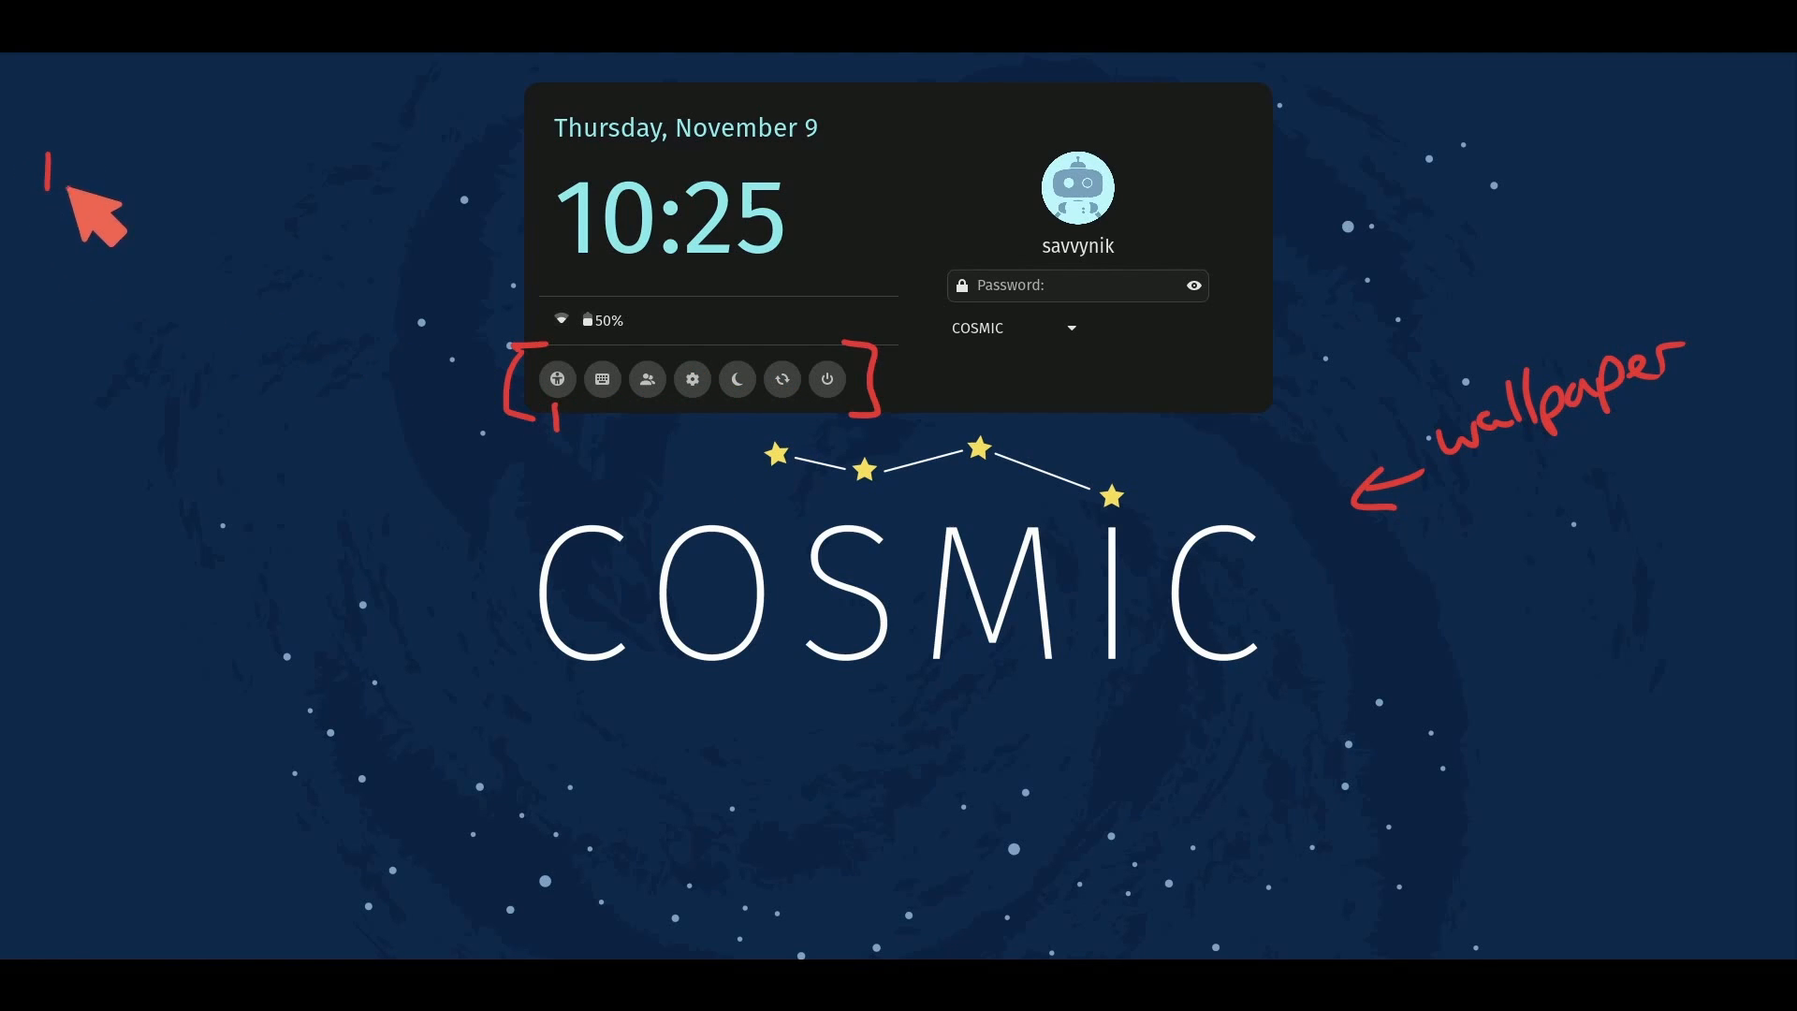
mouse_move(619, 464)
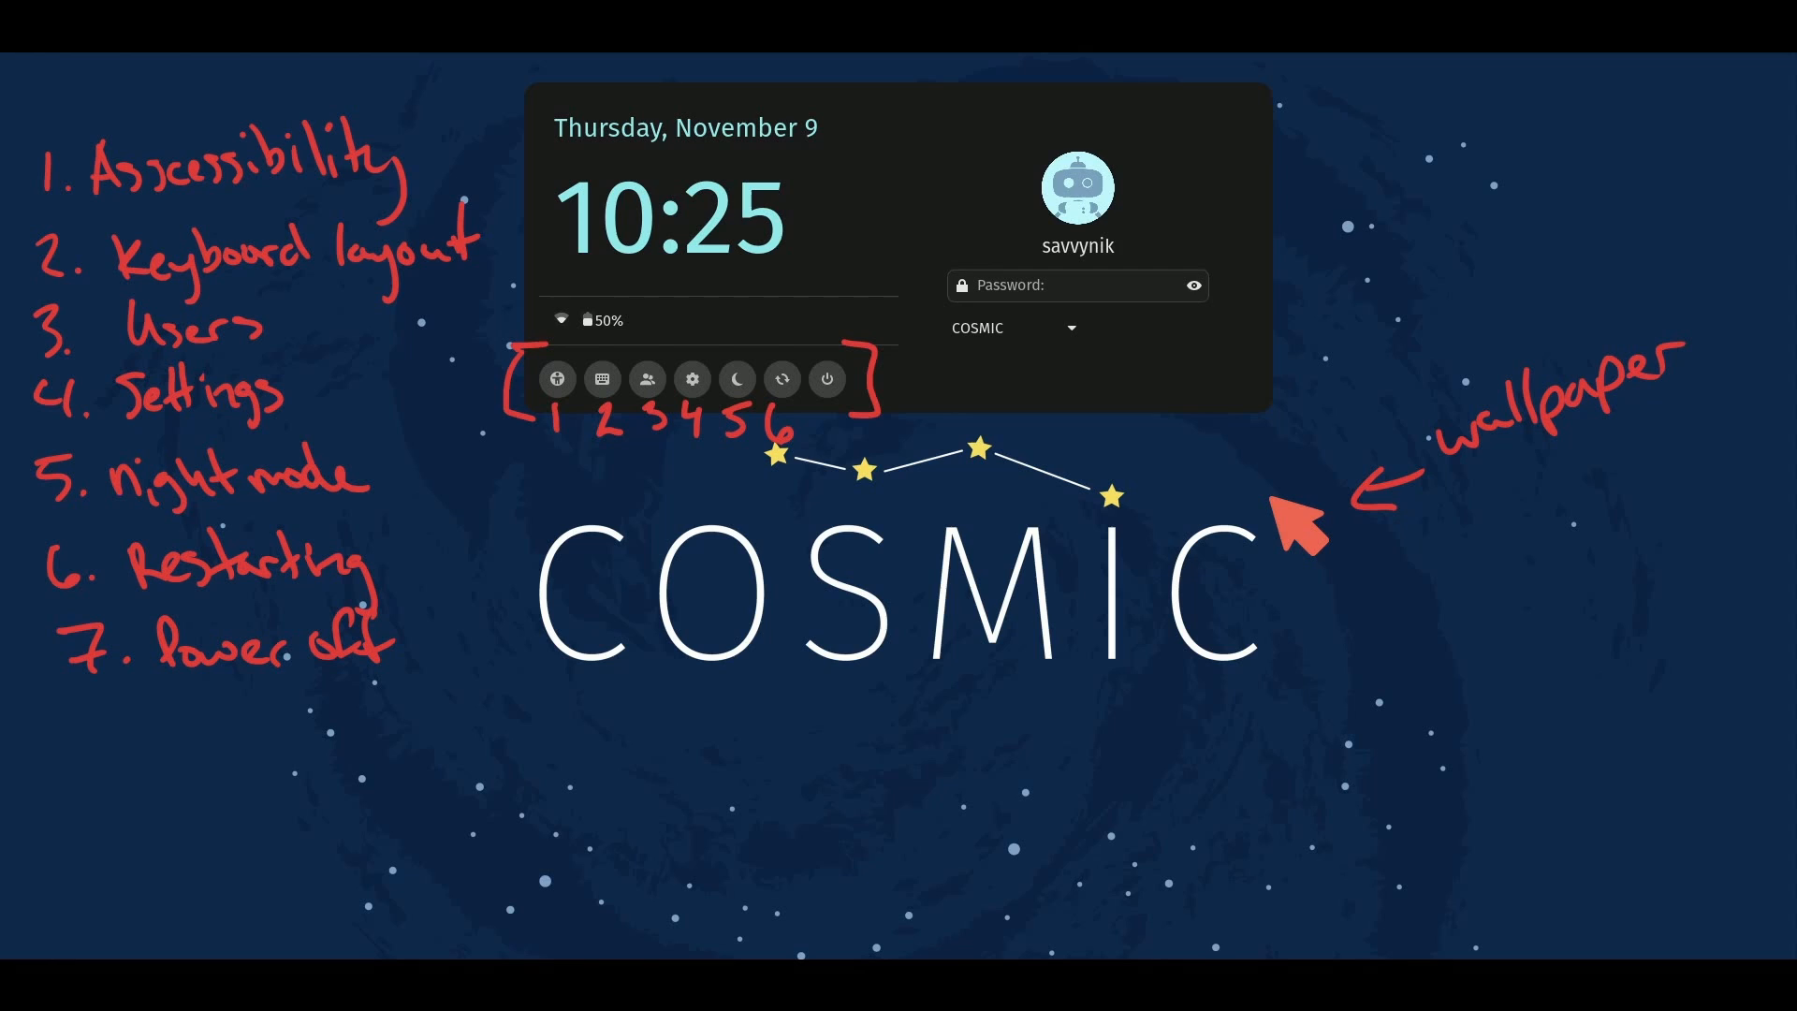
mouse_move(882, 155)
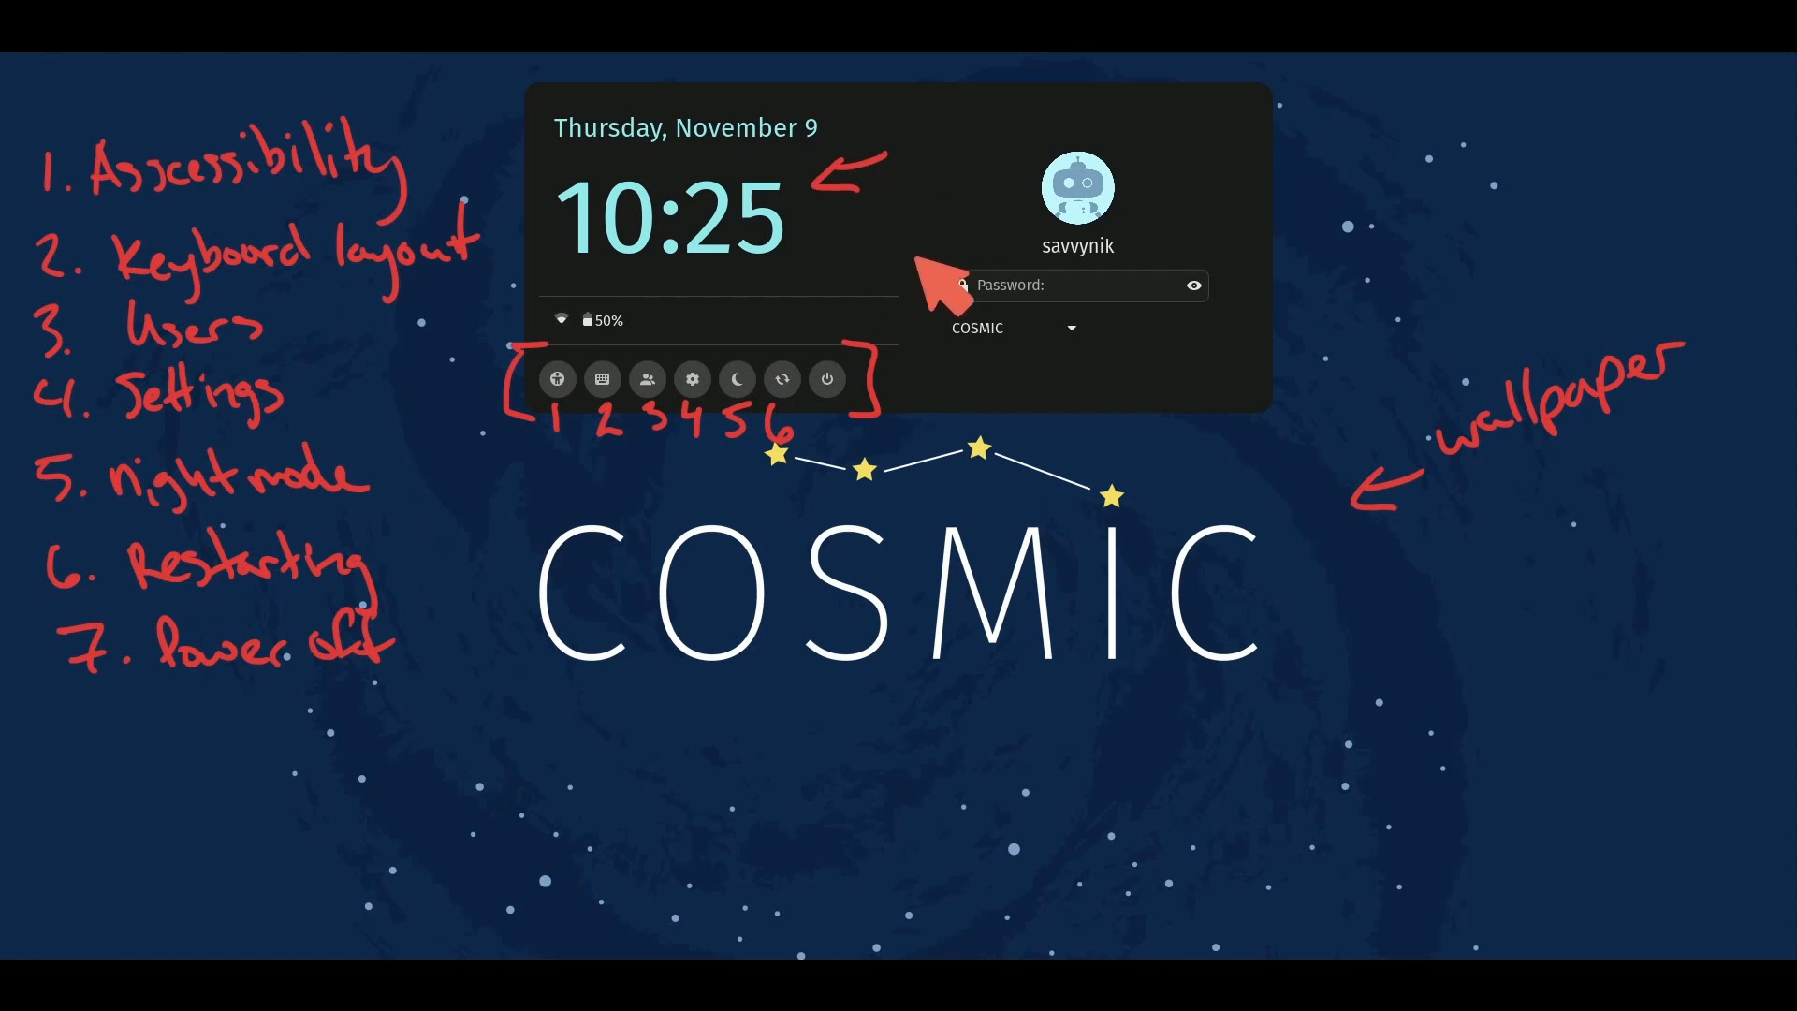
mouse_move(572, 333)
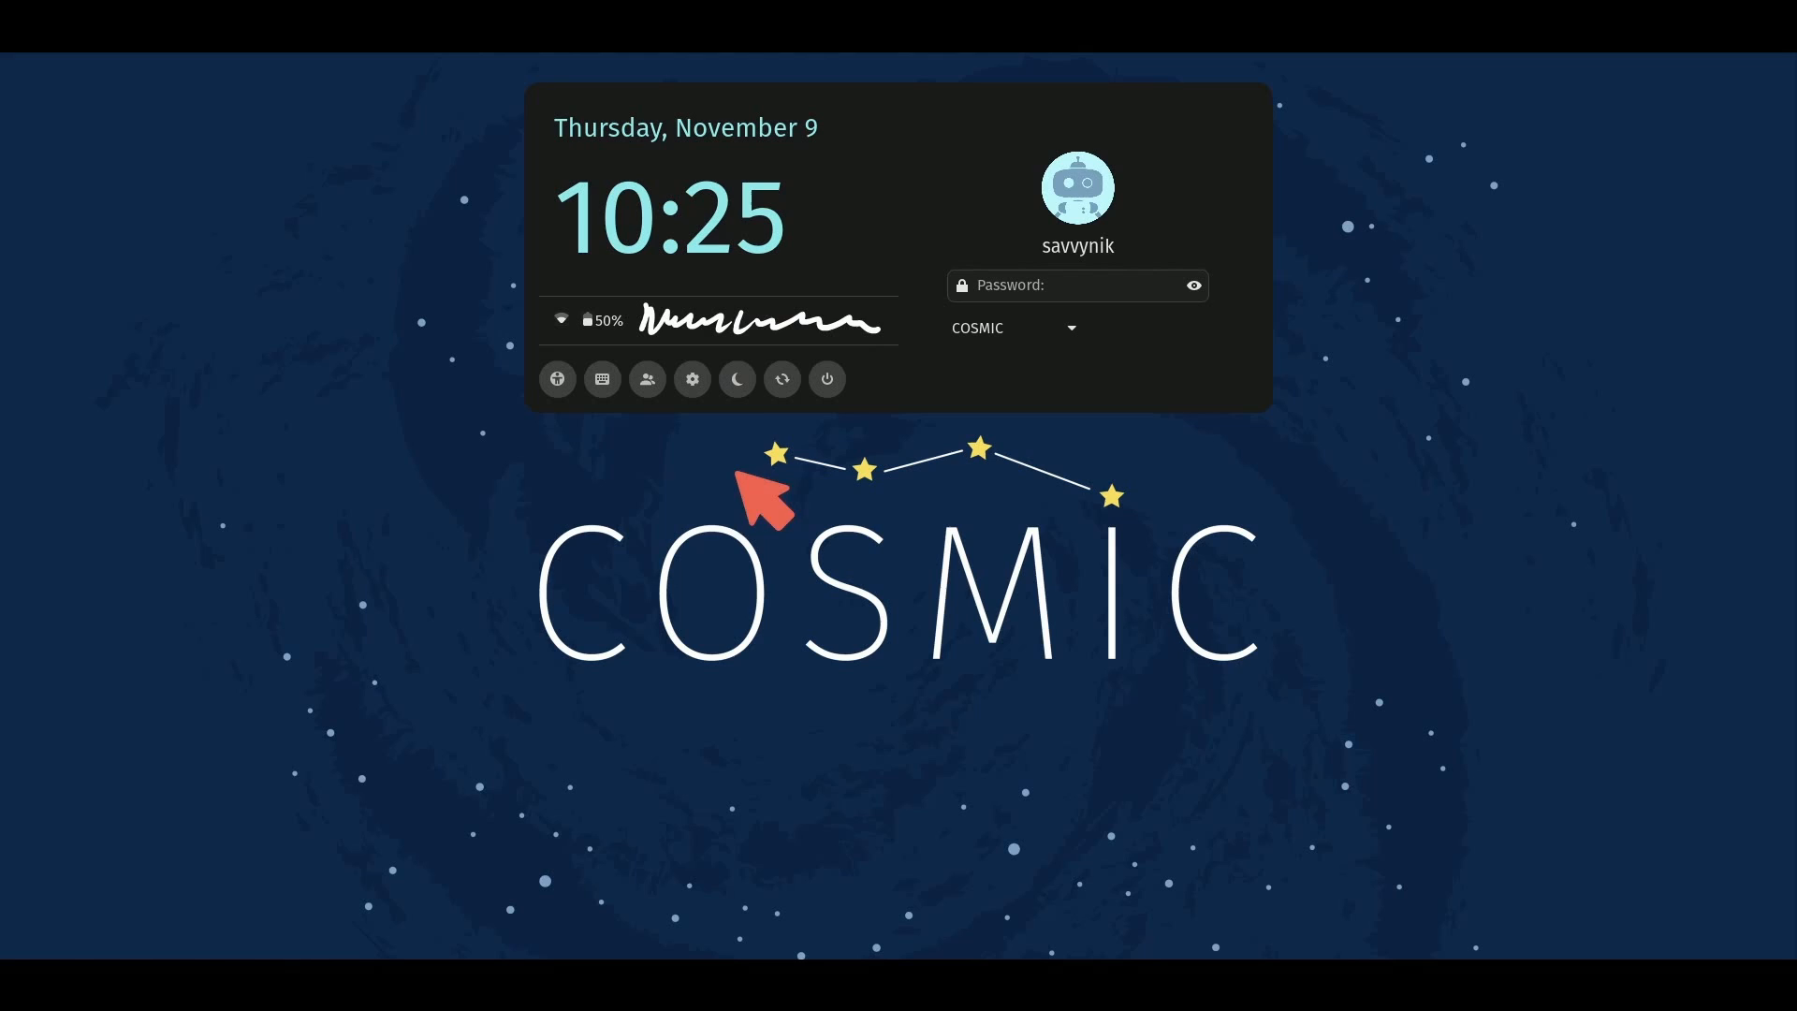
mouse_move(745, 523)
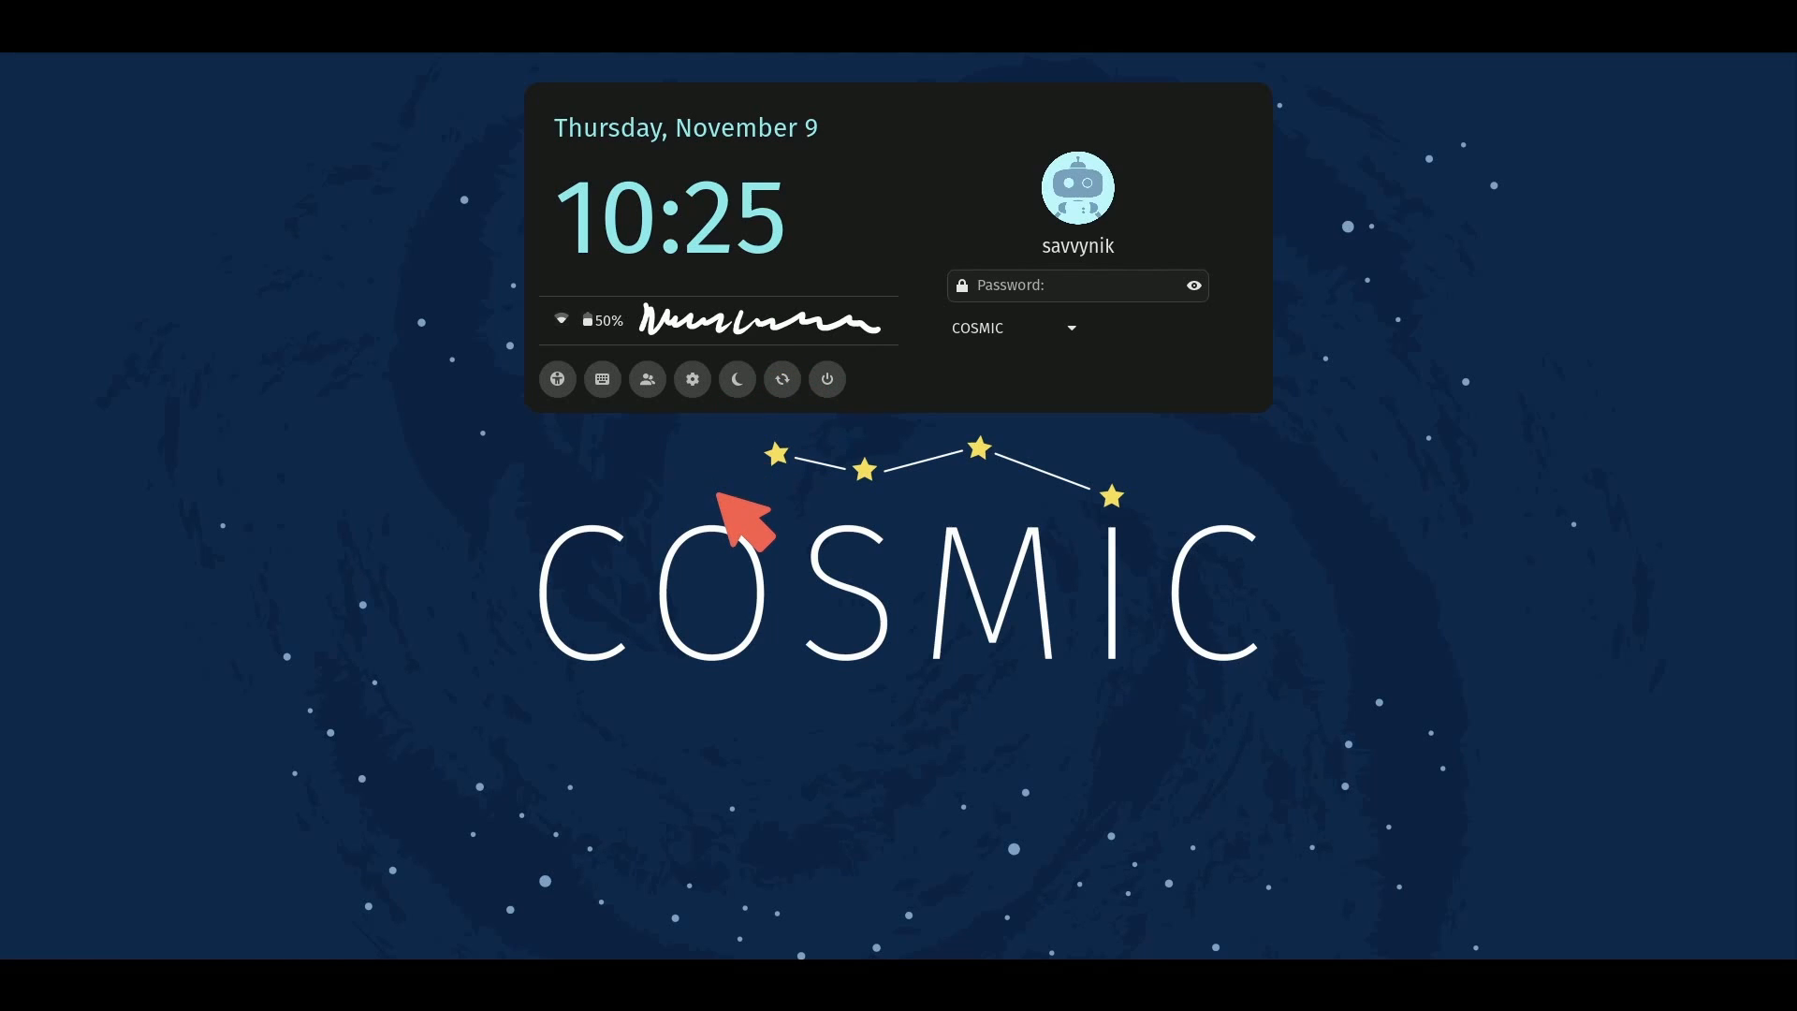
mouse_move(743, 479)
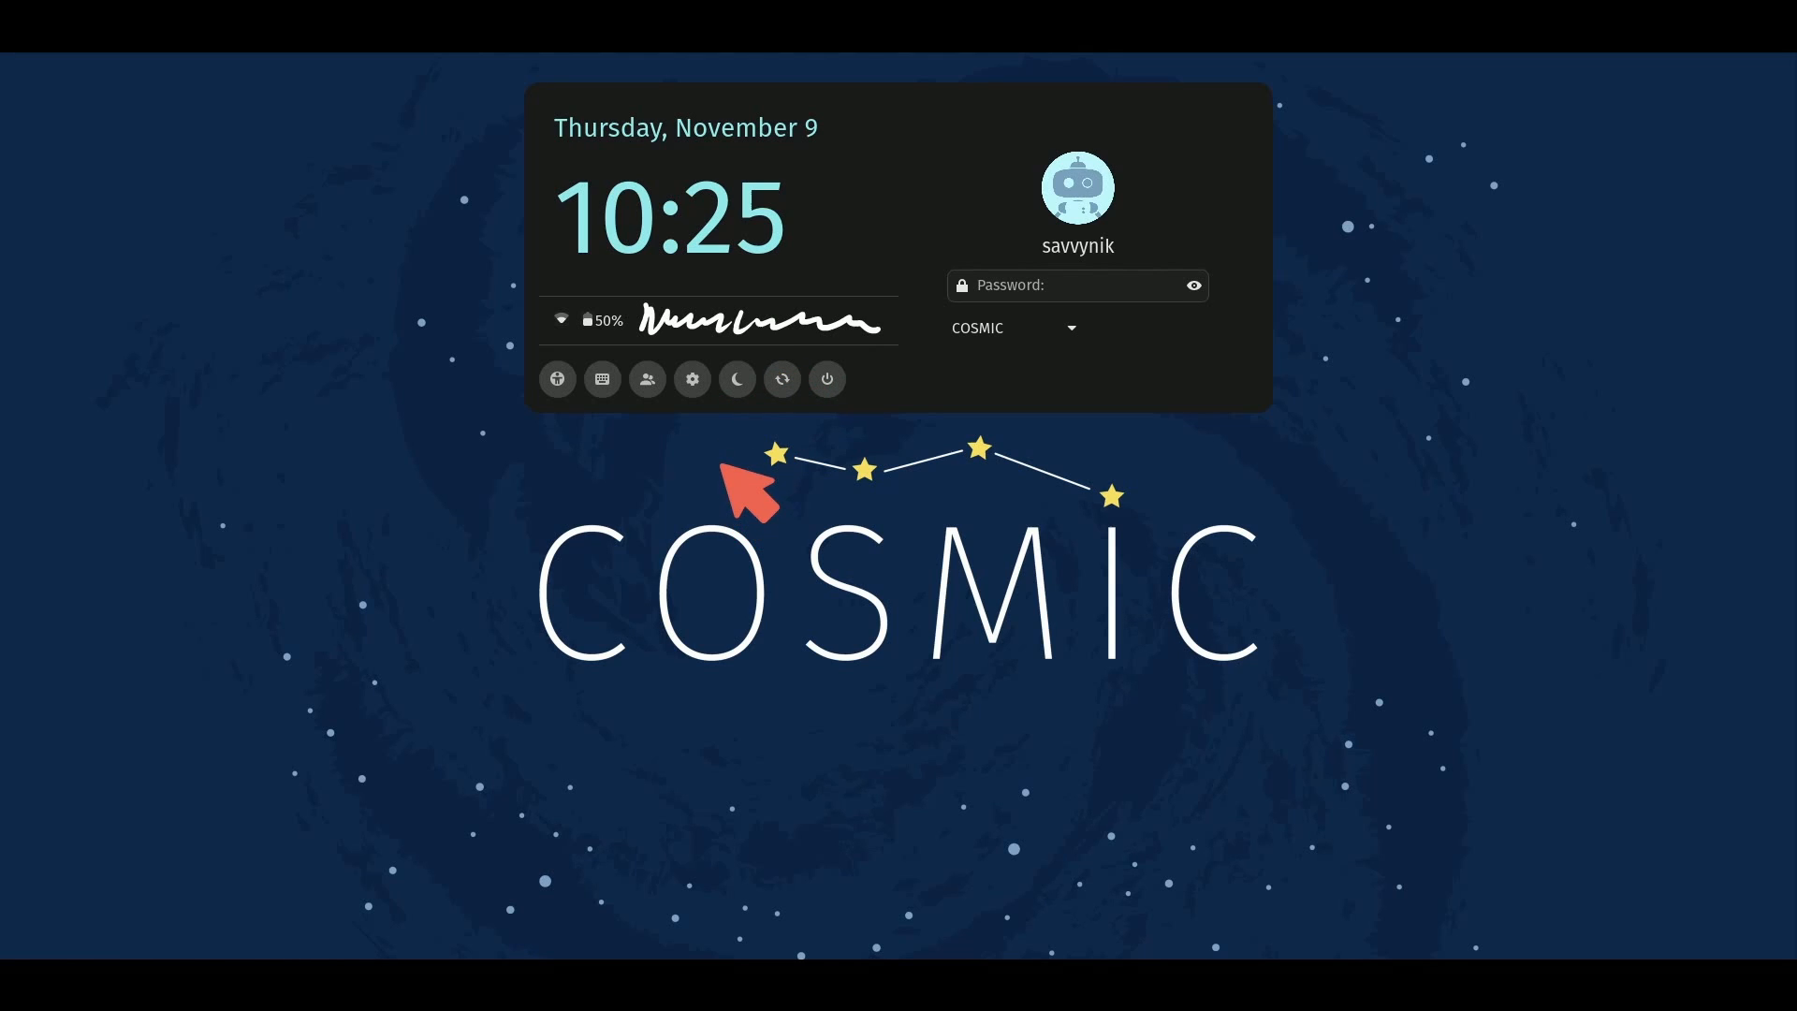
mouse_move(745, 481)
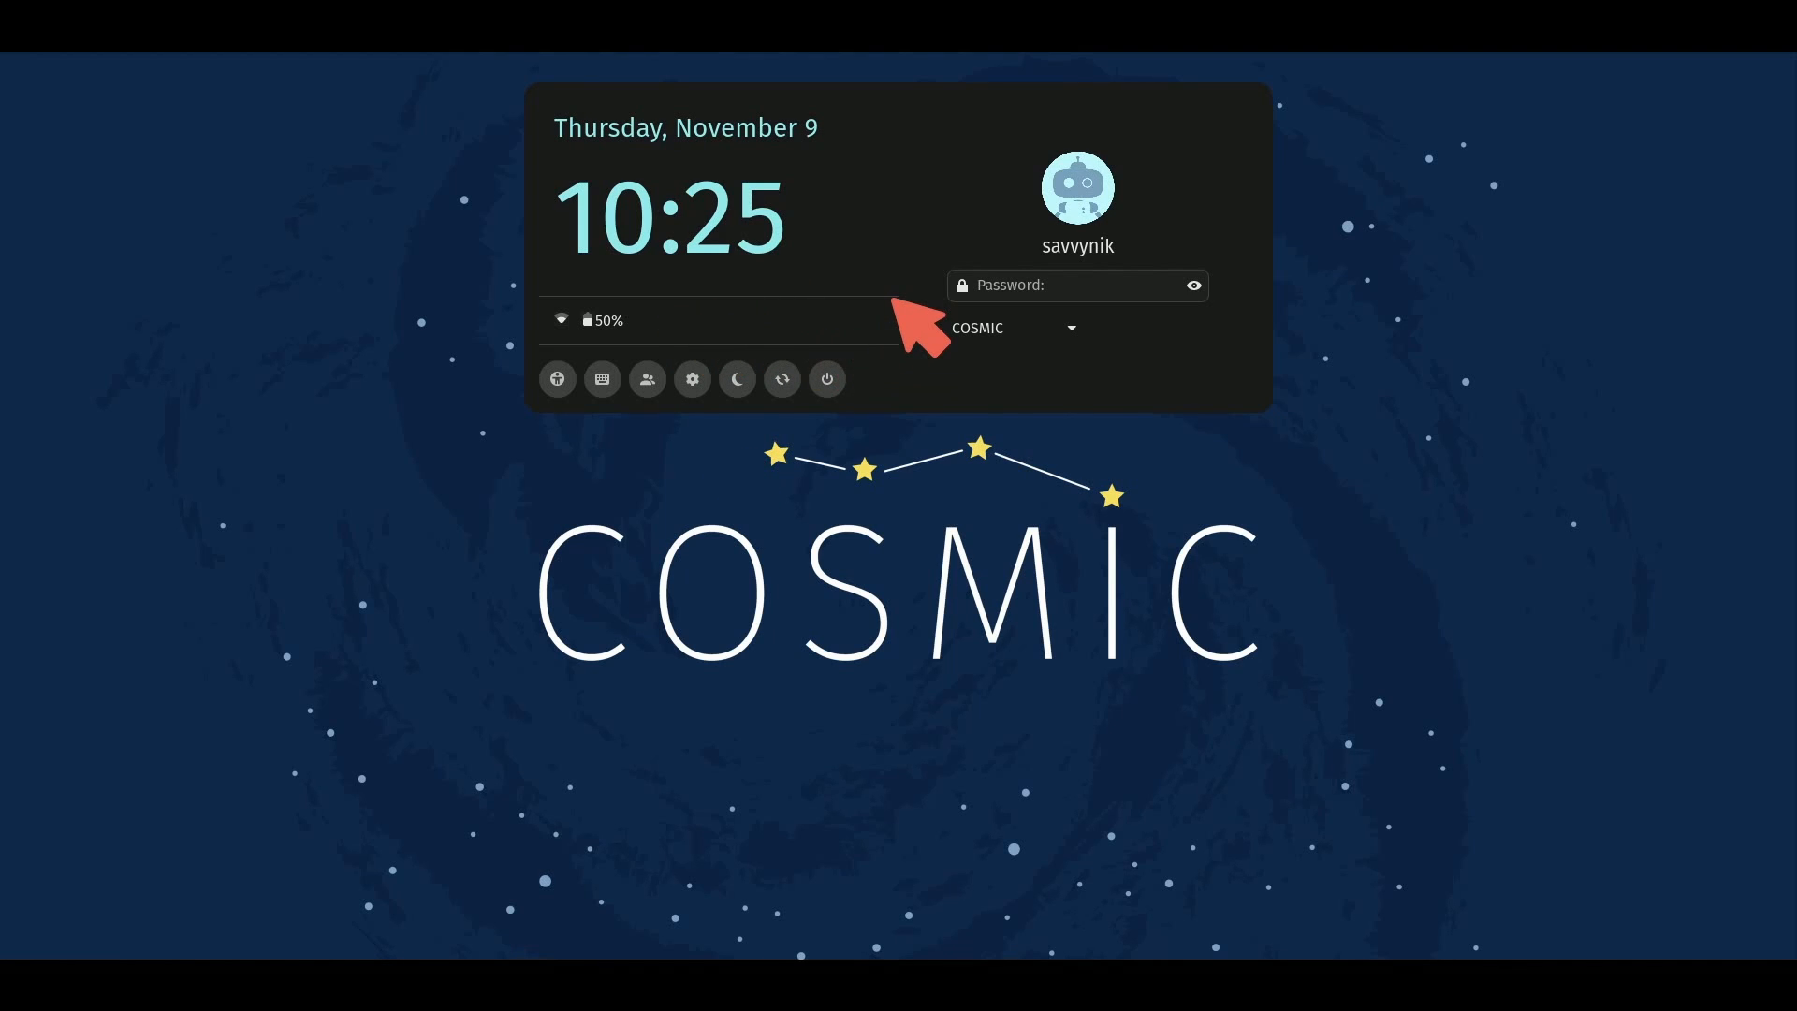
mouse_move(1147, 402)
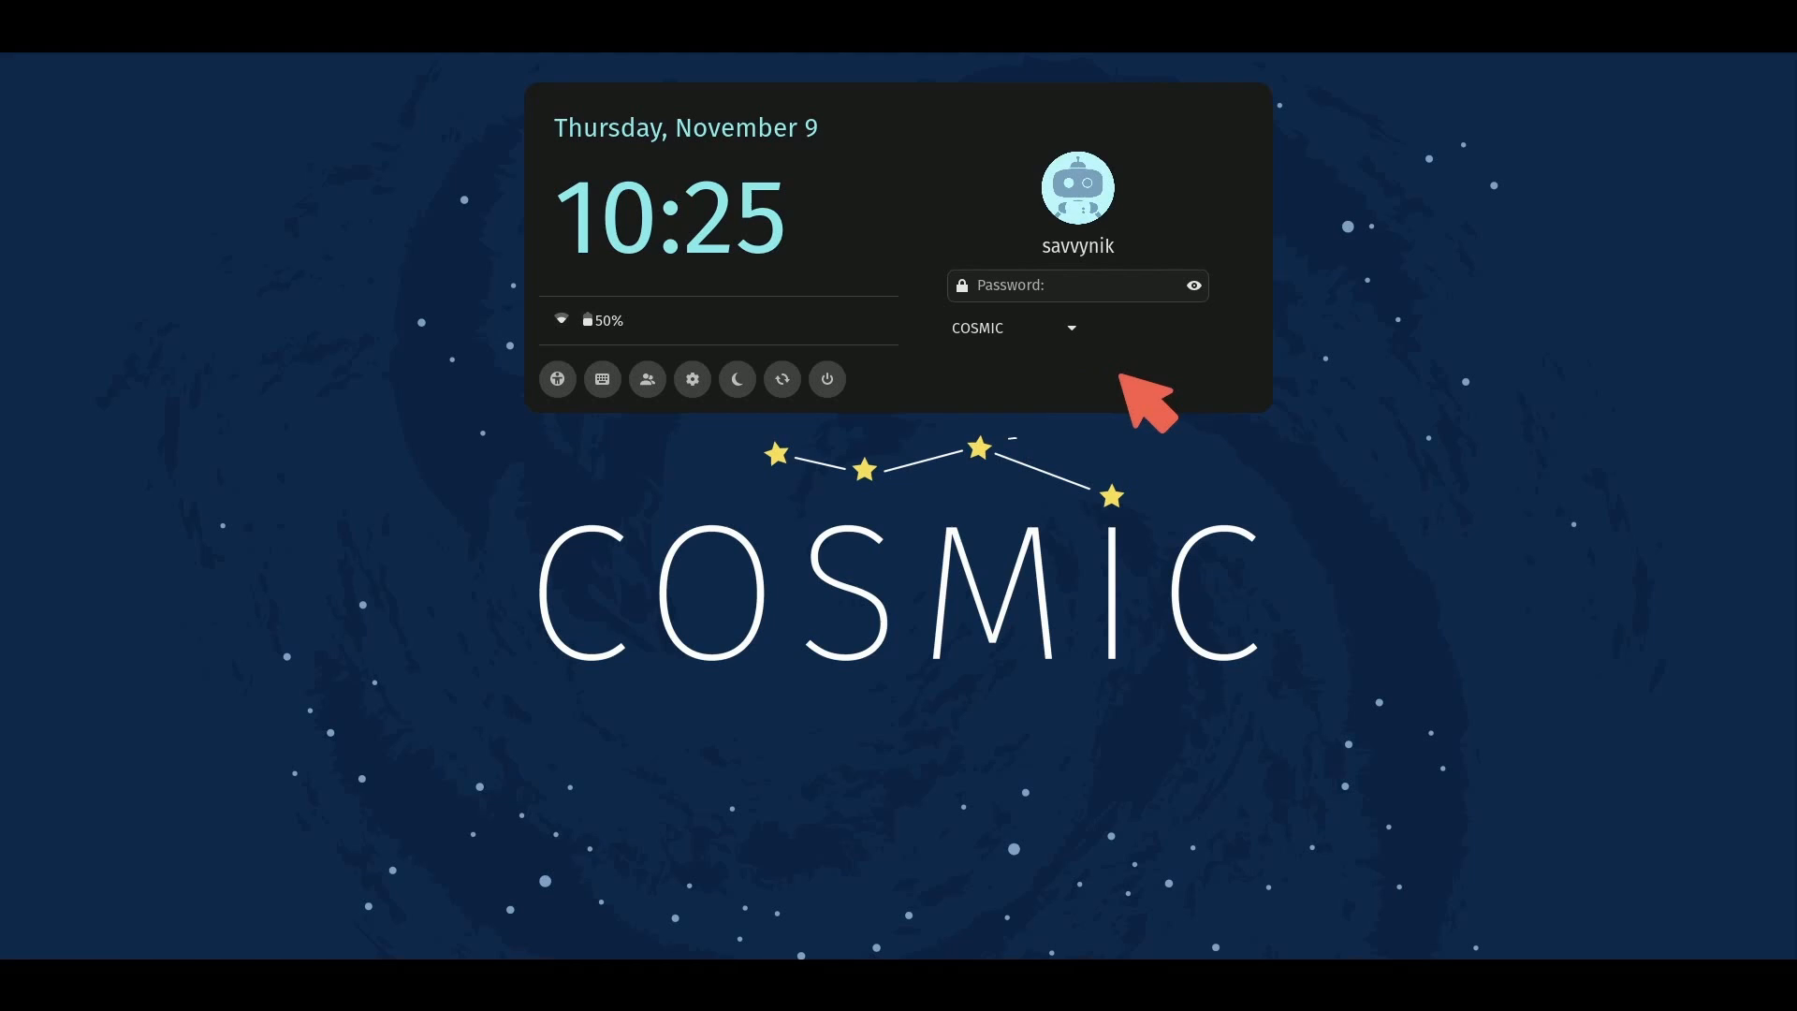
mouse_move(1005, 483)
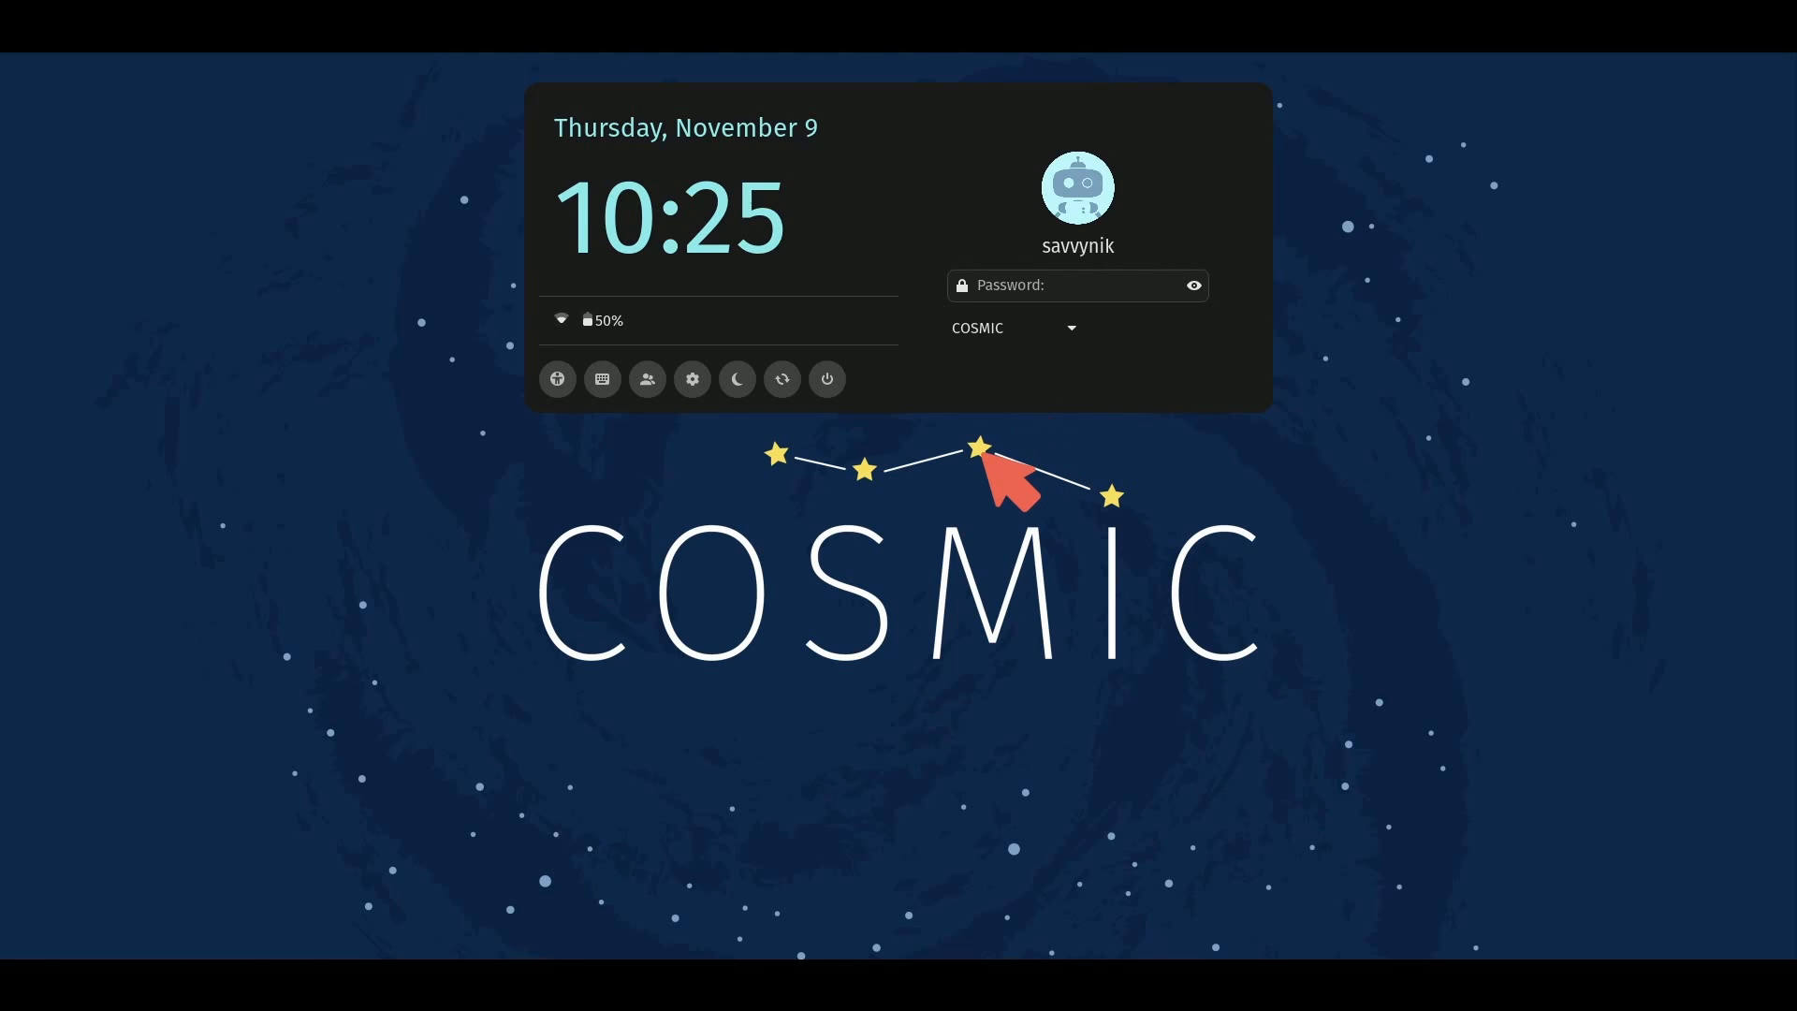
mouse_move(1258, 464)
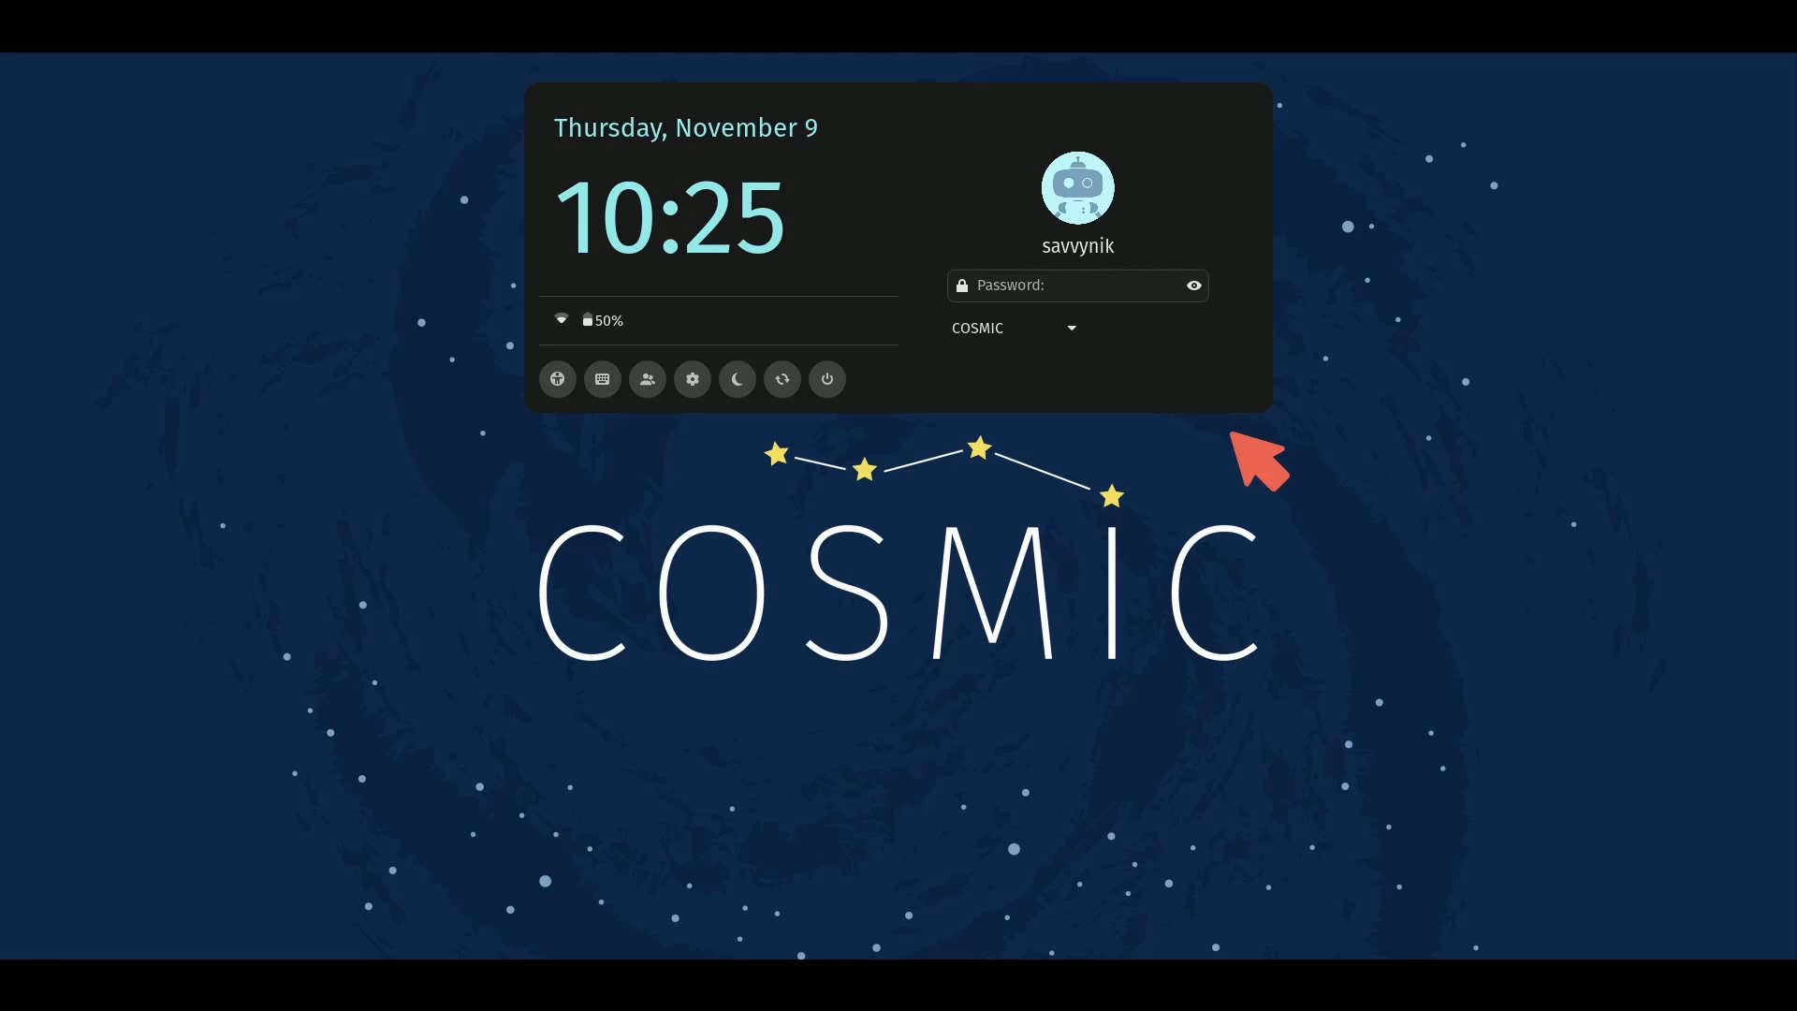
mouse_move(1295, 366)
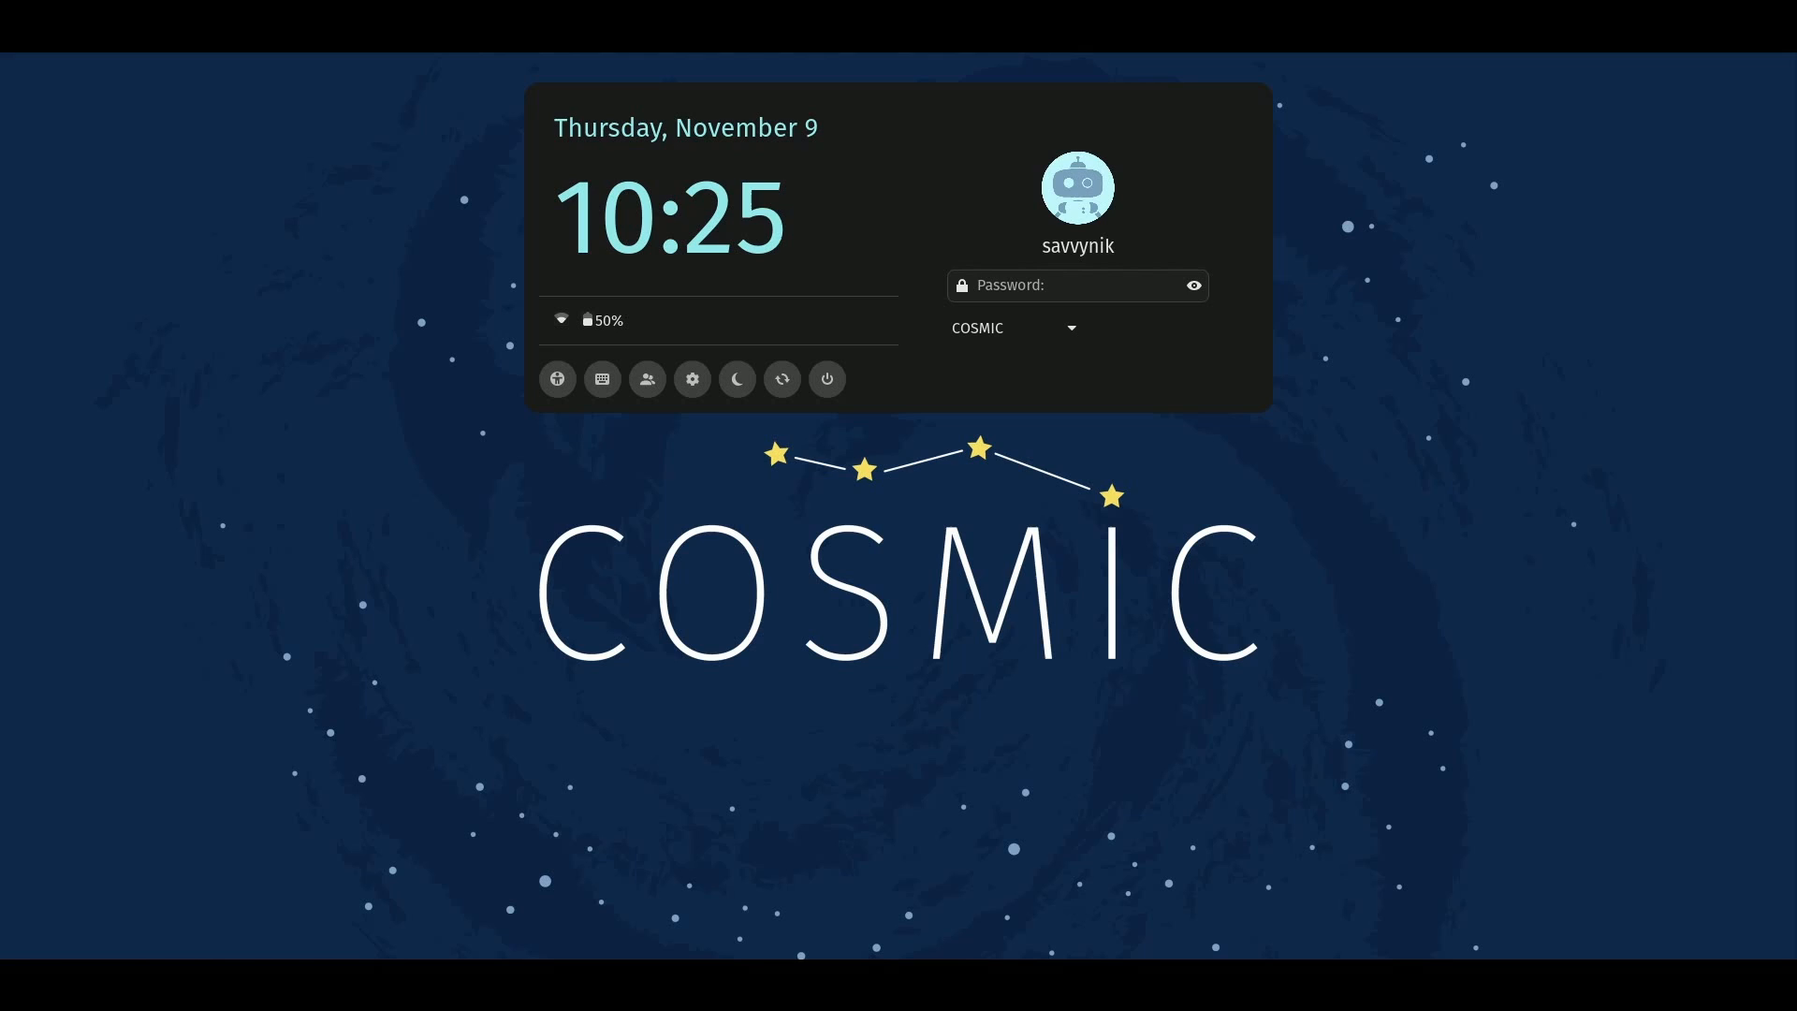
Enter the account password, keep COSMIC as the session, and leave the caret at the password's end
click(1078, 284)
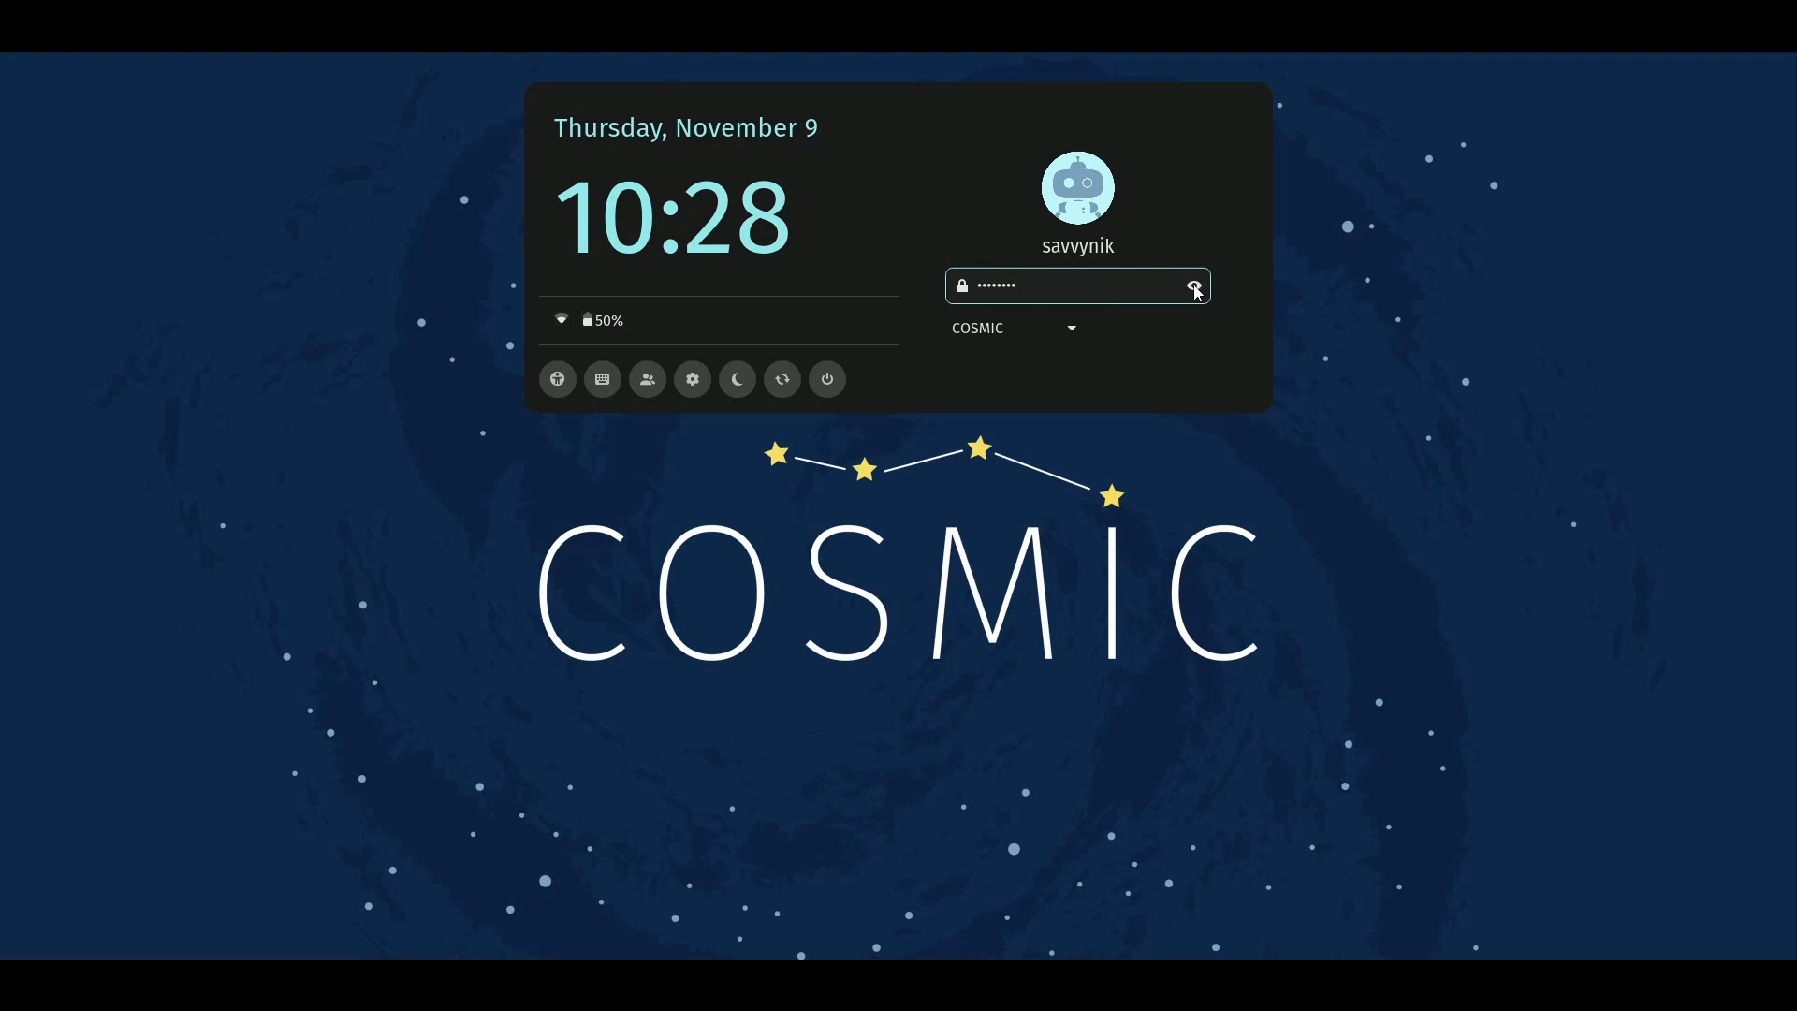
mouse_move(1203, 352)
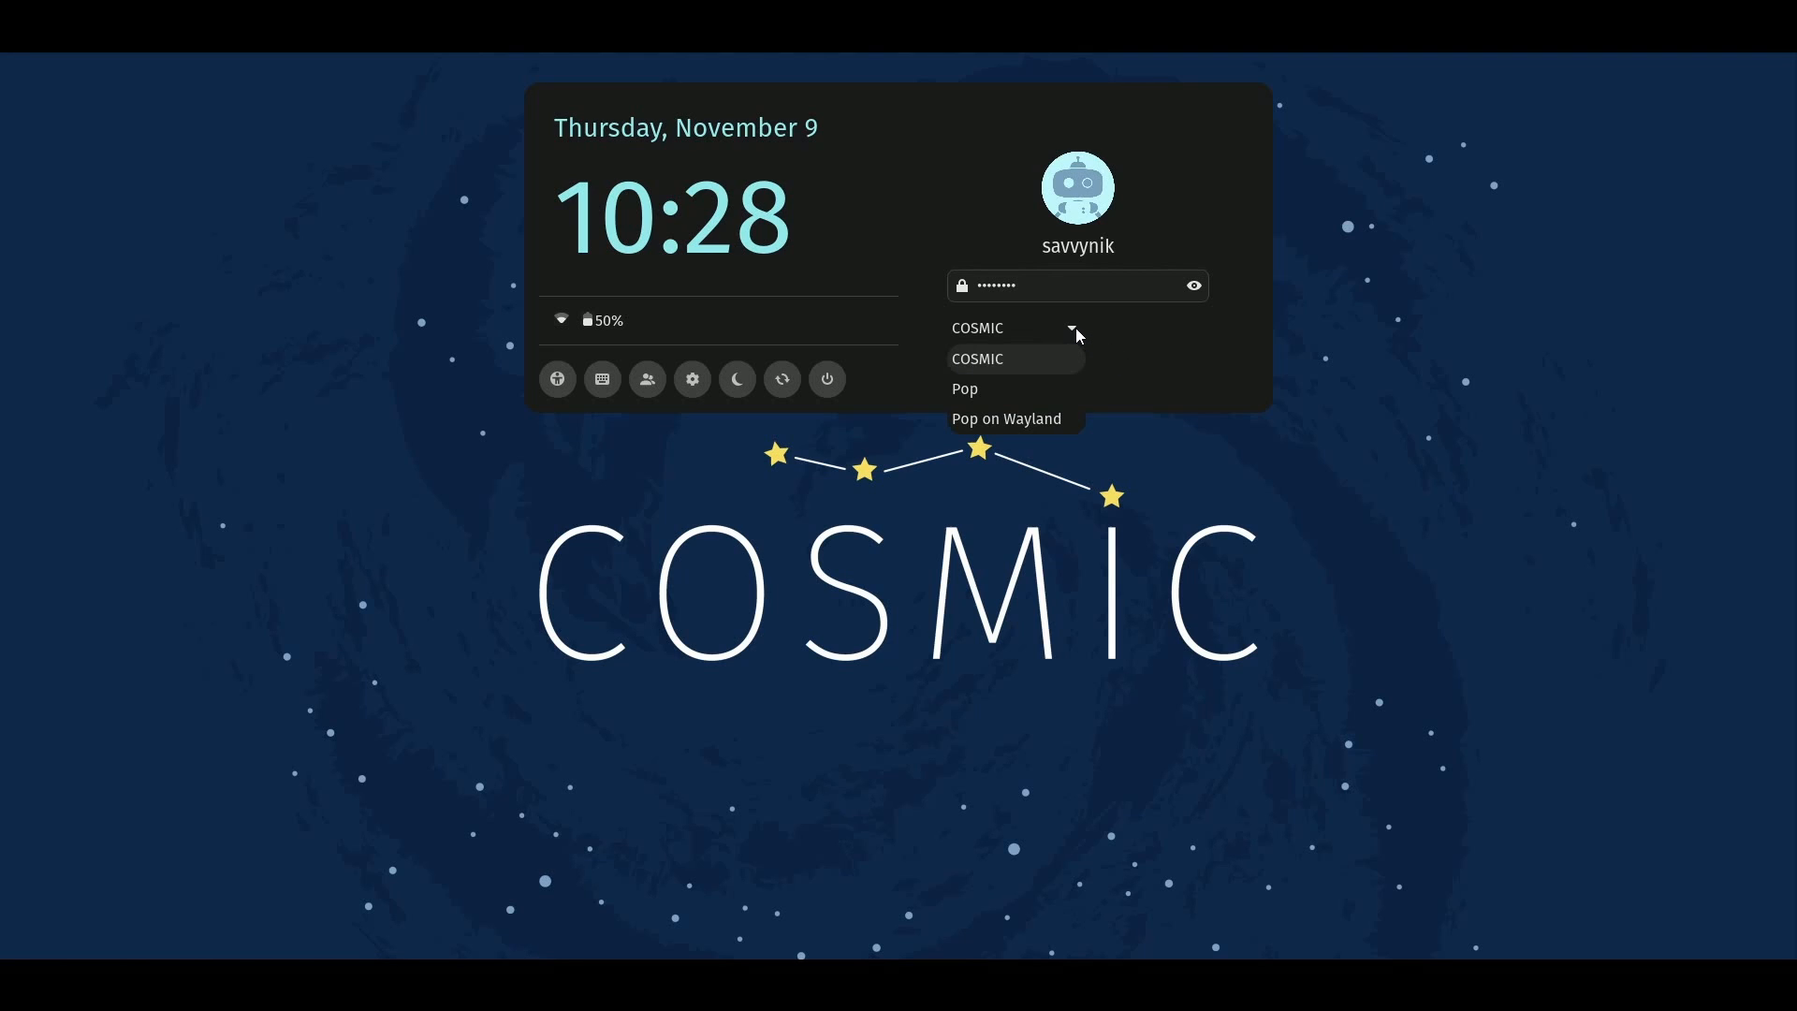
click(977, 359)
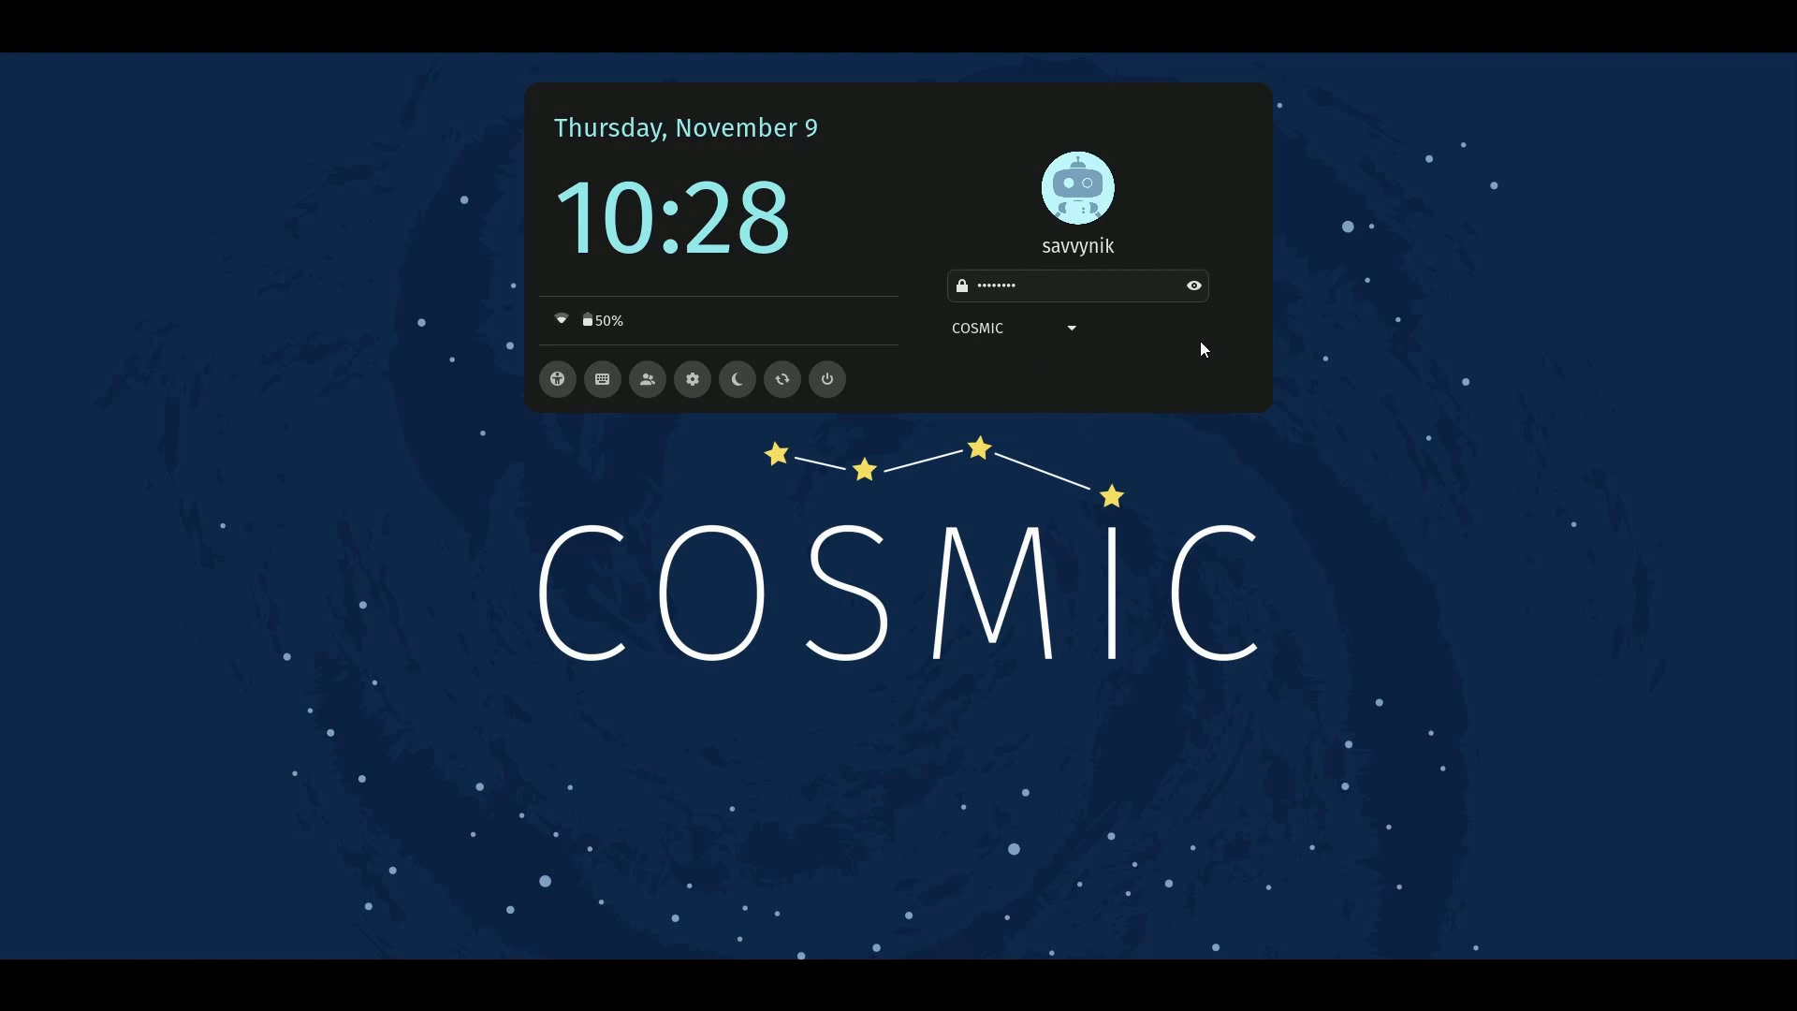
click(1074, 285)
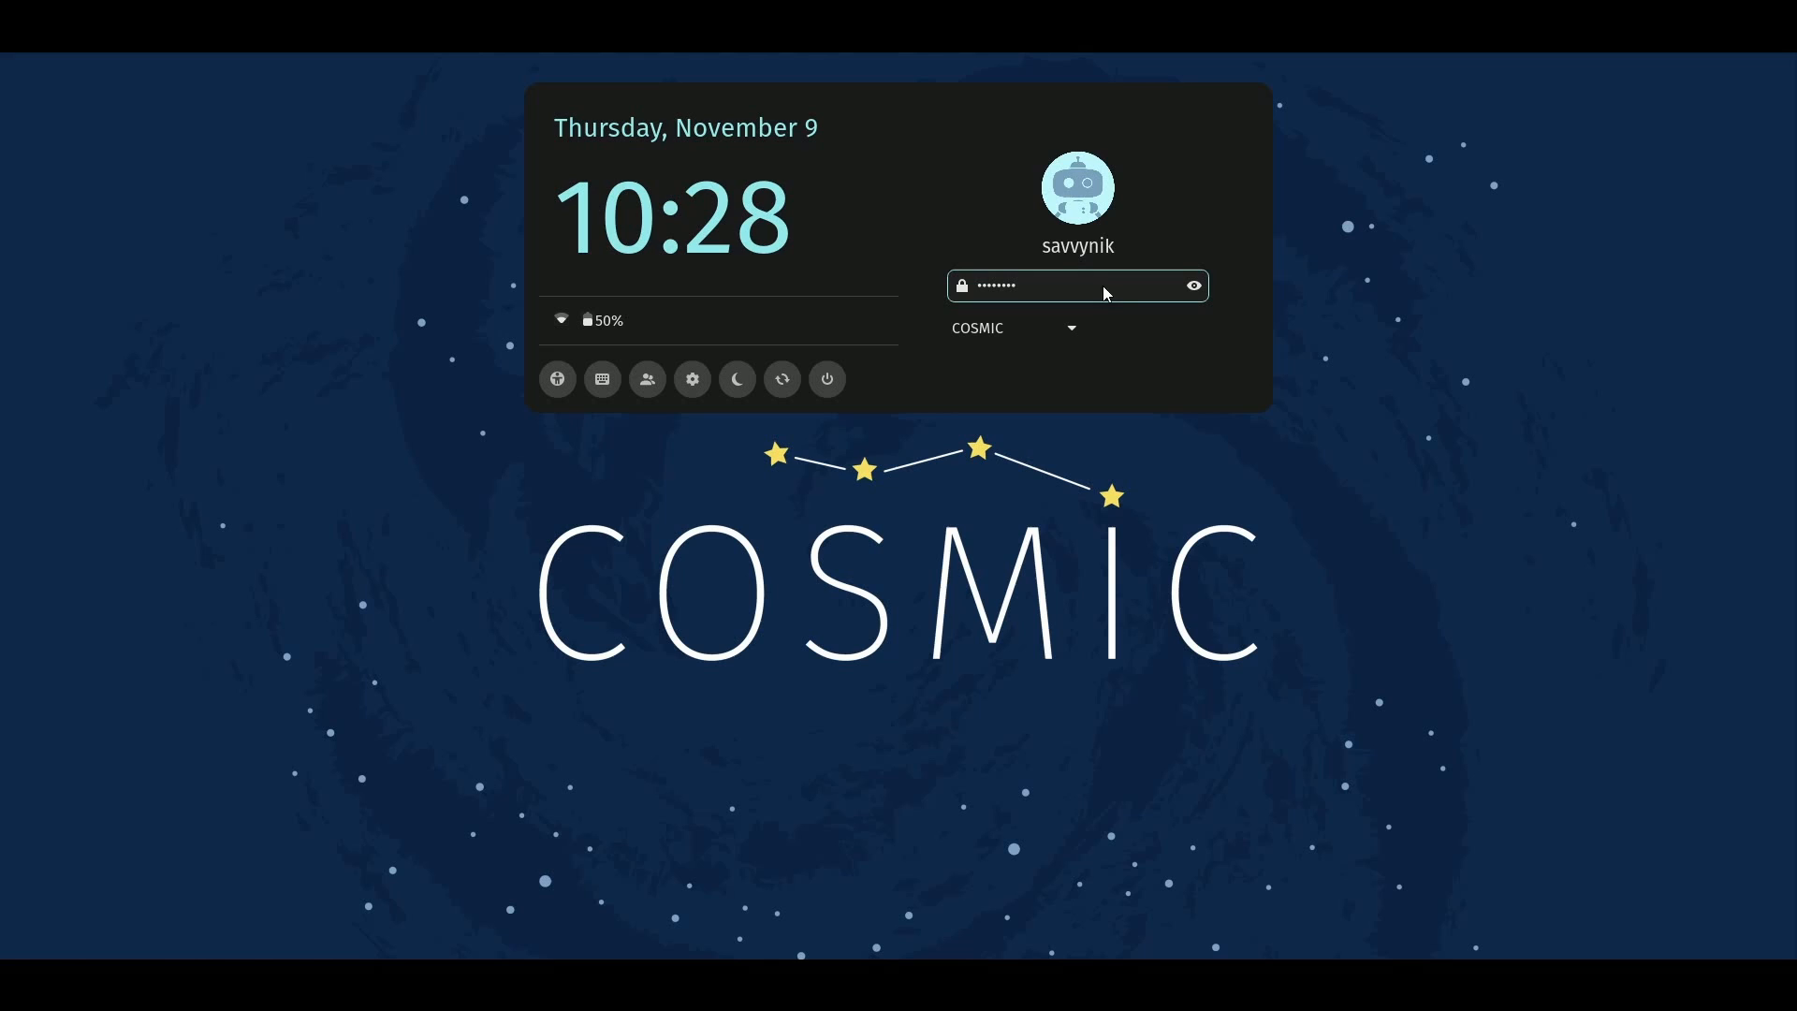
click(1065, 284)
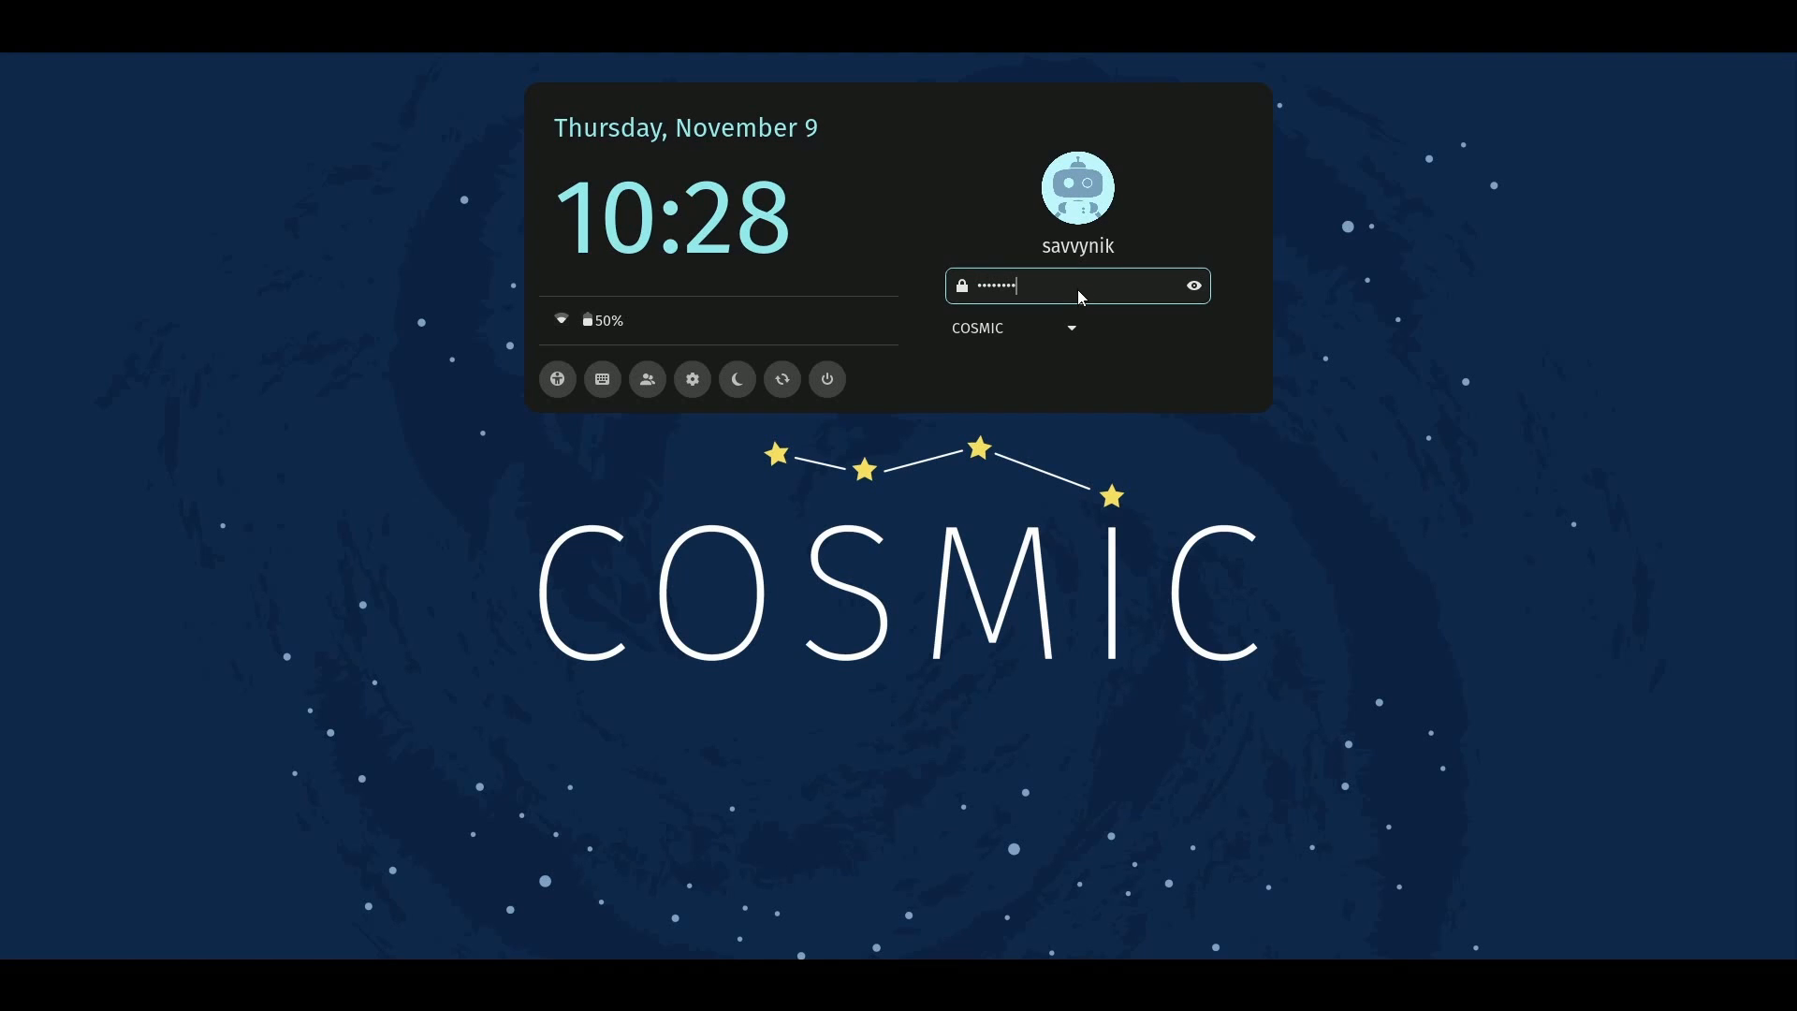
mouse_move(1278, 365)
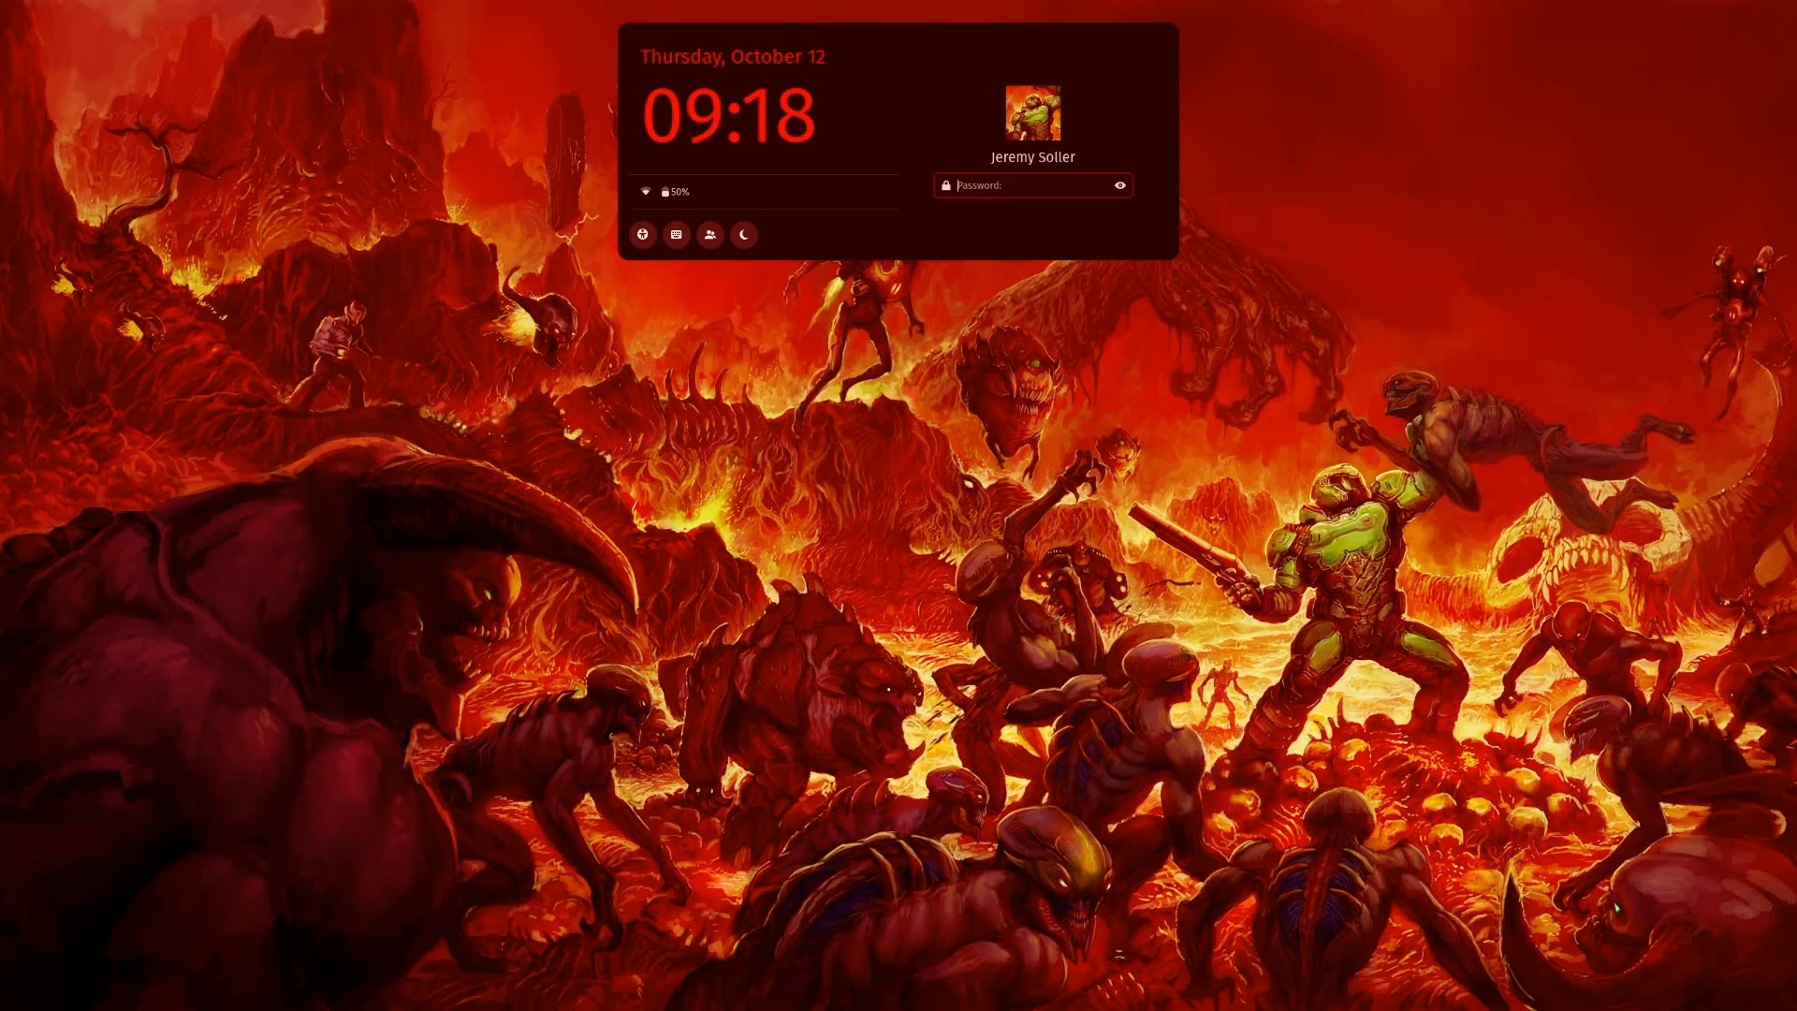
mouse_move(1365, 172)
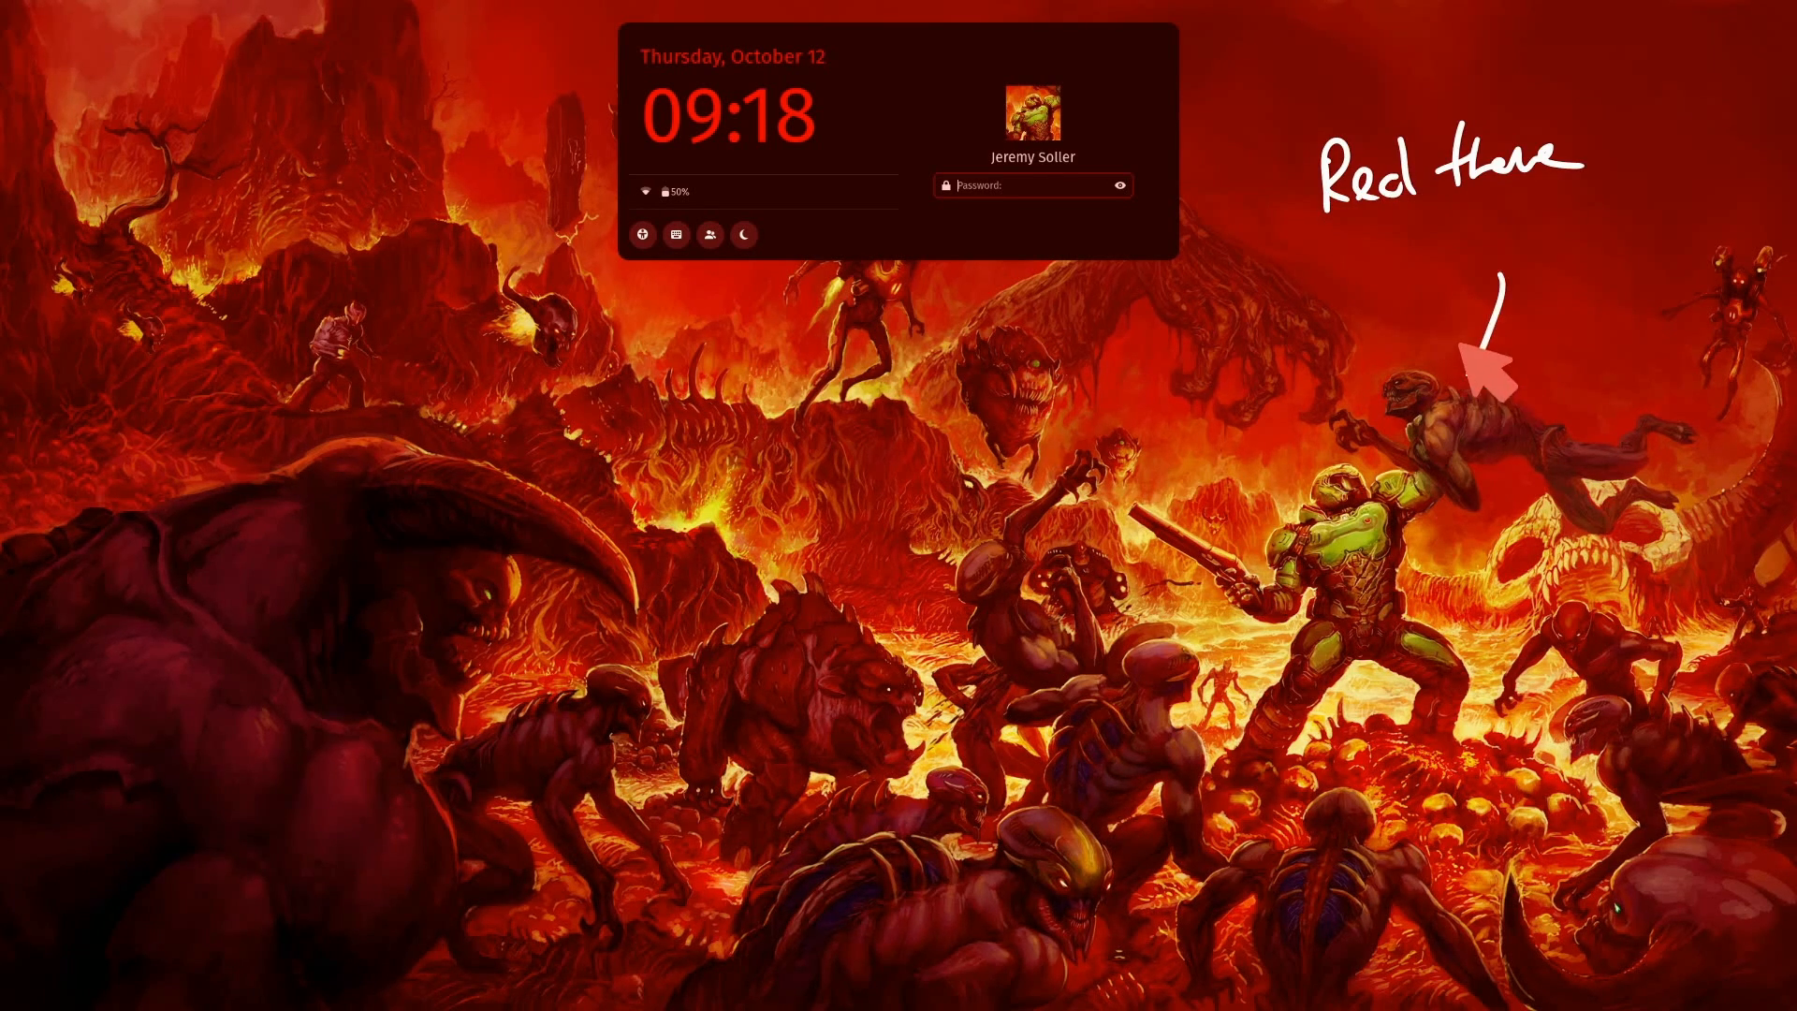
mouse_move(687, 58)
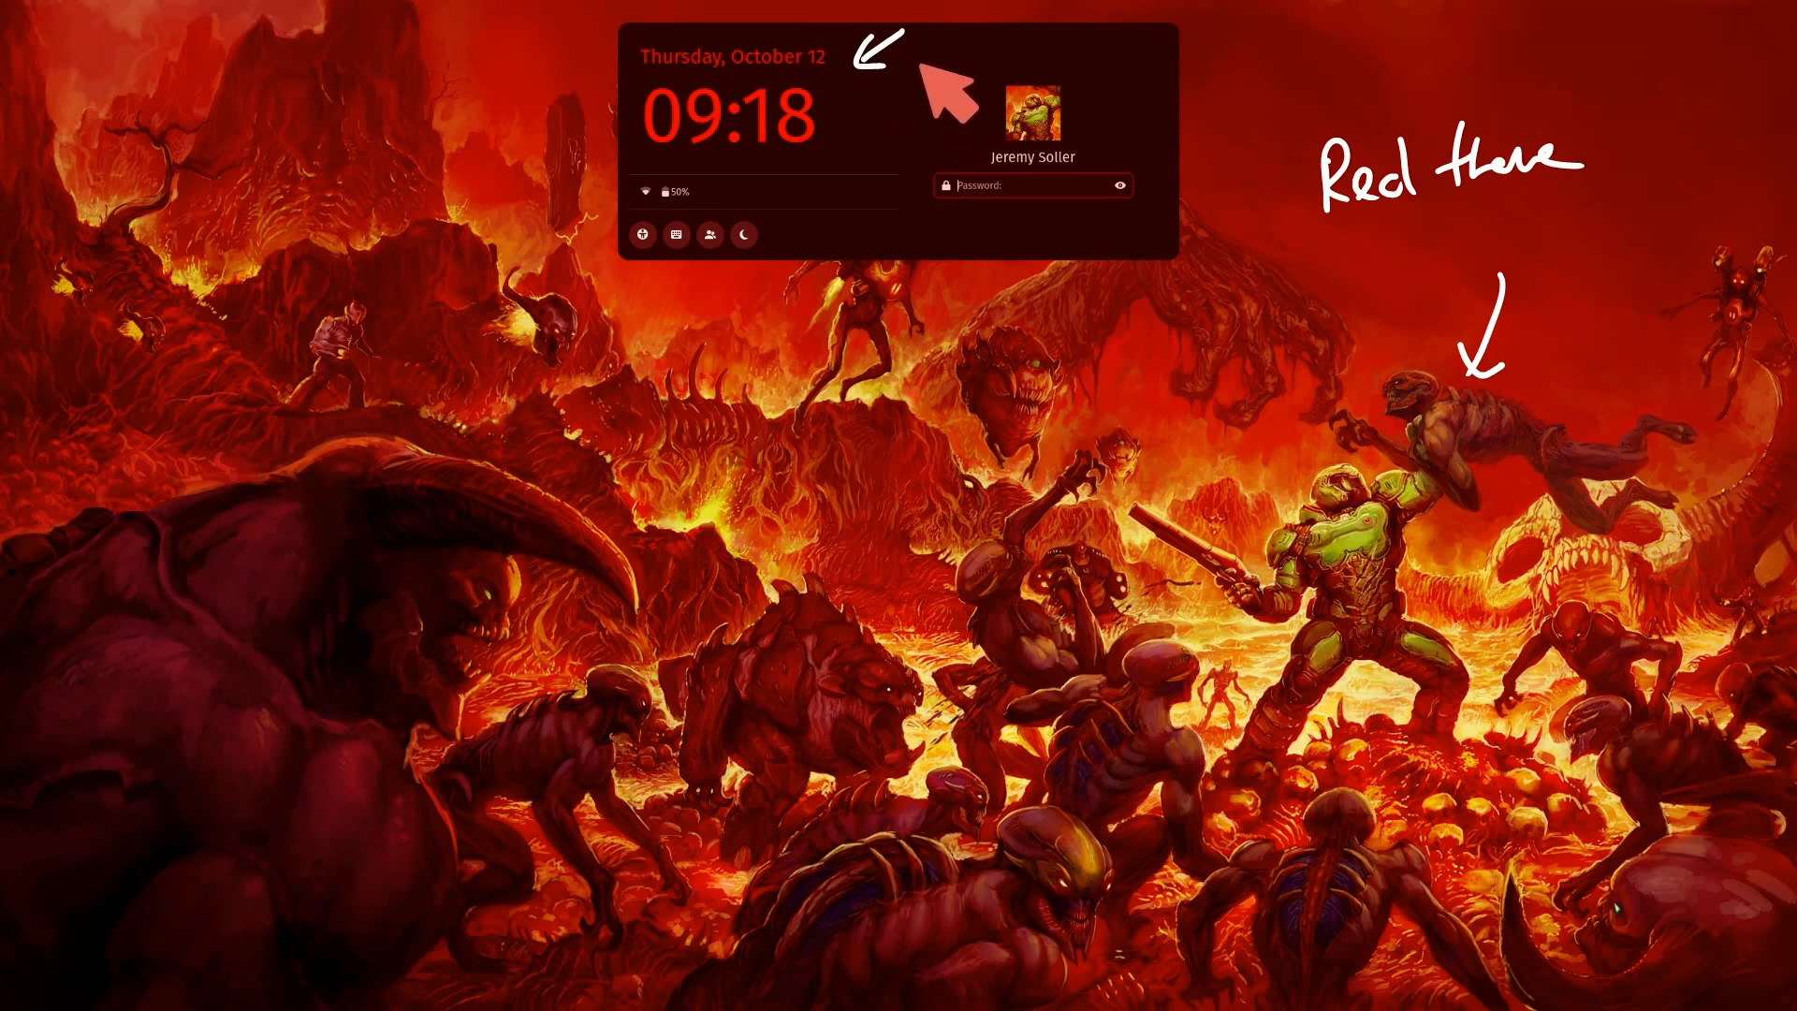
mouse_move(1192, 150)
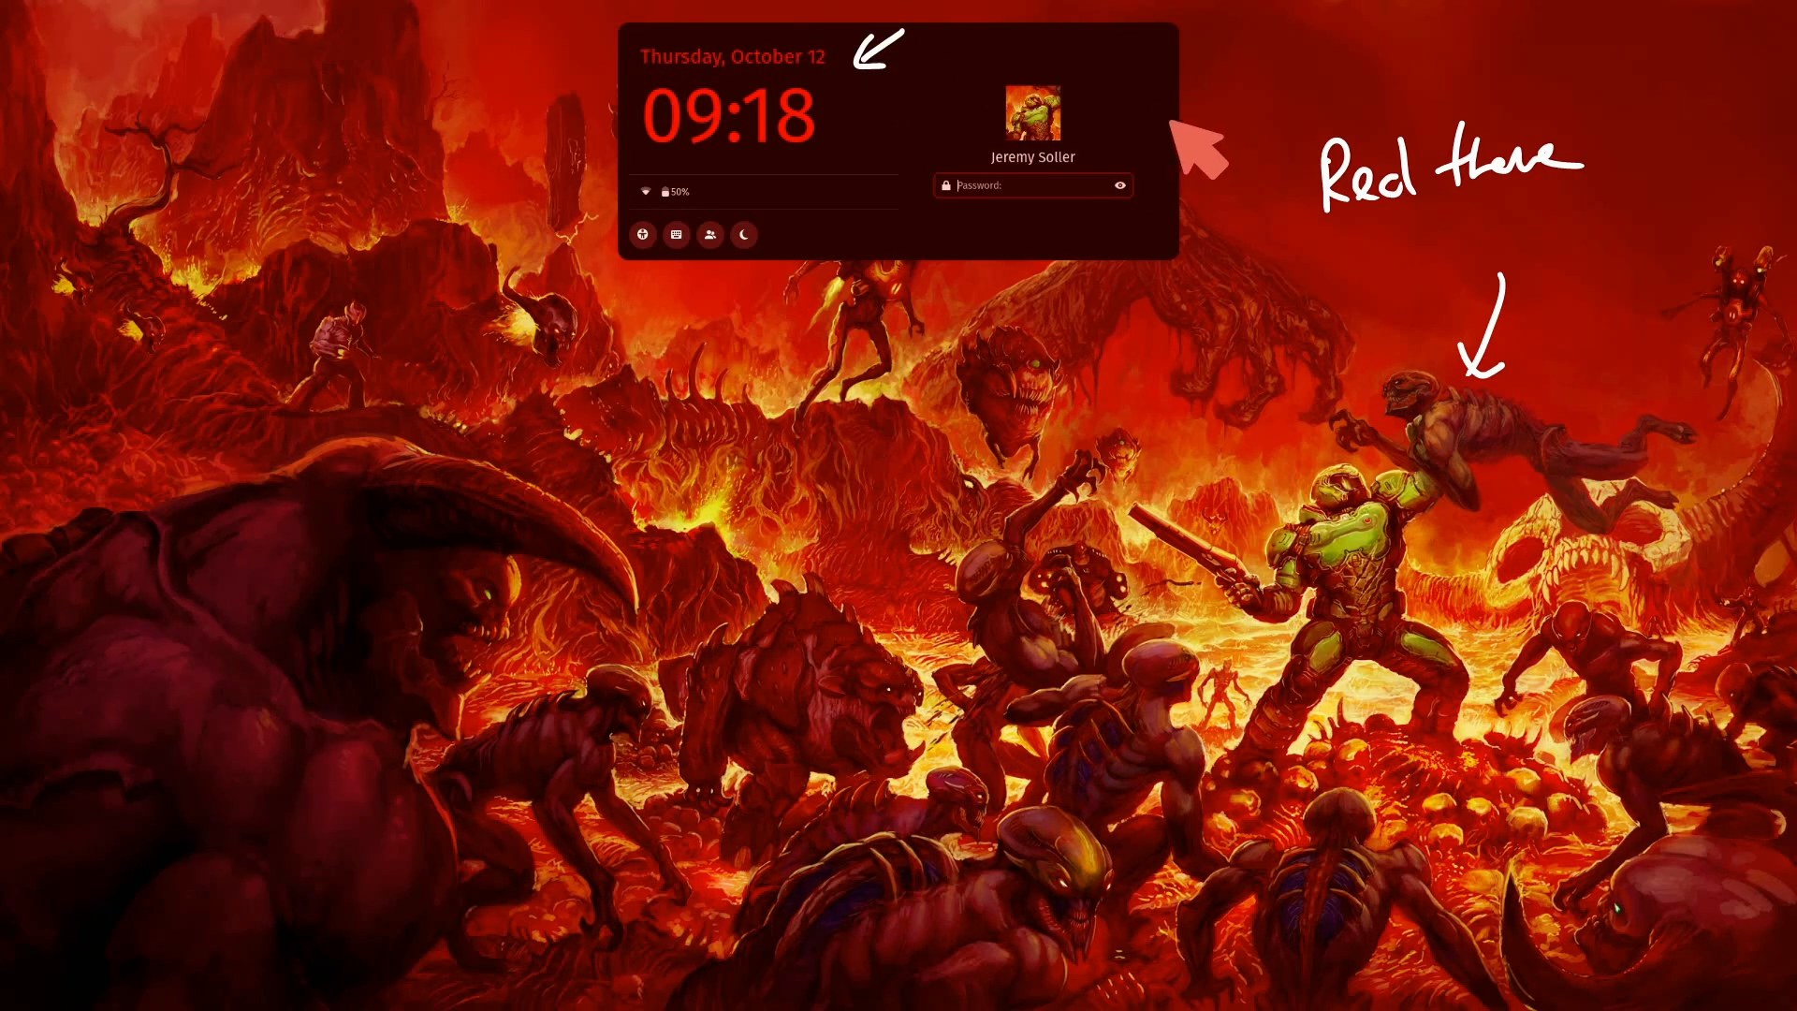
mouse_move(1232, 131)
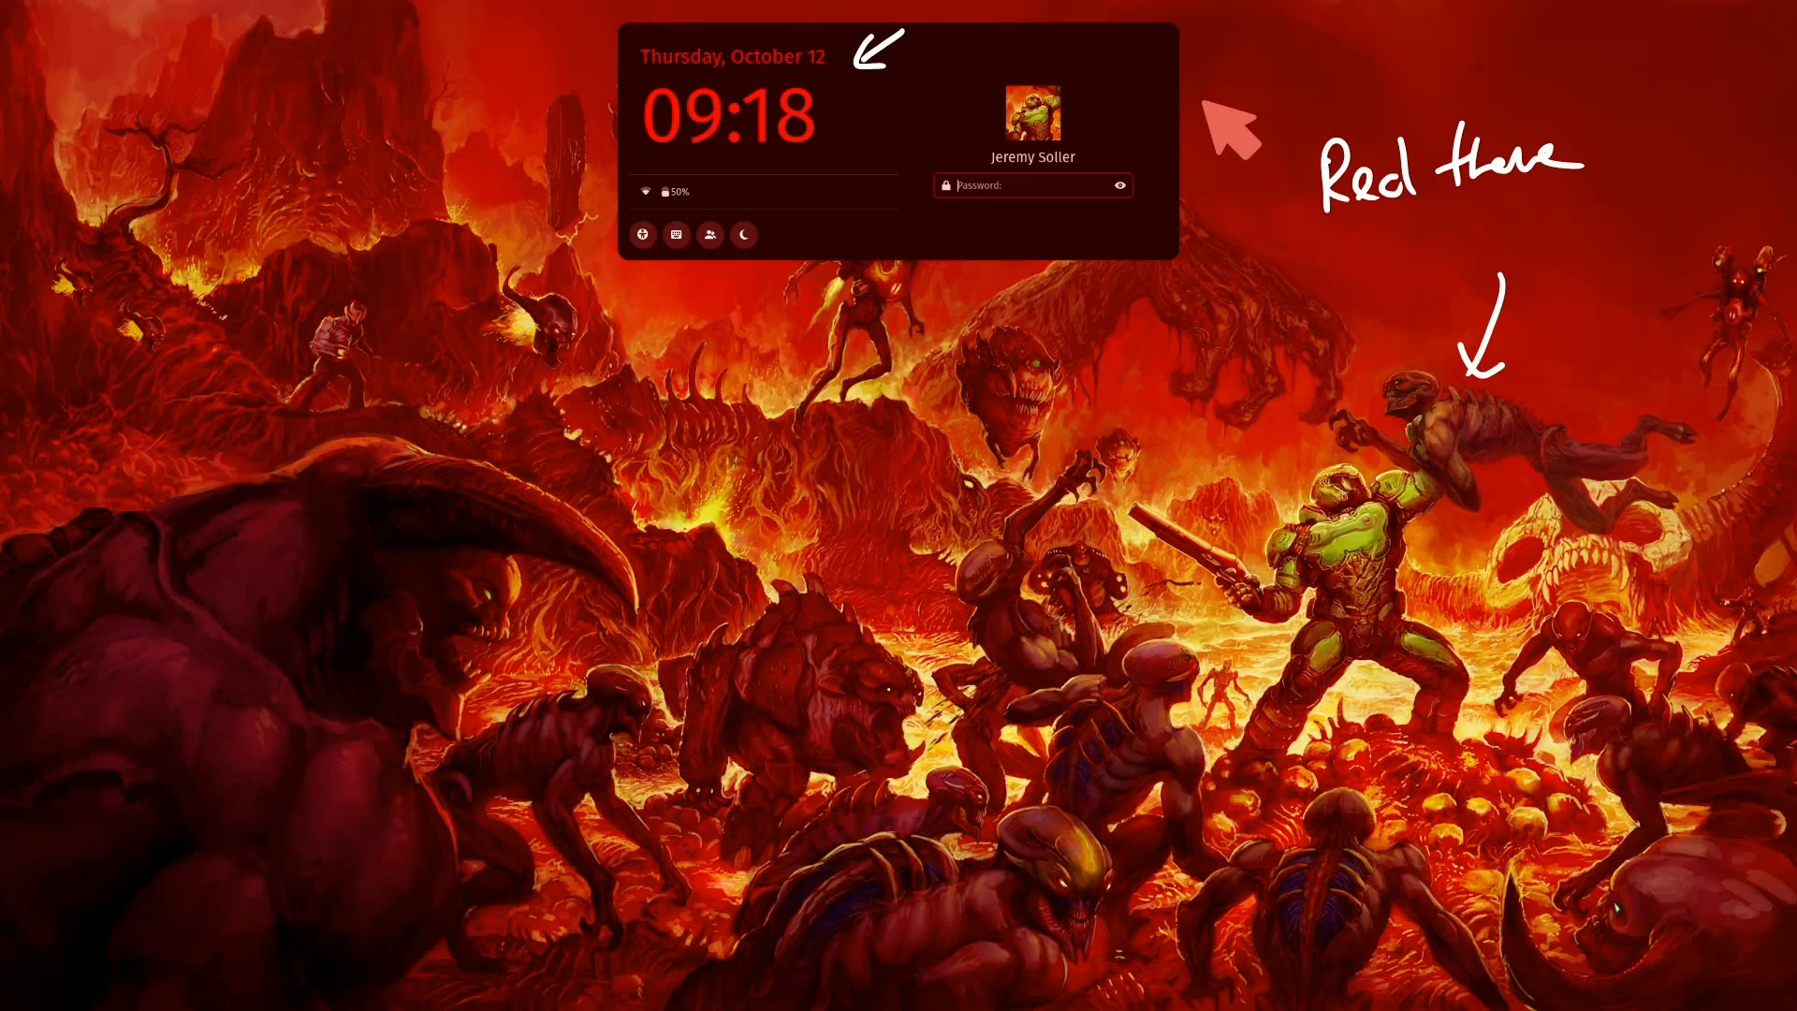
mouse_move(1117, 292)
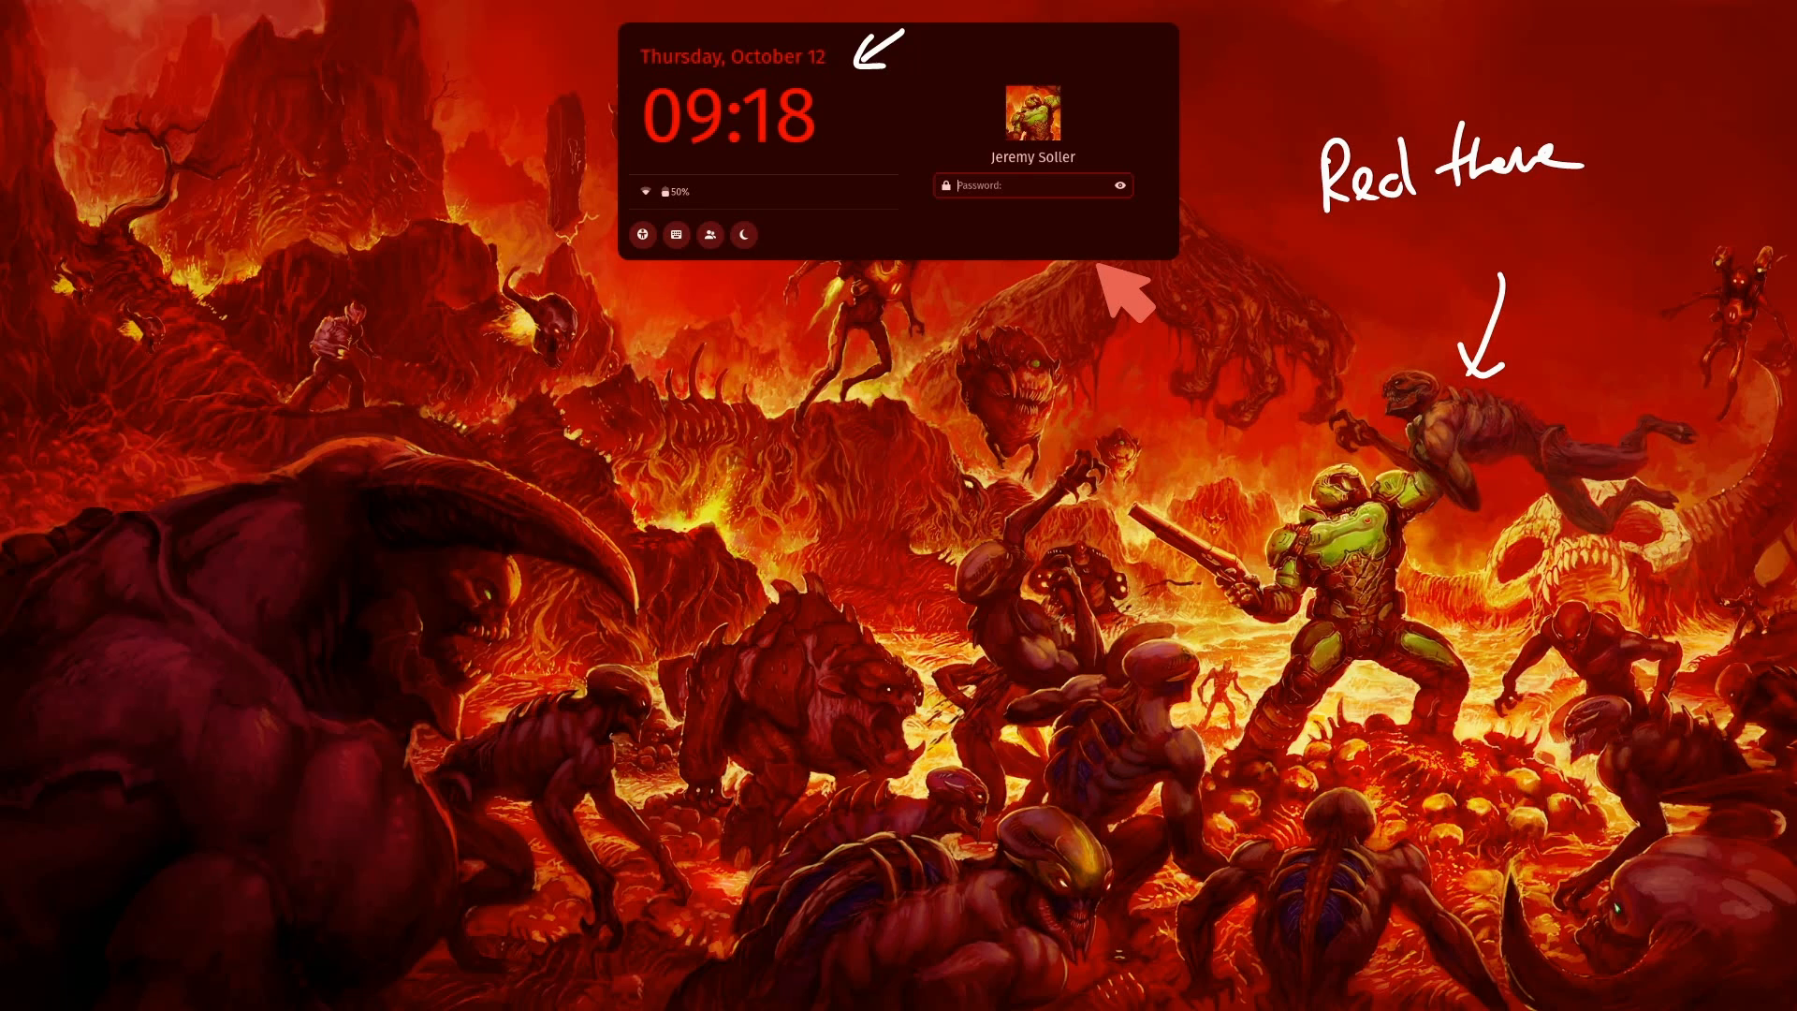
mouse_move(880, 459)
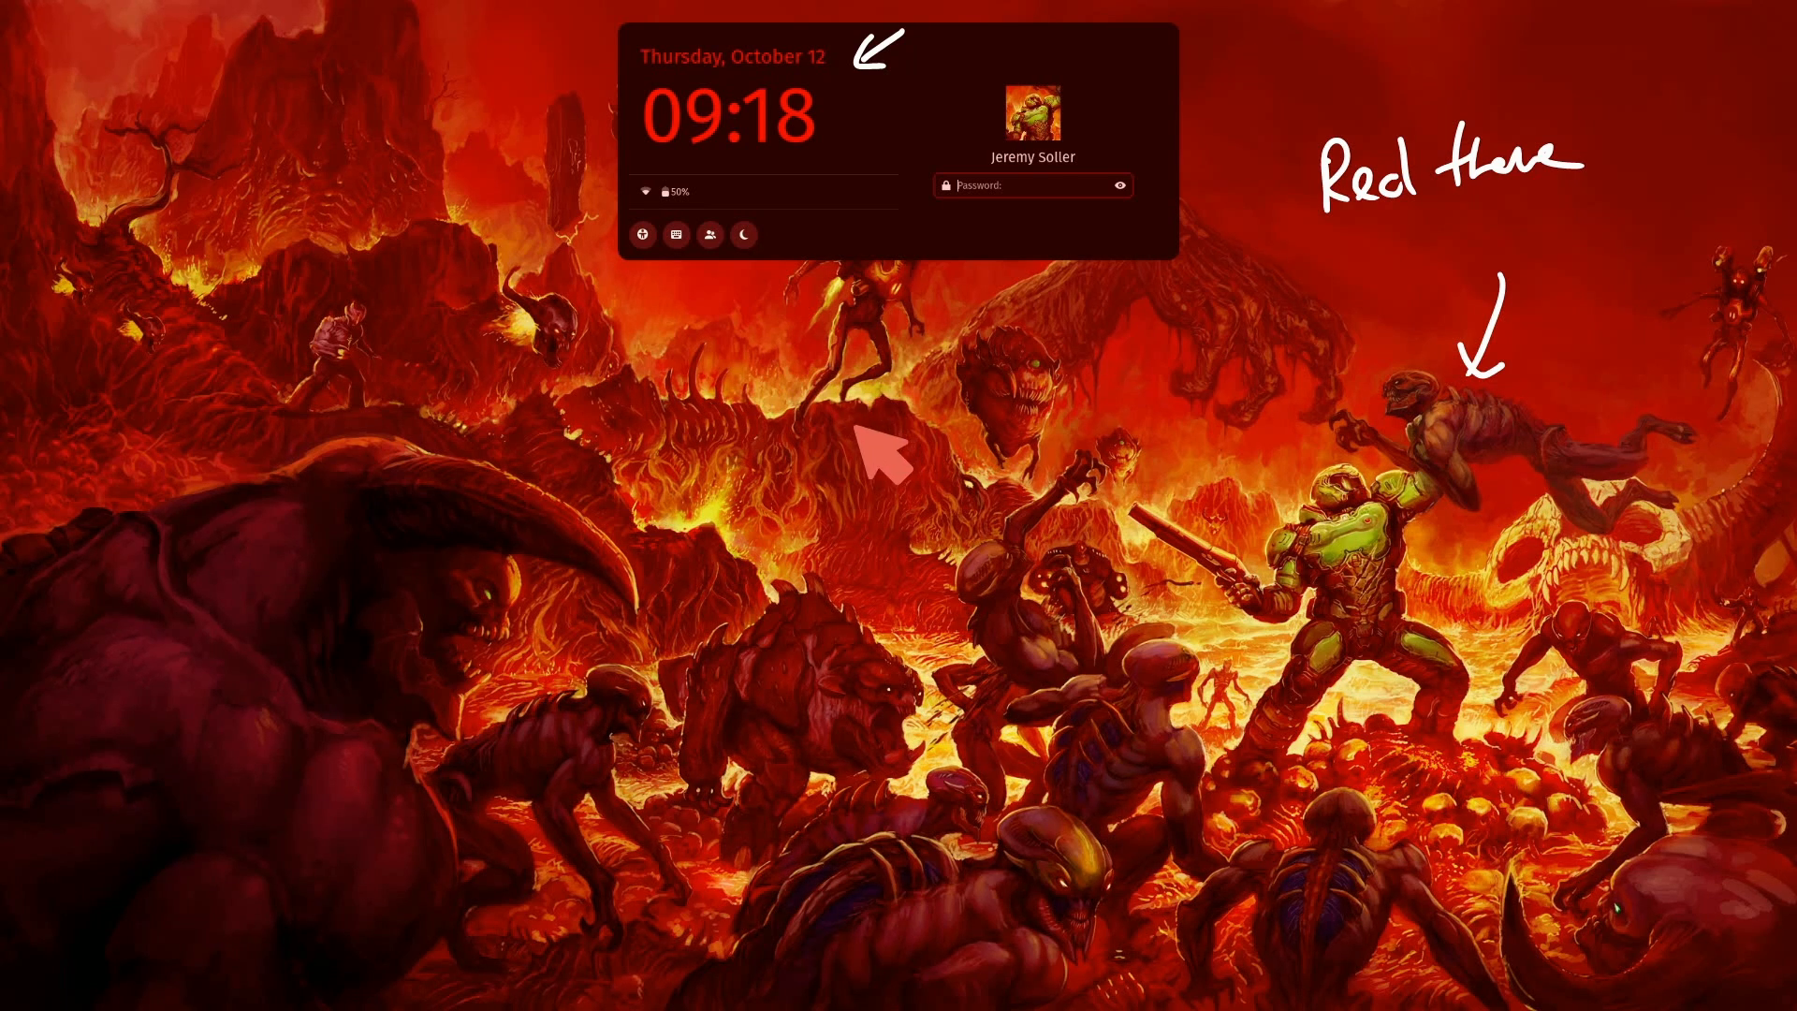
mouse_move(837, 333)
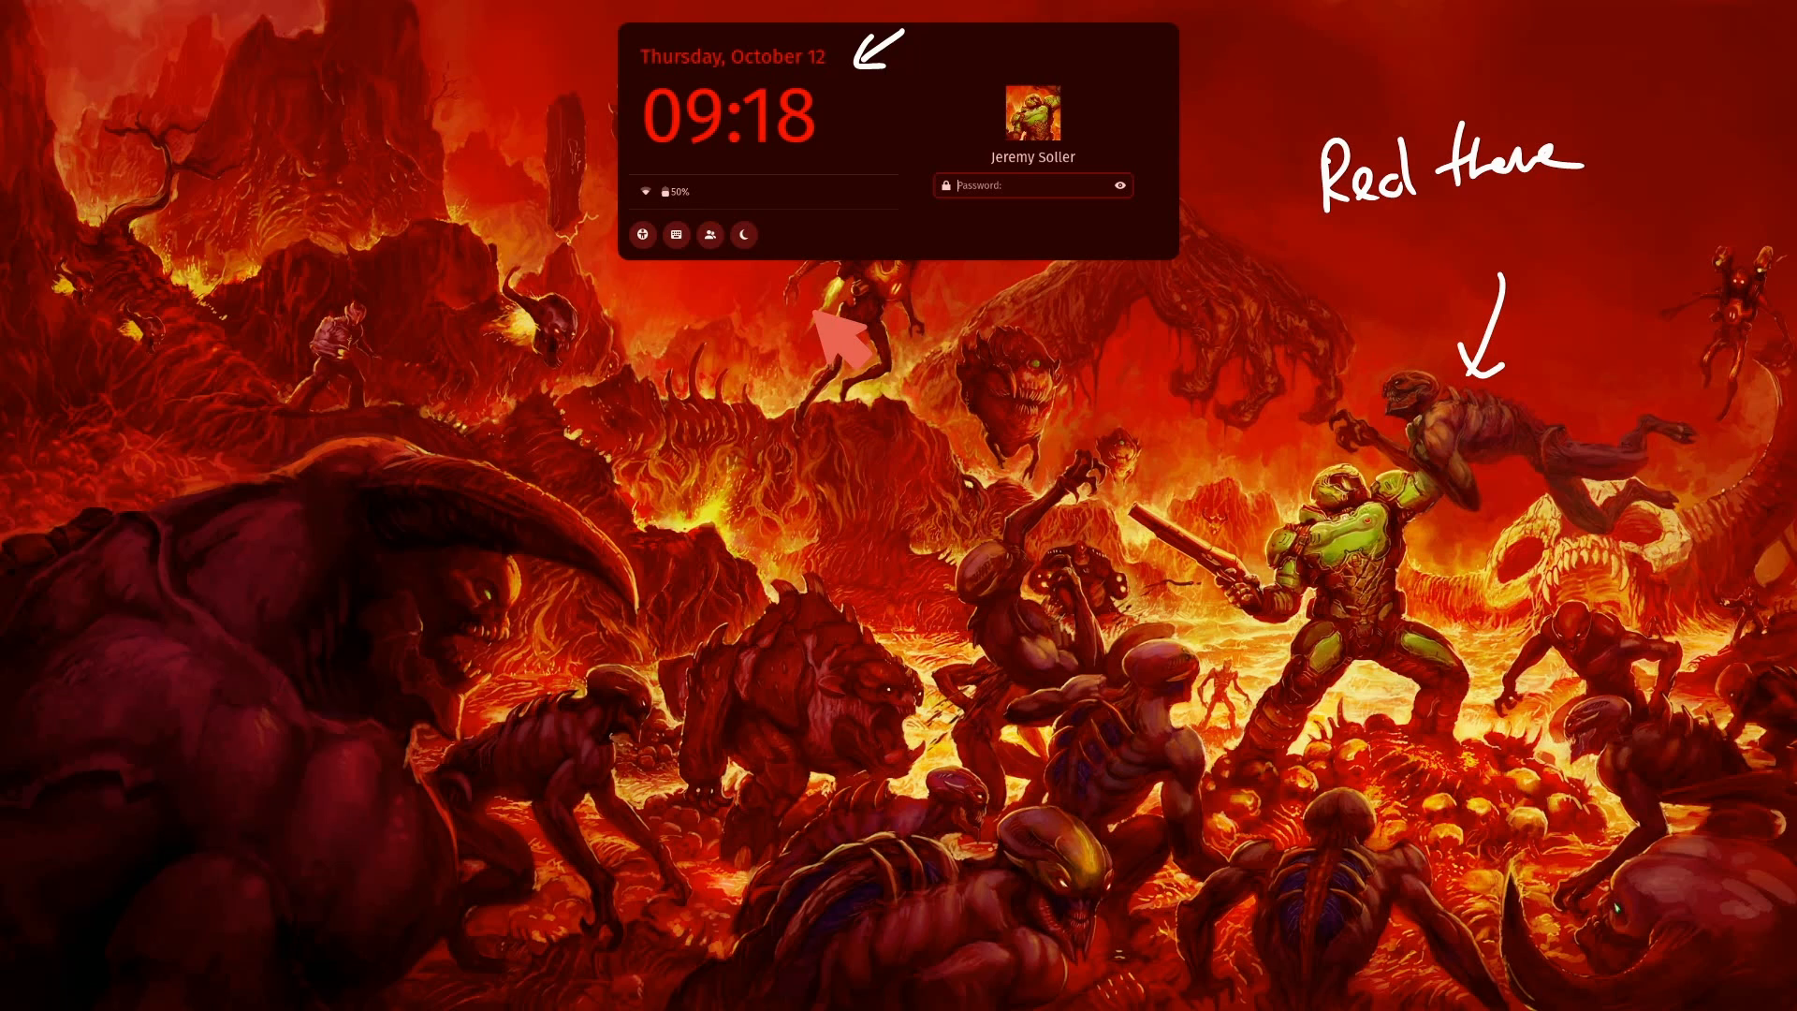
mouse_move(848, 339)
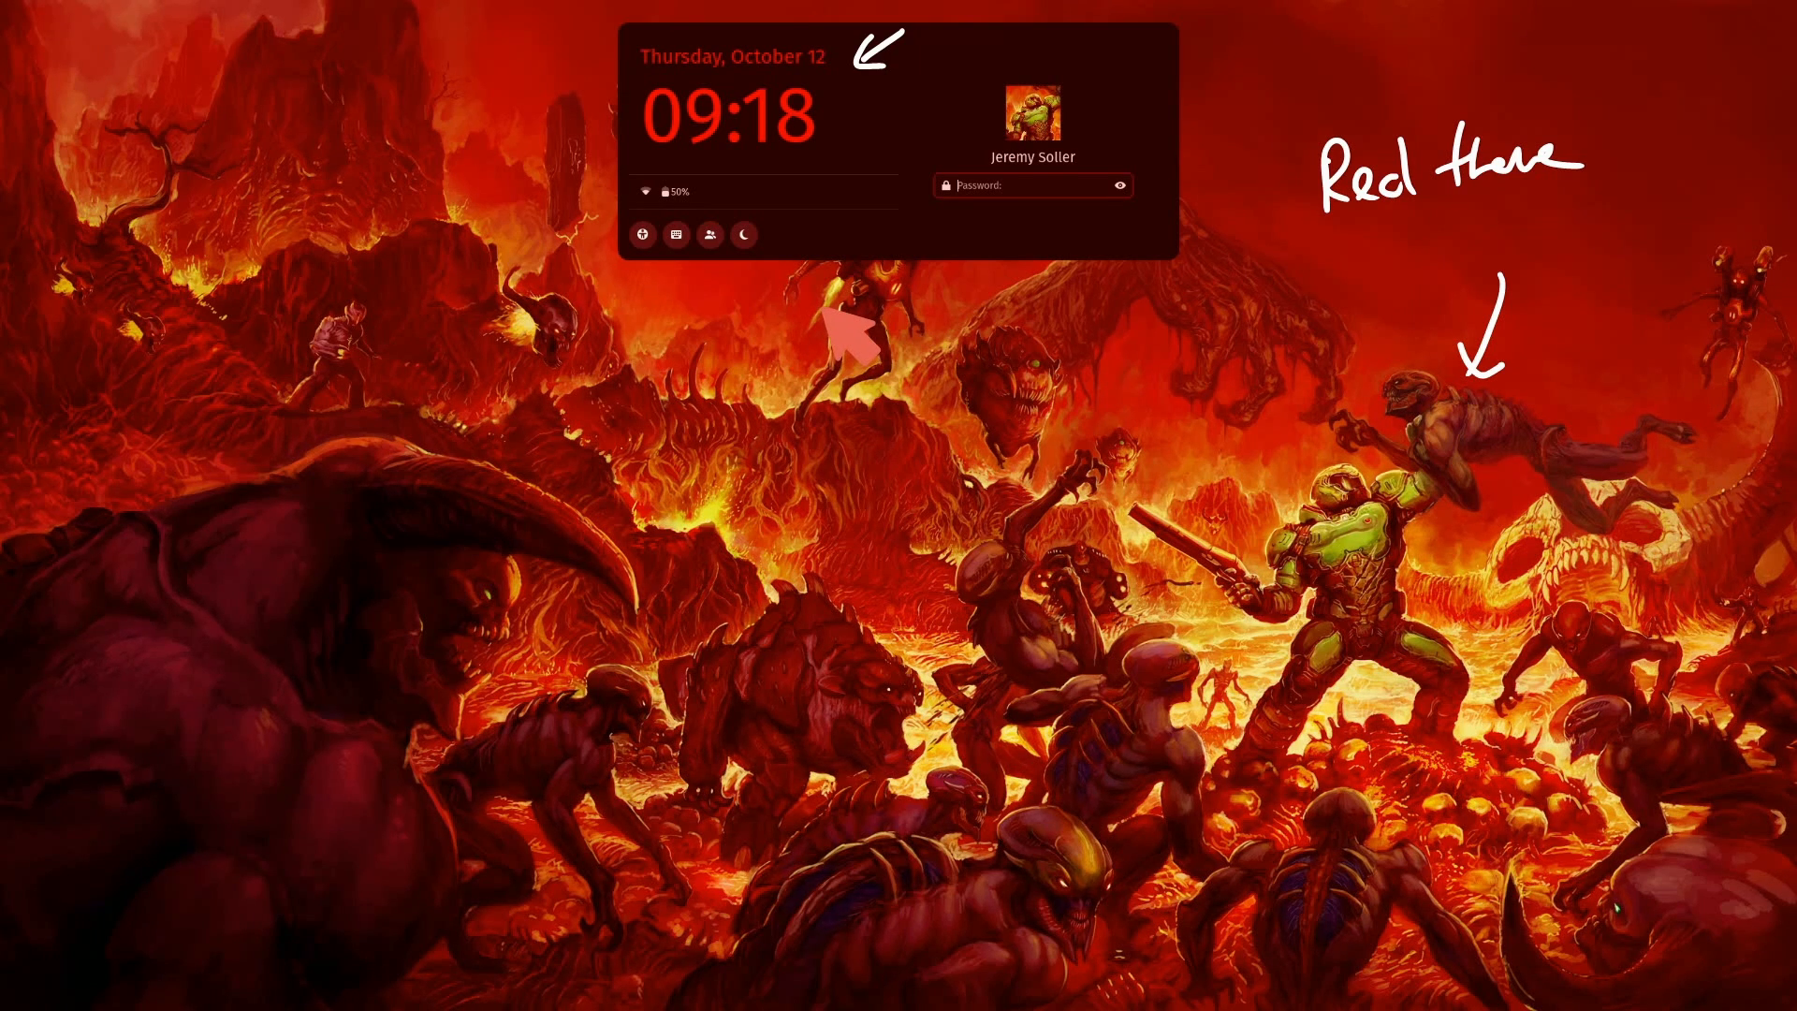
mouse_move(874, 329)
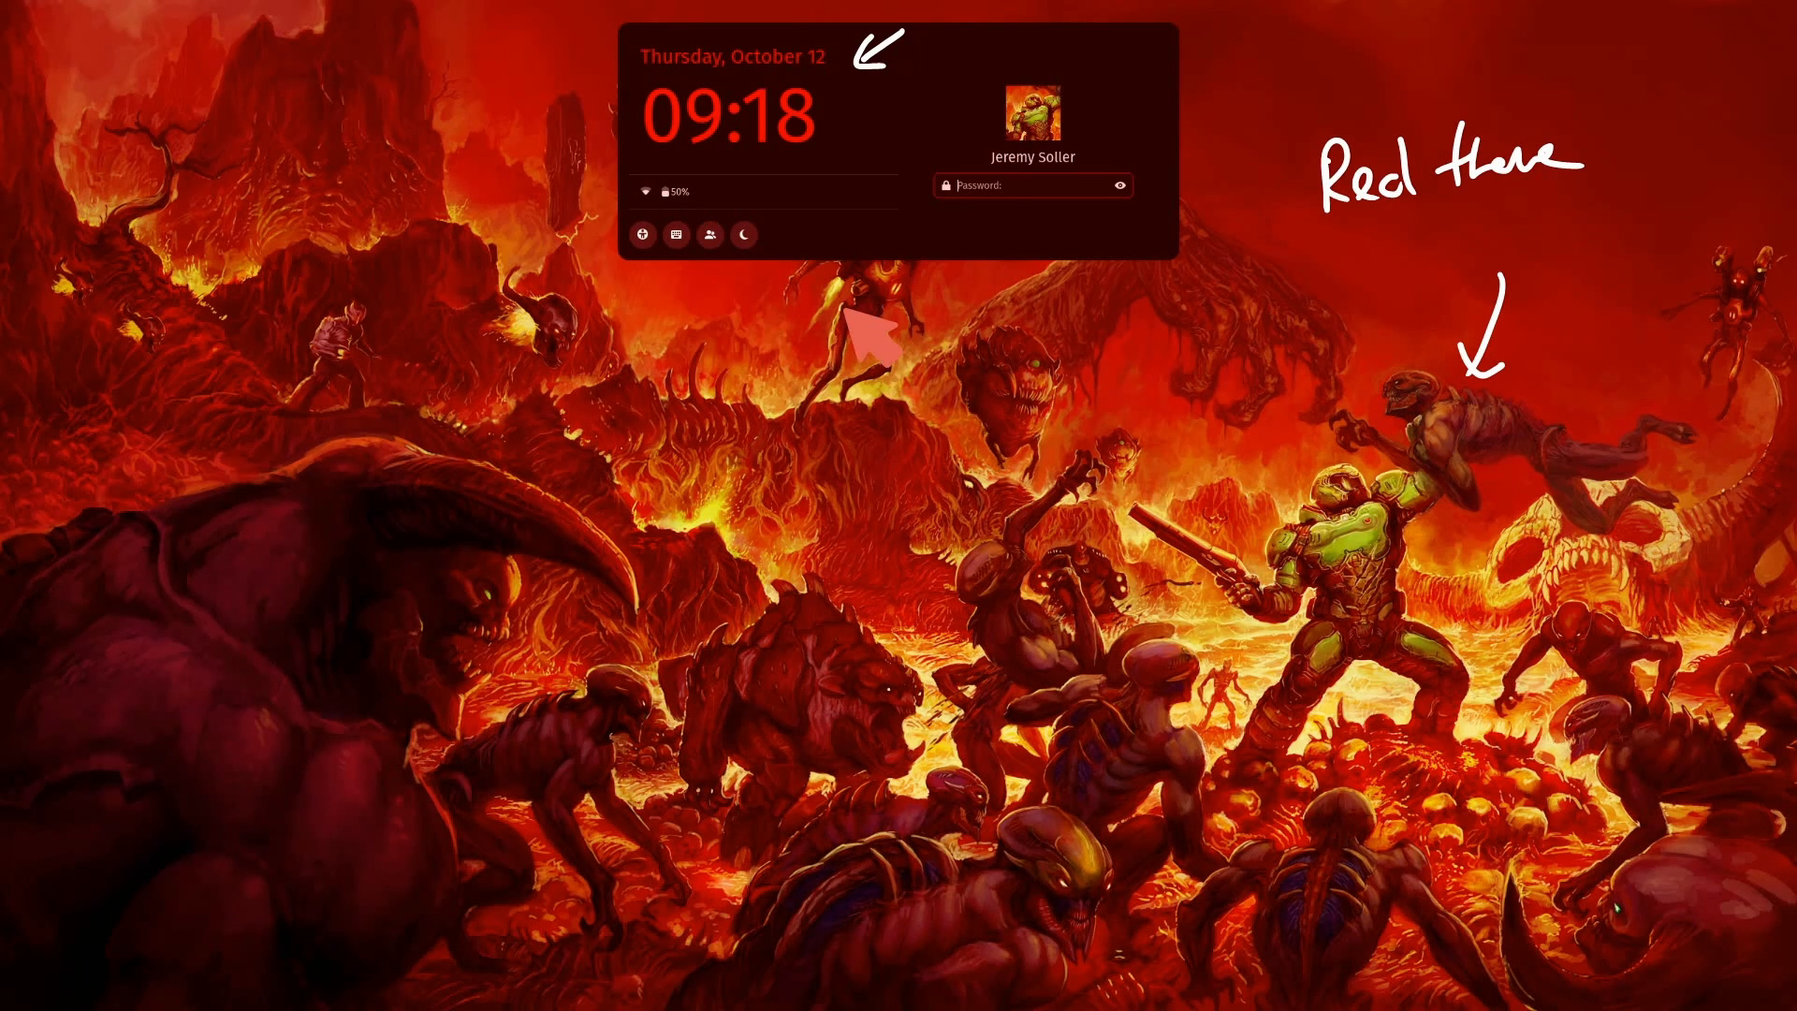
mouse_move(997, 275)
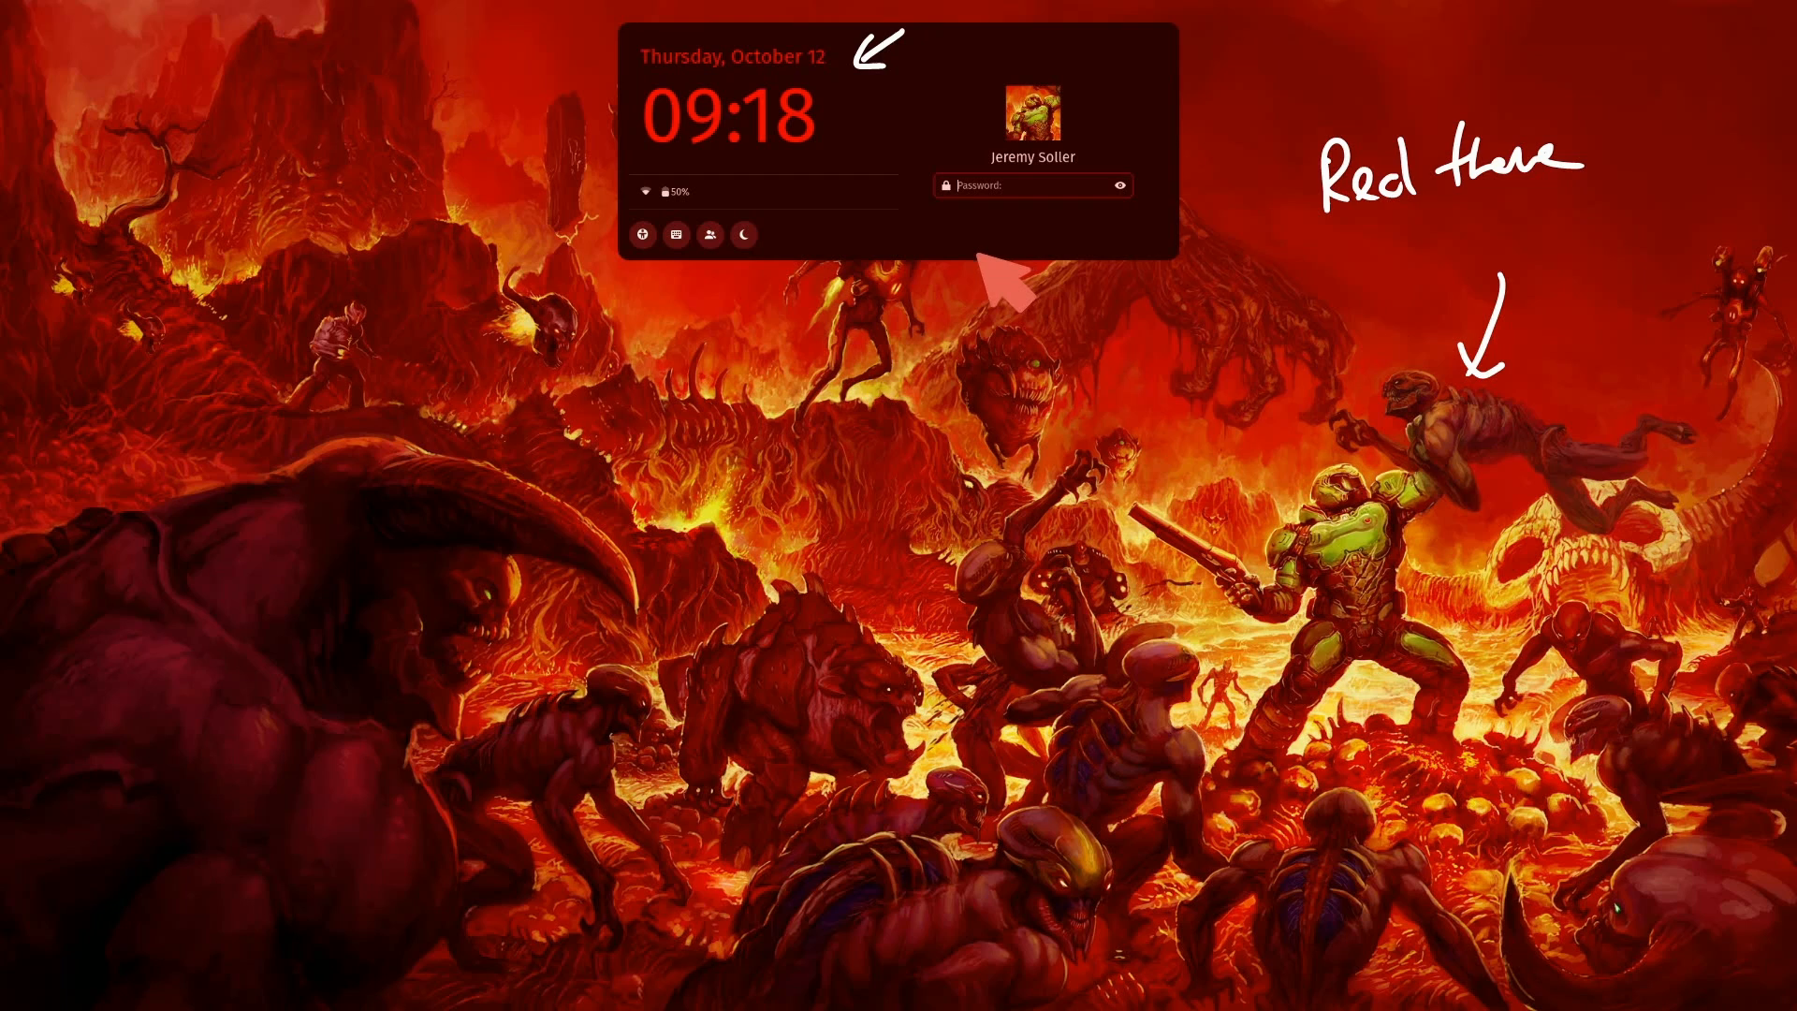
mouse_move(1007, 286)
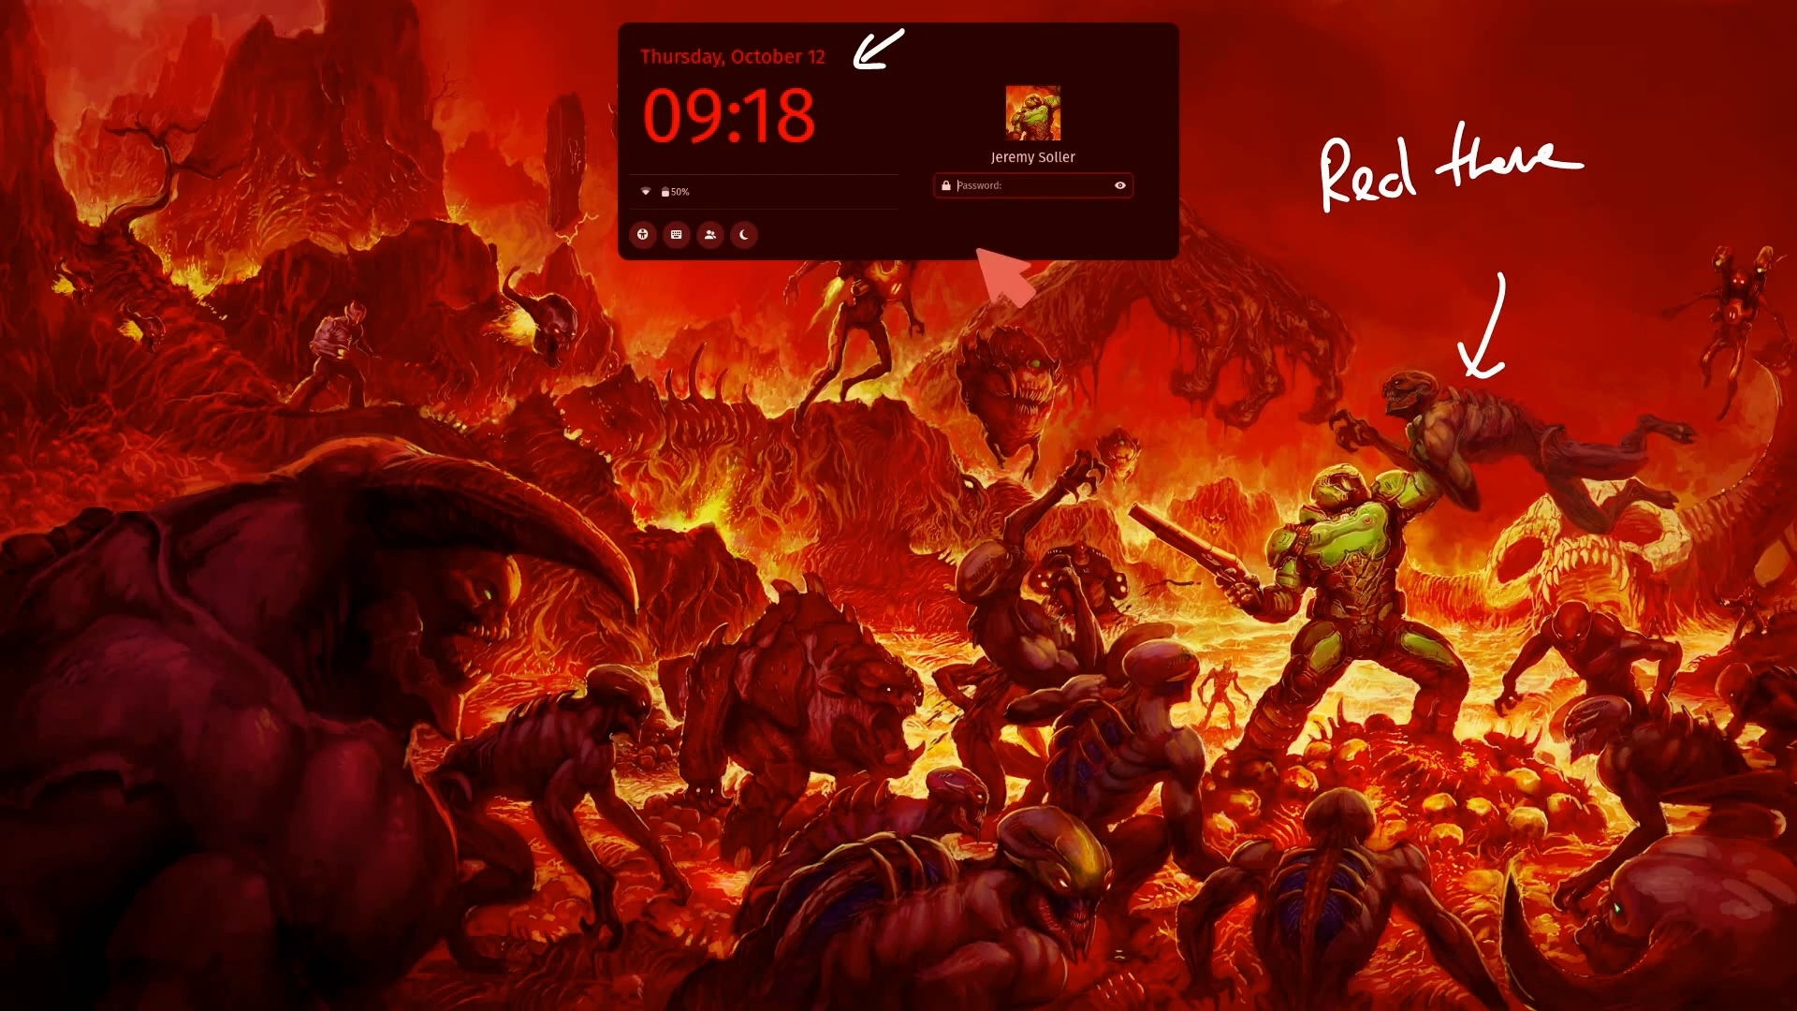
mouse_move(951, 253)
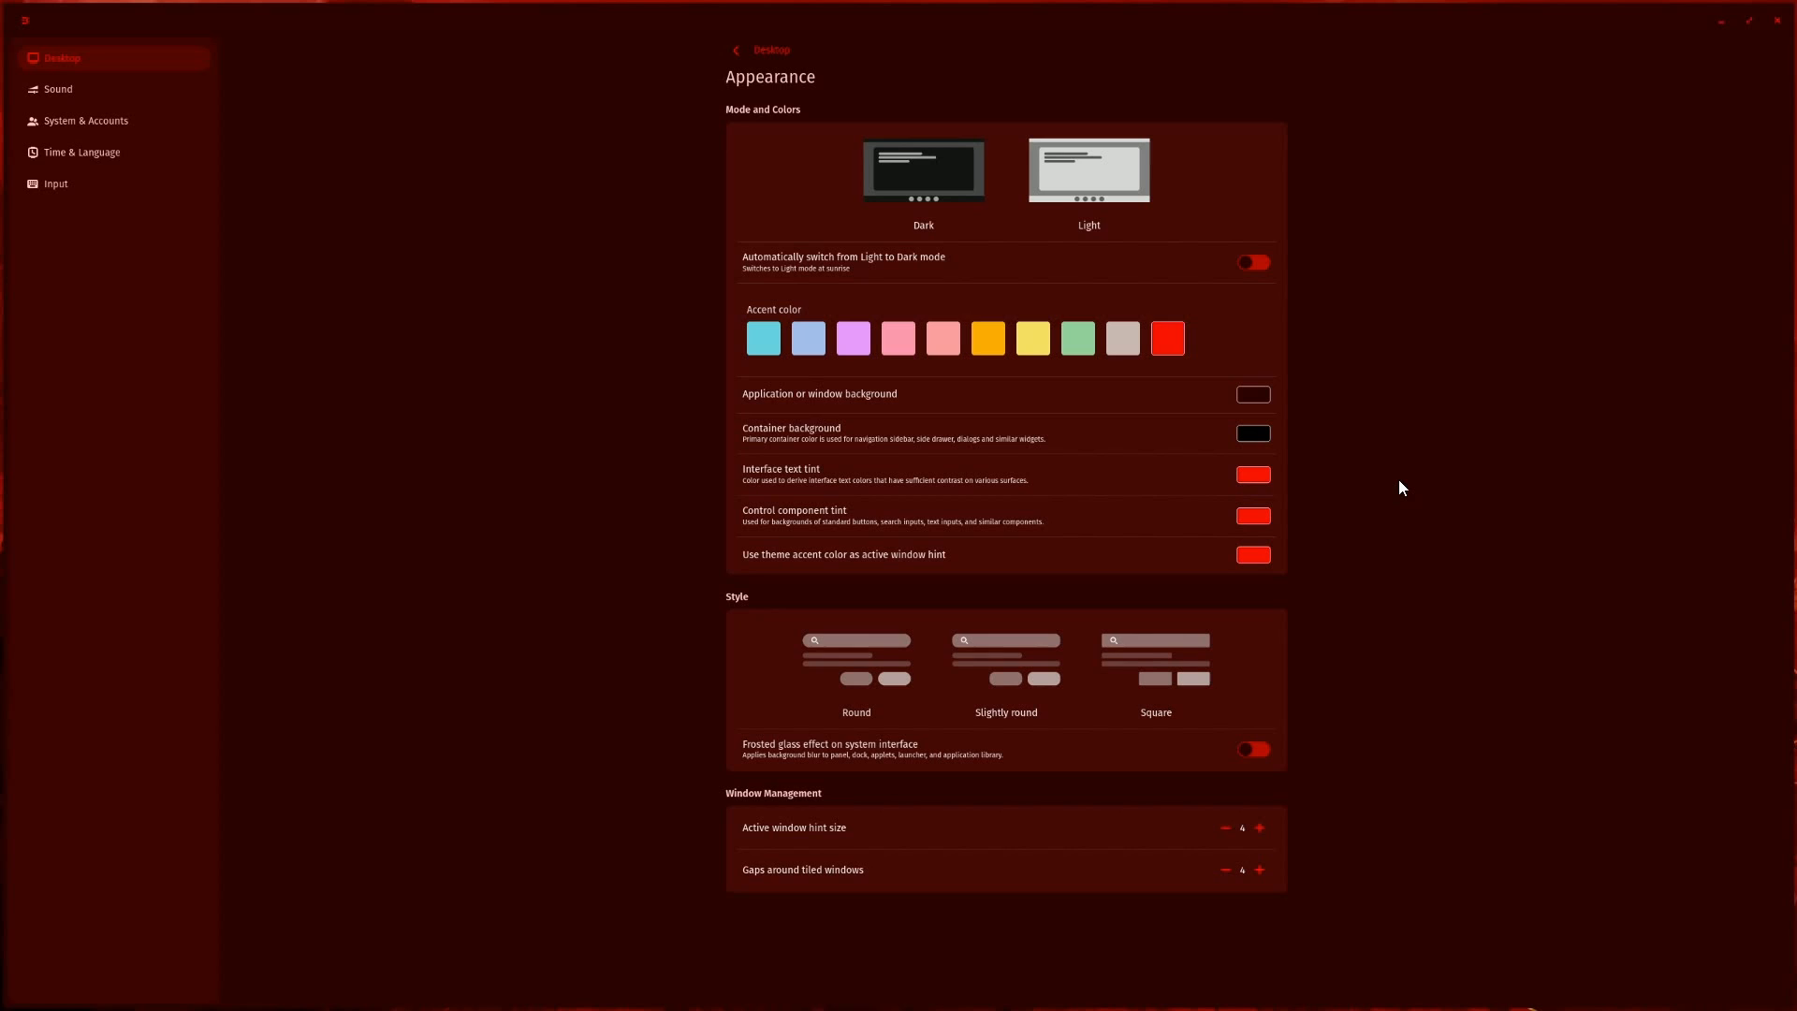
mouse_move(1355, 211)
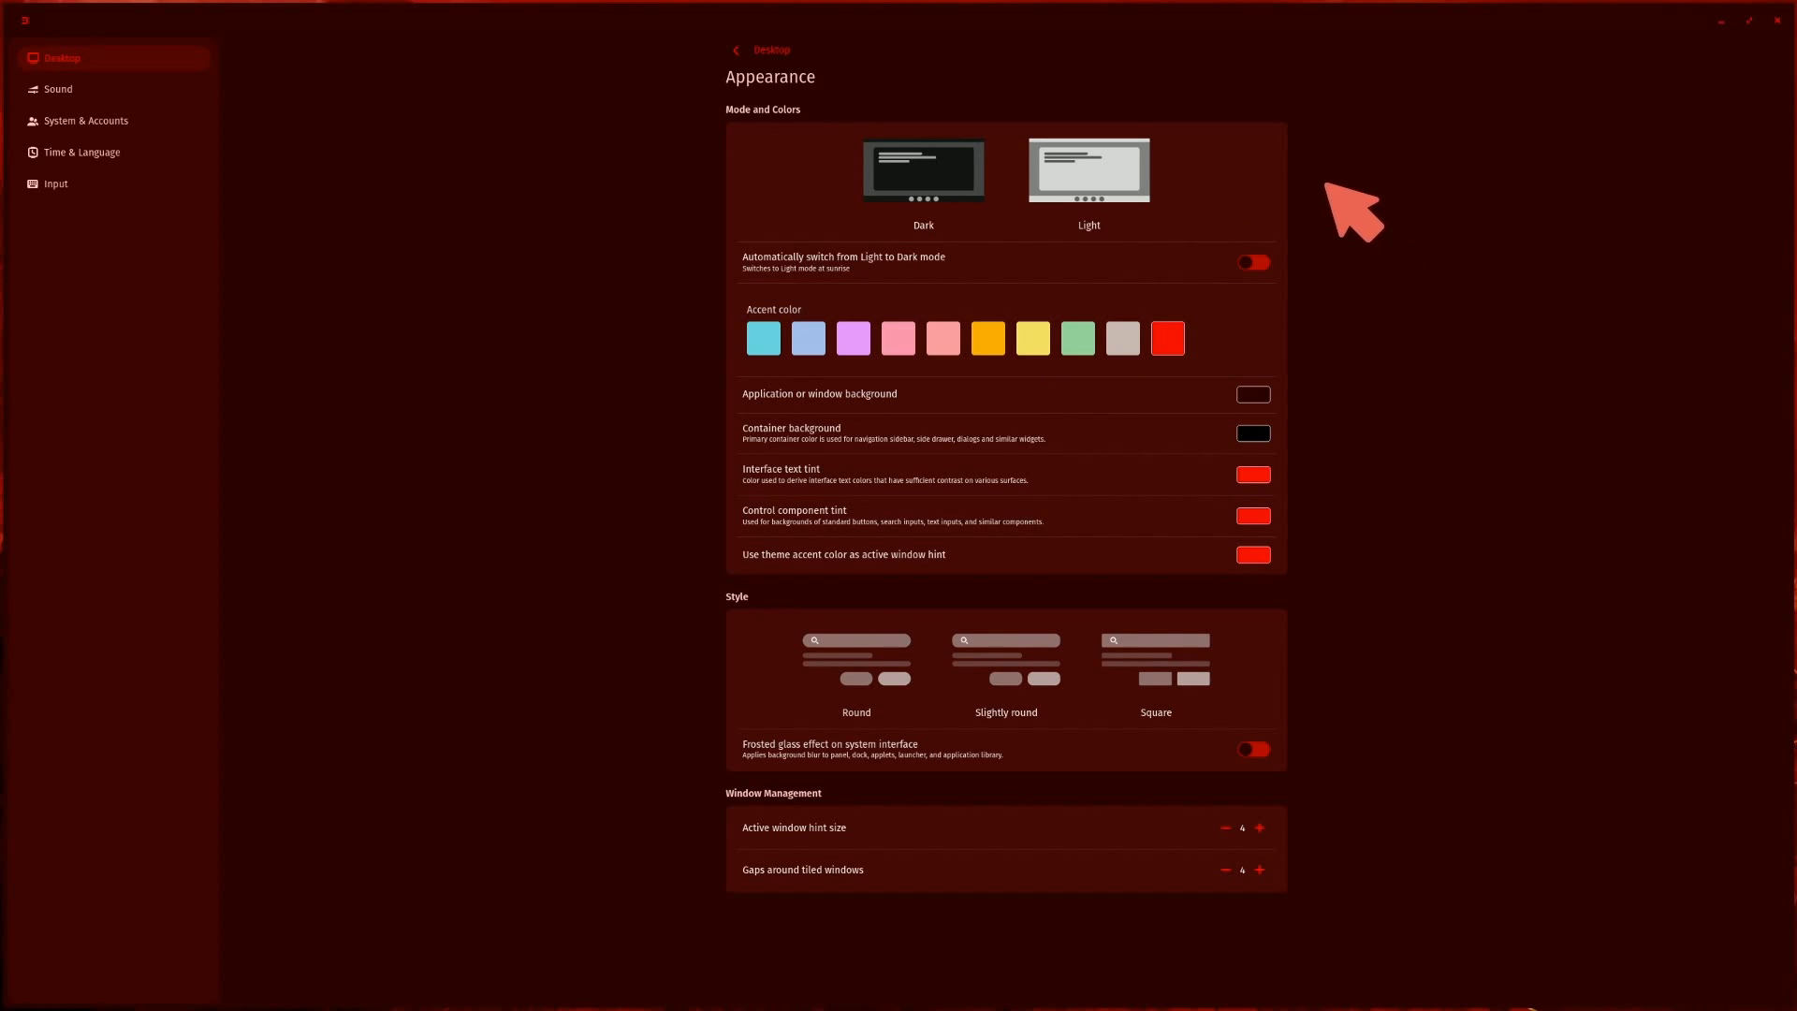
mouse_move(760, 137)
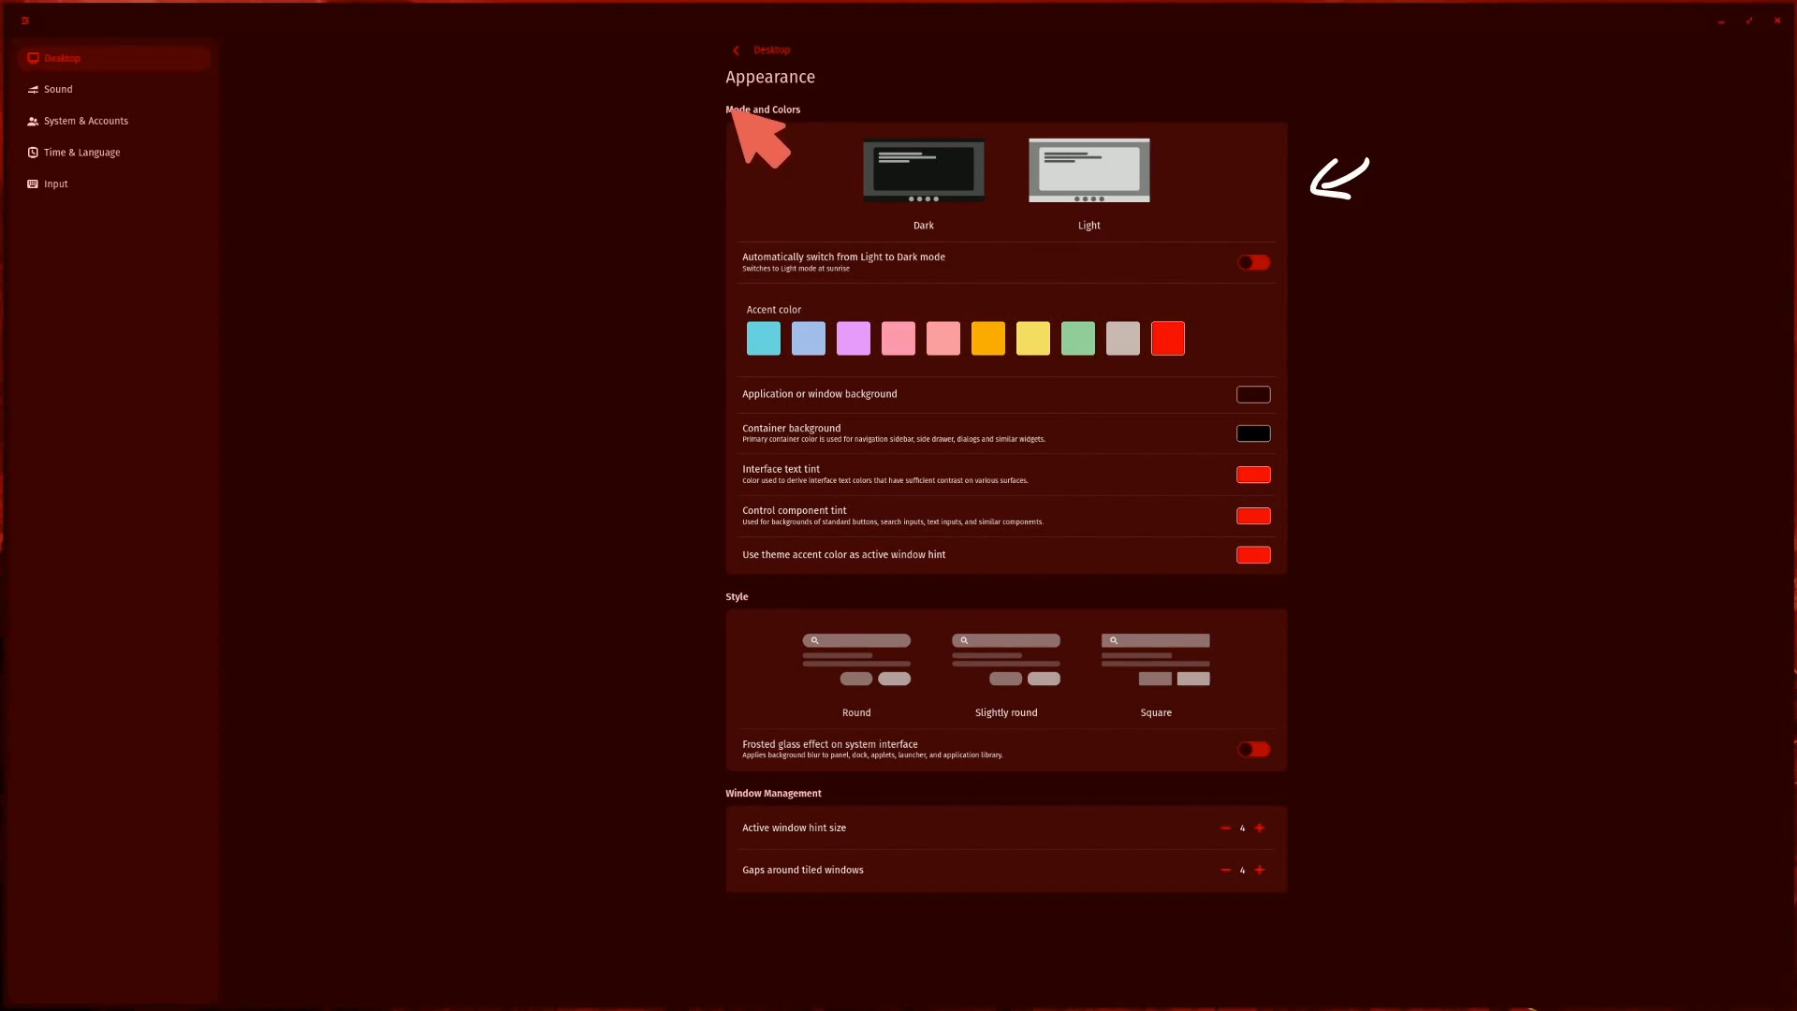
mouse_move(722, 223)
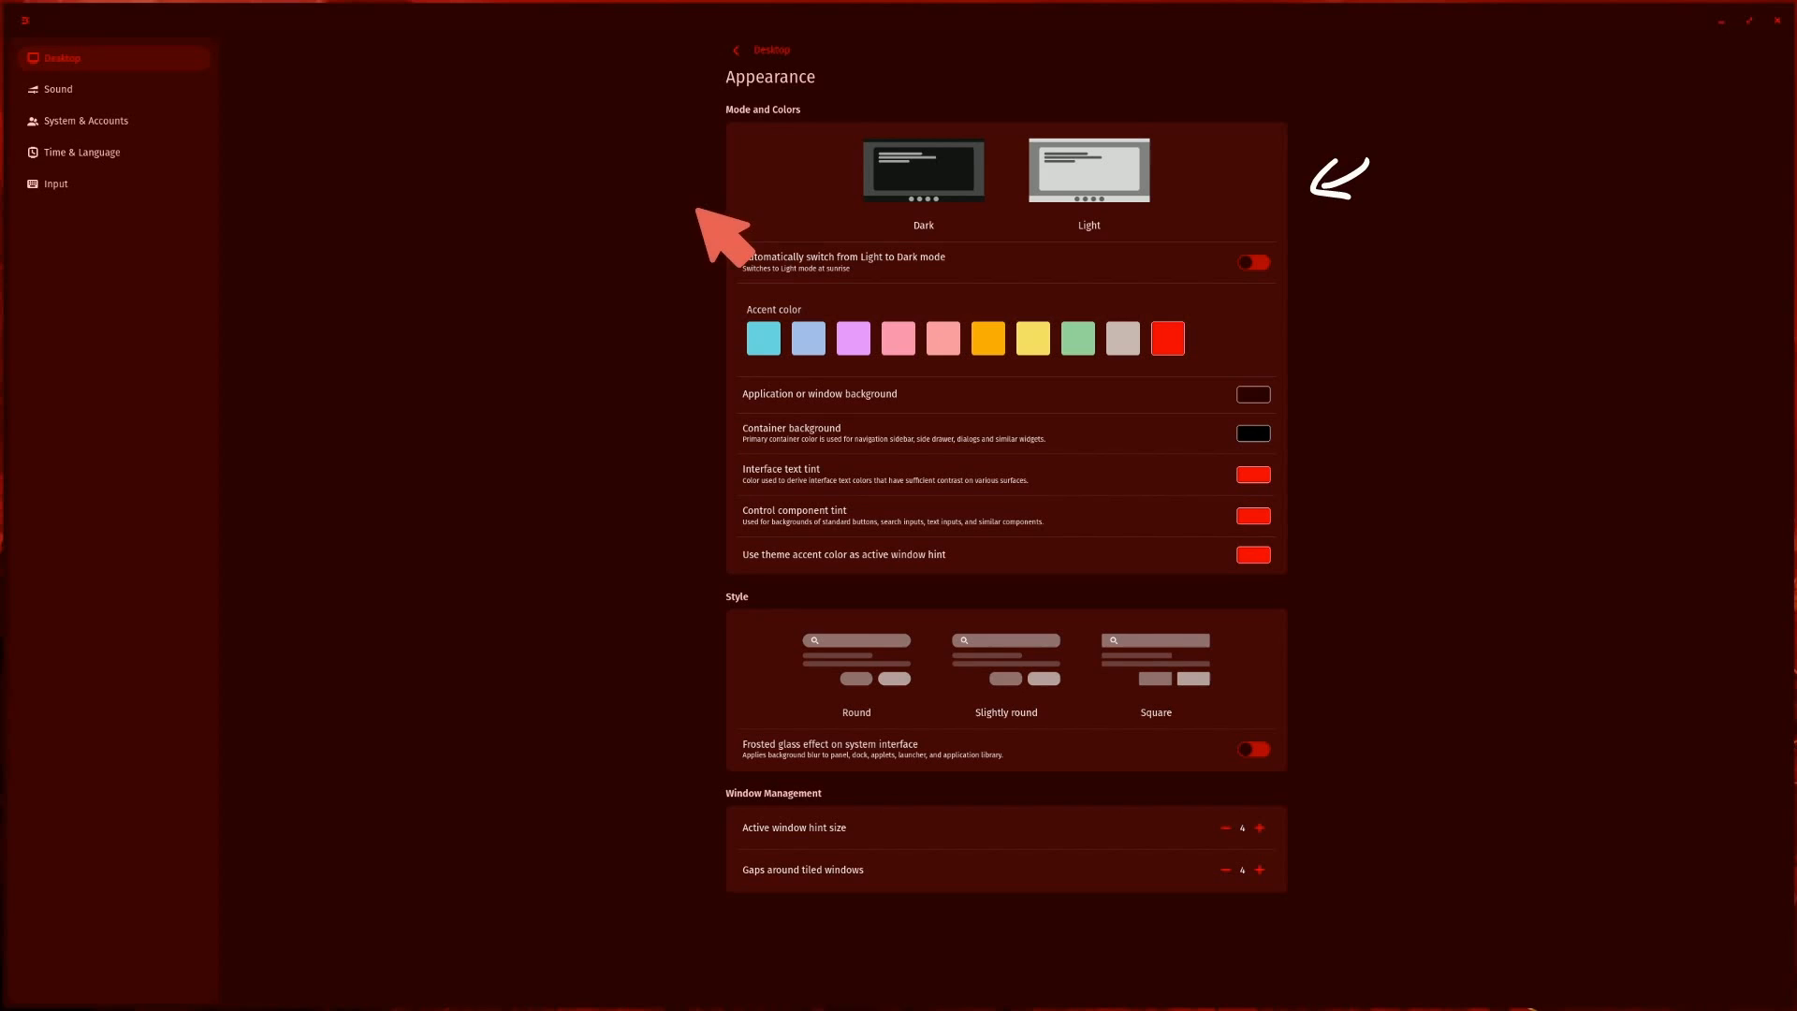
mouse_move(659, 438)
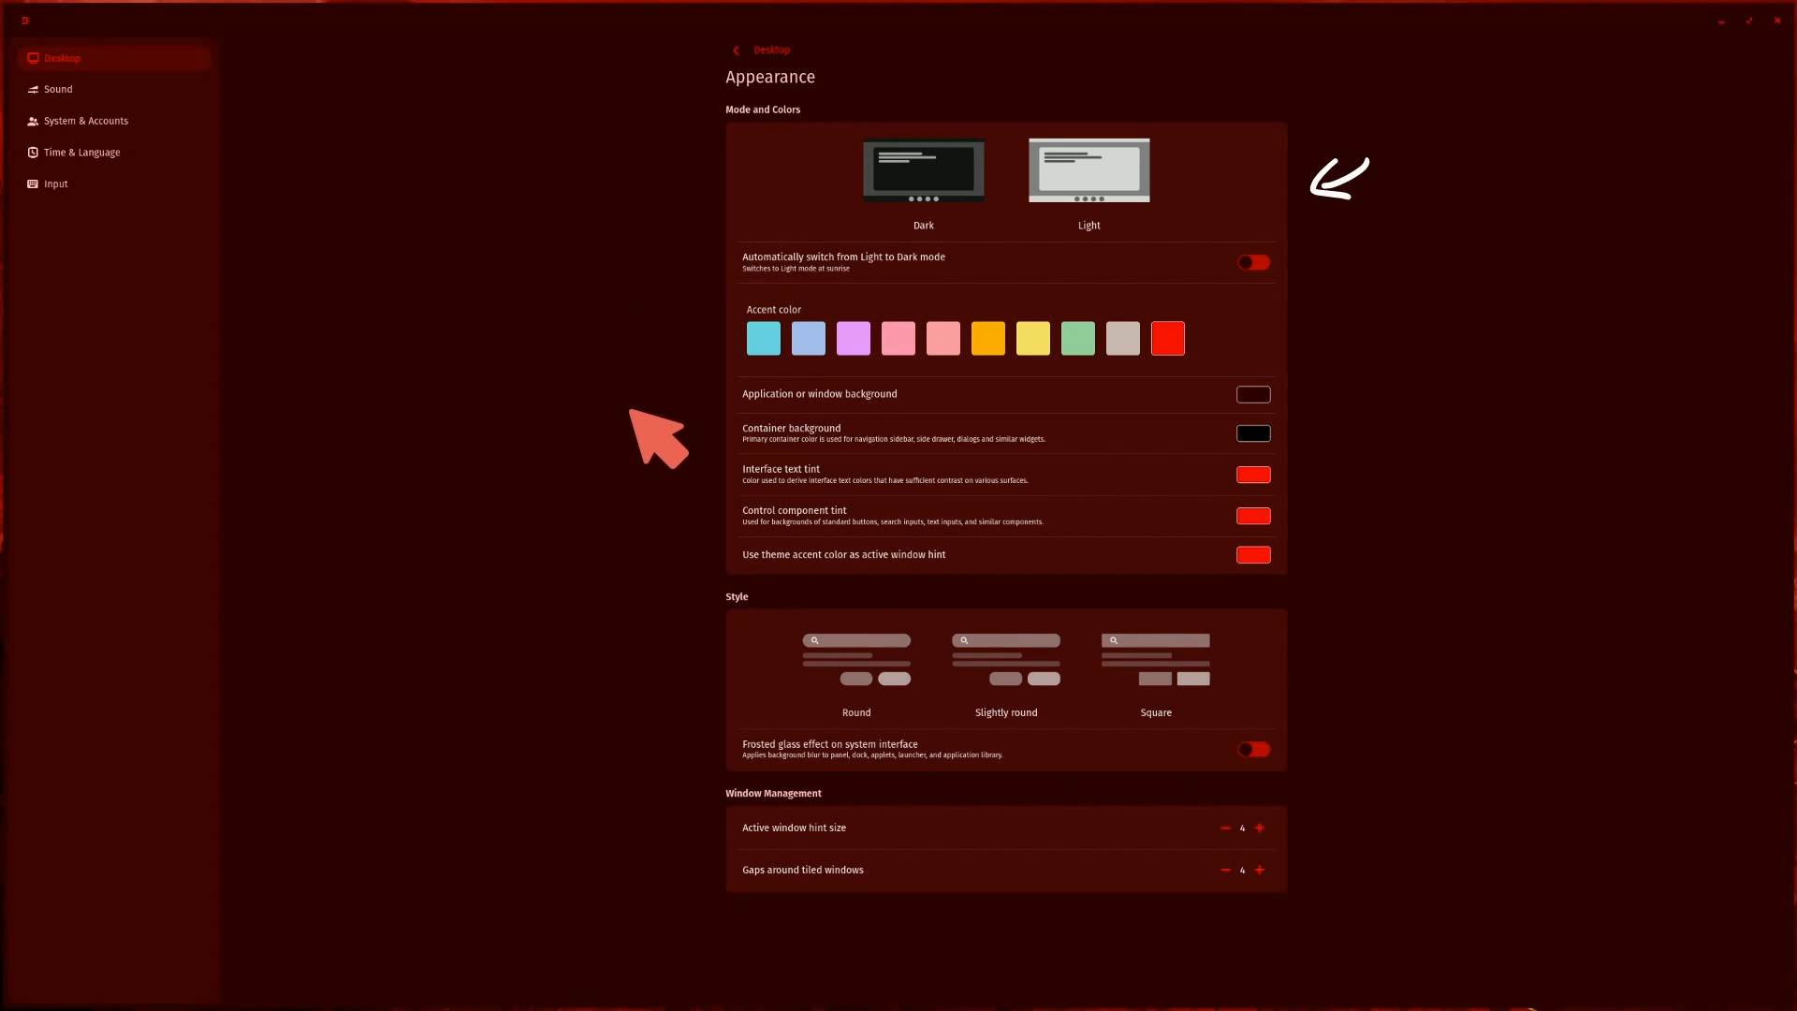
mouse_move(1398, 271)
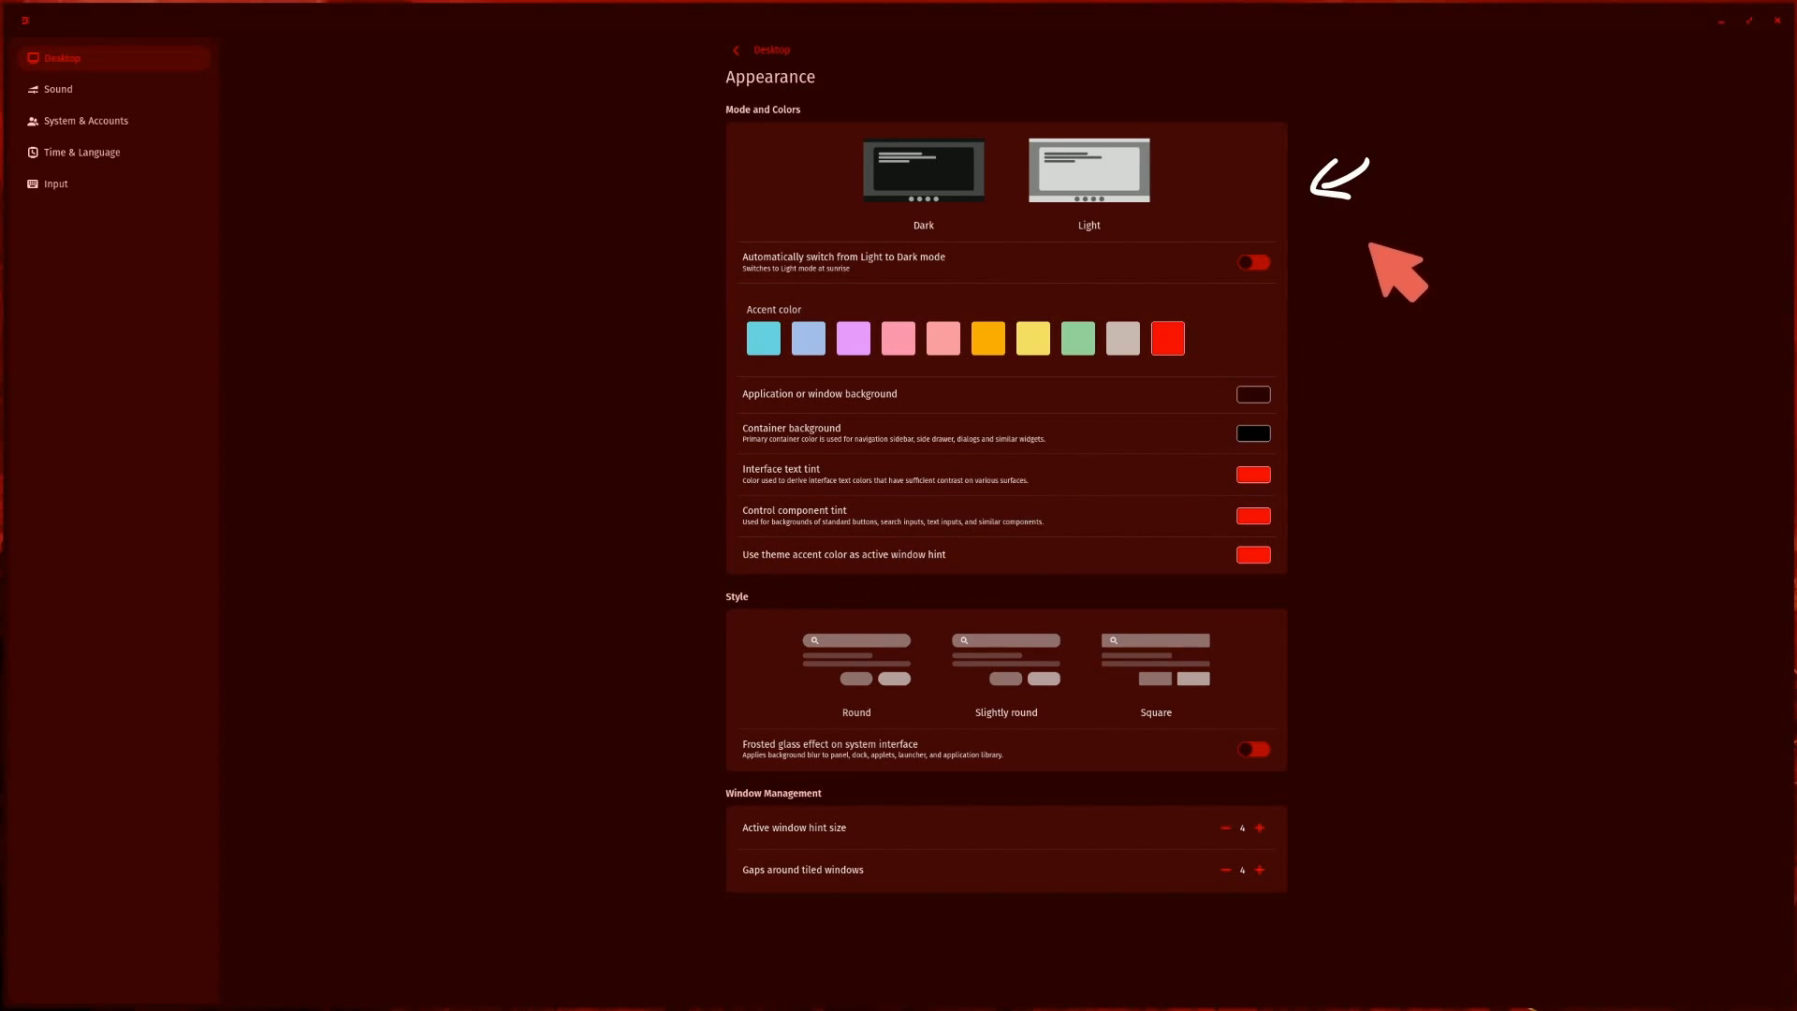
mouse_move(767, 595)
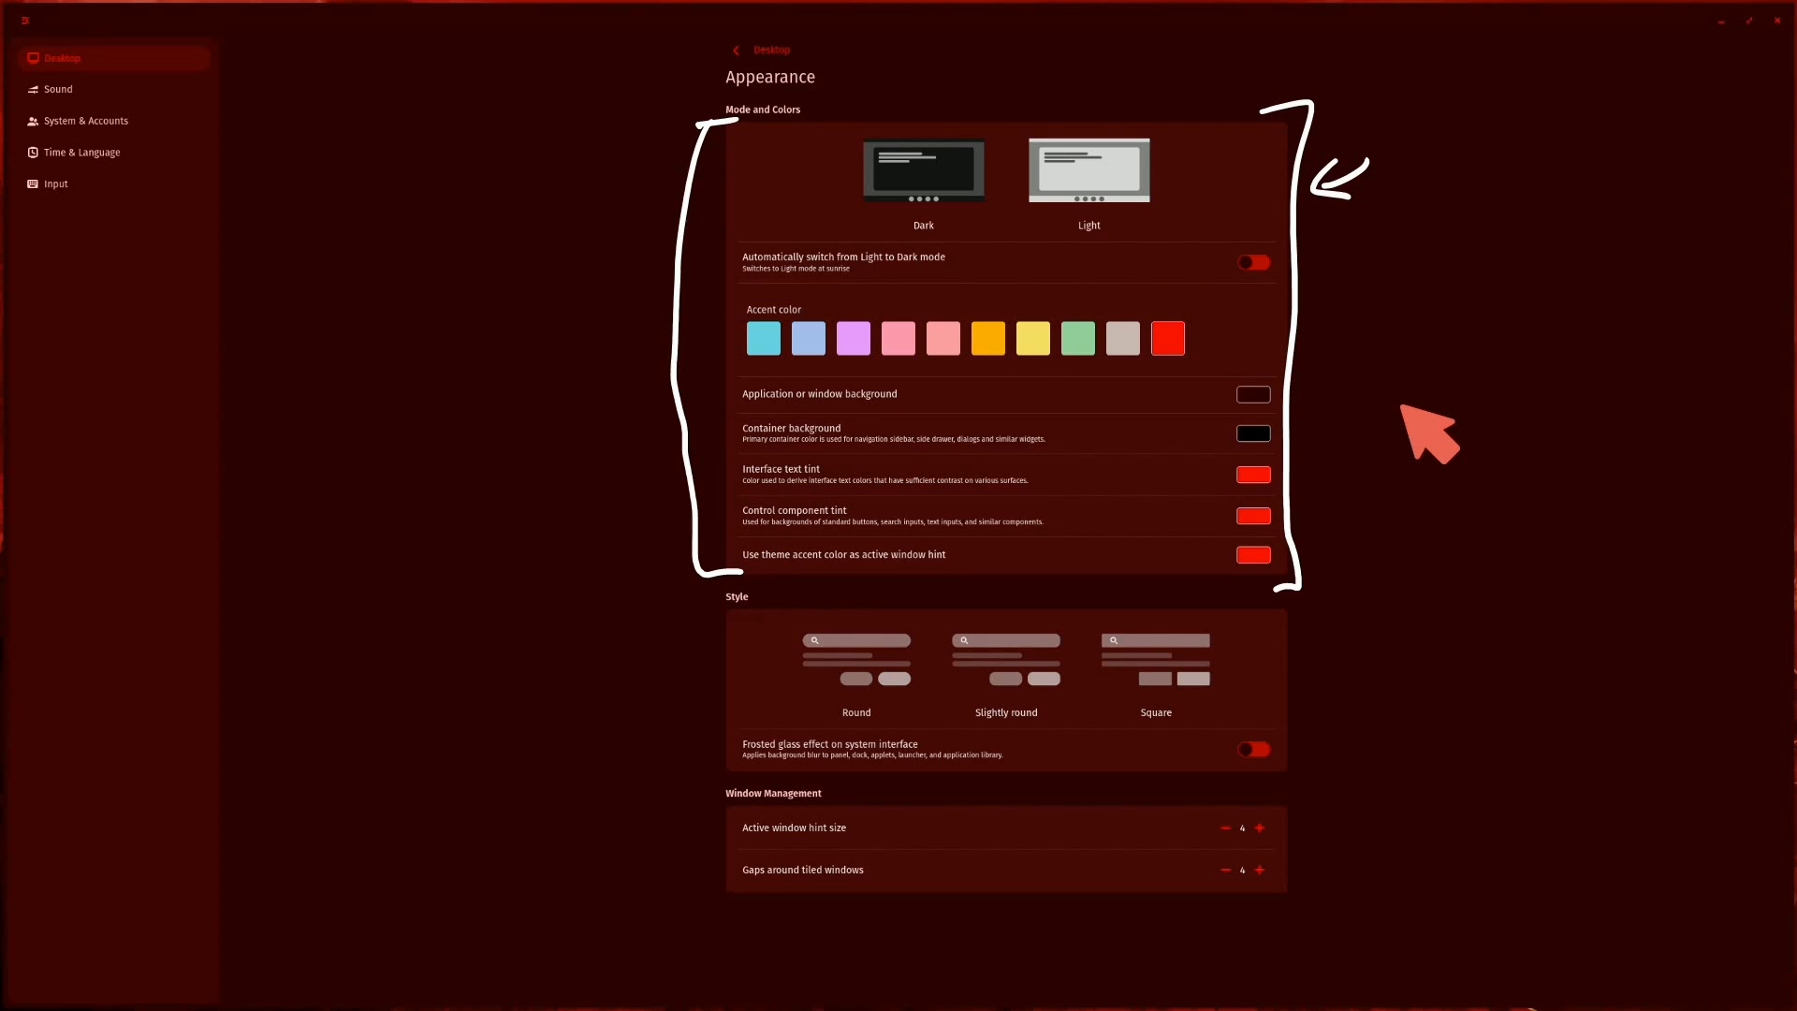
mouse_move(1398, 705)
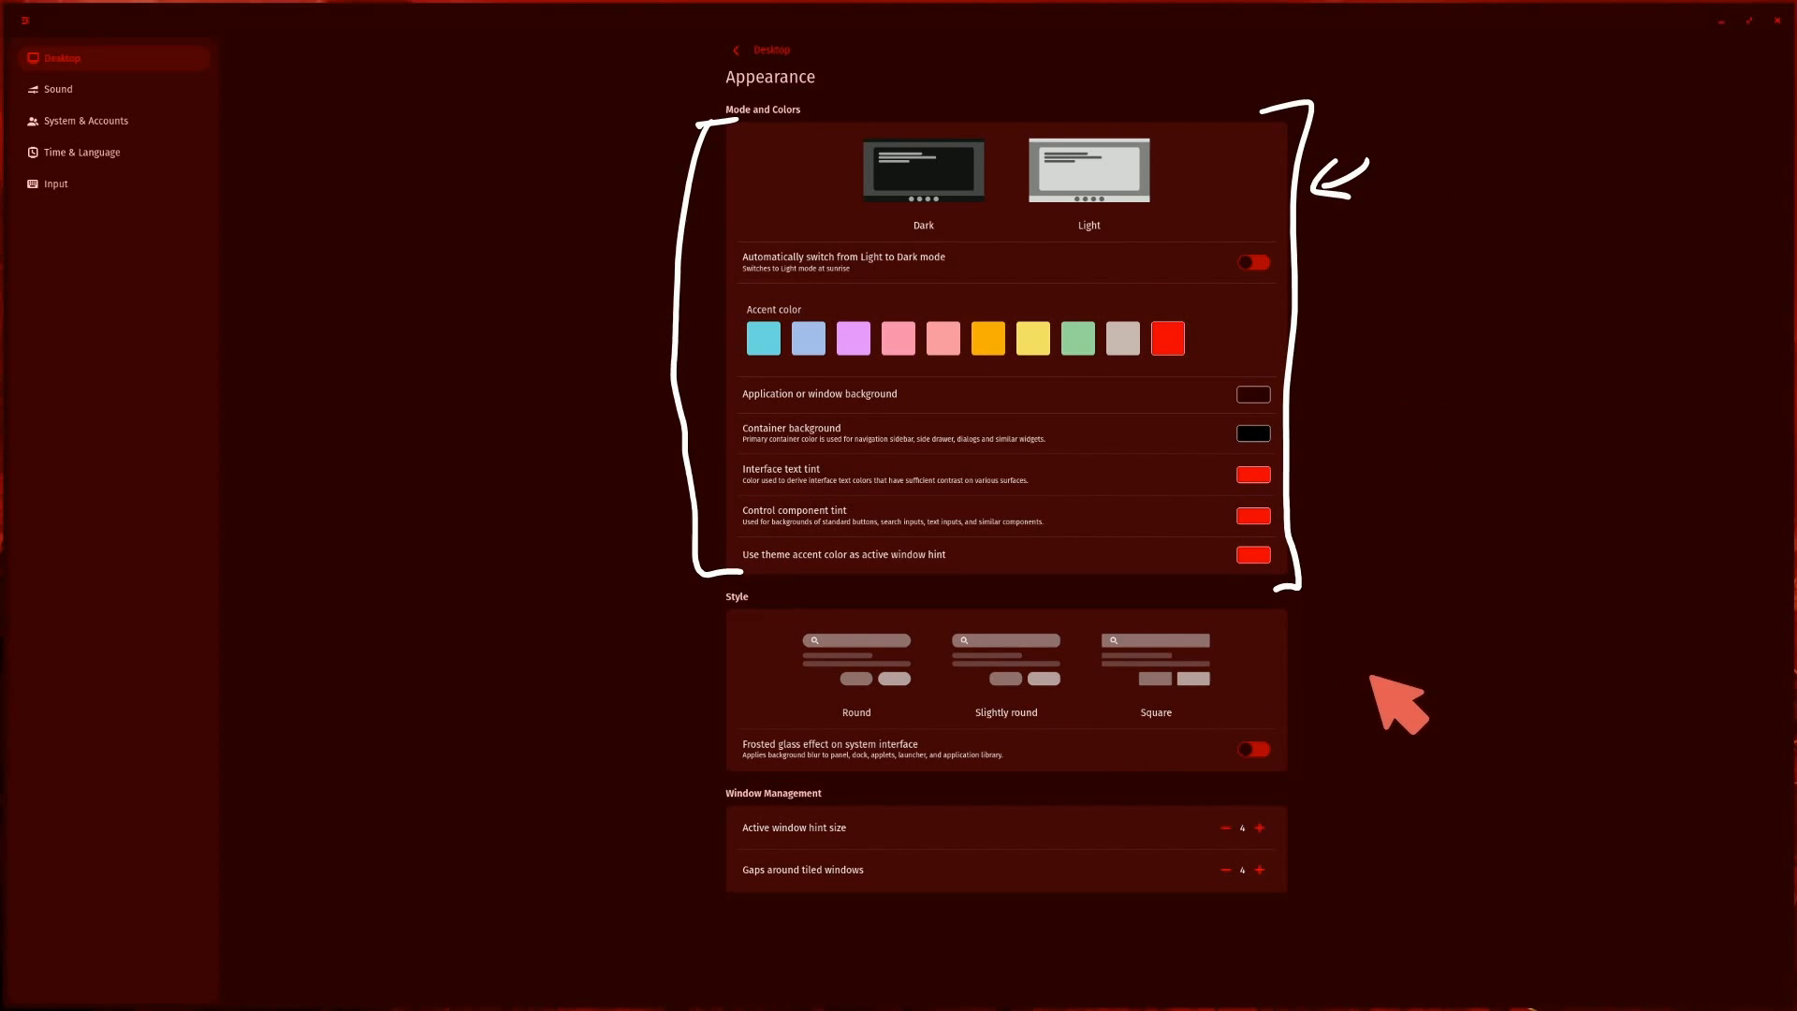
mouse_move(894, 836)
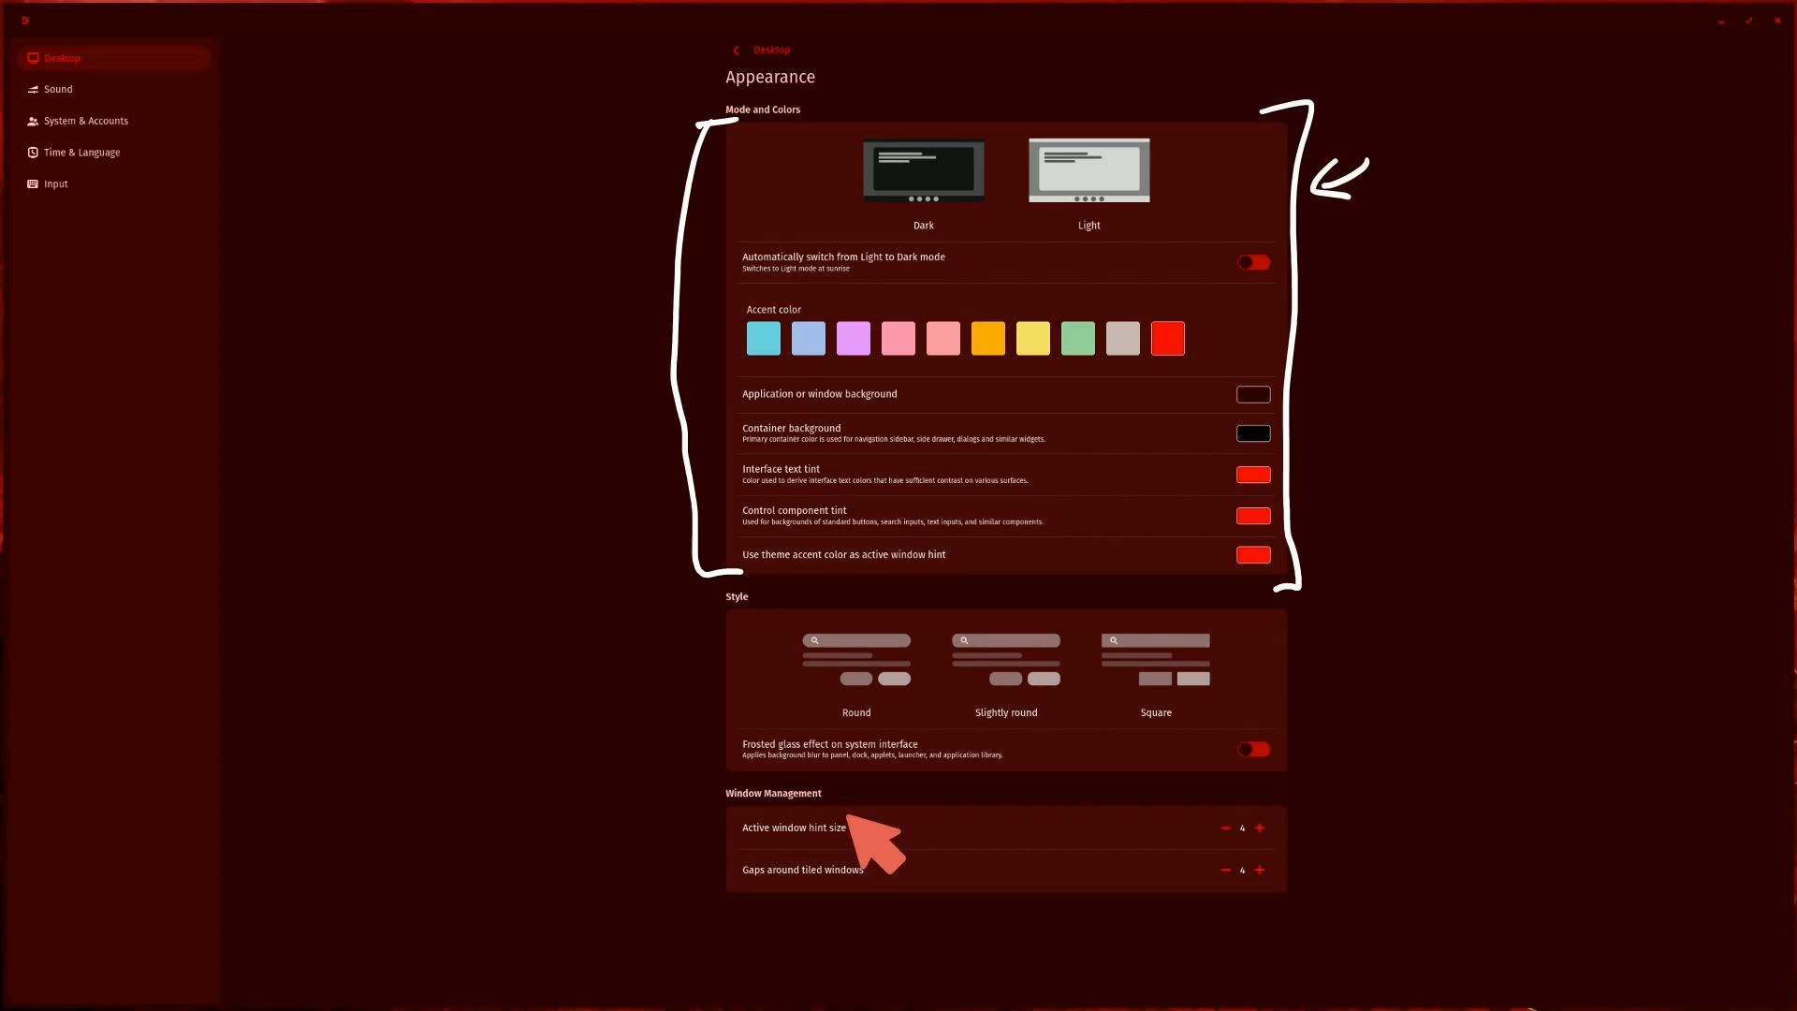
mouse_move(1430, 588)
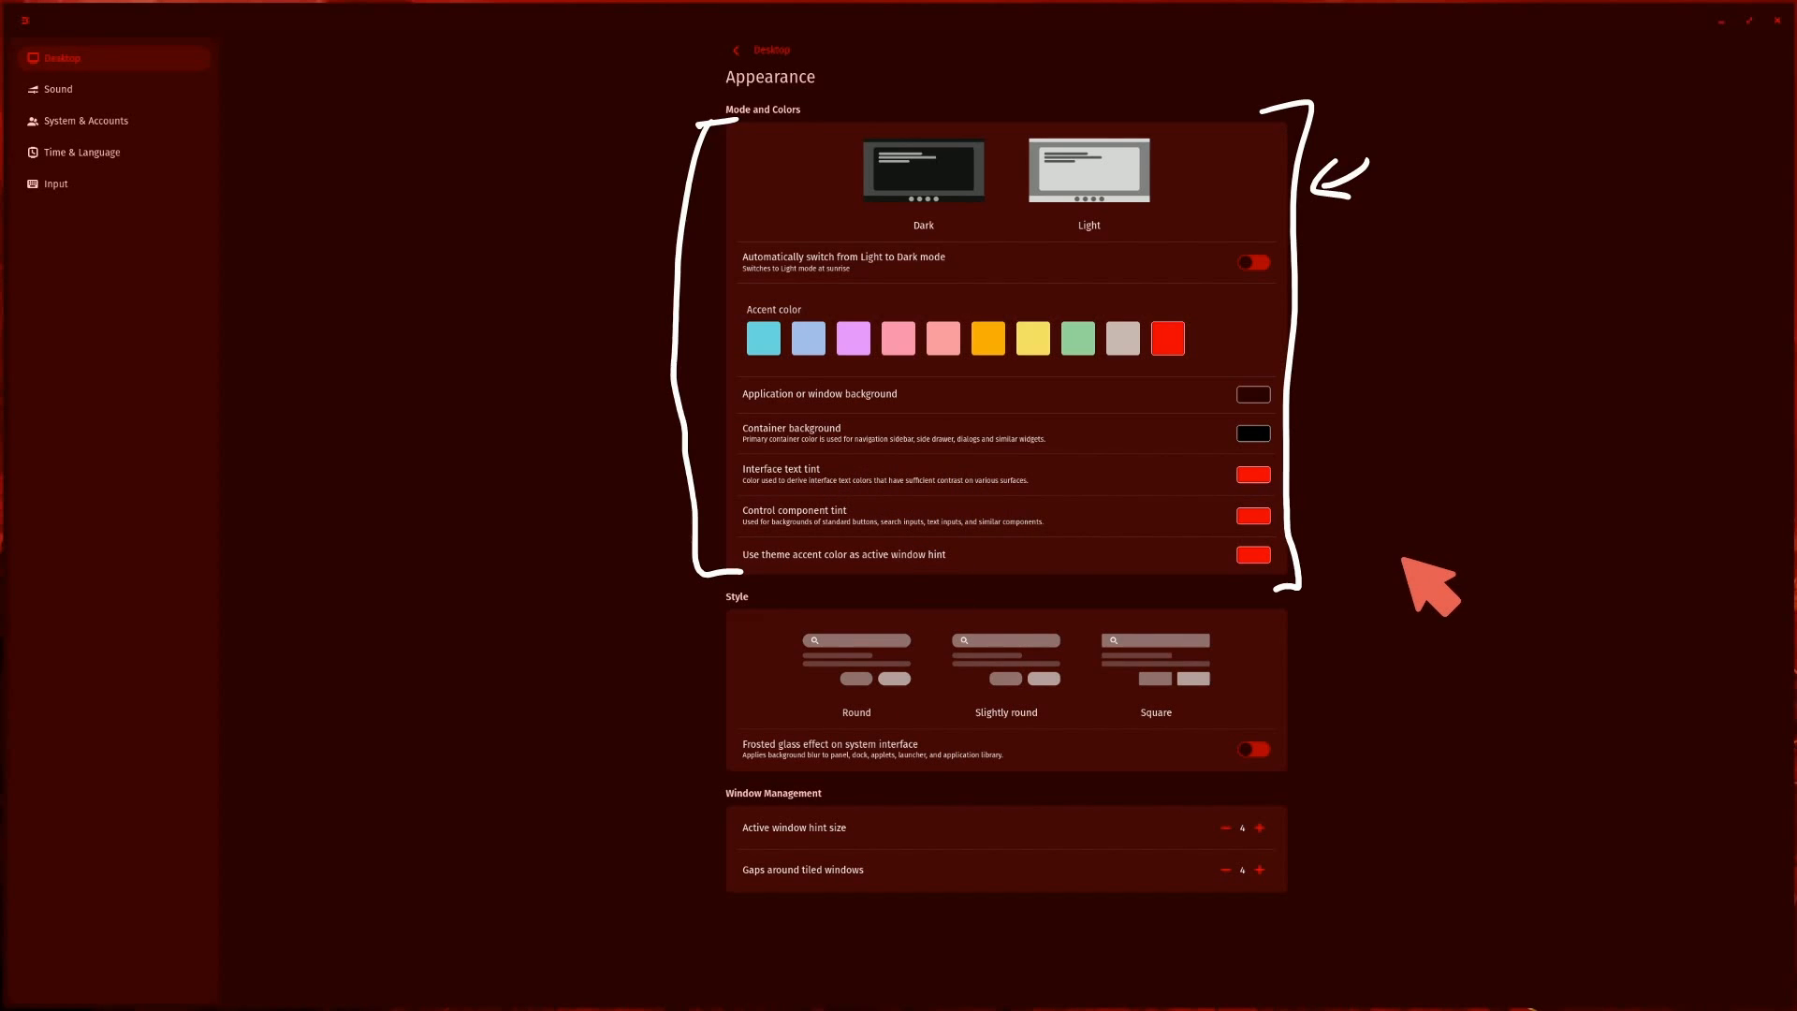
mouse_move(1425, 589)
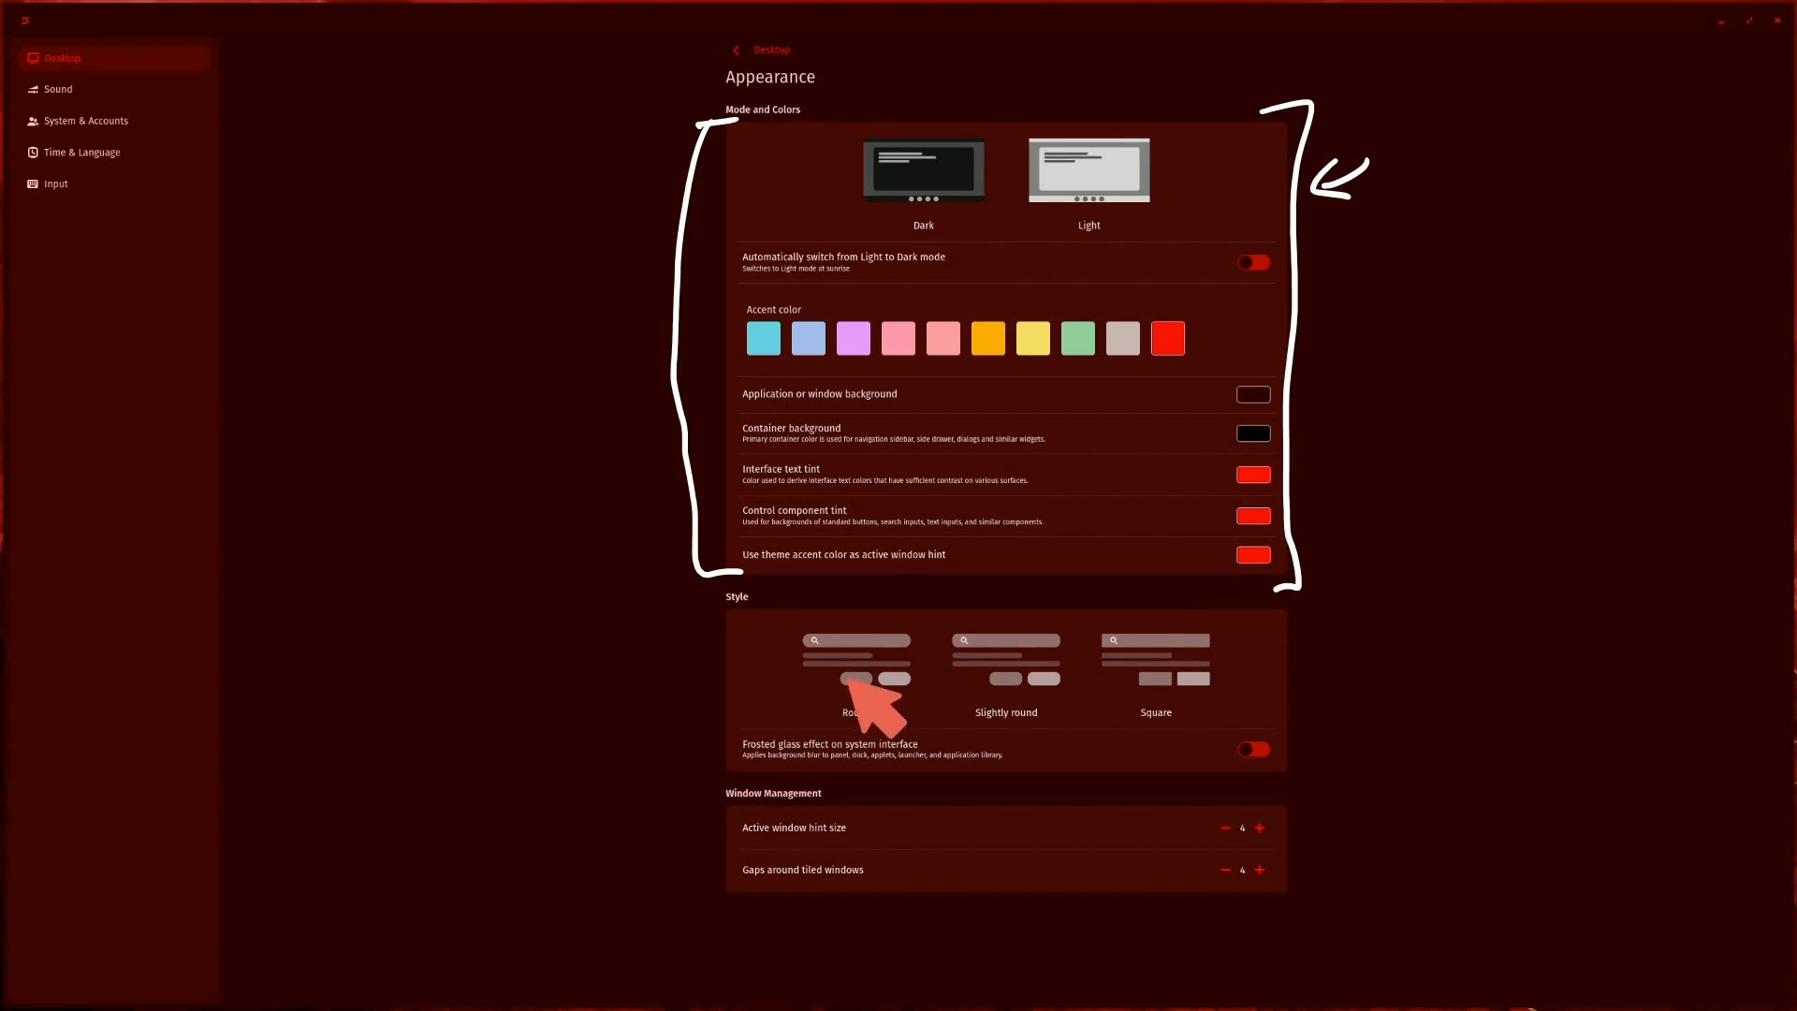
mouse_move(1477, 732)
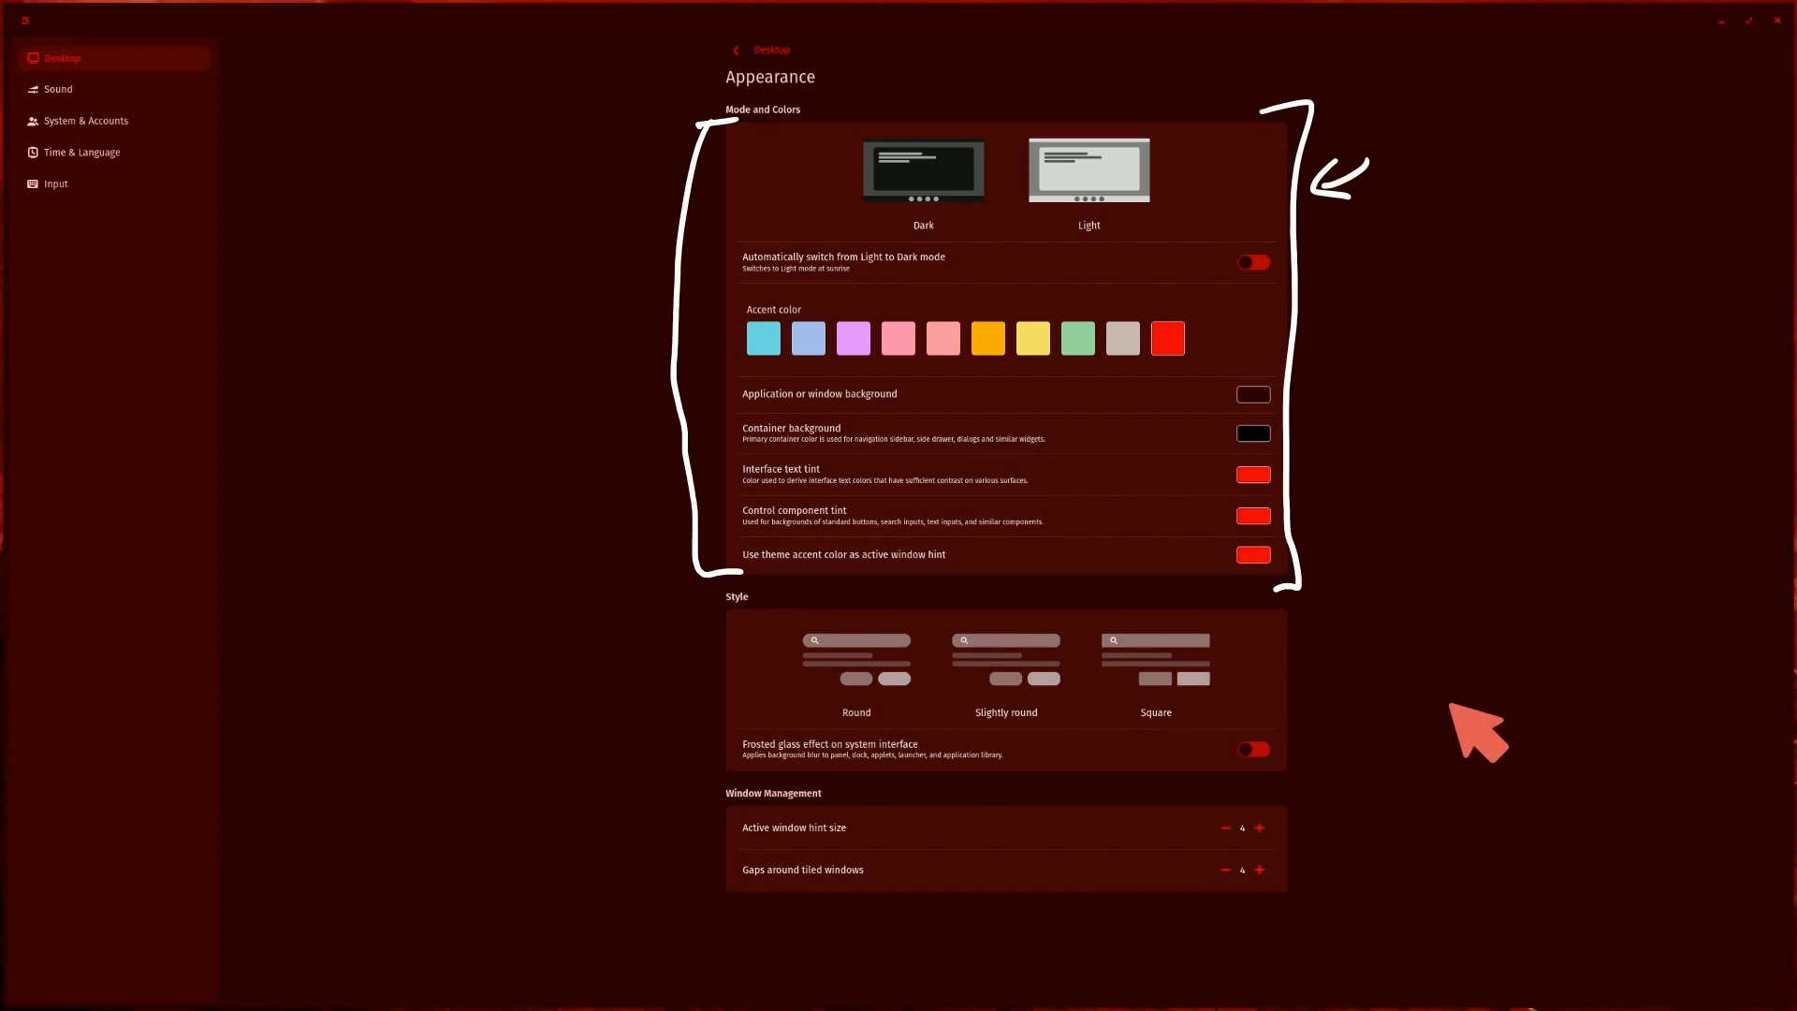
mouse_move(1421, 797)
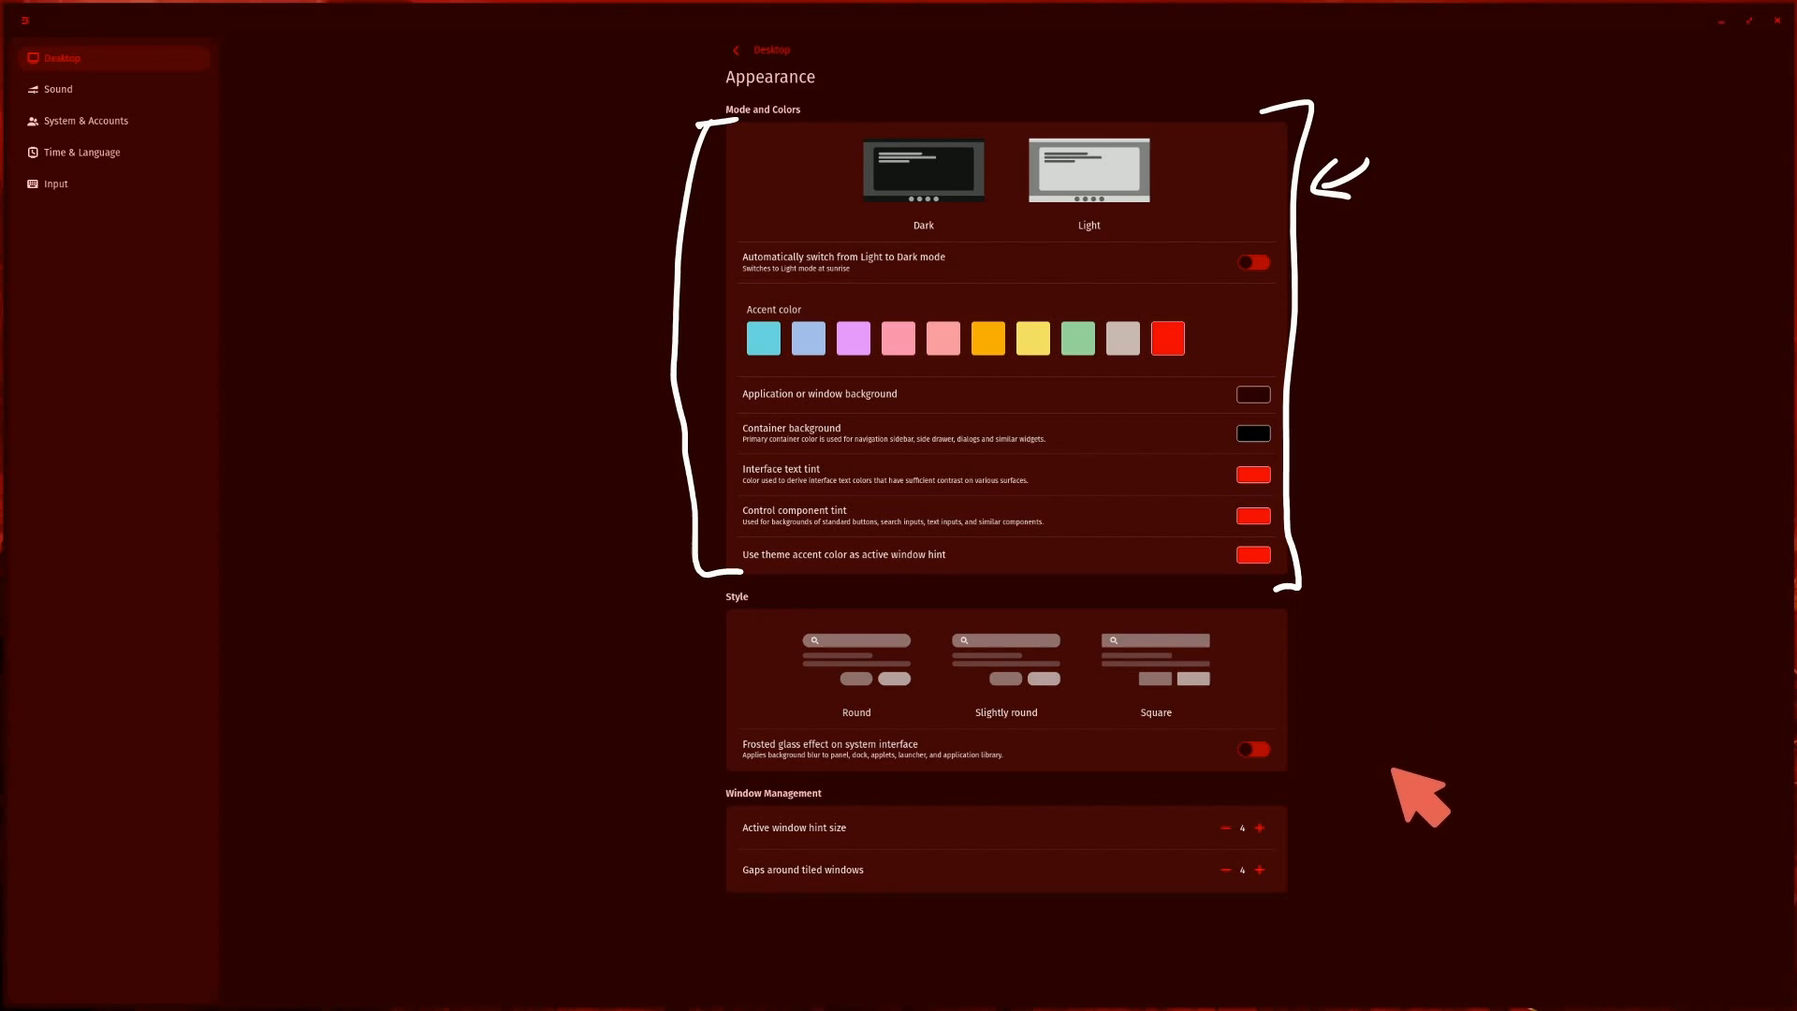
mouse_move(1430, 754)
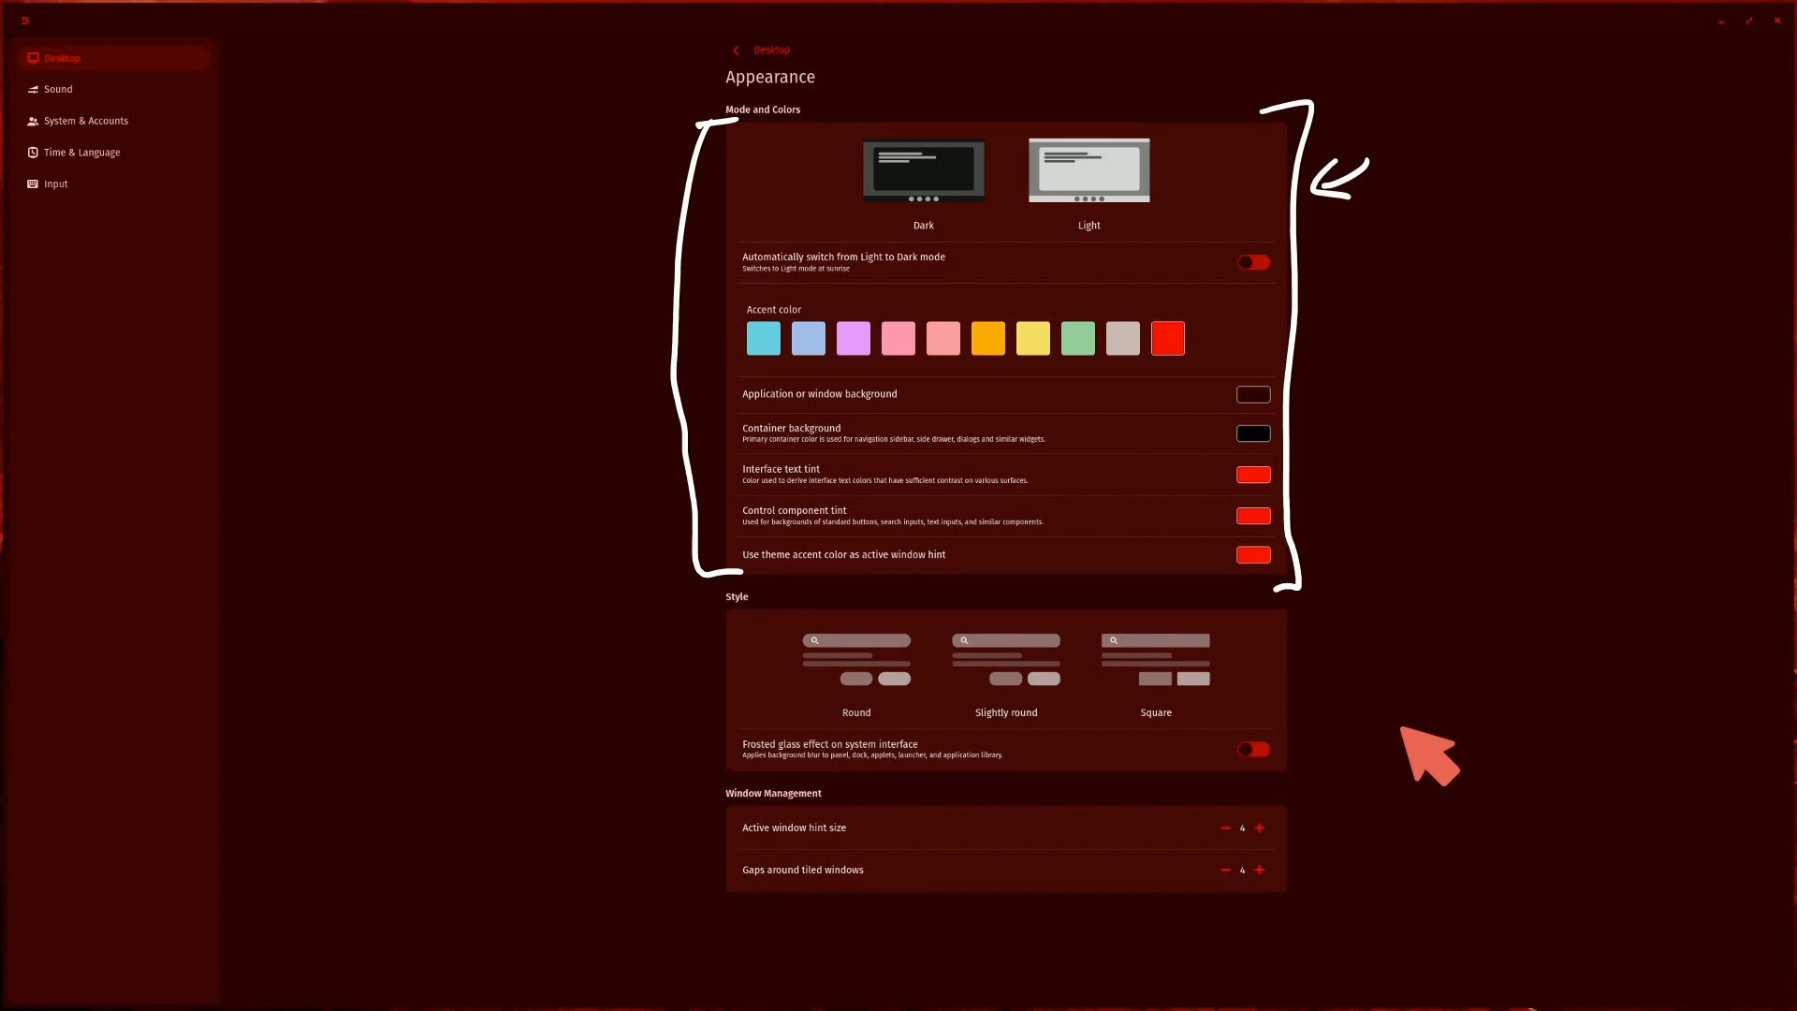
mouse_move(1408, 509)
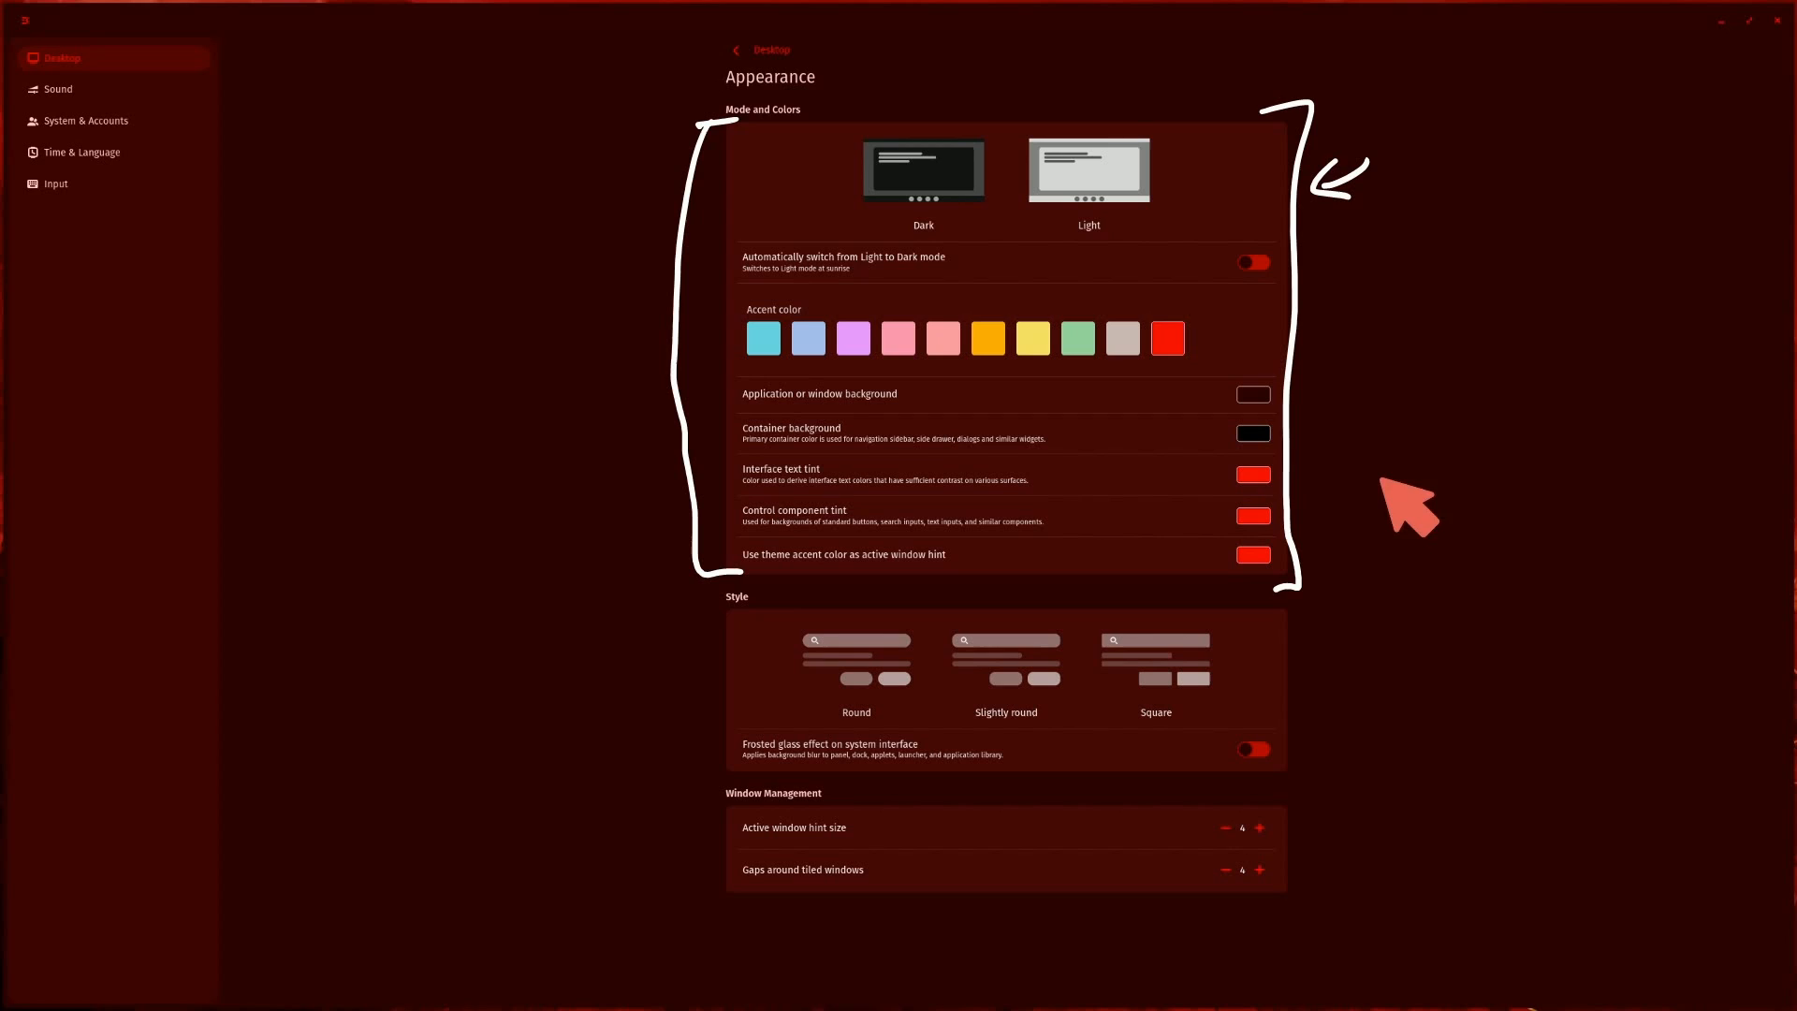
mouse_move(1468, 405)
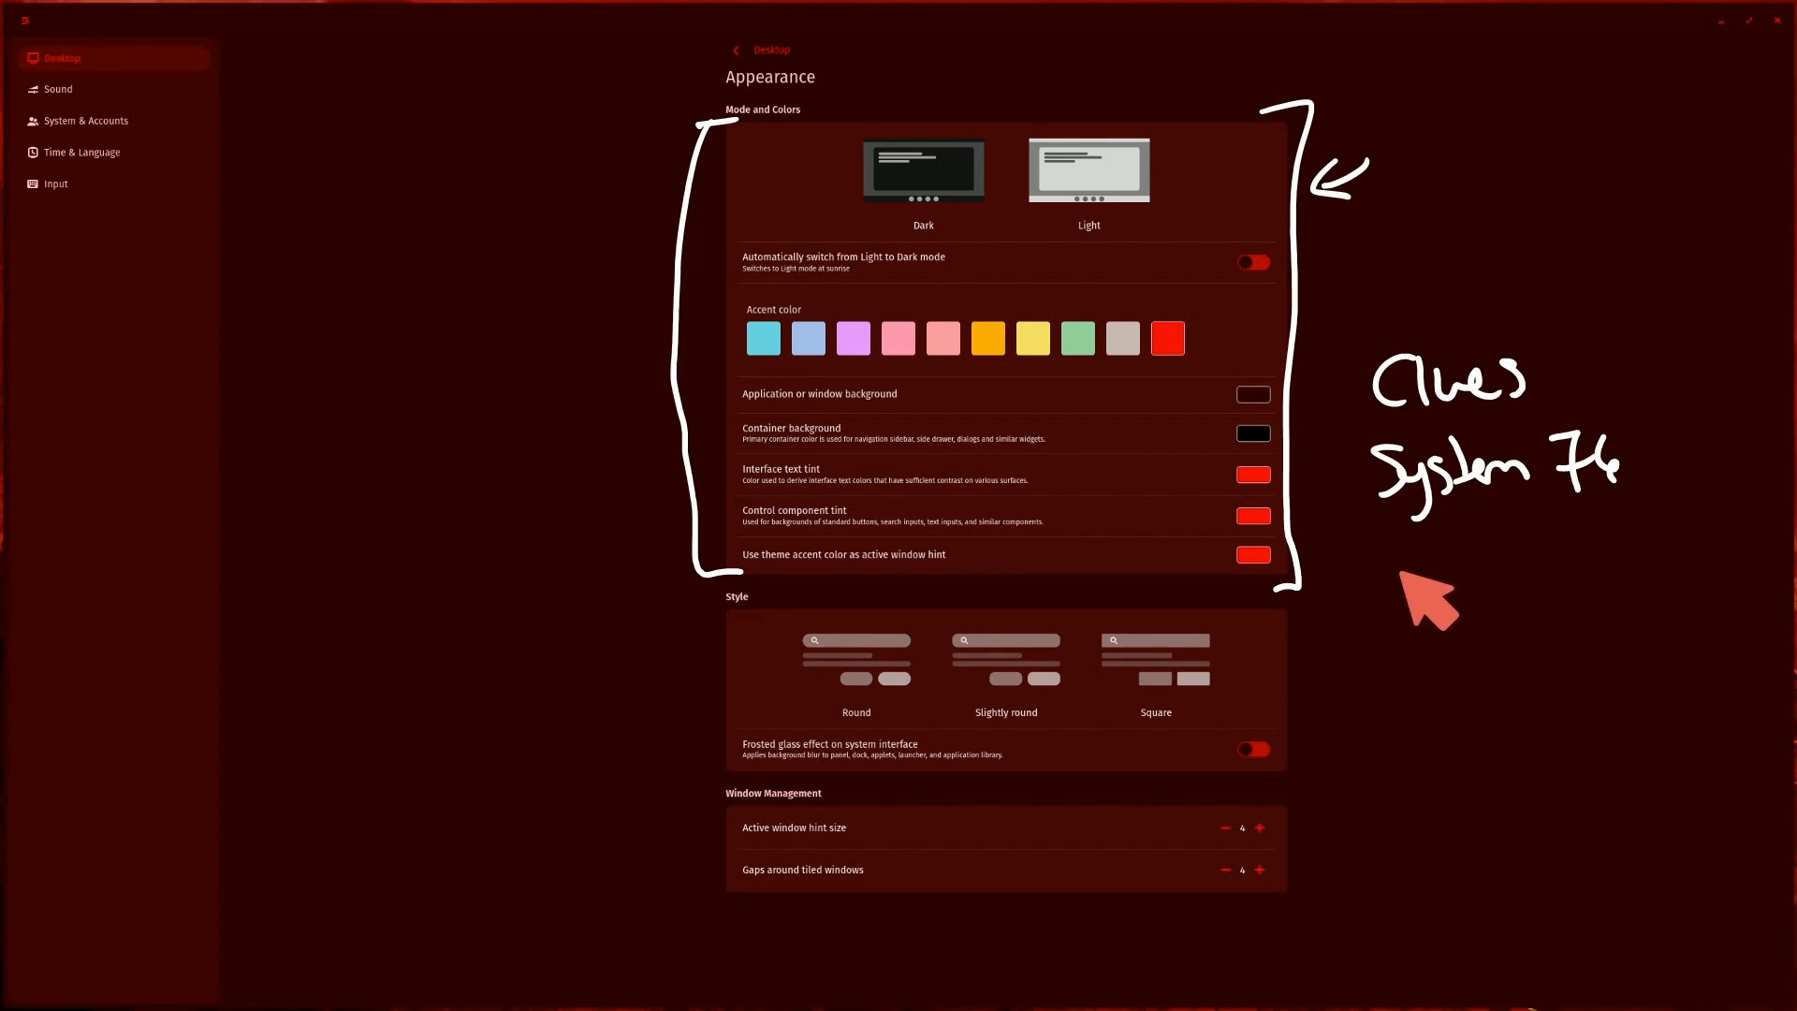
mouse_move(1432, 625)
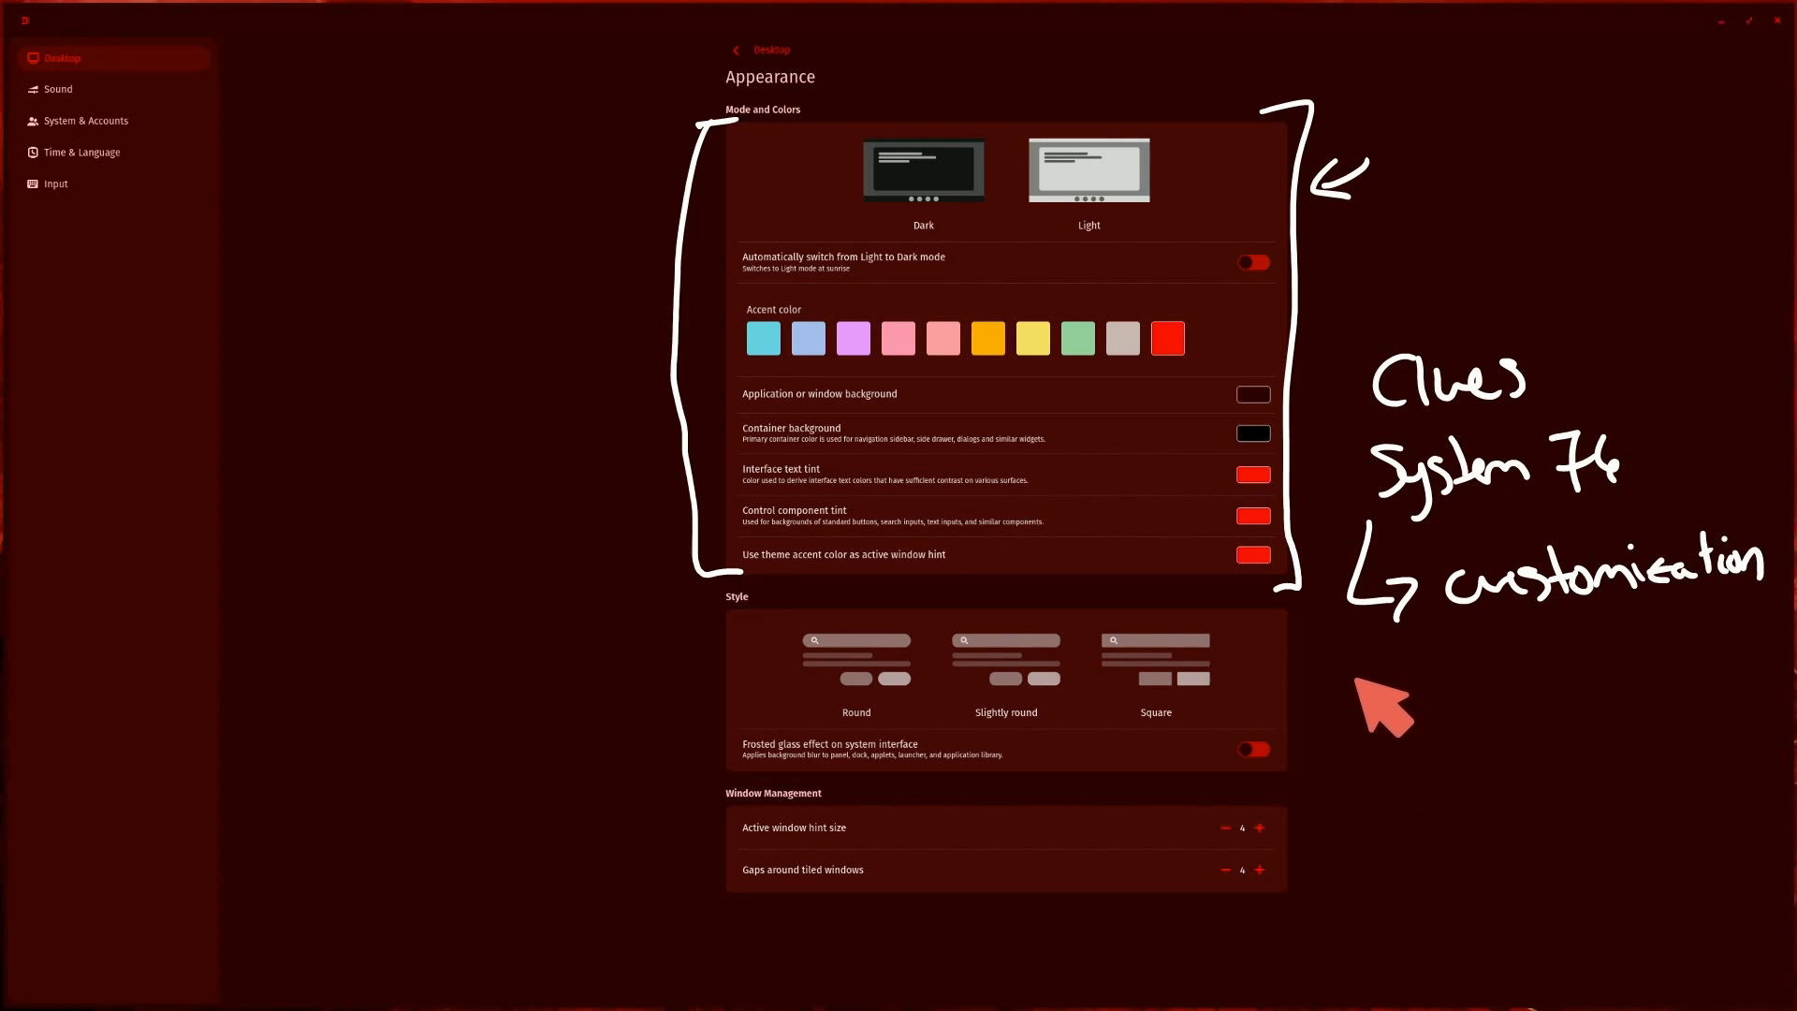
mouse_move(1468, 803)
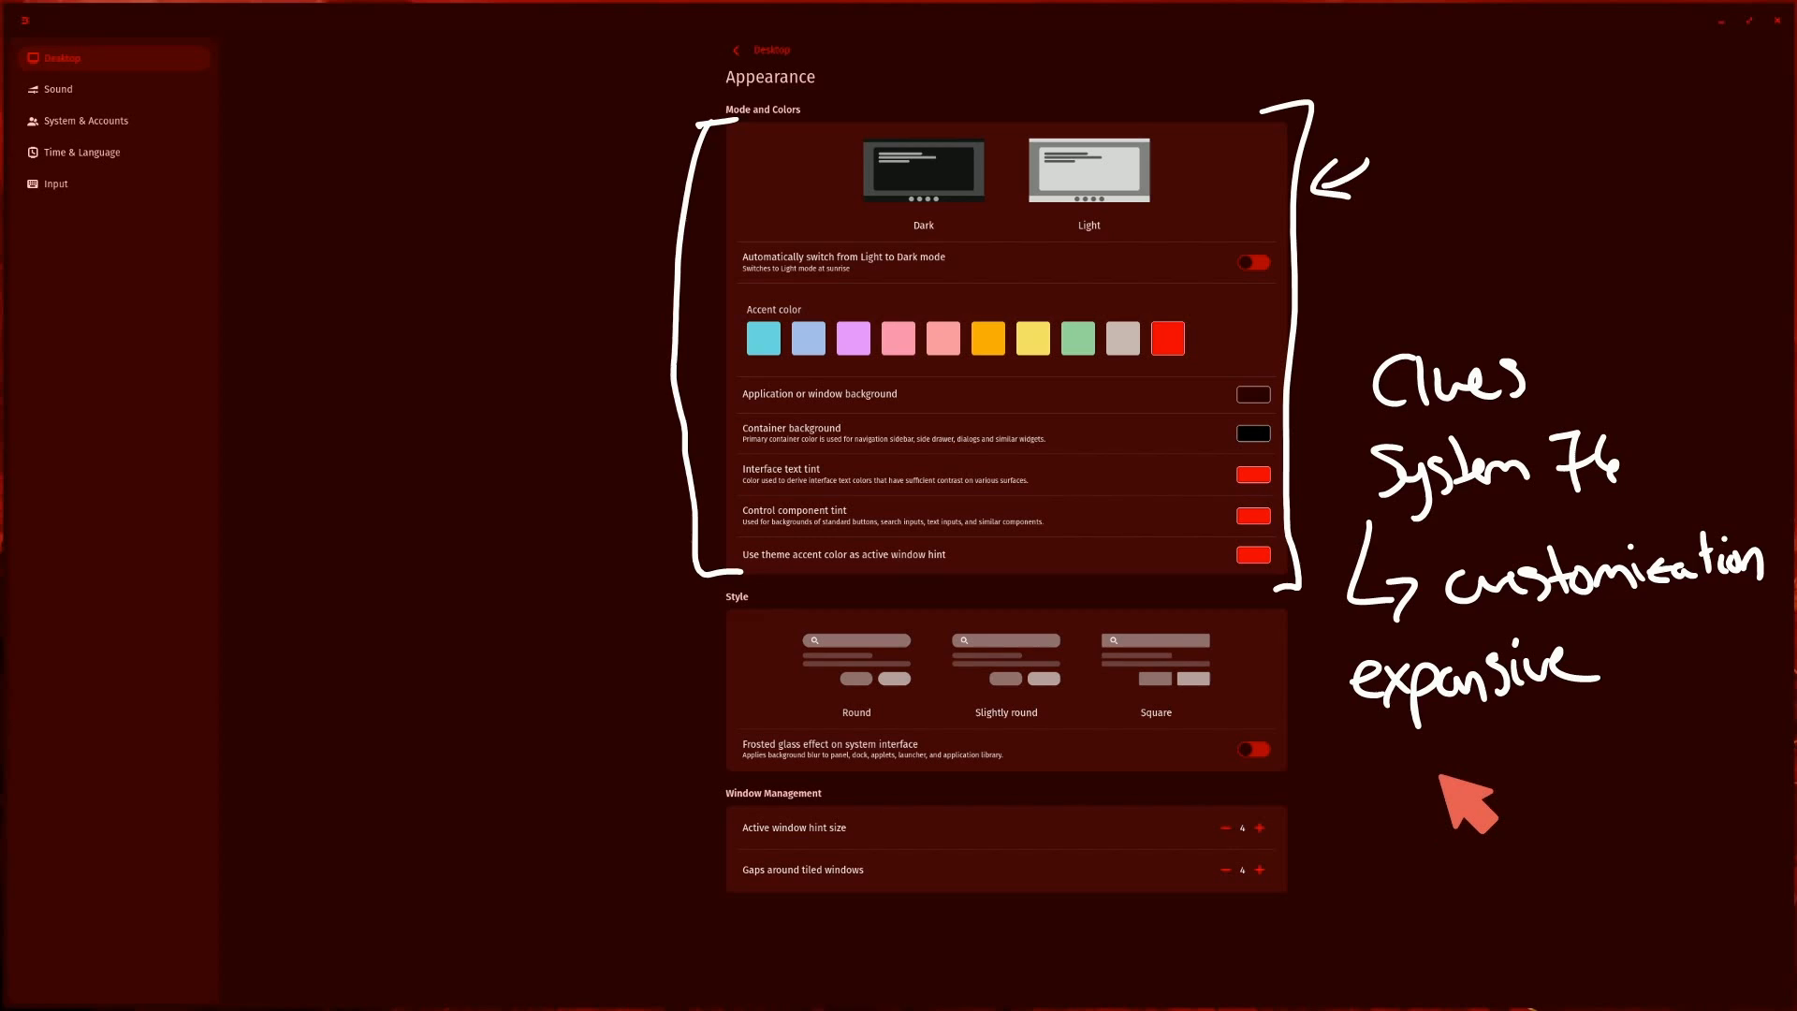
mouse_move(1467, 790)
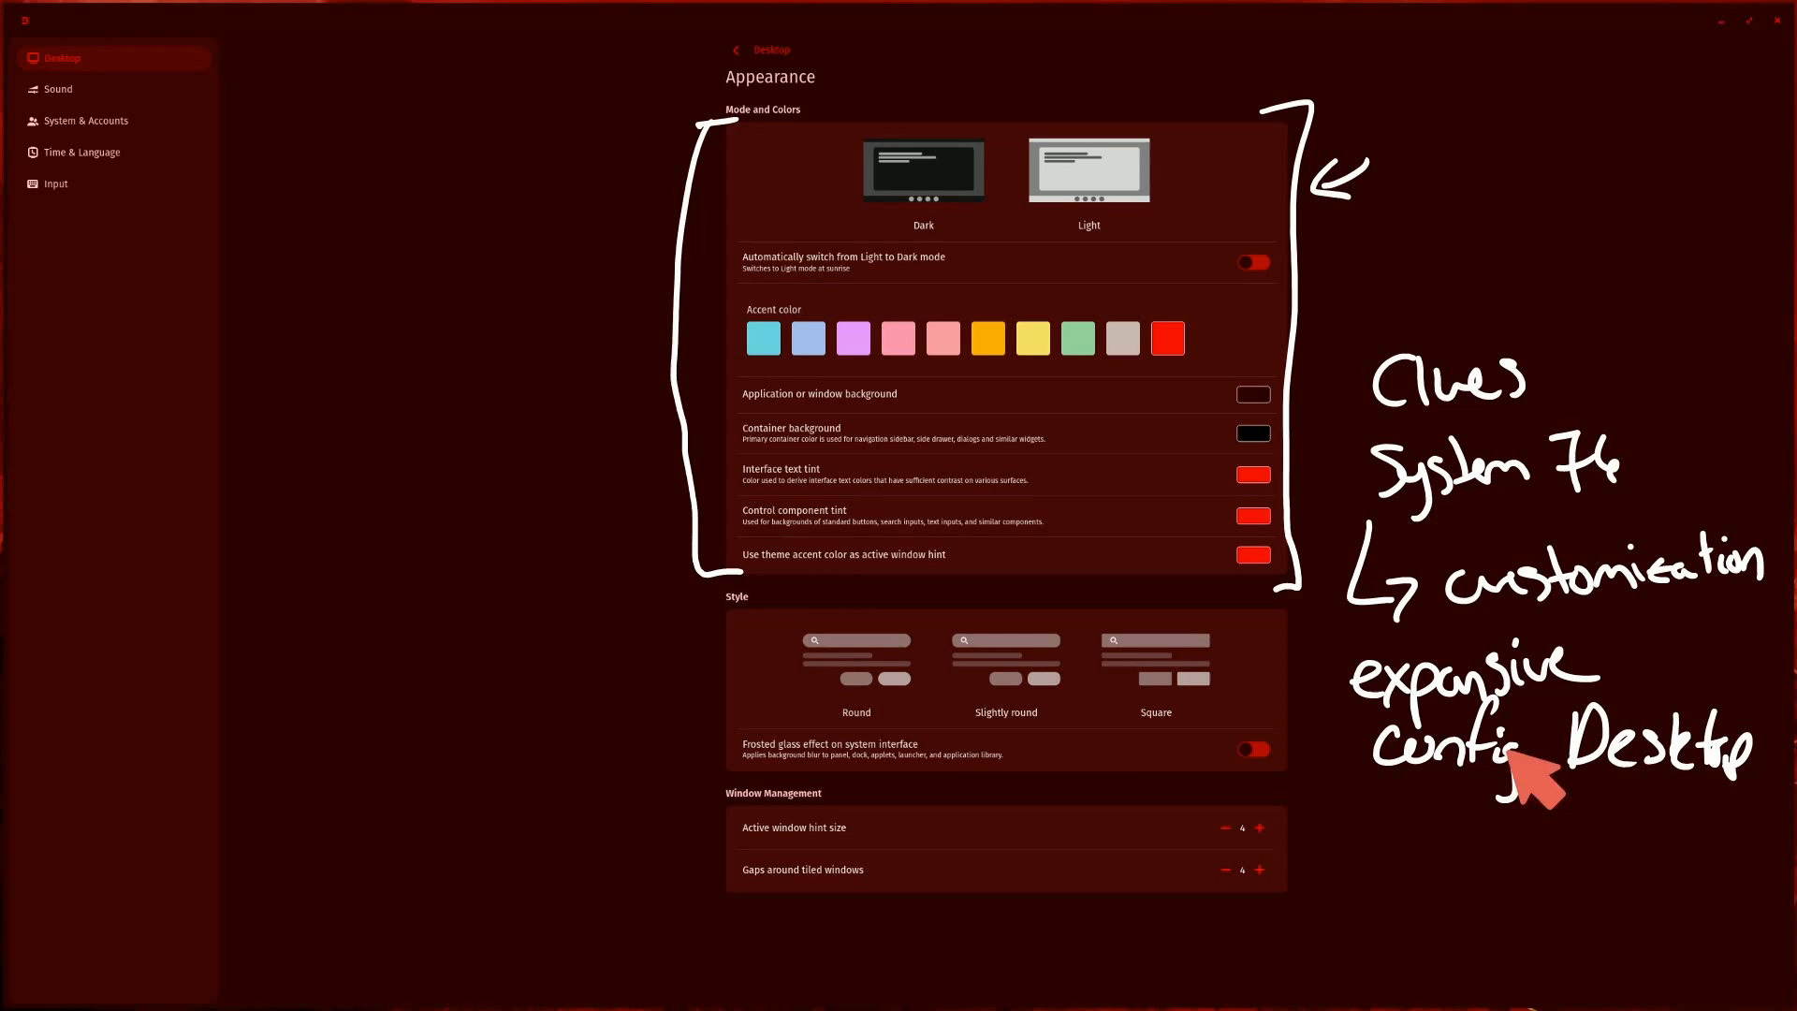
mouse_move(636, 584)
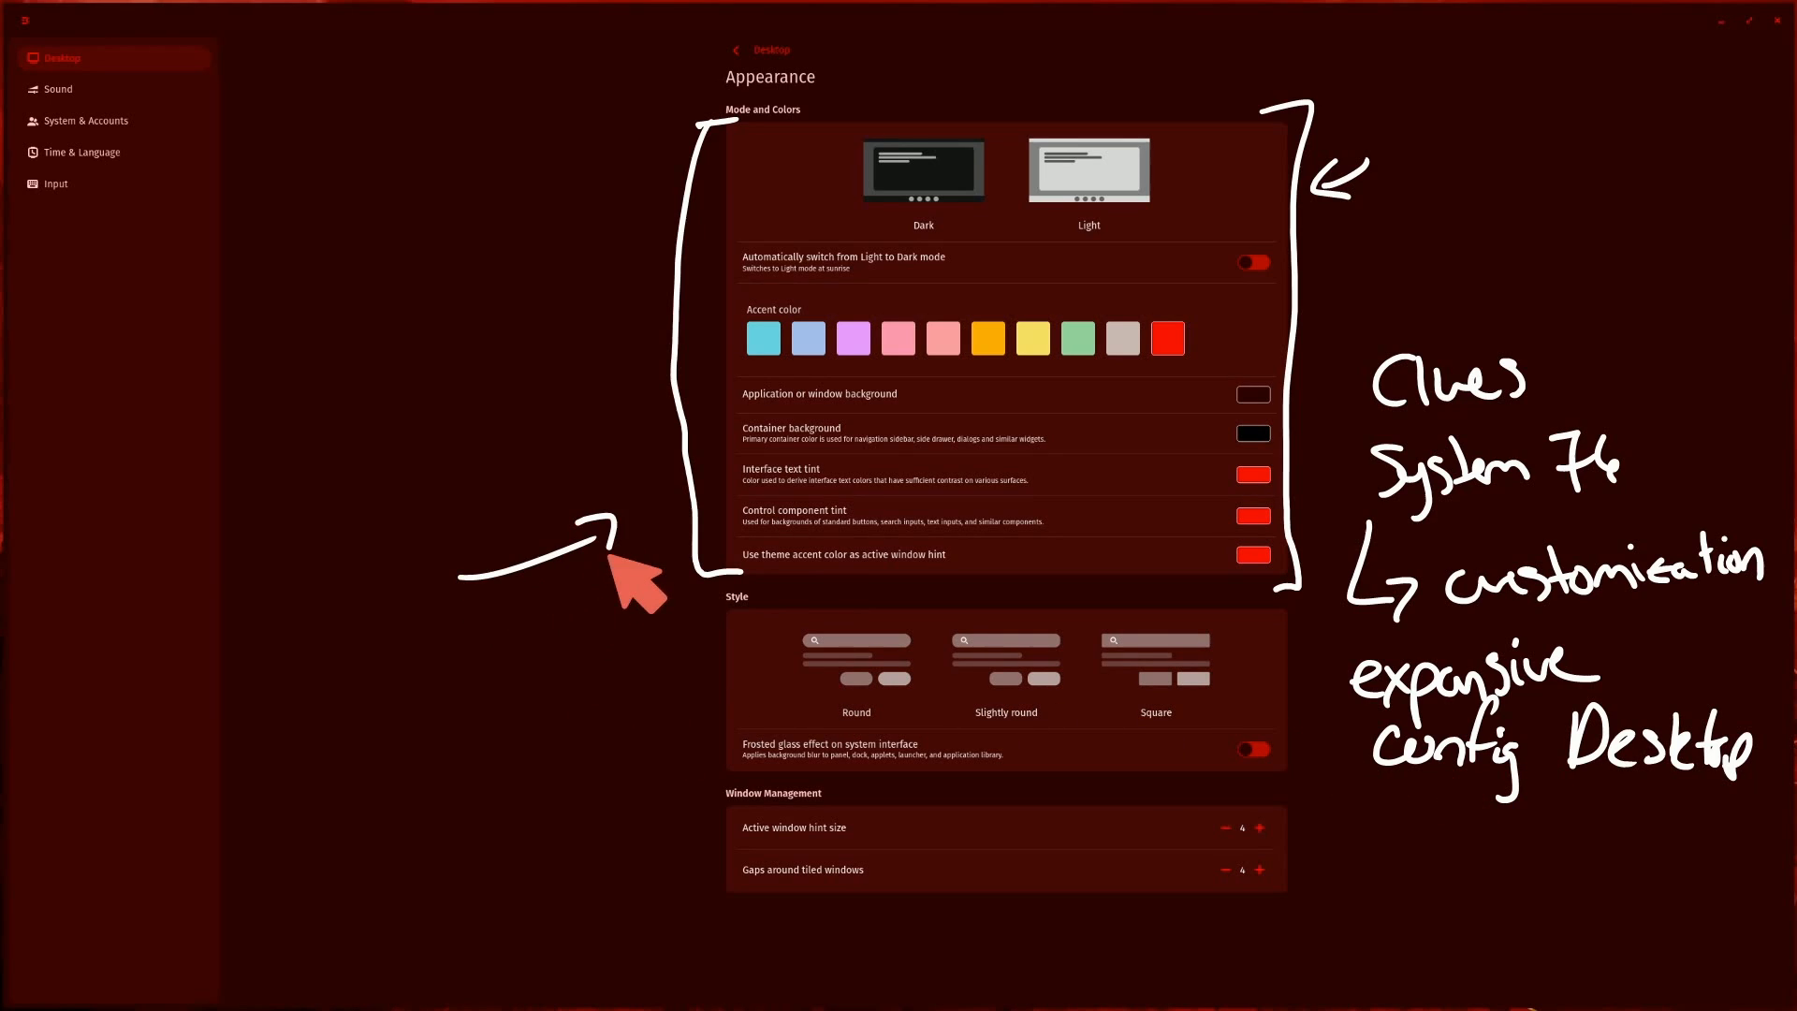
mouse_move(367, 447)
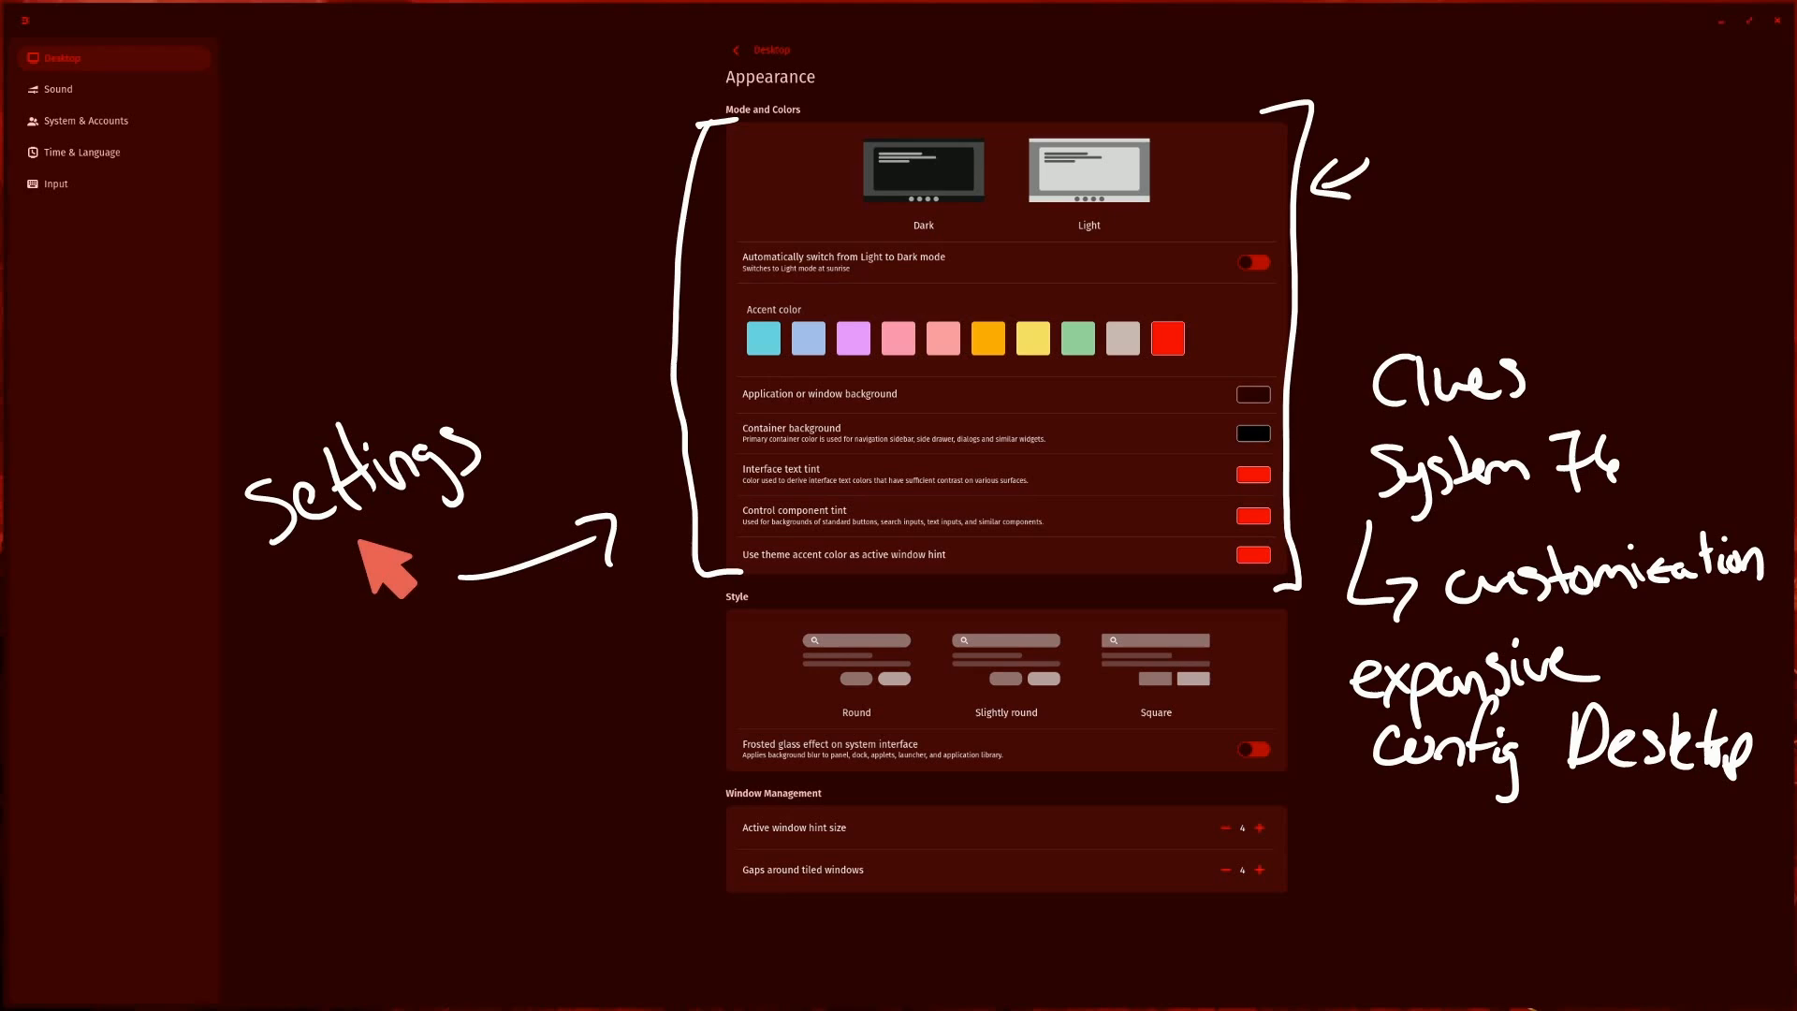
mouse_move(1123, 940)
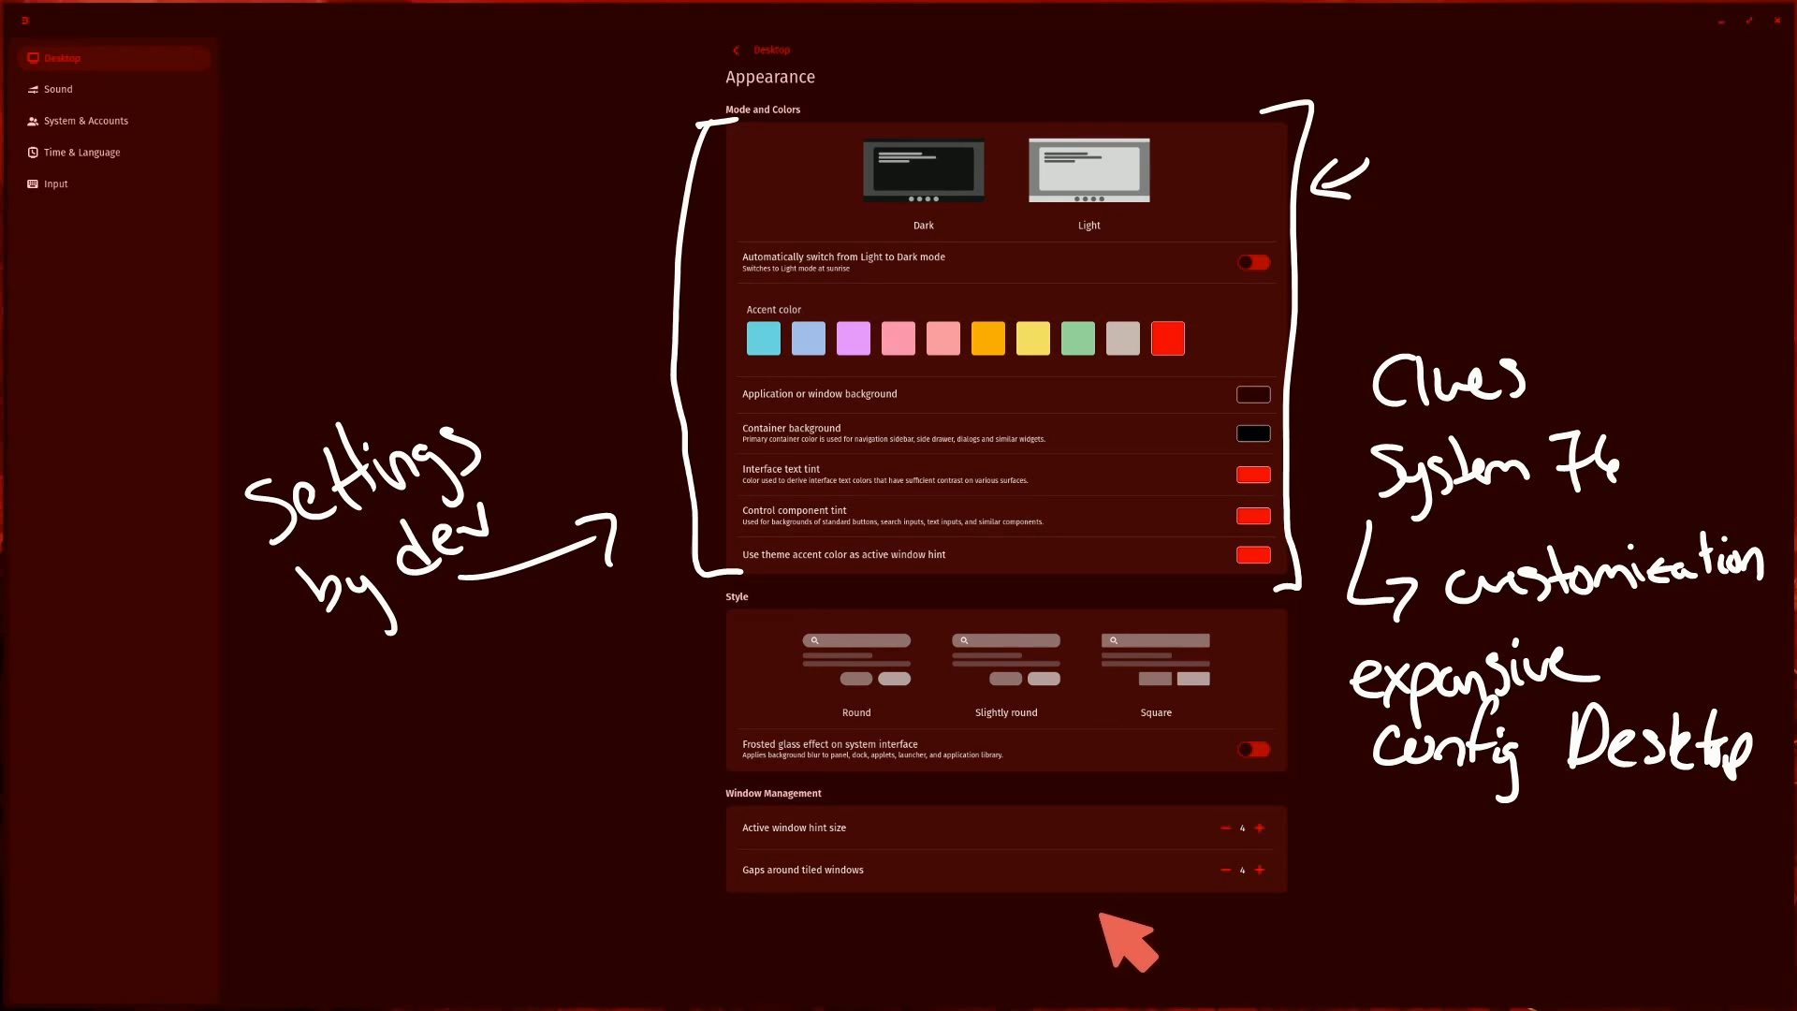
mouse_move(1112, 939)
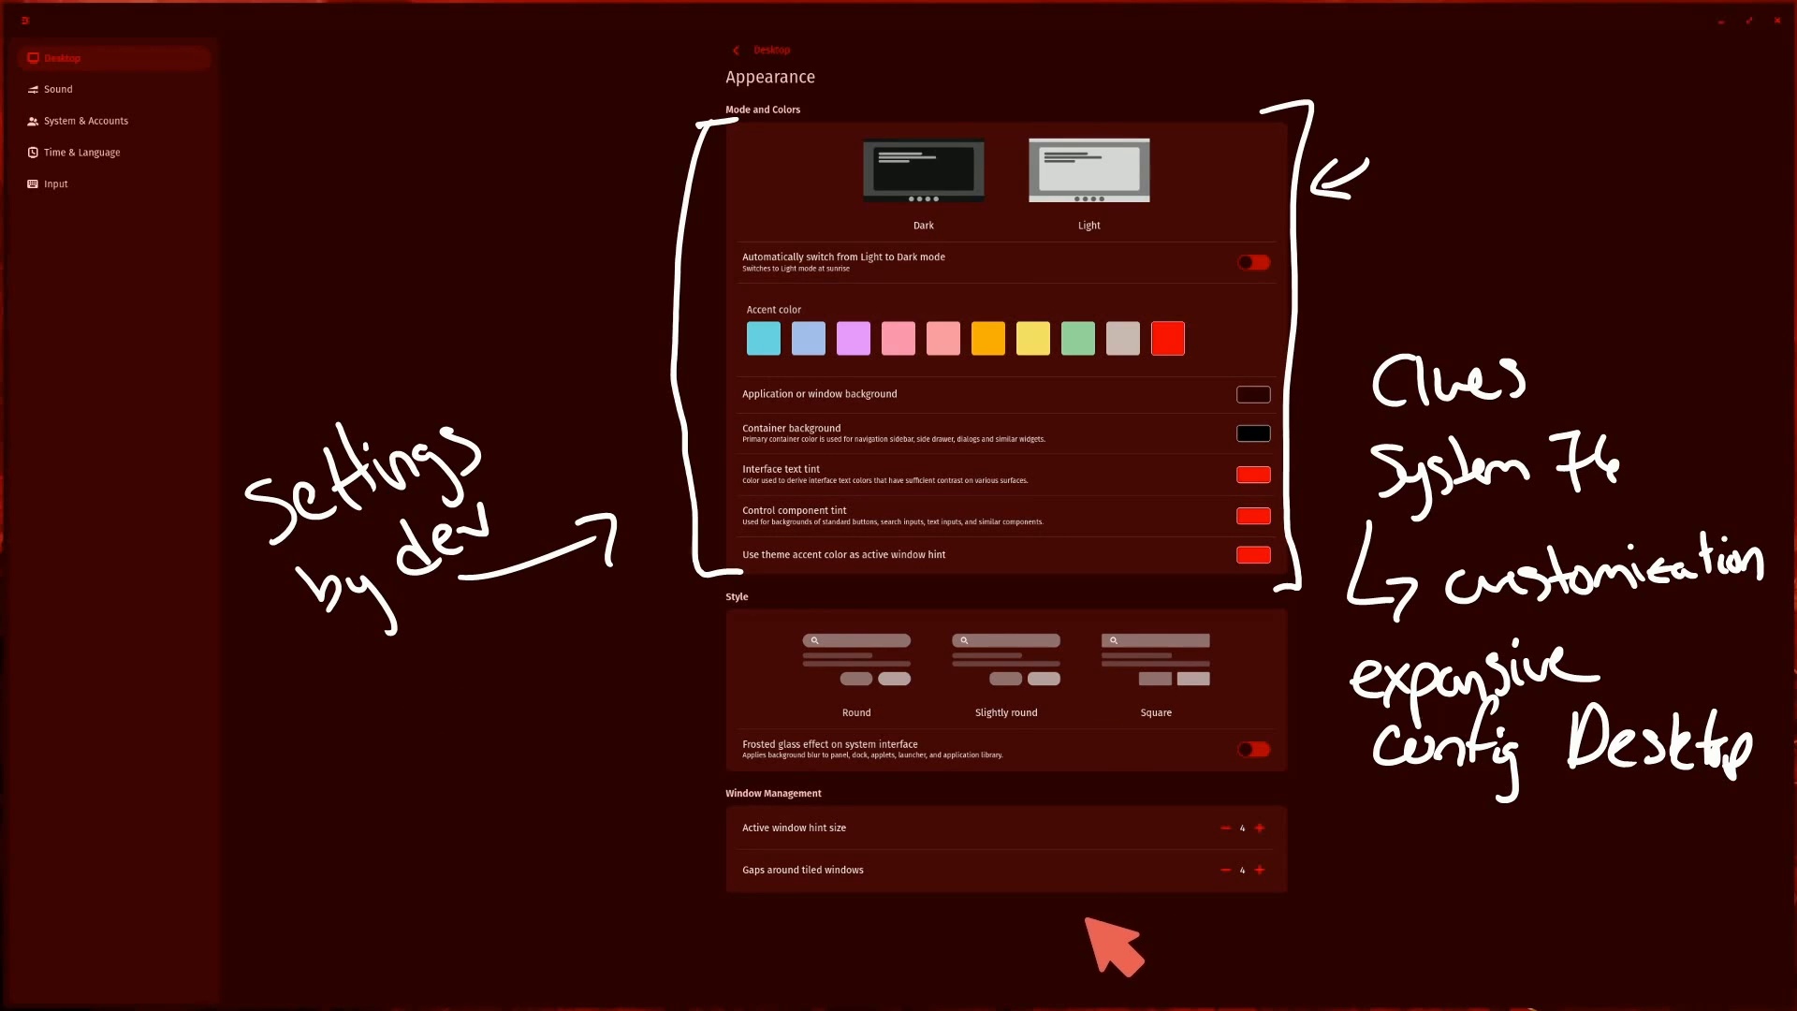
mouse_move(1134, 918)
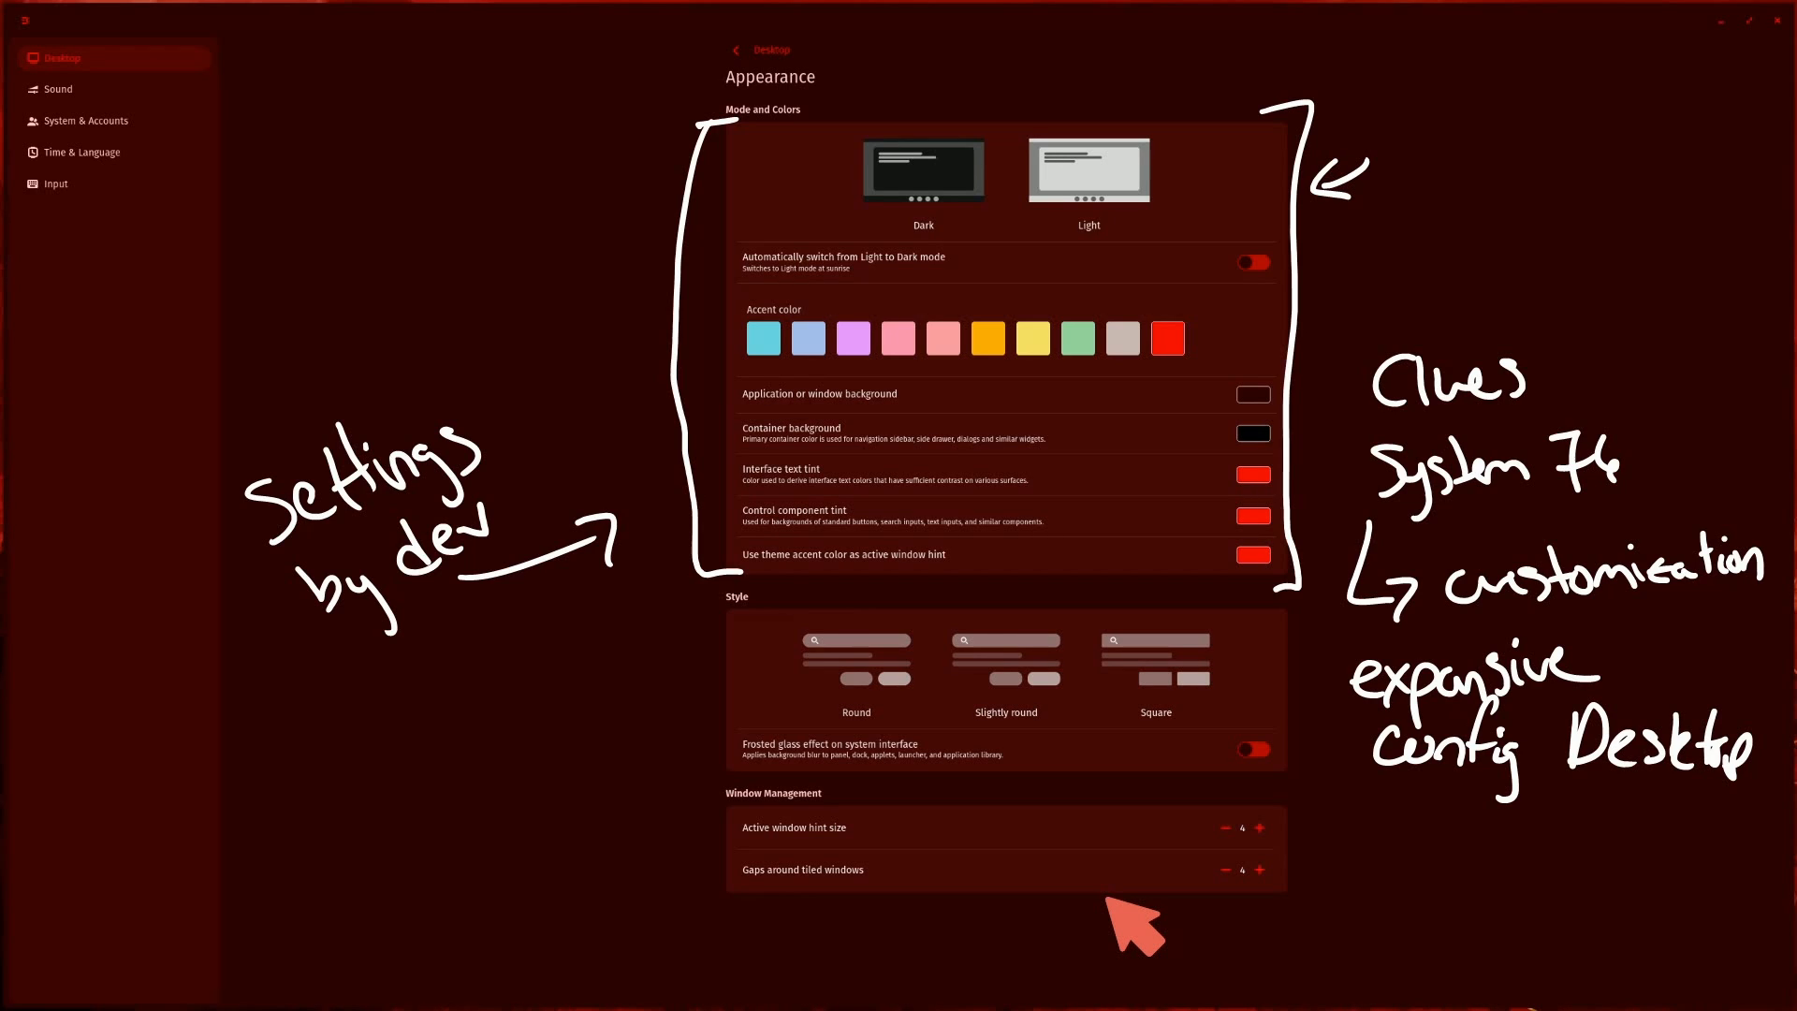
mouse_move(1130, 921)
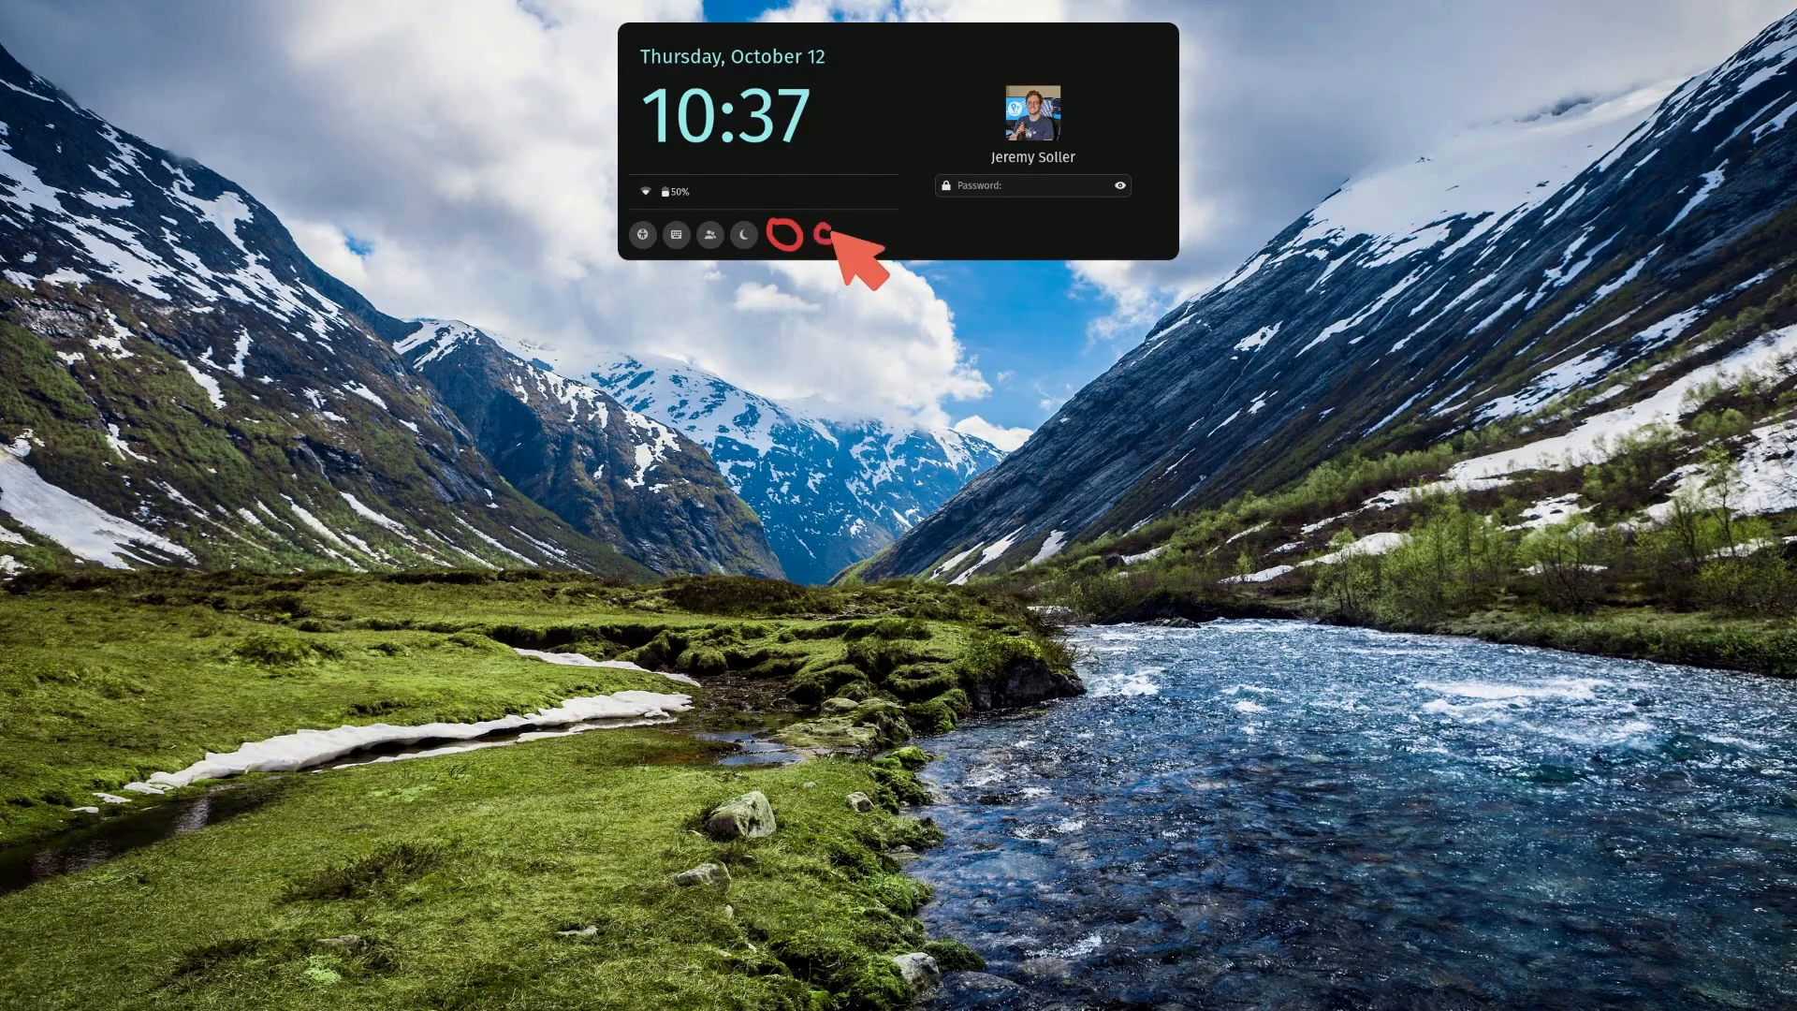
mouse_move(973, 236)
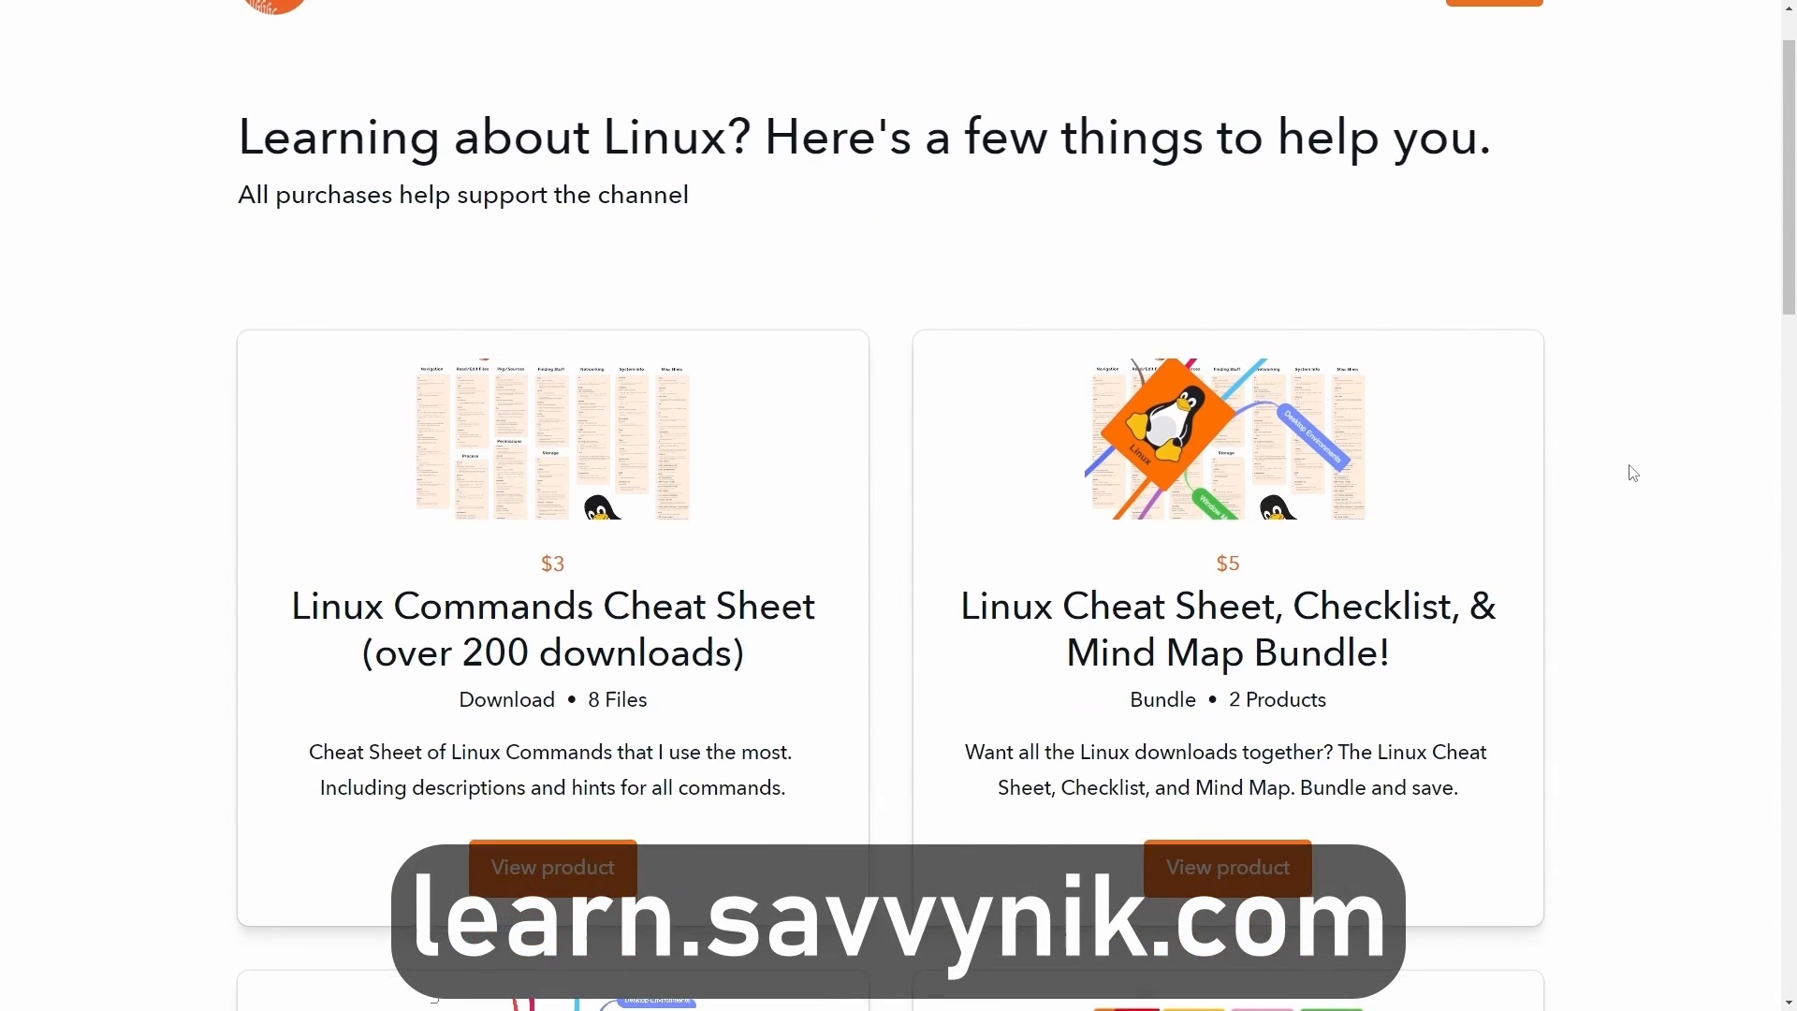
Scroll past the Linux product cards to the newsletter sign-up and Linux Terms Preview
scroll(down, 3)
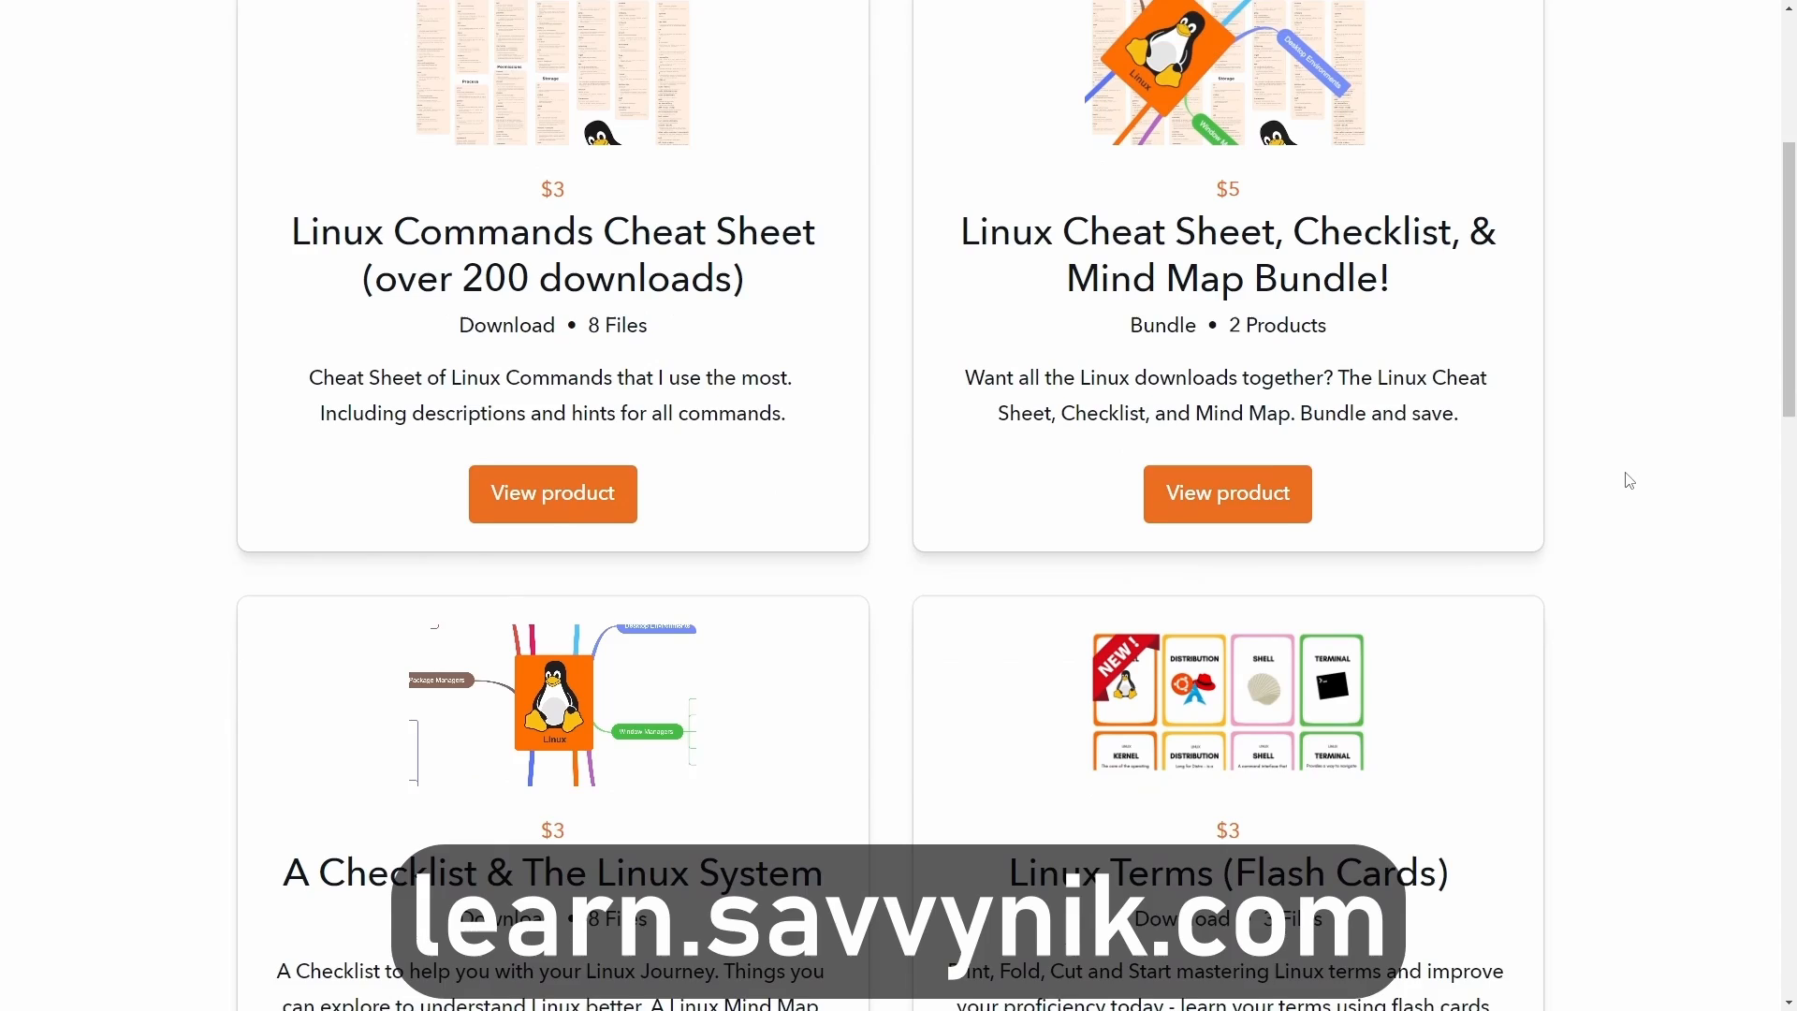
scroll(down, 3)
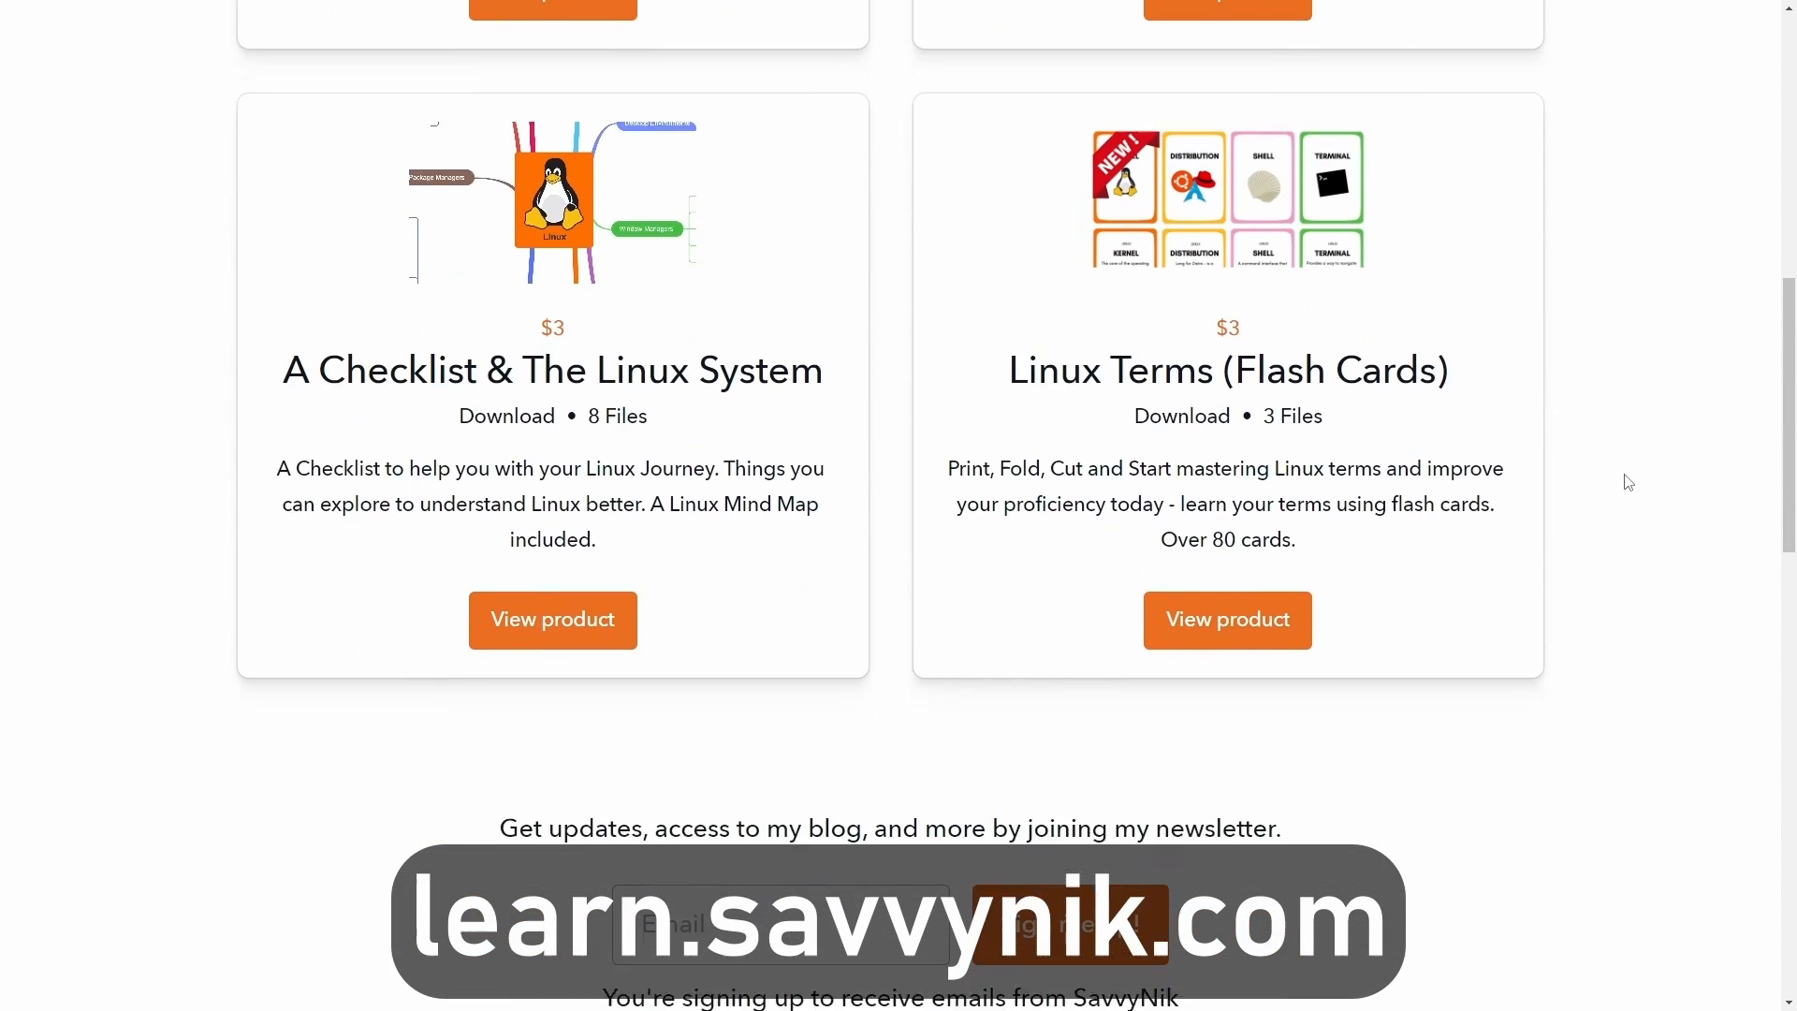
scroll(down, 3)
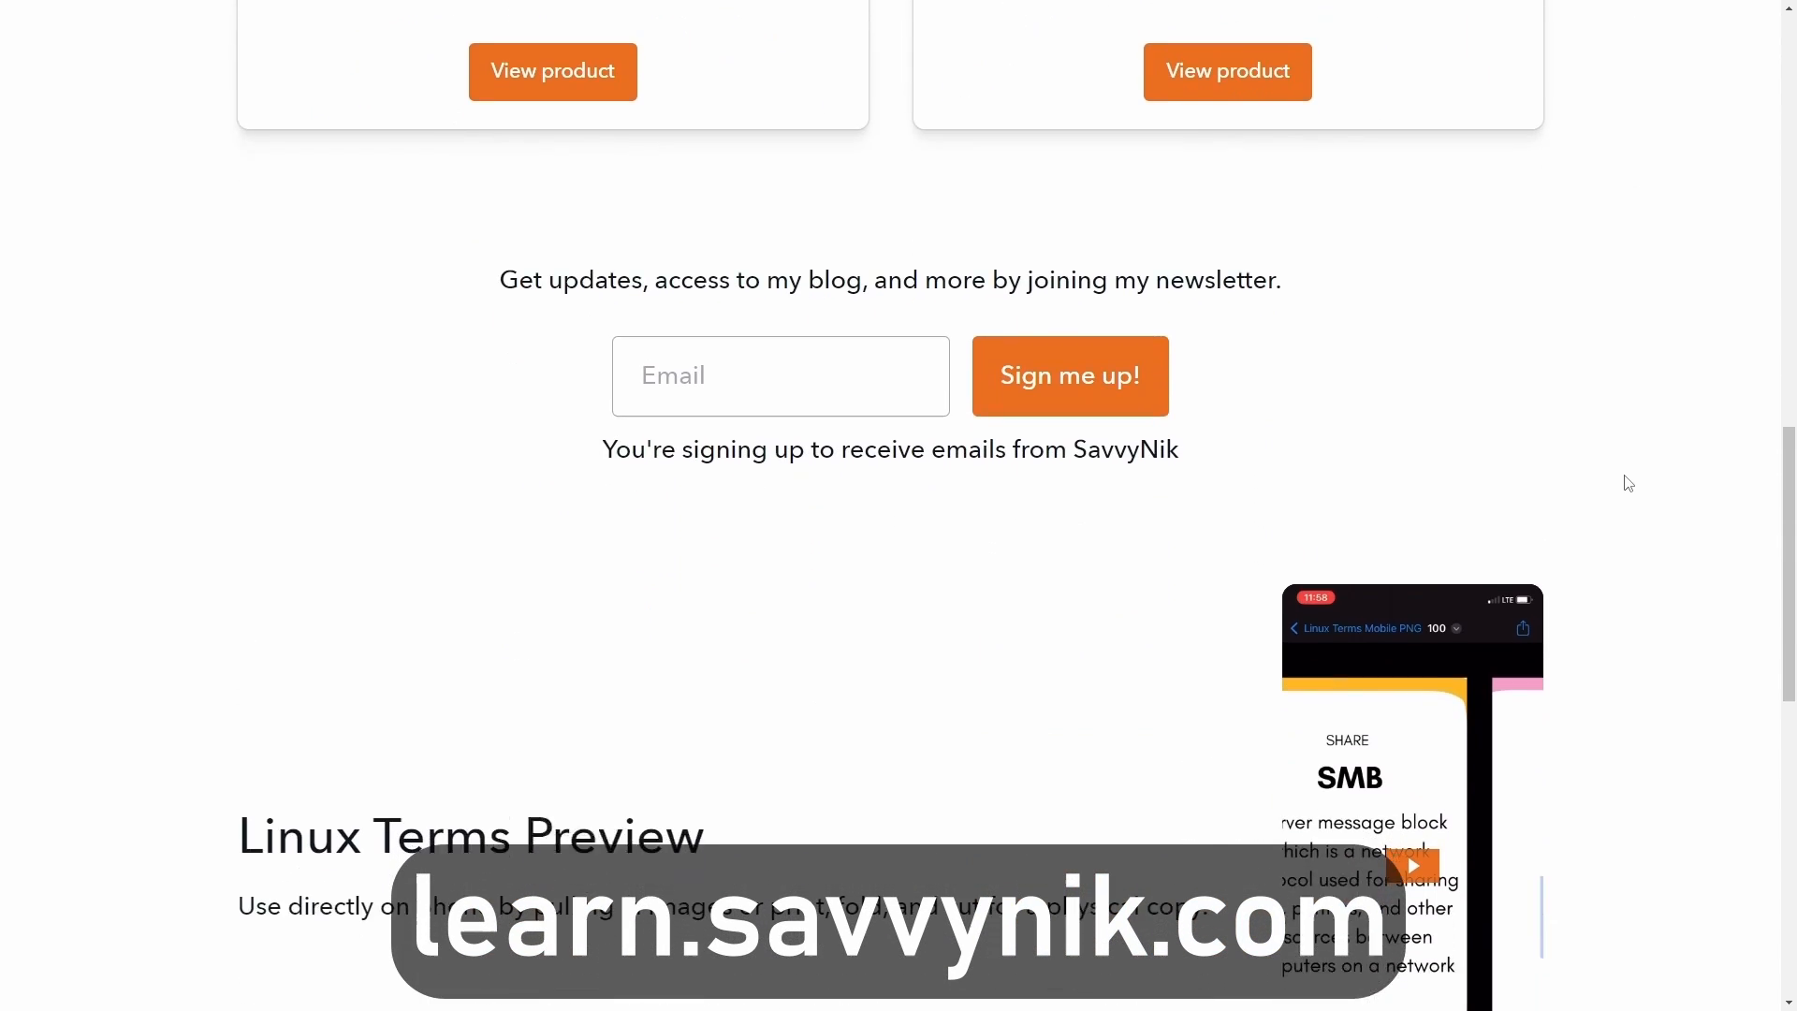